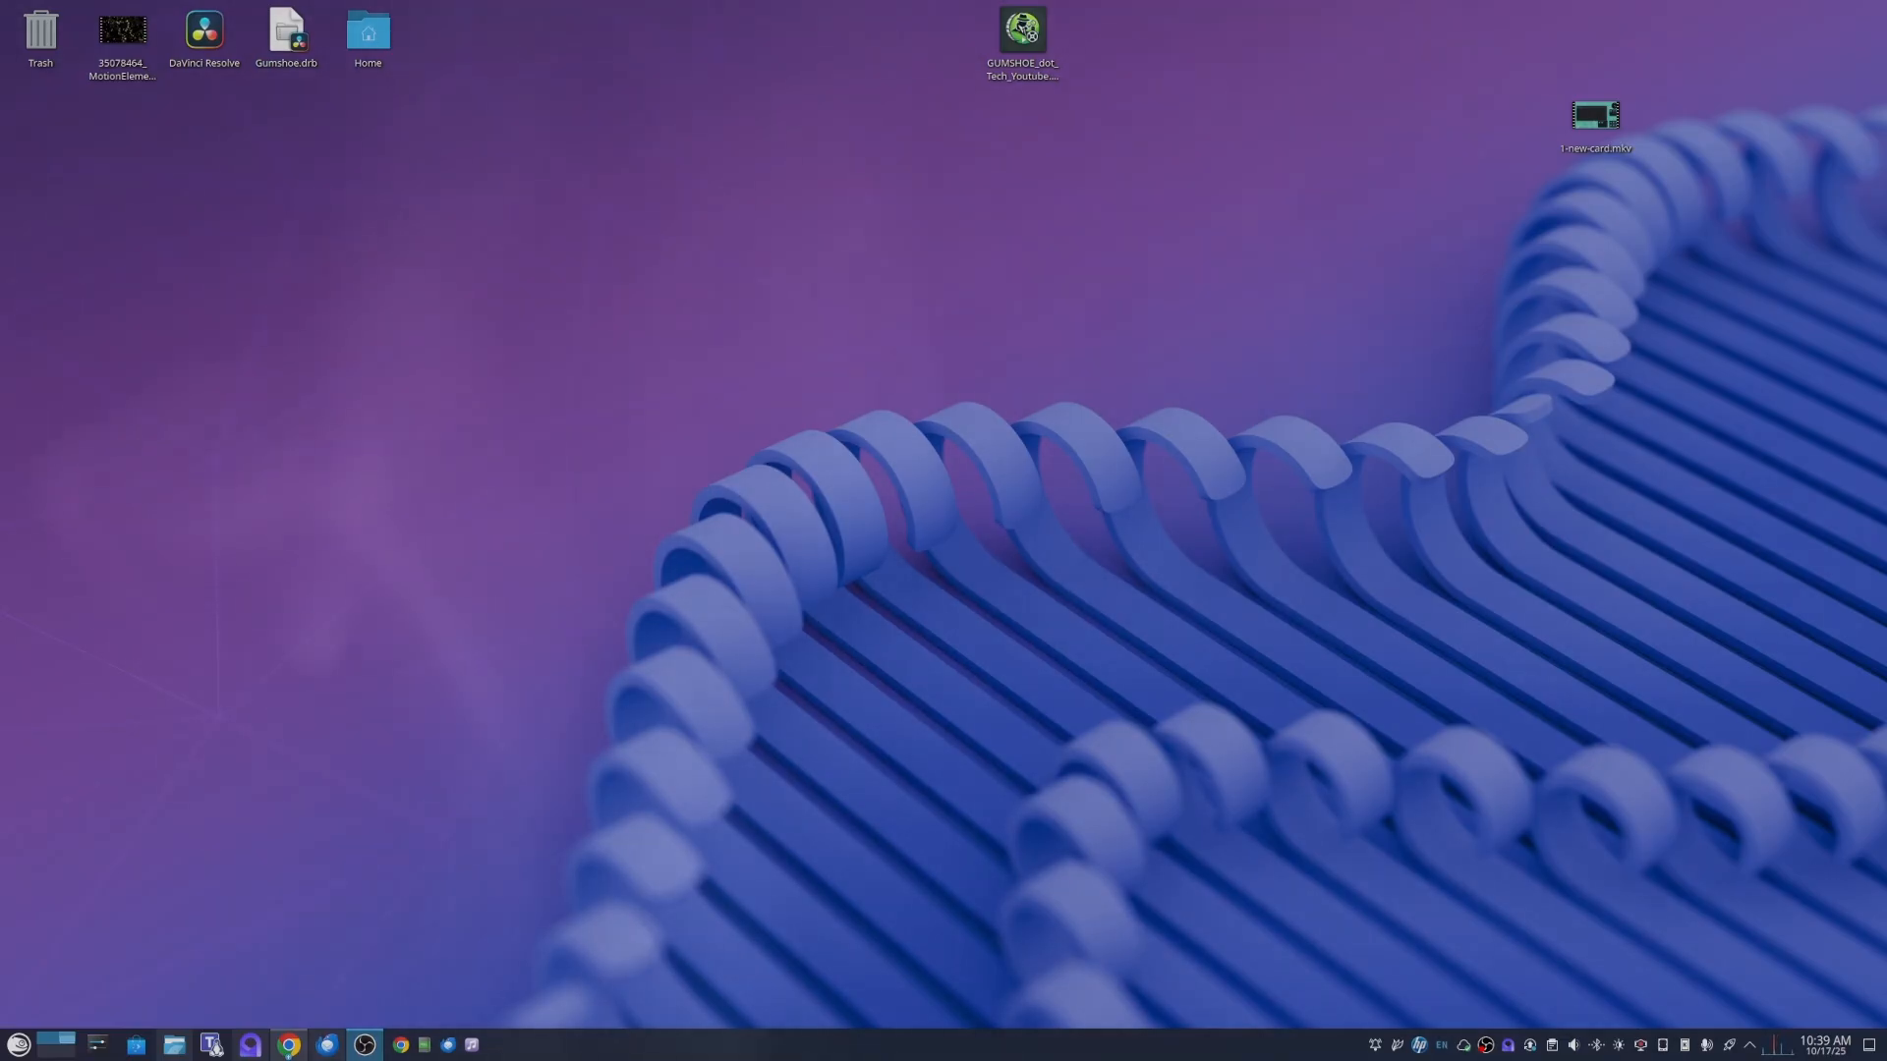
pyautogui.moveTo(392, 955)
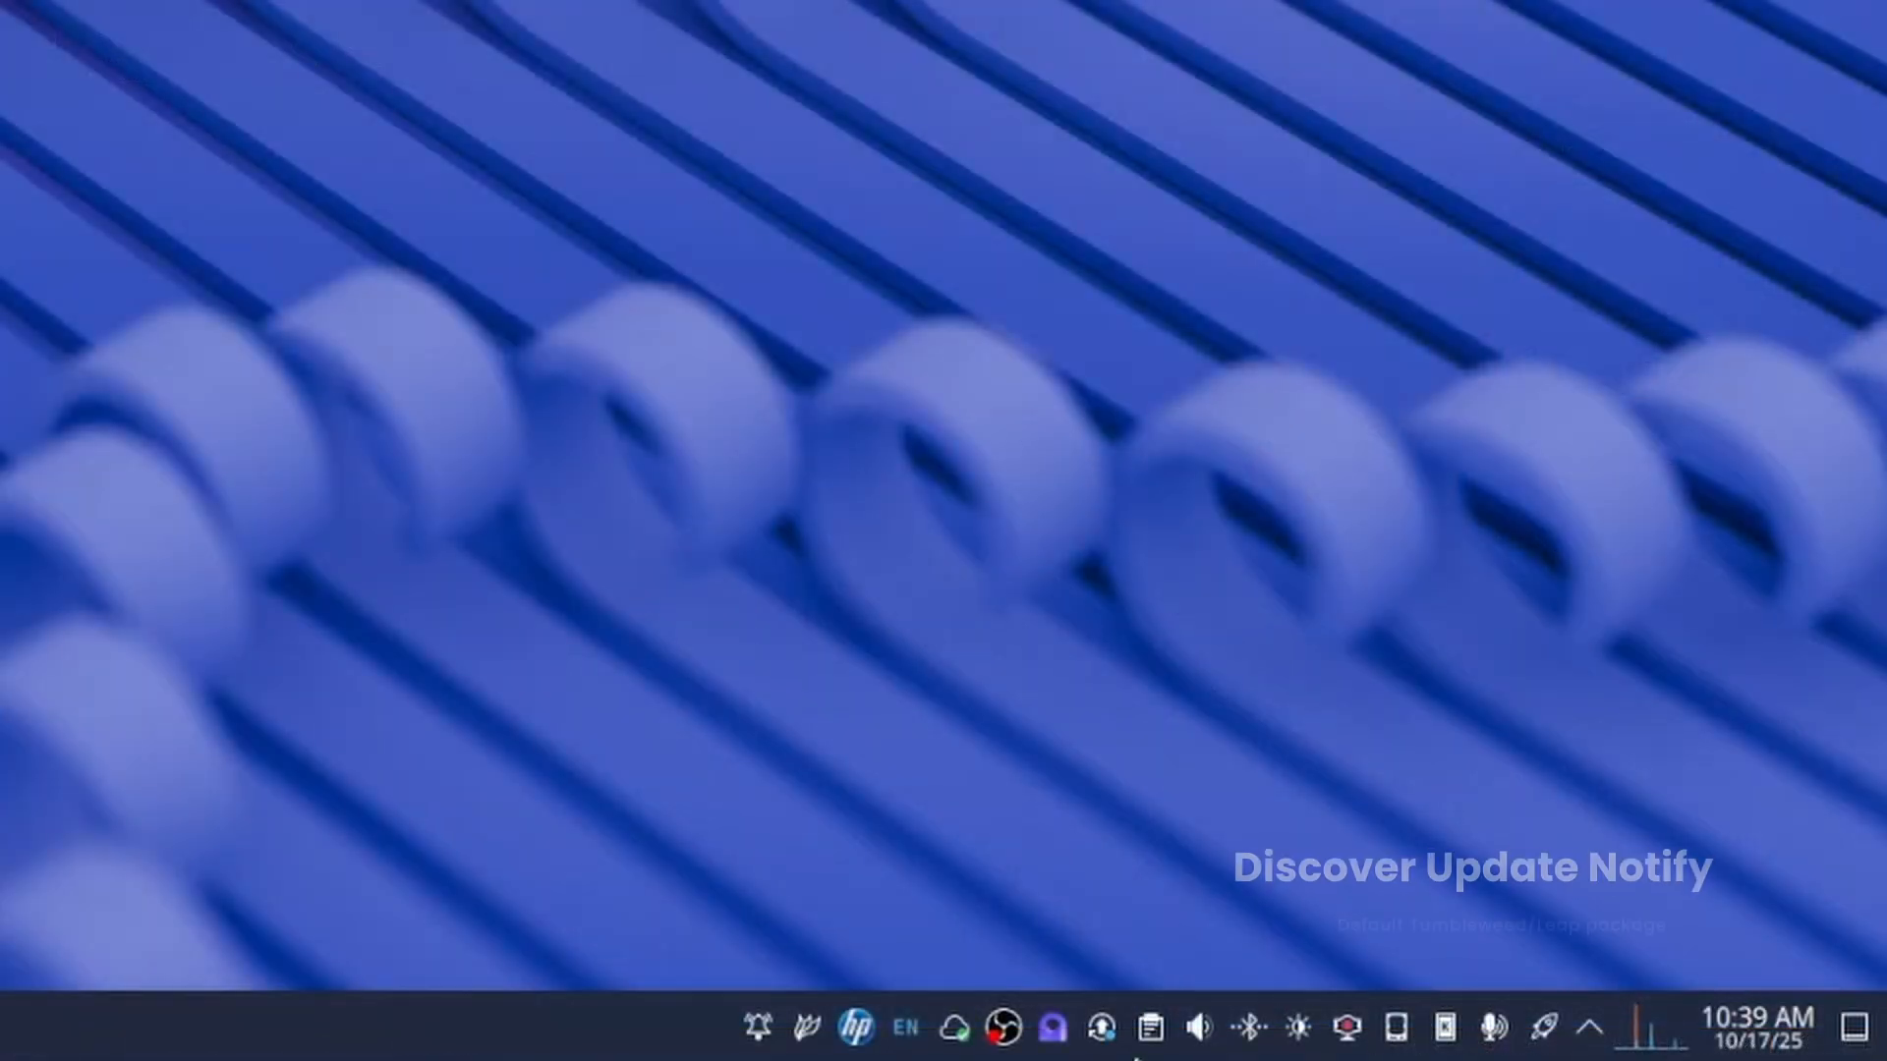
pyautogui.moveTo(1098, 1026)
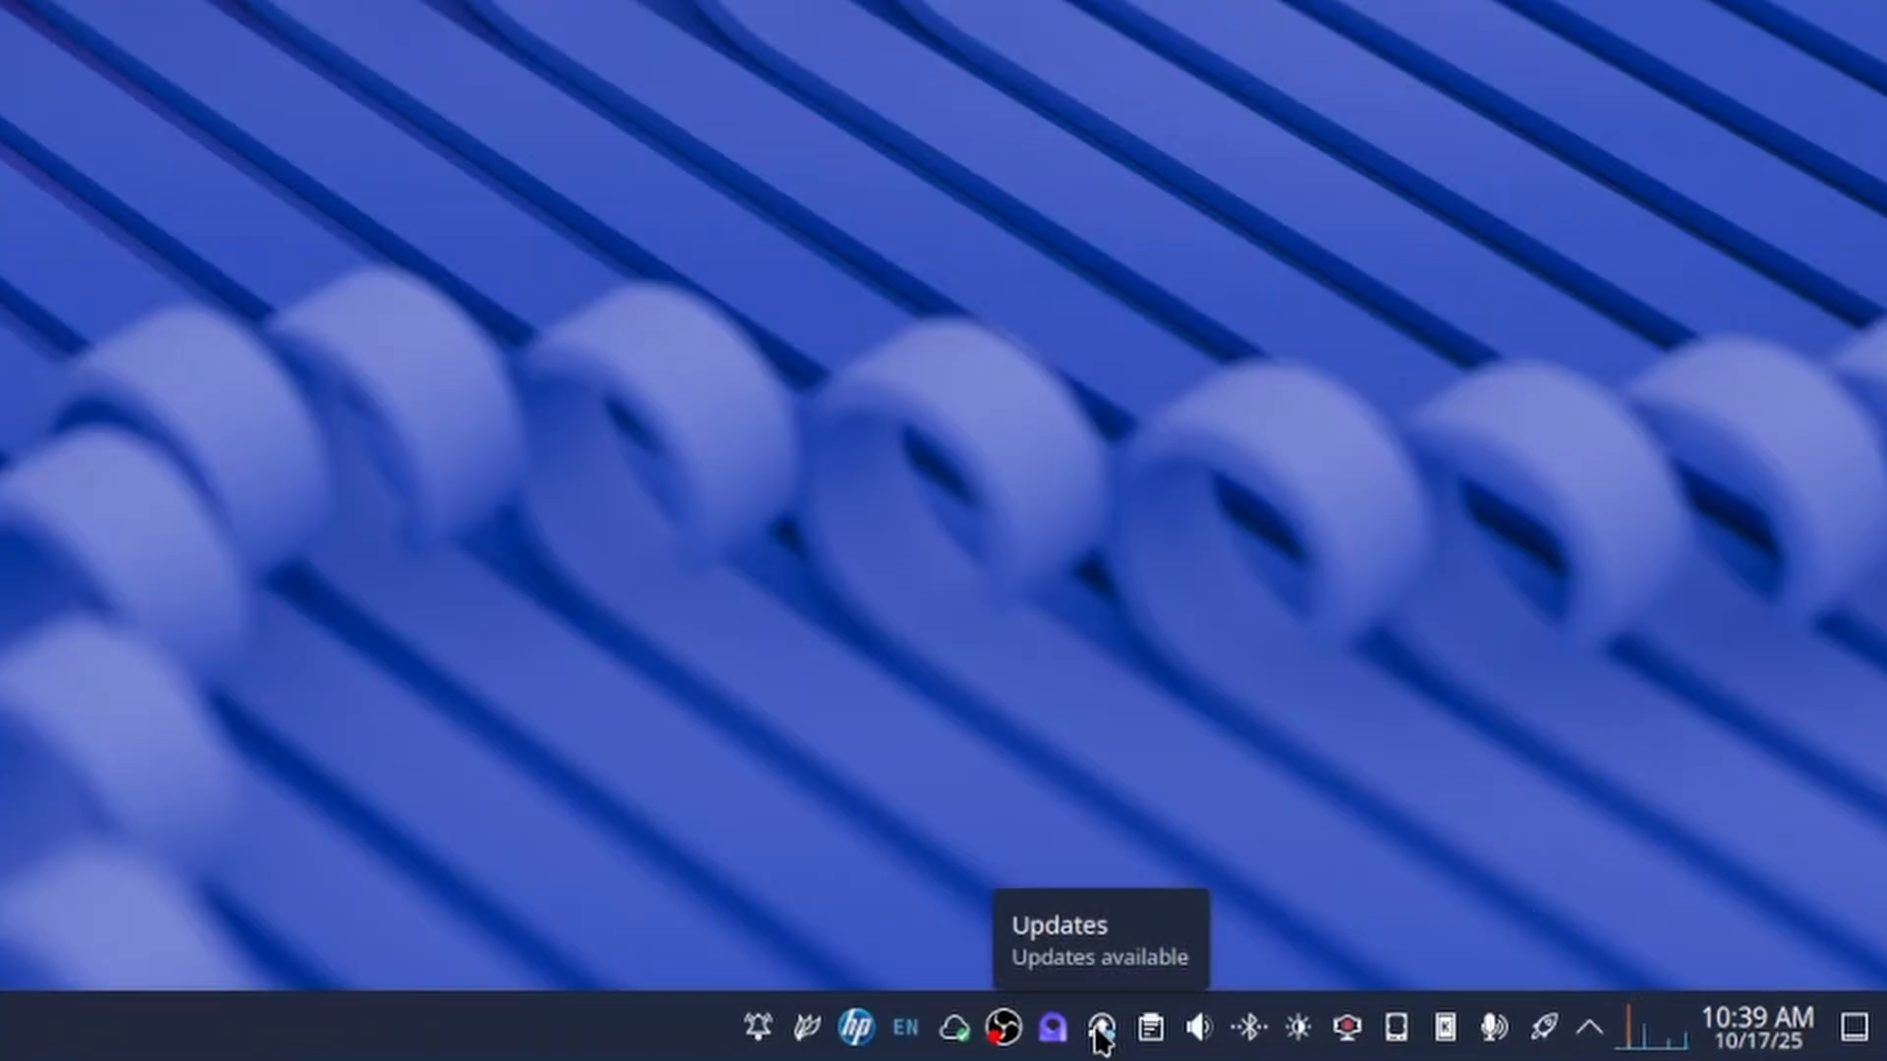
pyautogui.moveTo(952, 575)
pyautogui.write('kon')
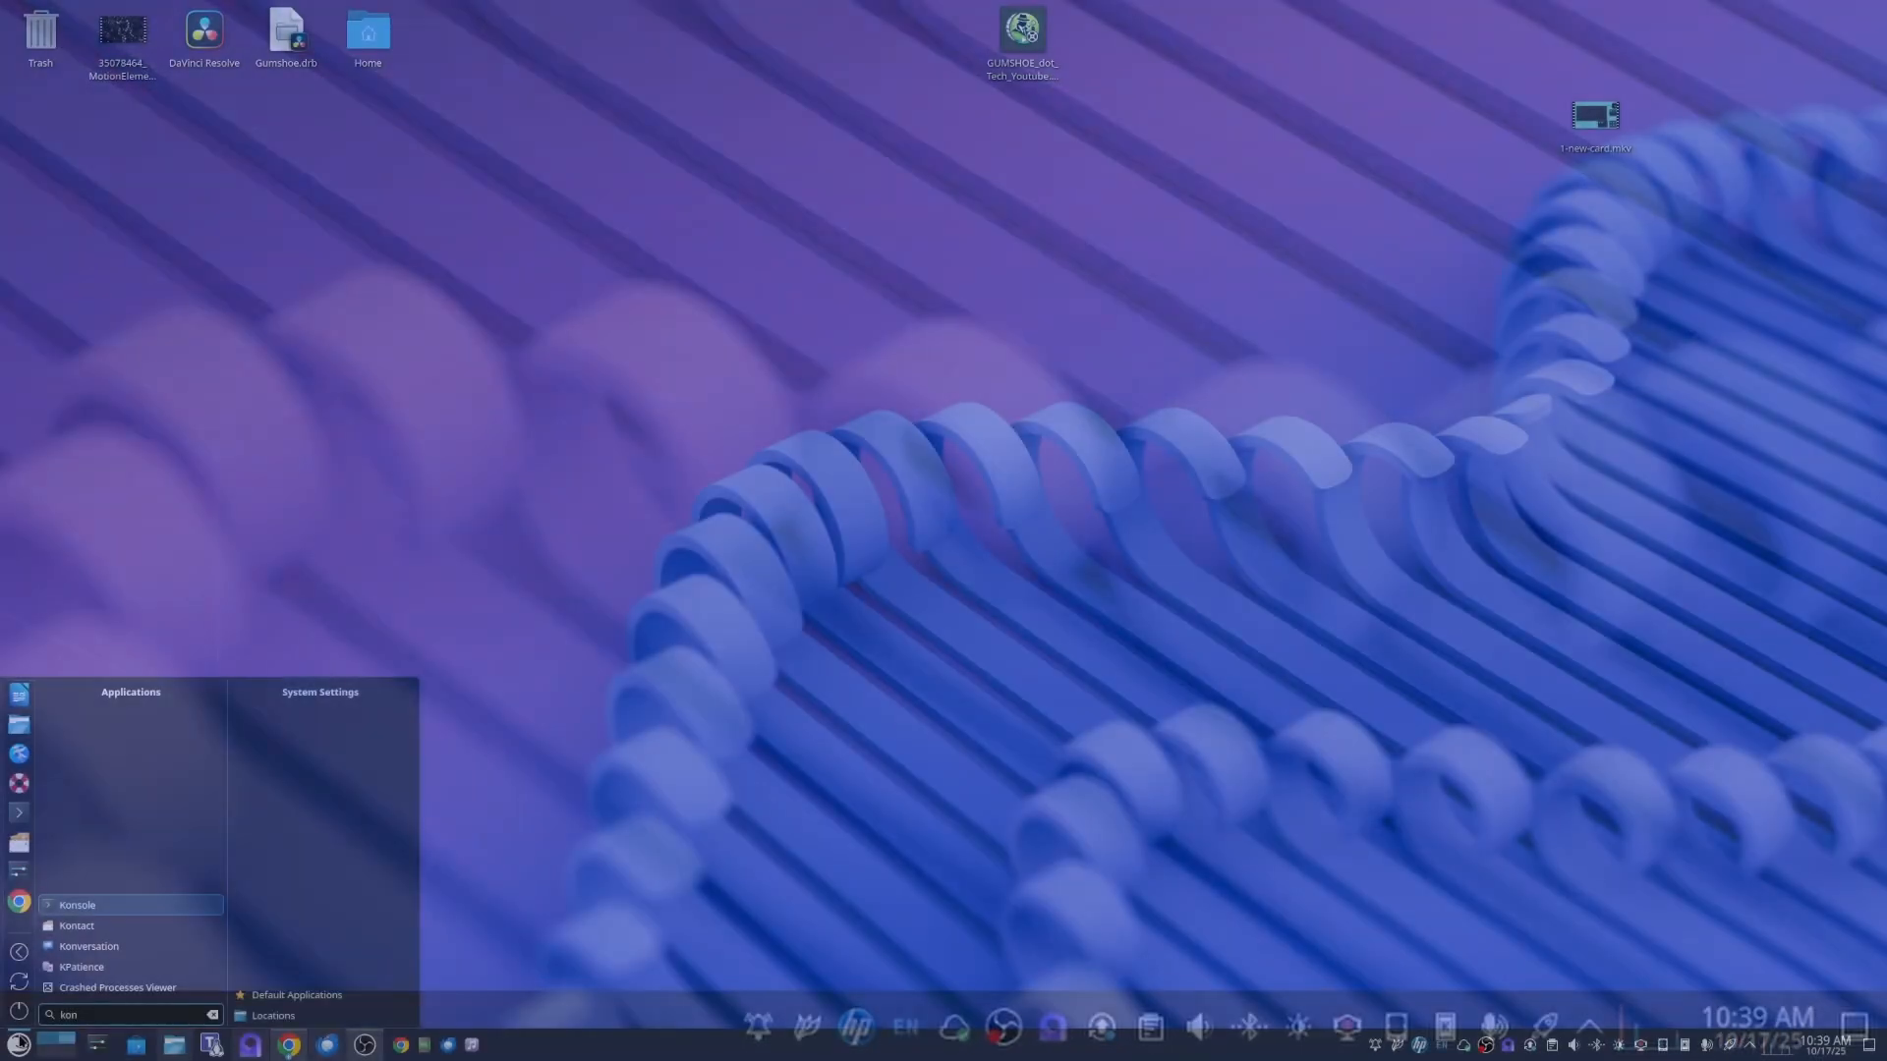
# - Start a full distribution upgrade with 'sudo zypper dup' and accept it
pyautogui.click(77, 904)
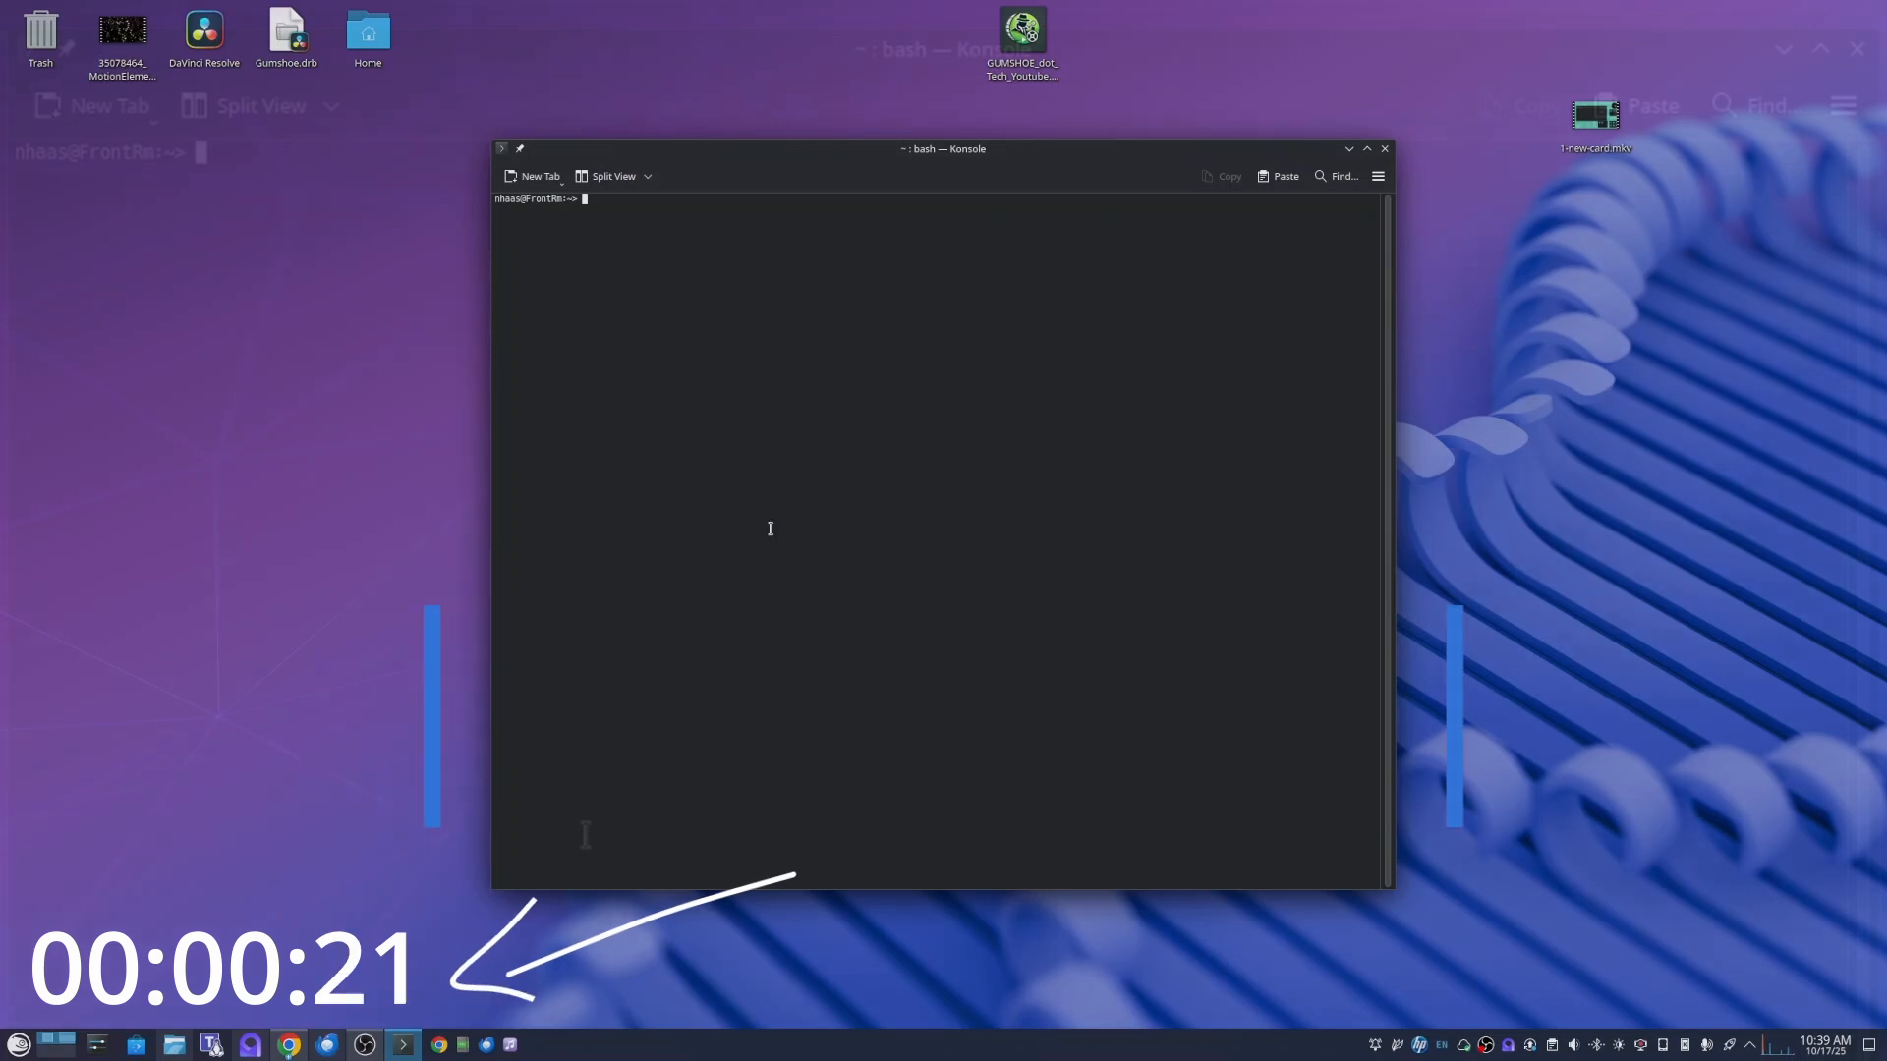
pyautogui.write('sudo zypp')
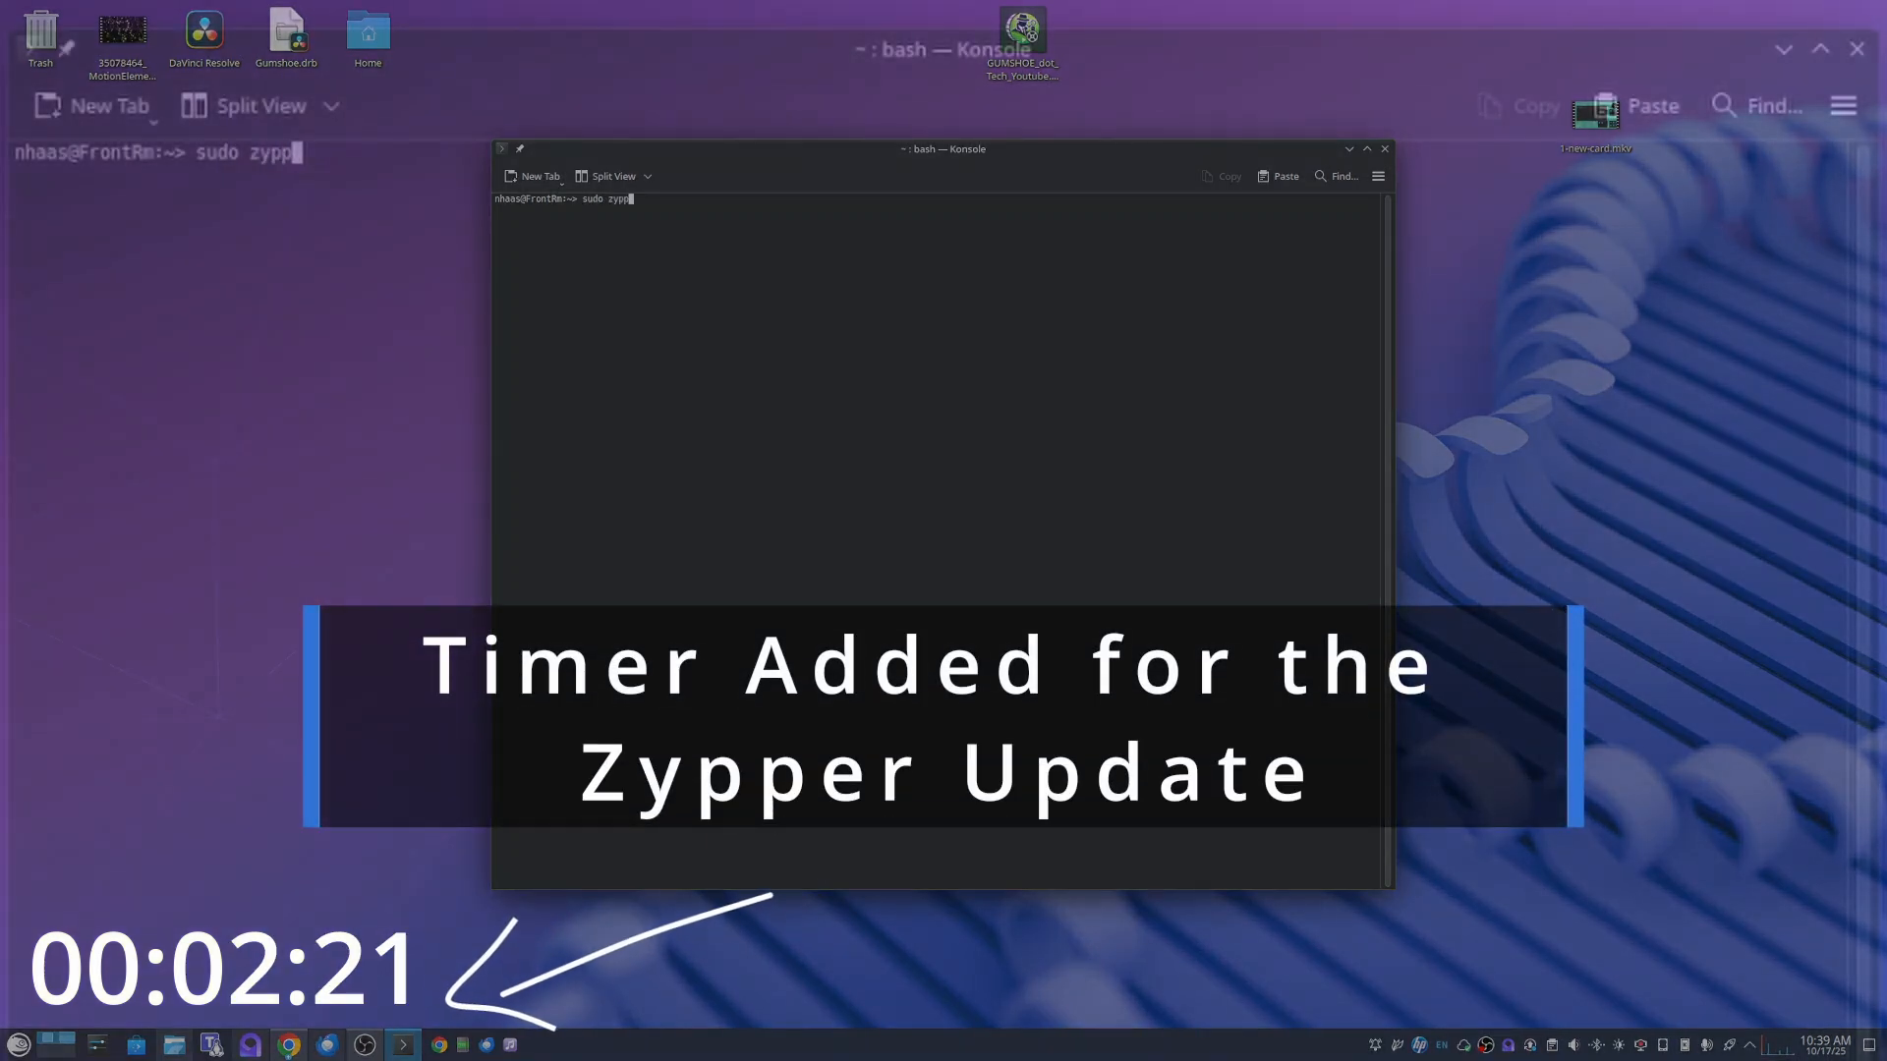
pyautogui.write('er dup')
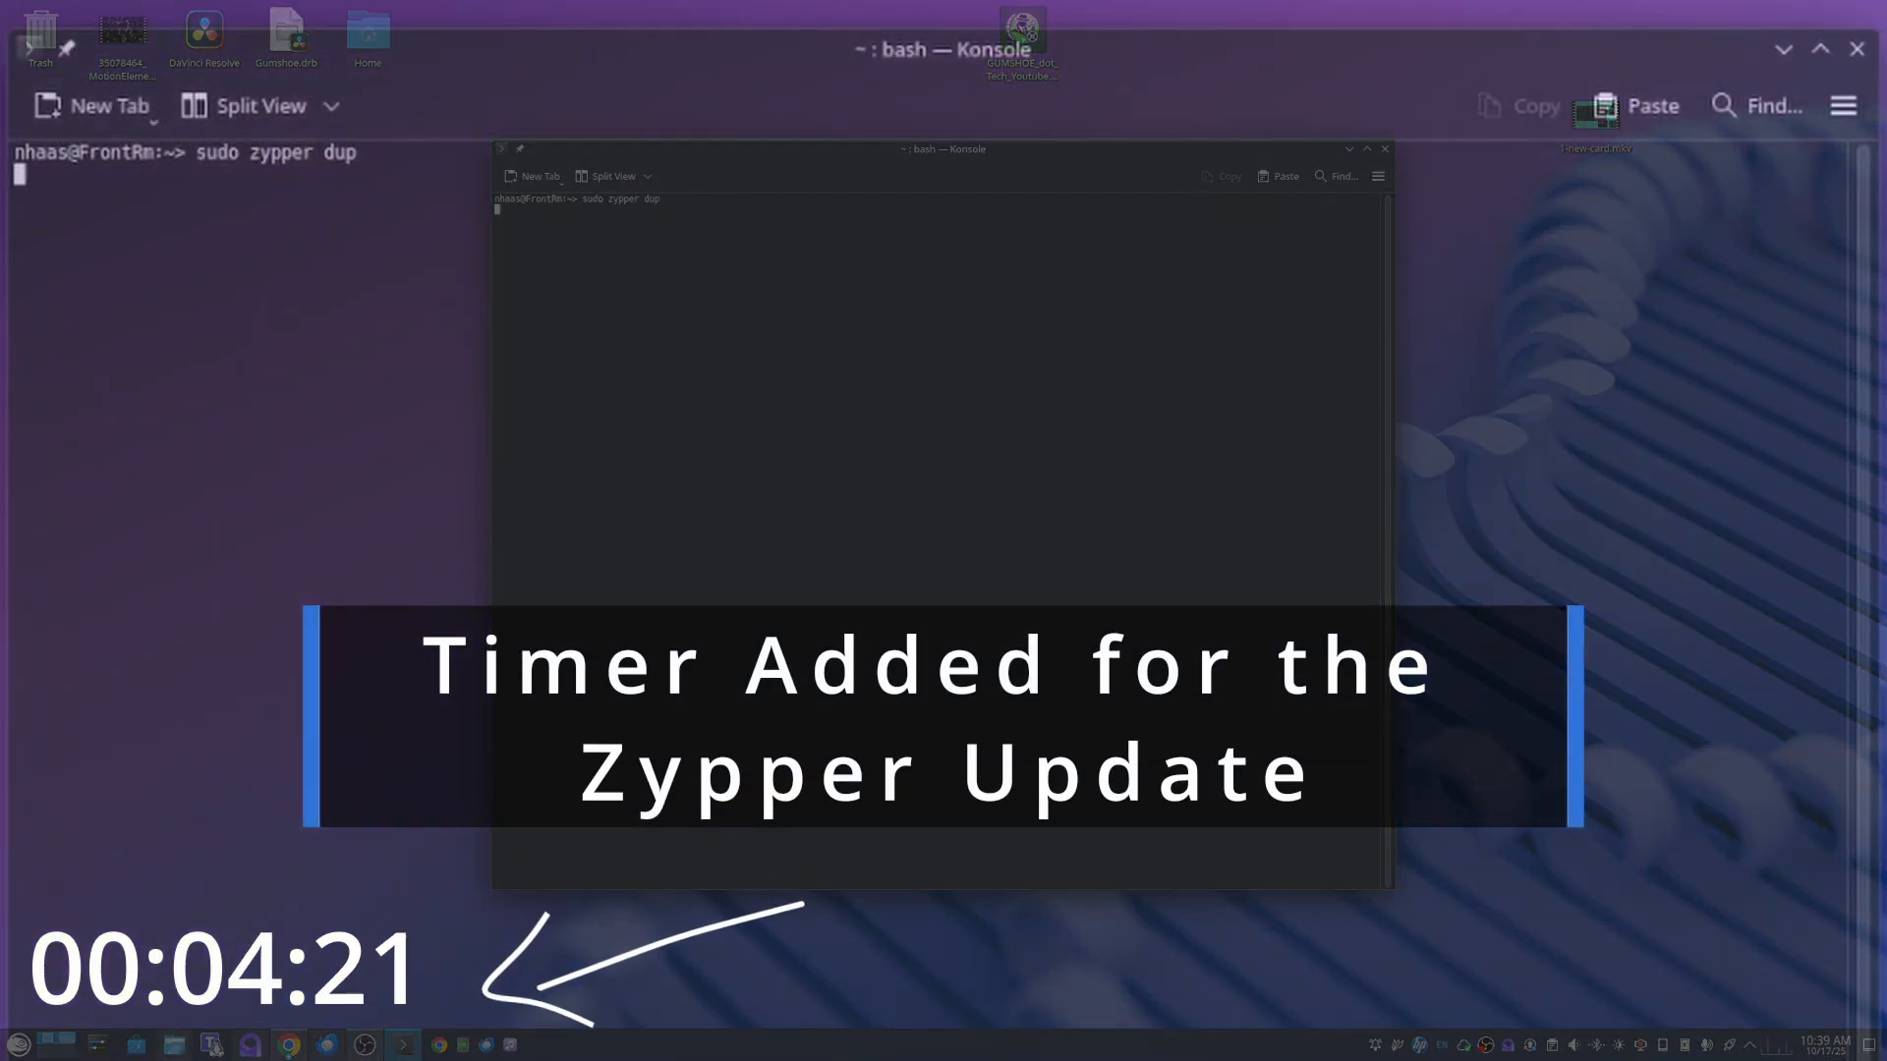
pyautogui.press('Return')
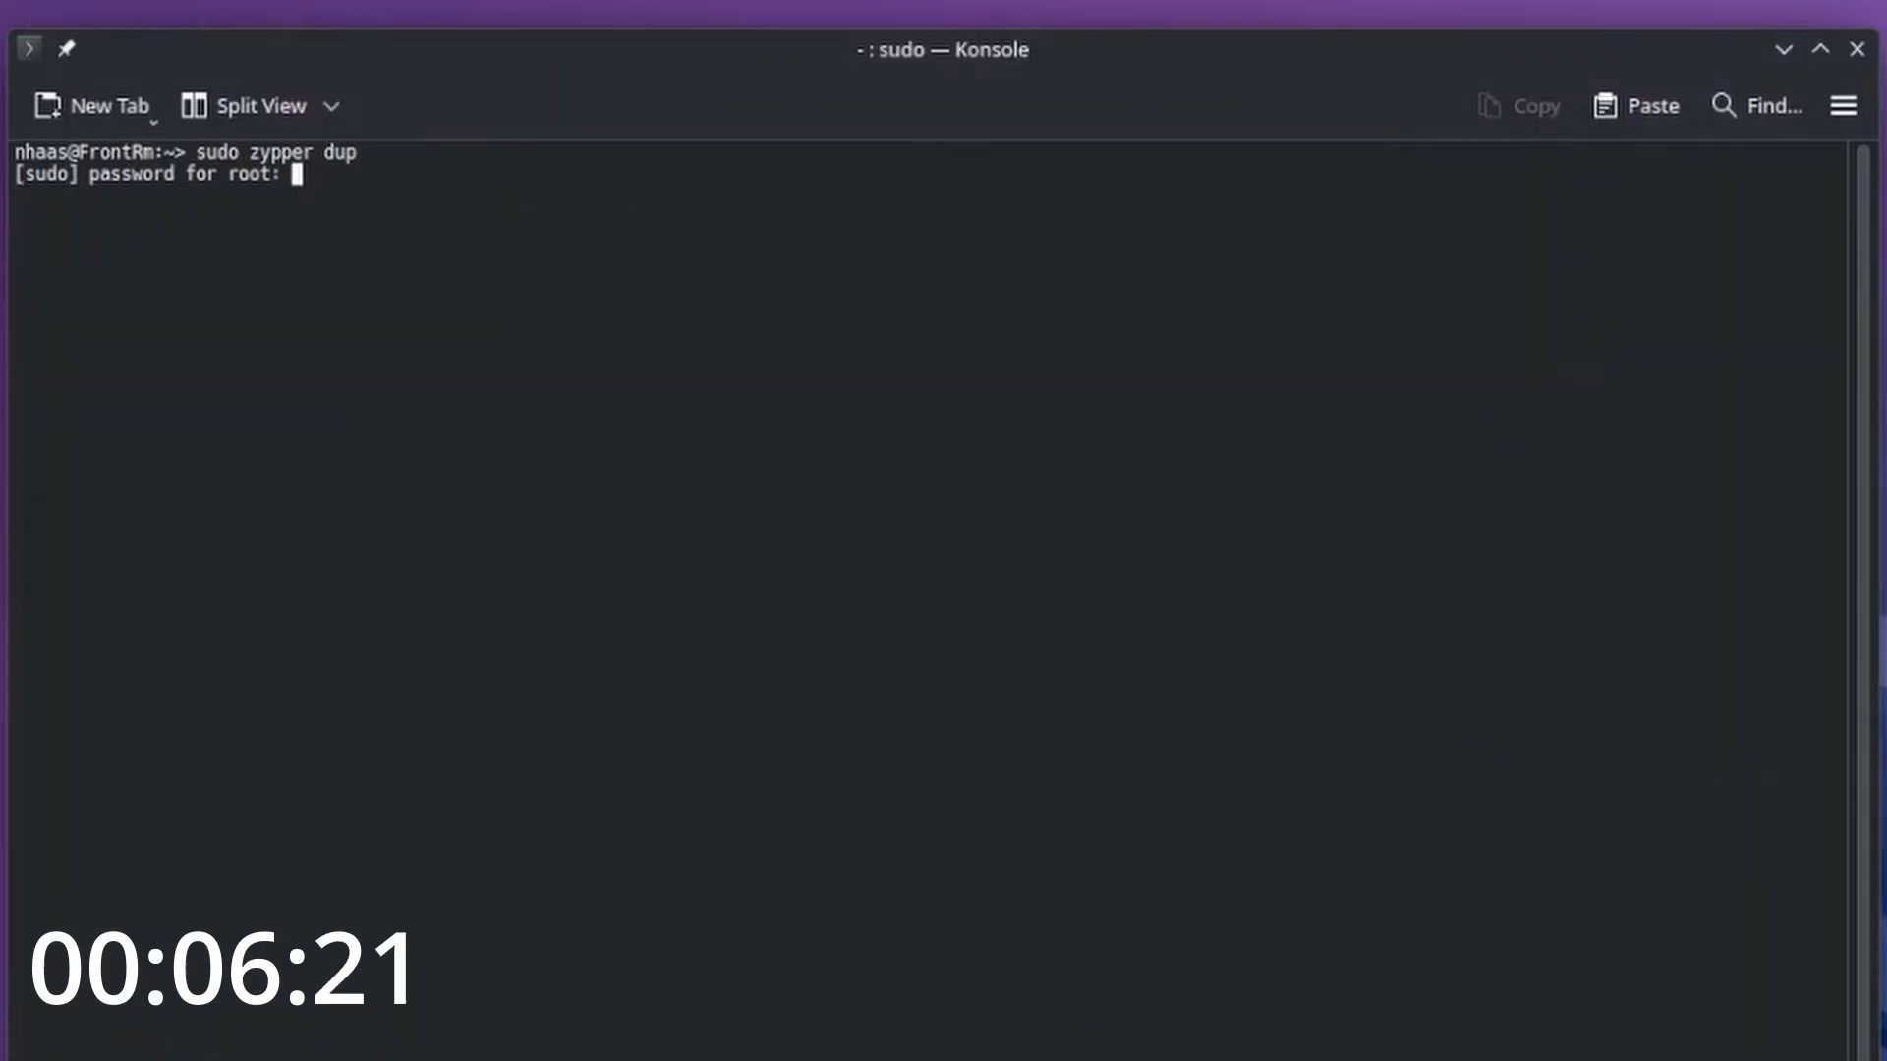
pyautogui.press('Return')
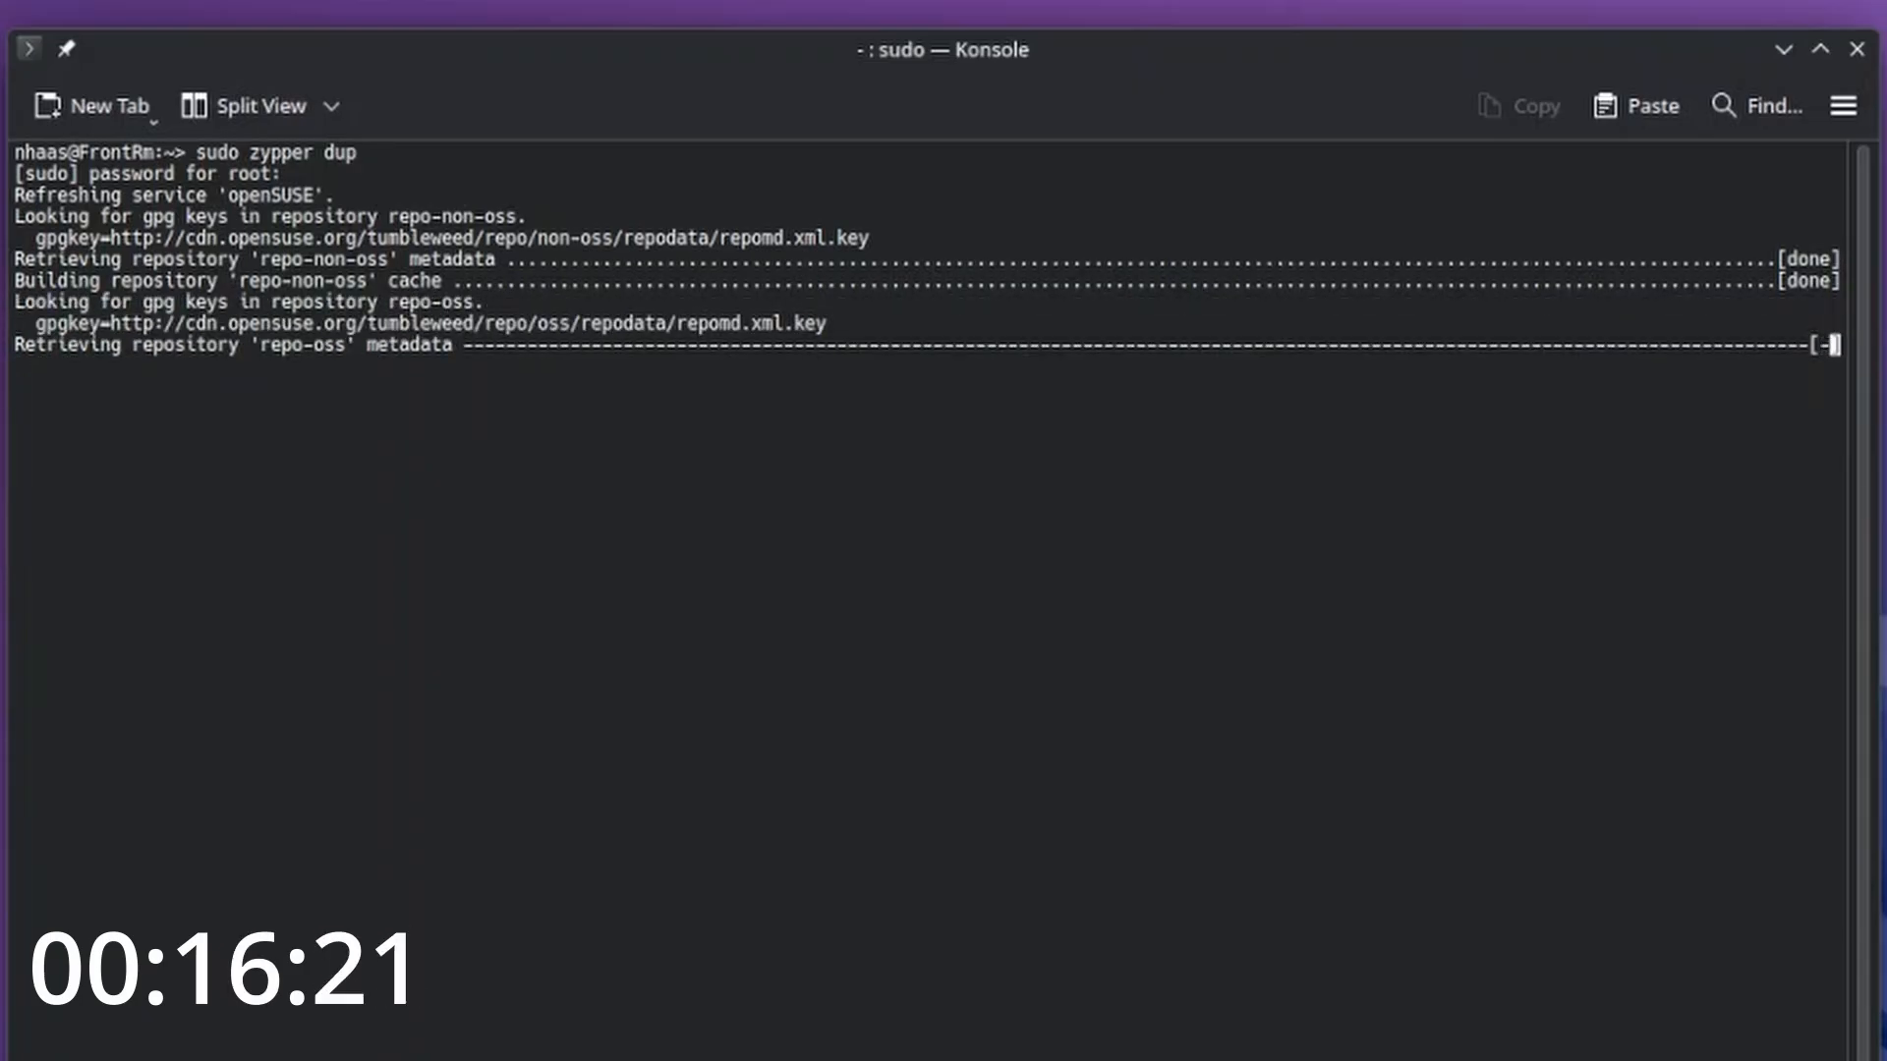
pyautogui.moveTo(563, 431)
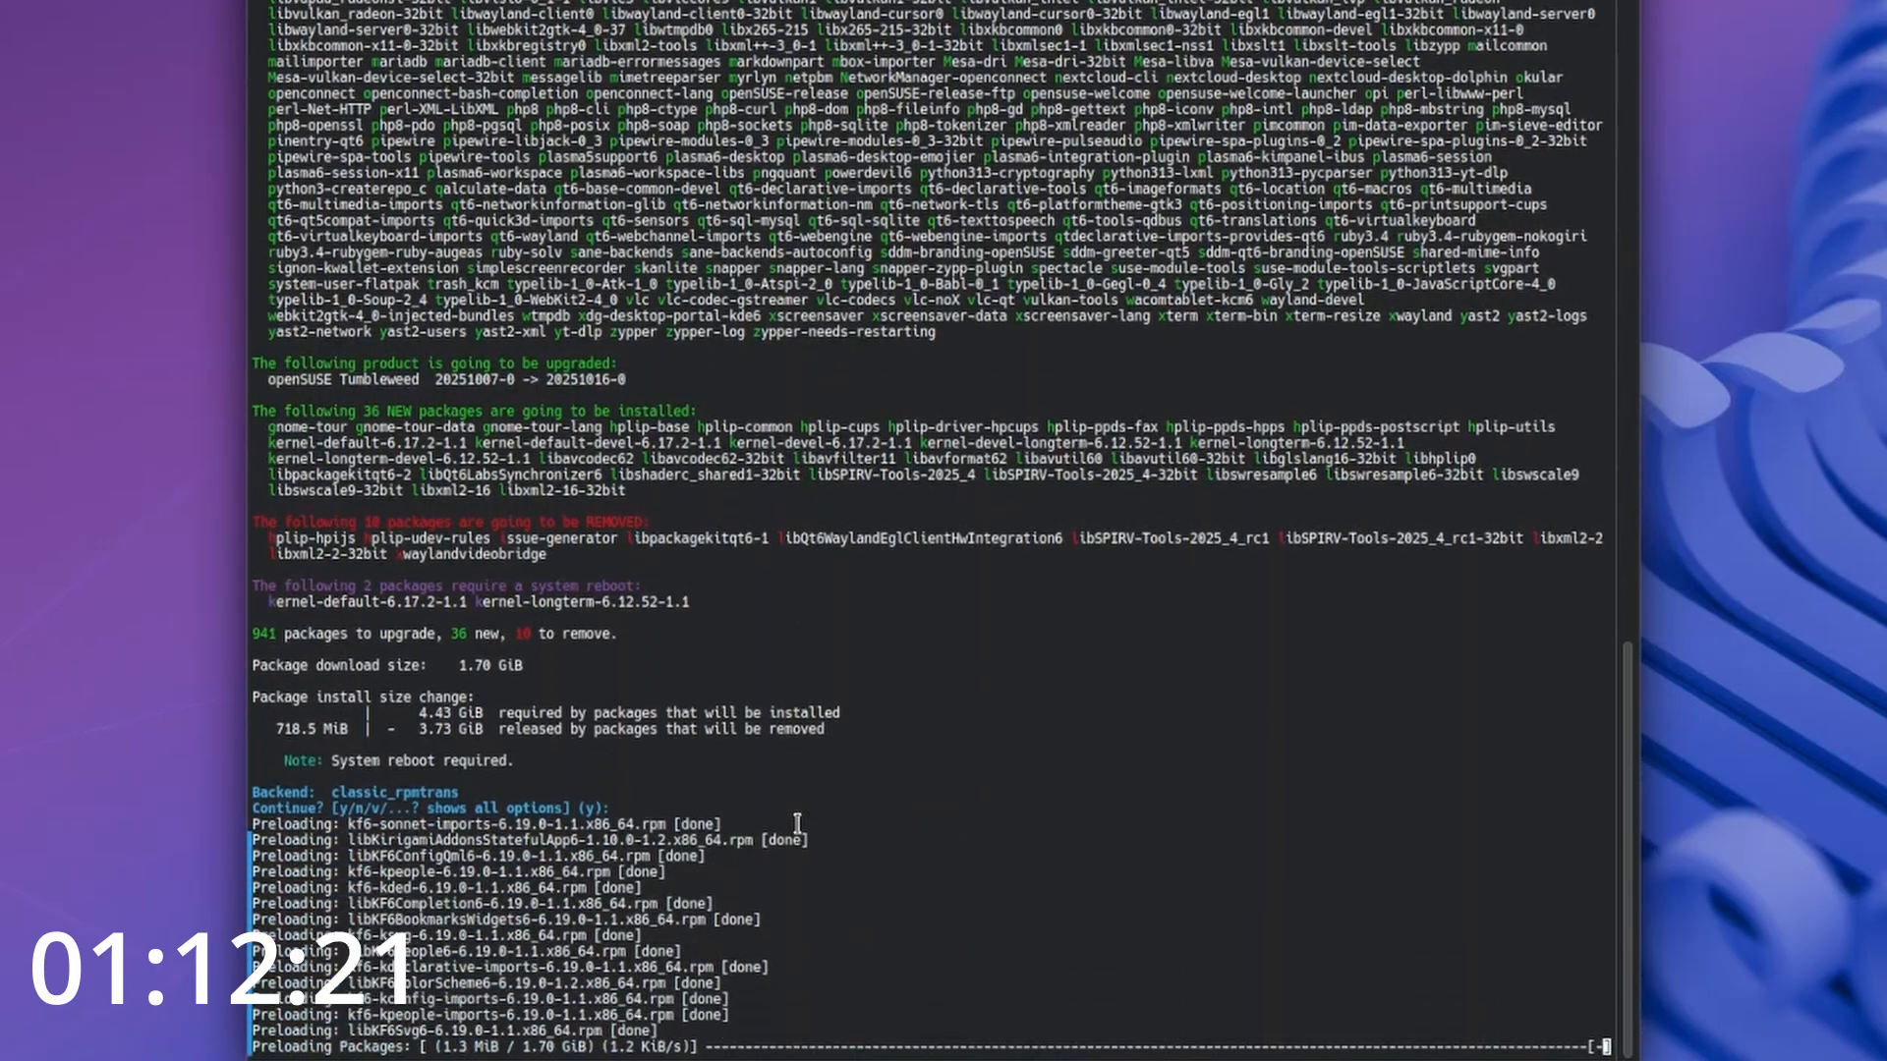
# - Scroll the zypper output while packages preload to about 26%
pyautogui.scroll(-3)
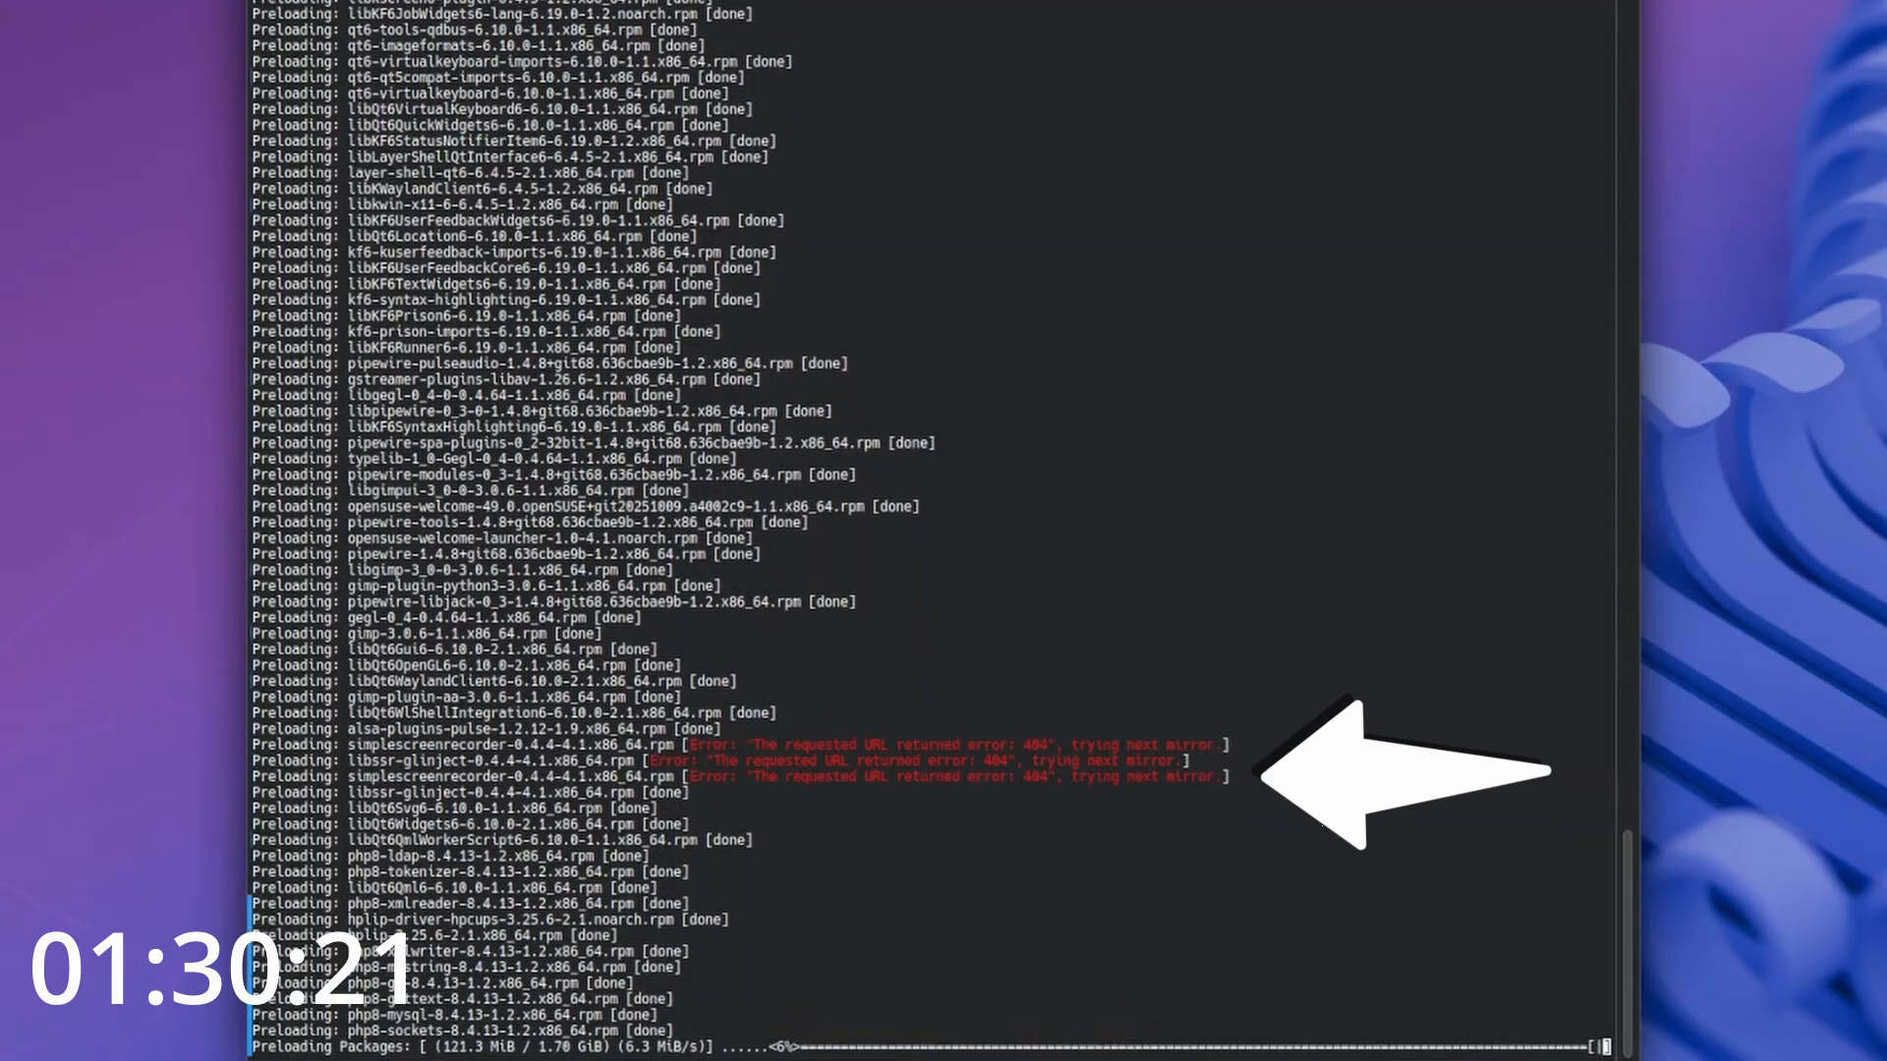
pyautogui.scroll(-3)
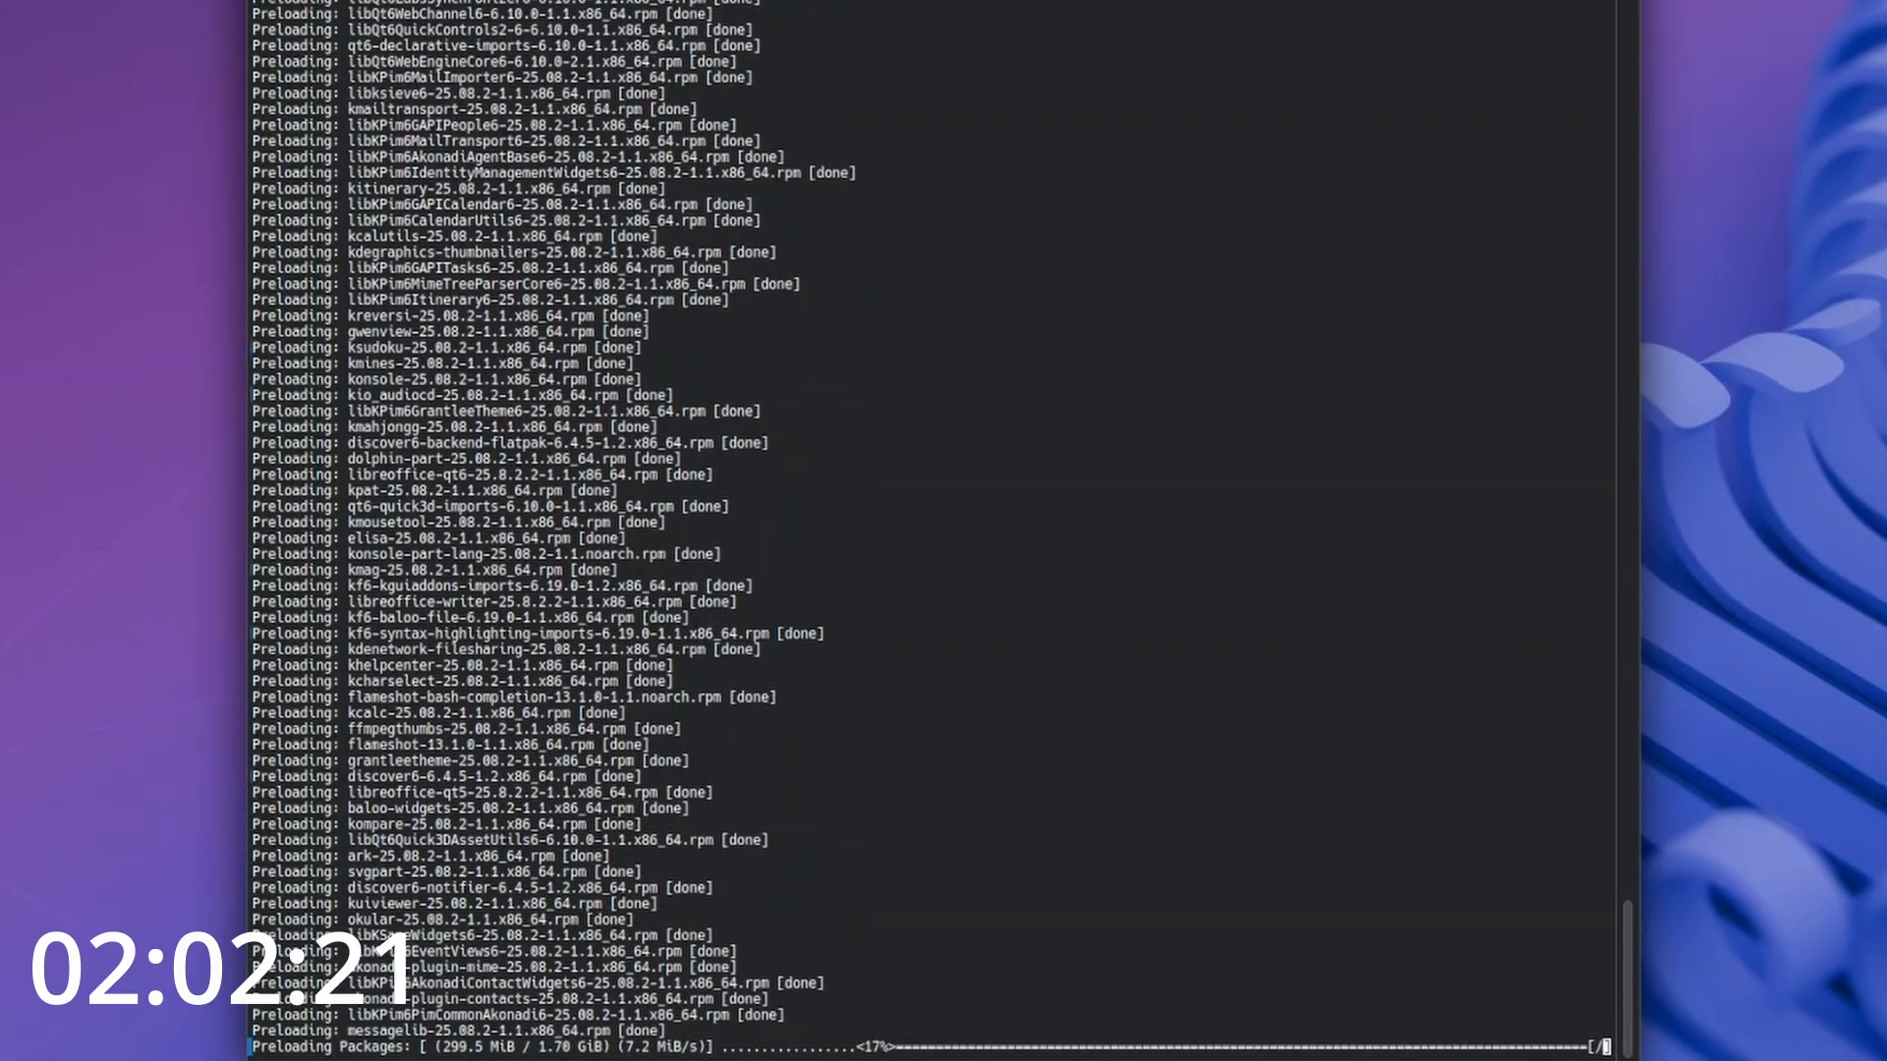
pyautogui.scroll(-3)
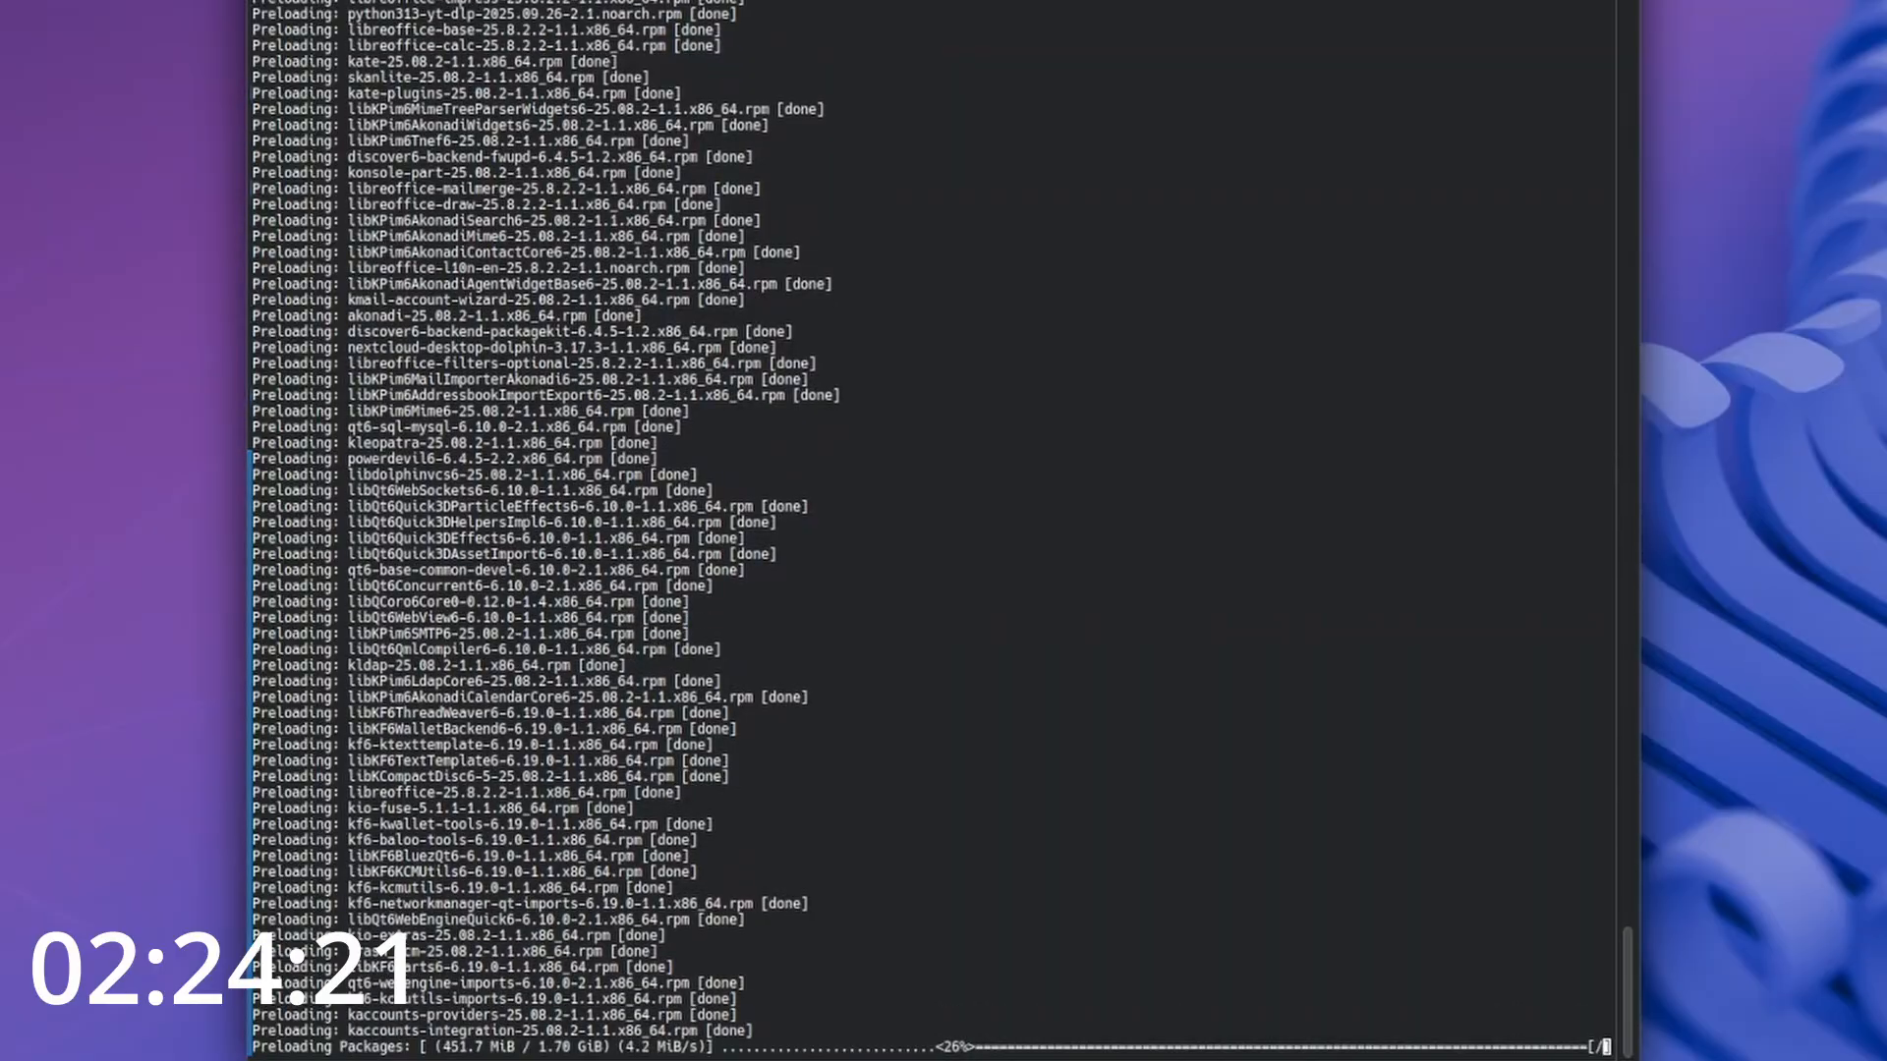
# - Scroll the terminal while preloading reaches about 81% of 1.70 GiB
pyautogui.scroll(-3)
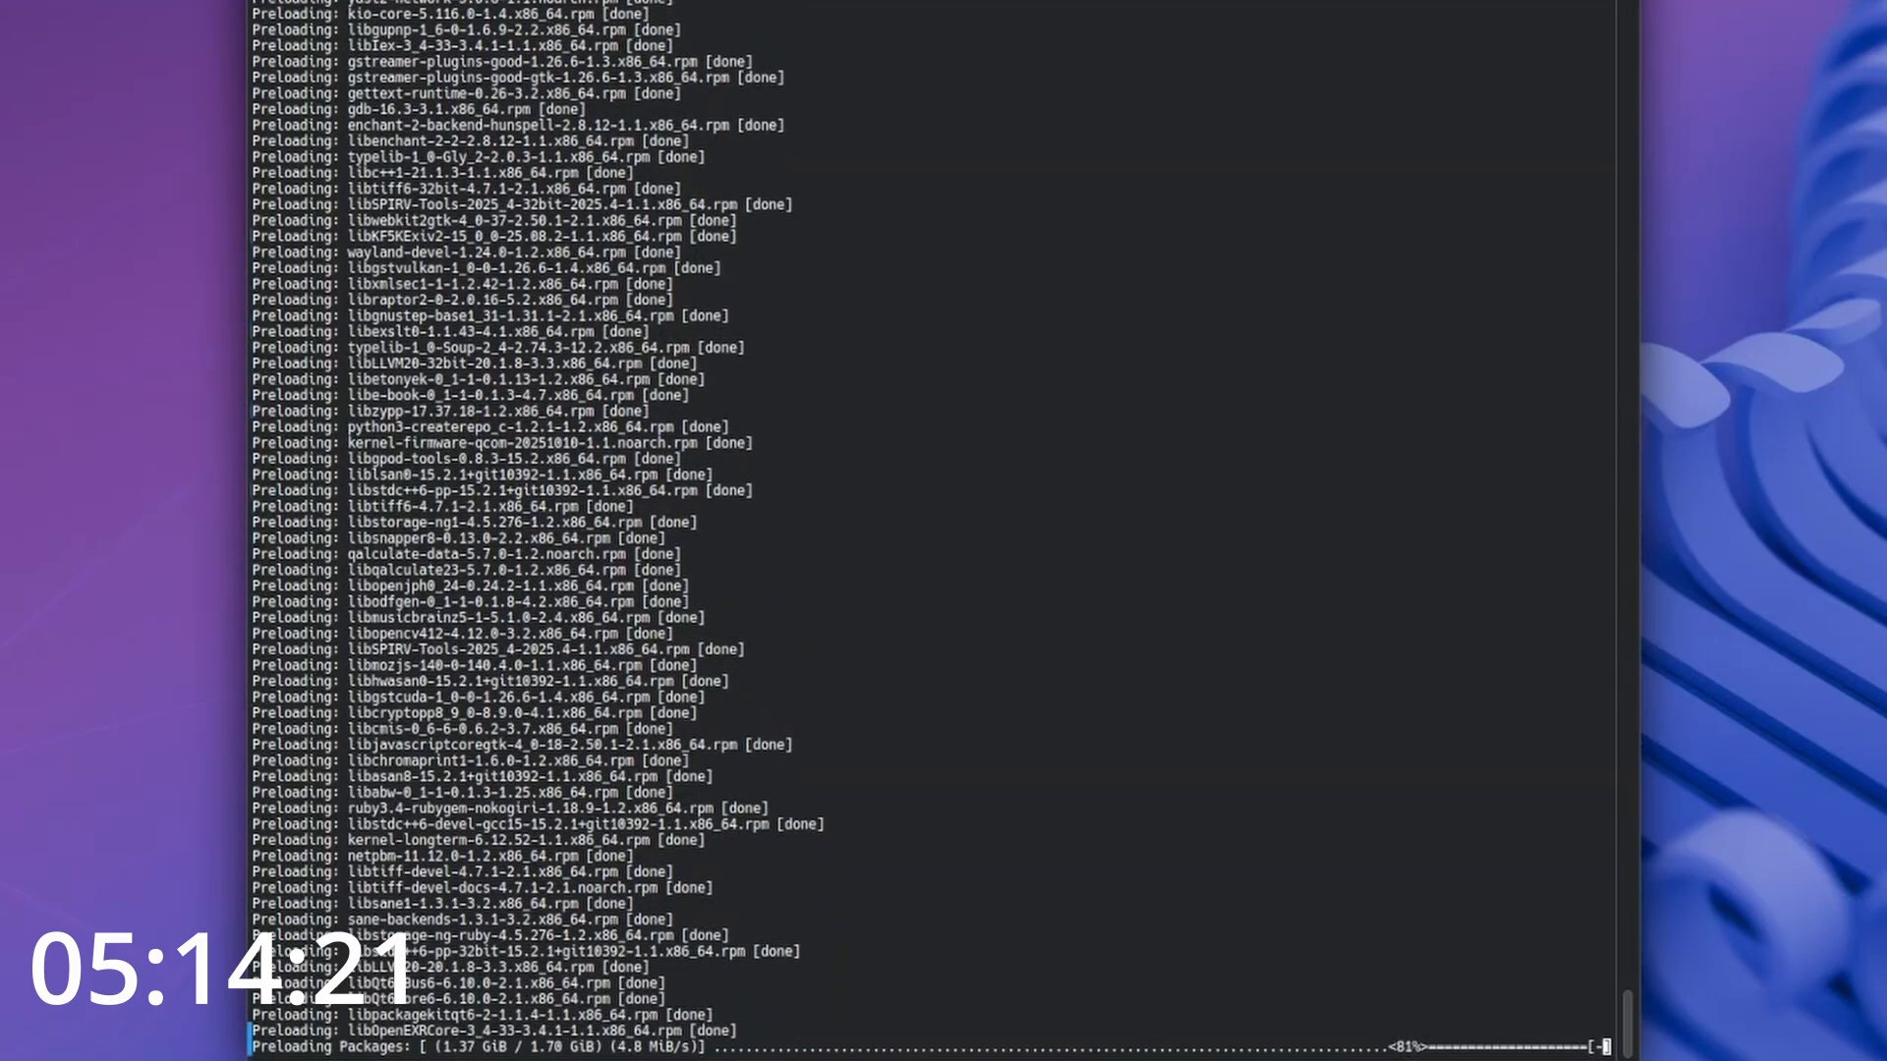
# - Scroll the output as zypper installs packages, reaching 74 of 984
pyautogui.scroll(-3)
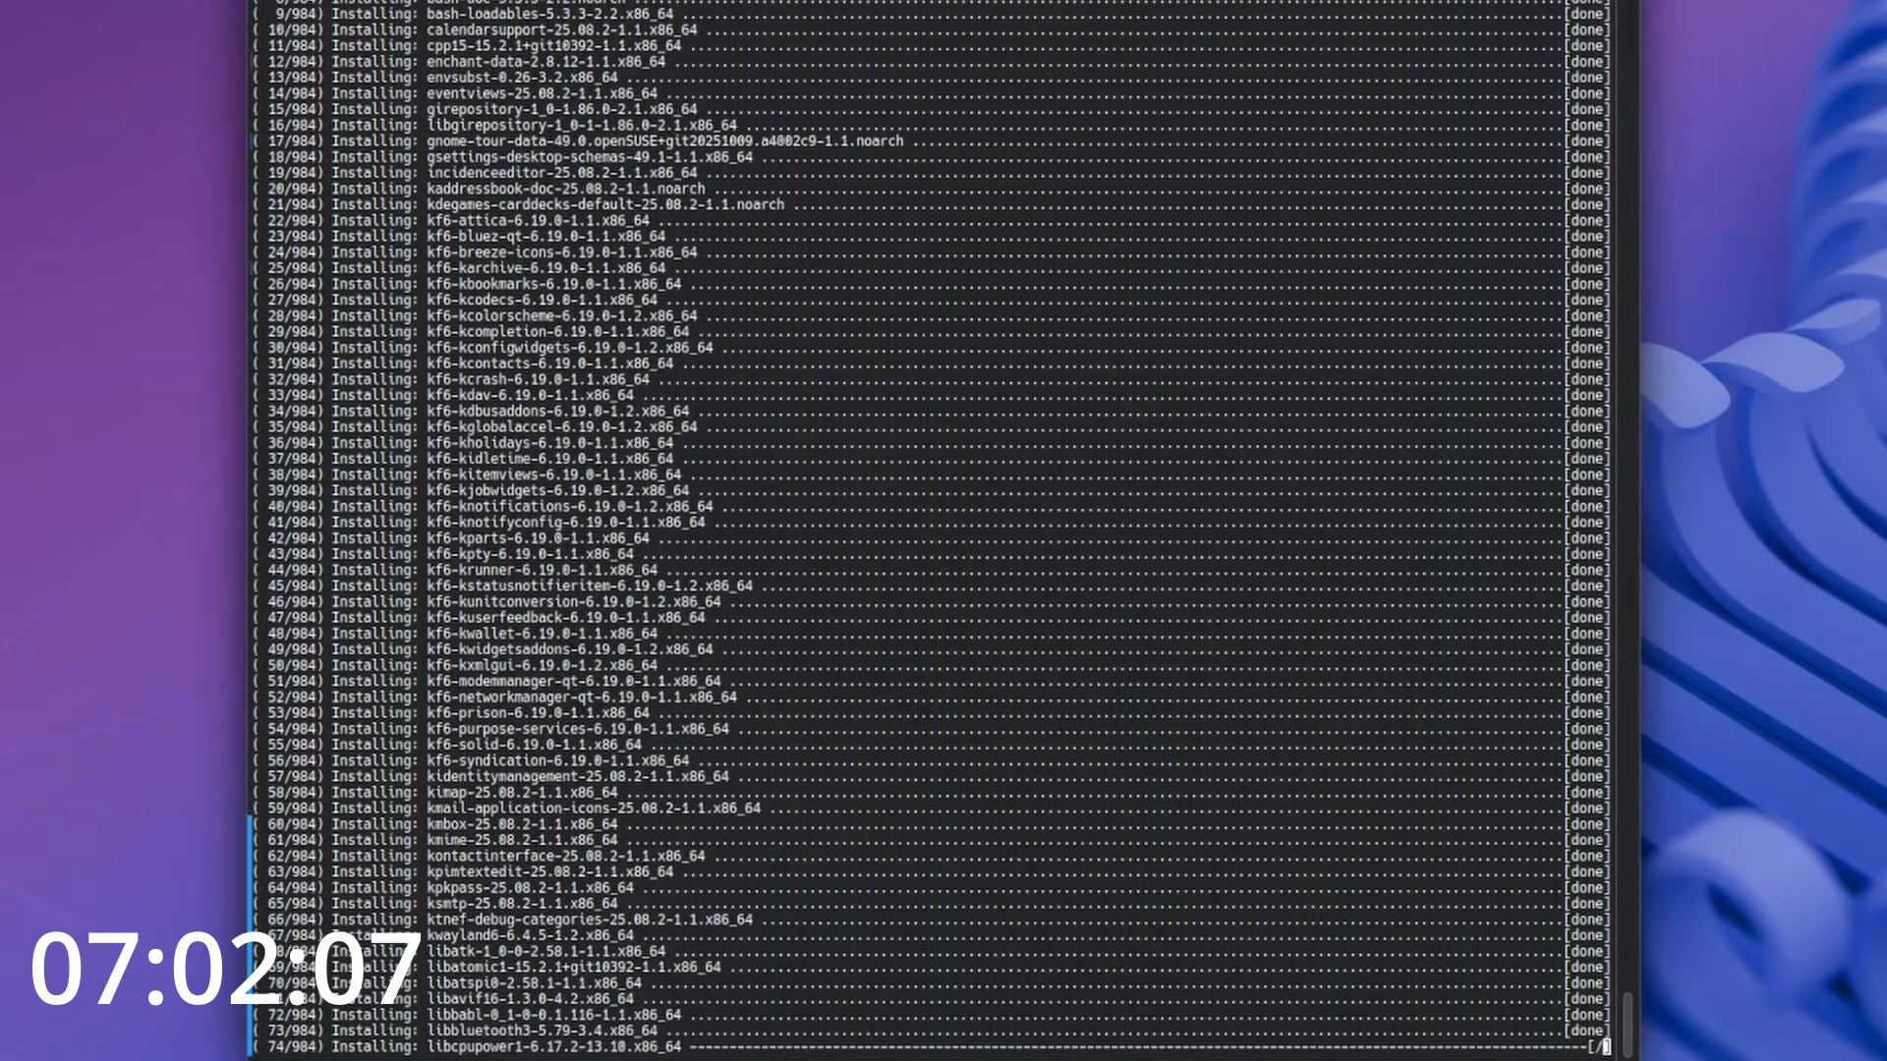
# - Follow the installation output as it advances to package 302 of 984
pyautogui.scroll(-3)
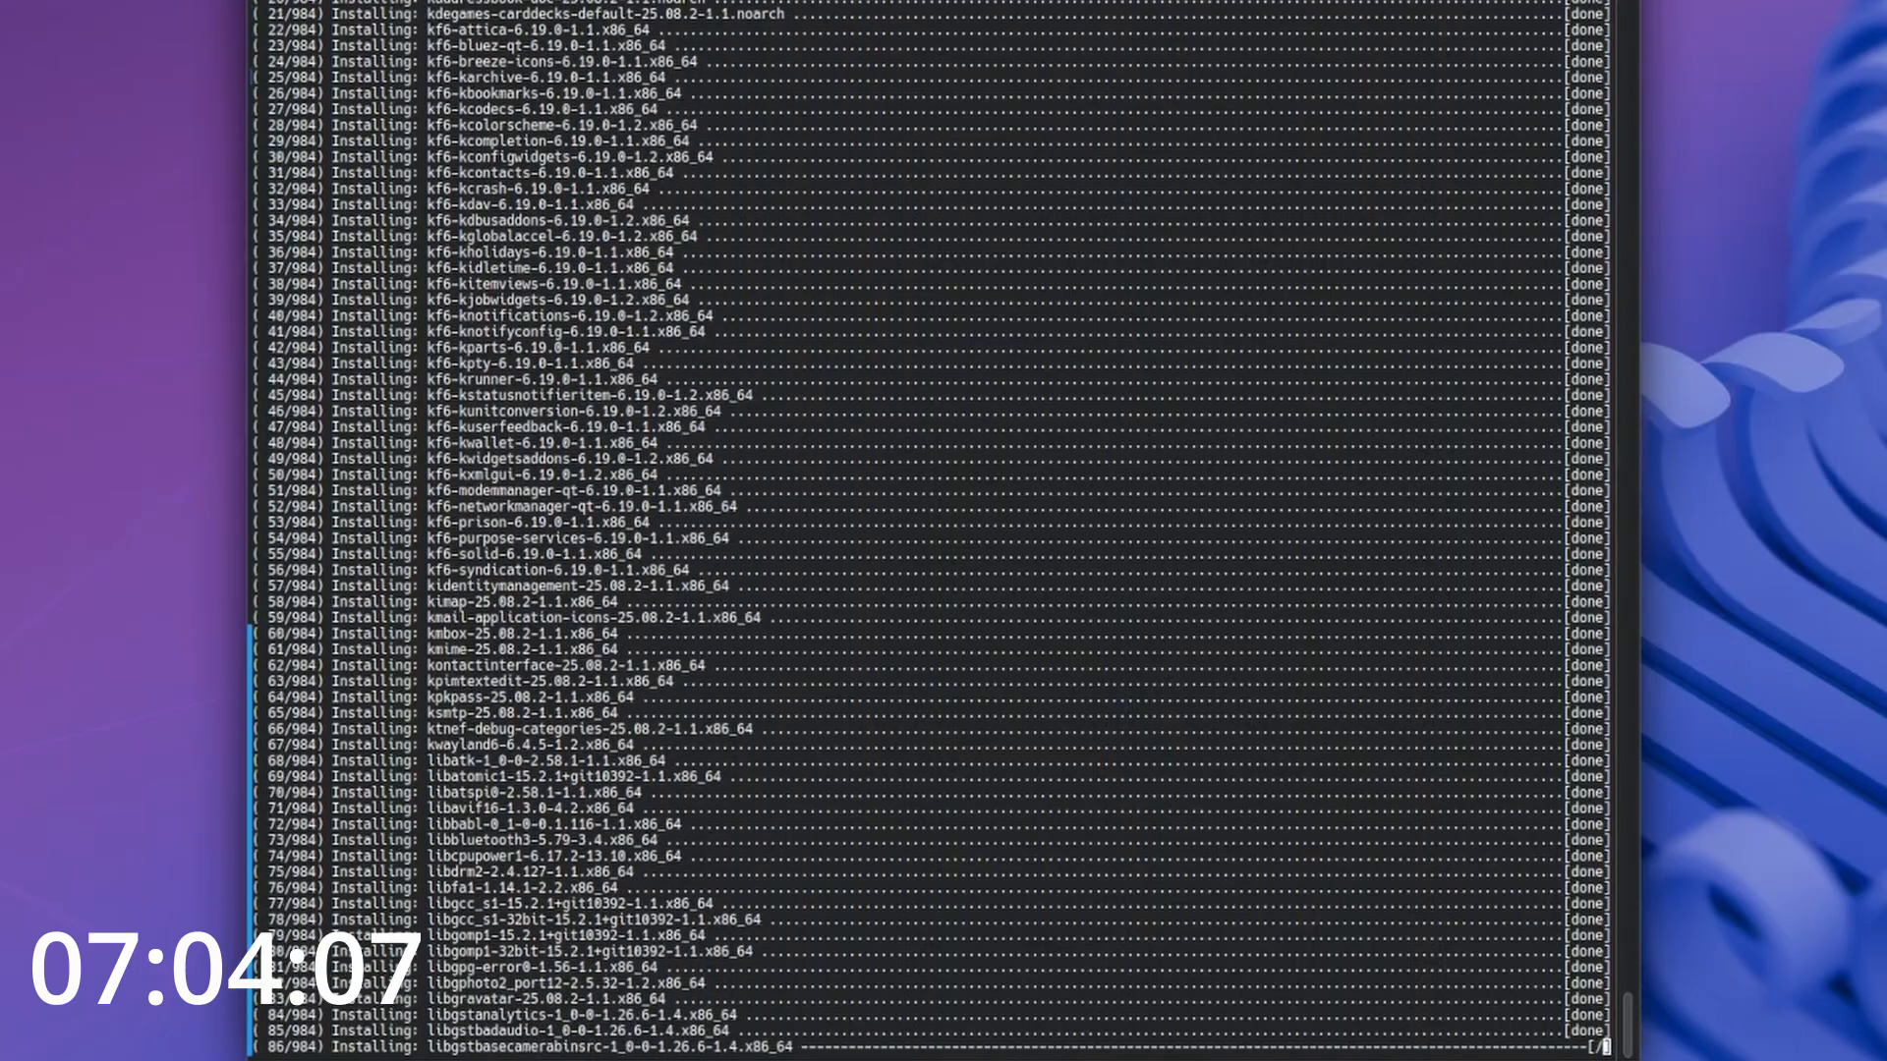
pyautogui.scroll(-3)
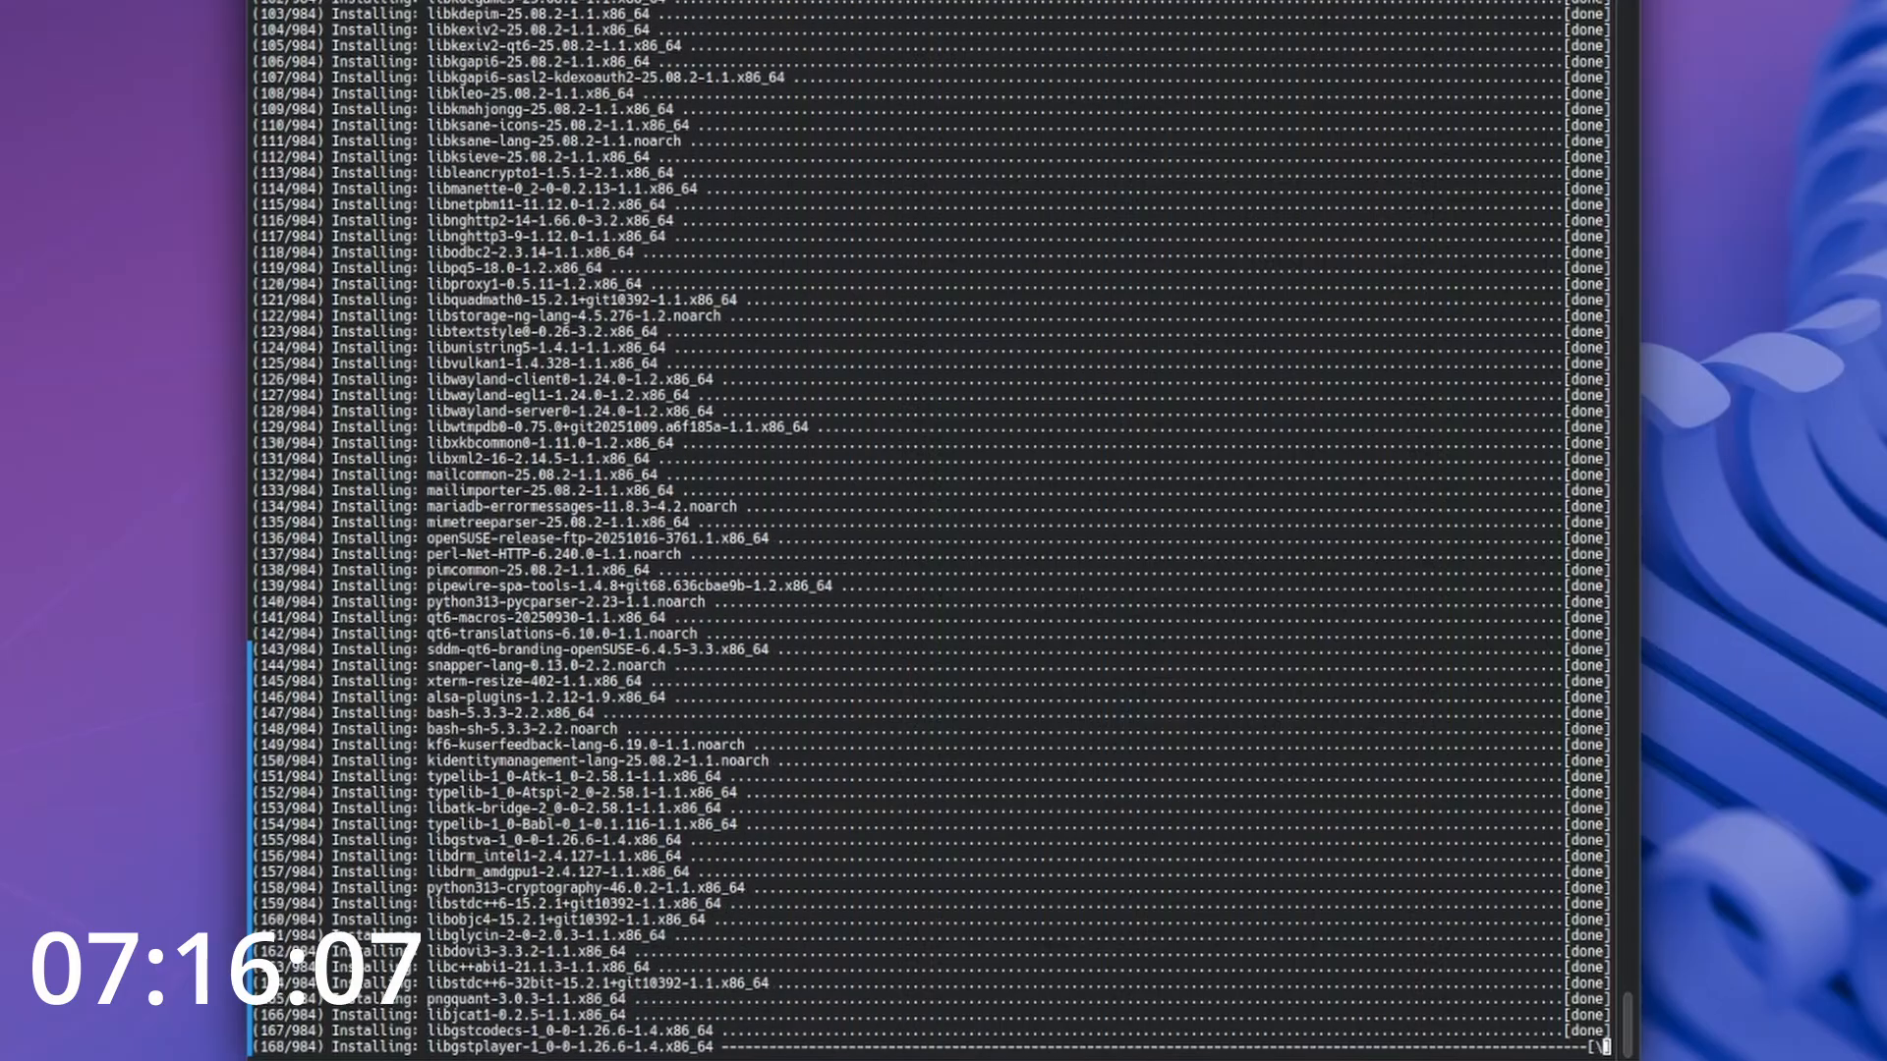
pyautogui.scroll(-3)
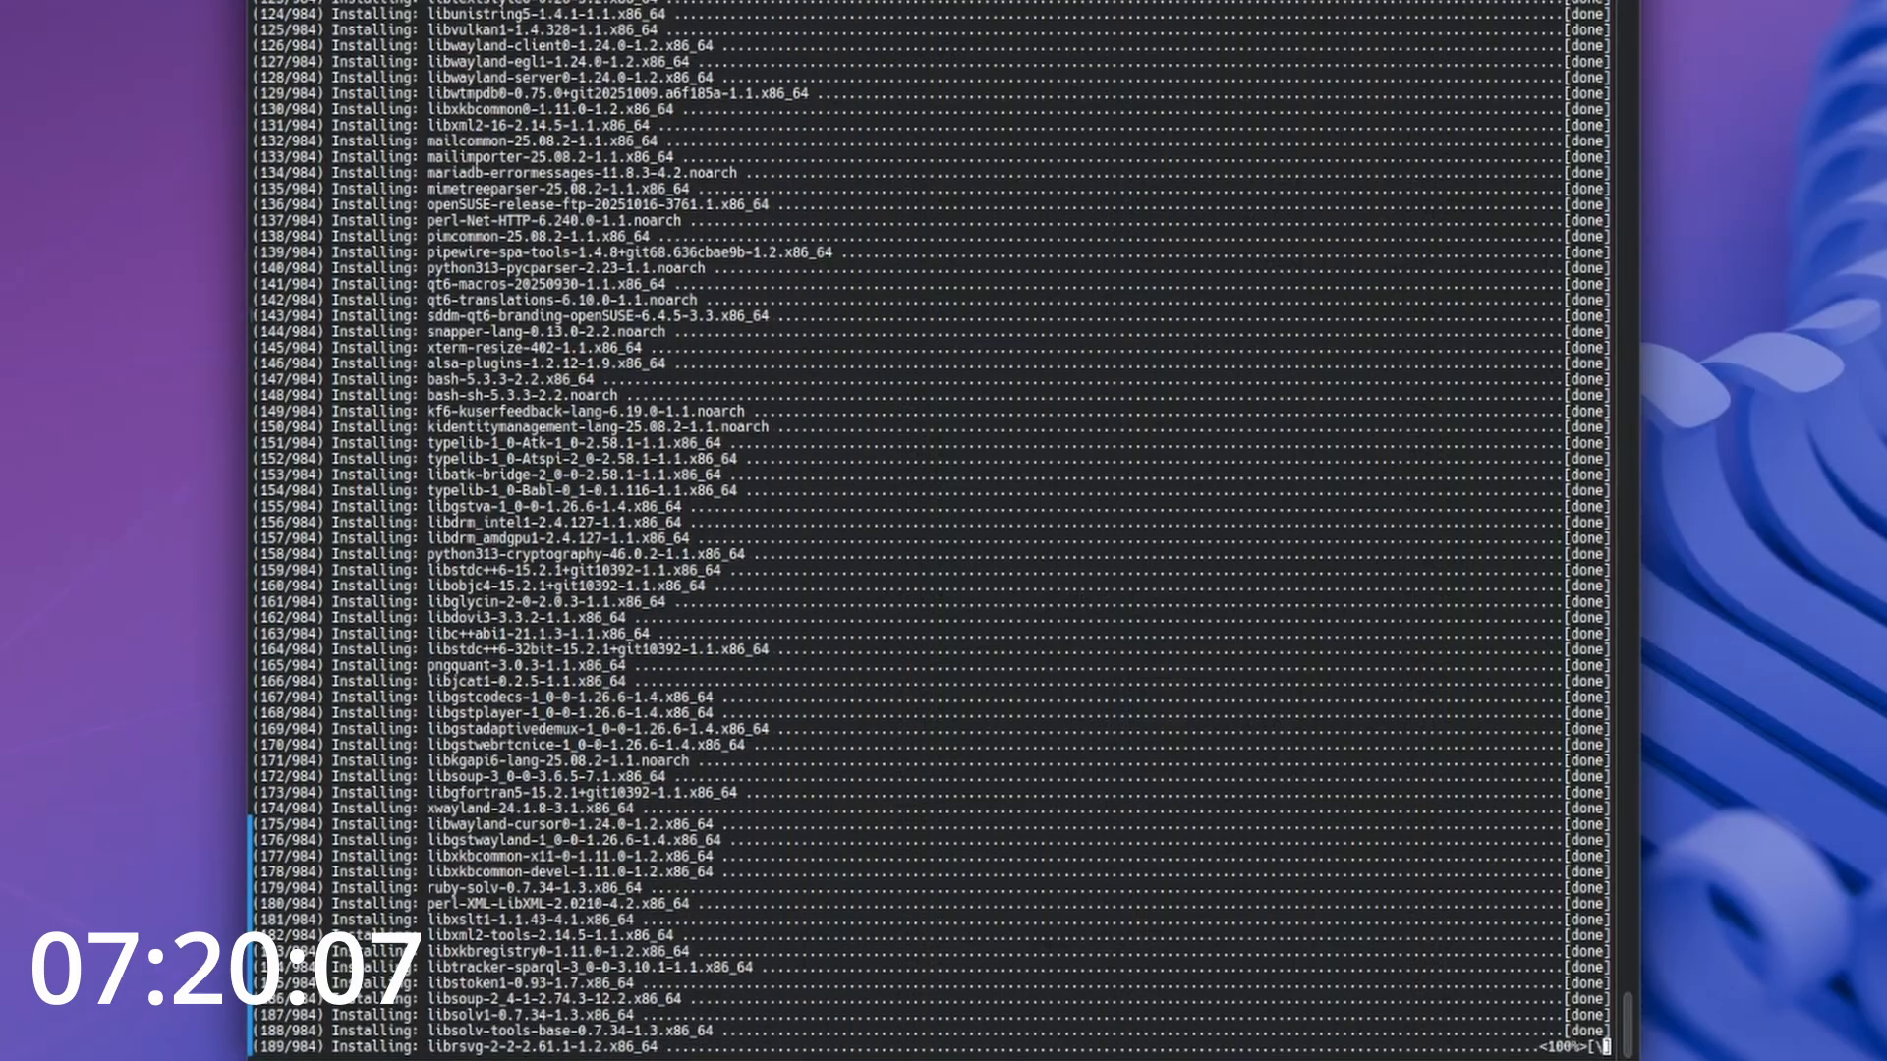
pyautogui.scroll(-3)
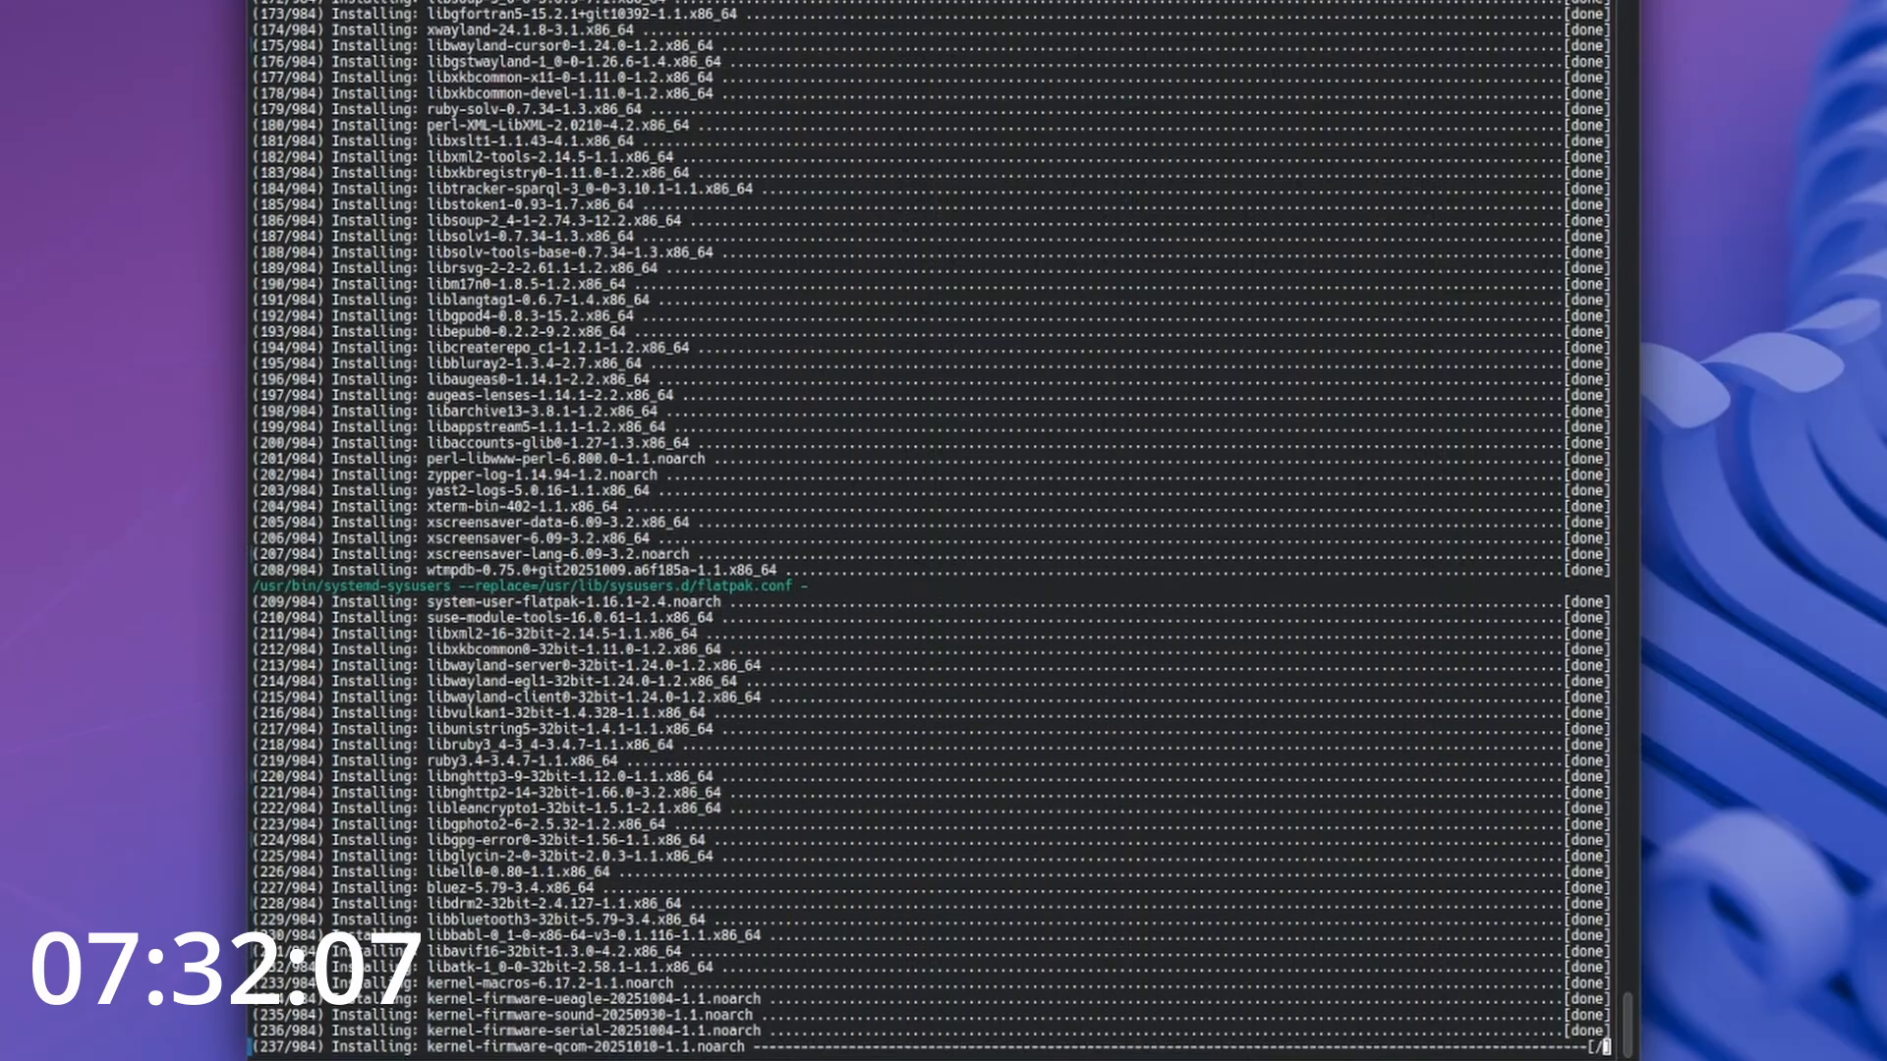
pyautogui.scroll(-3)
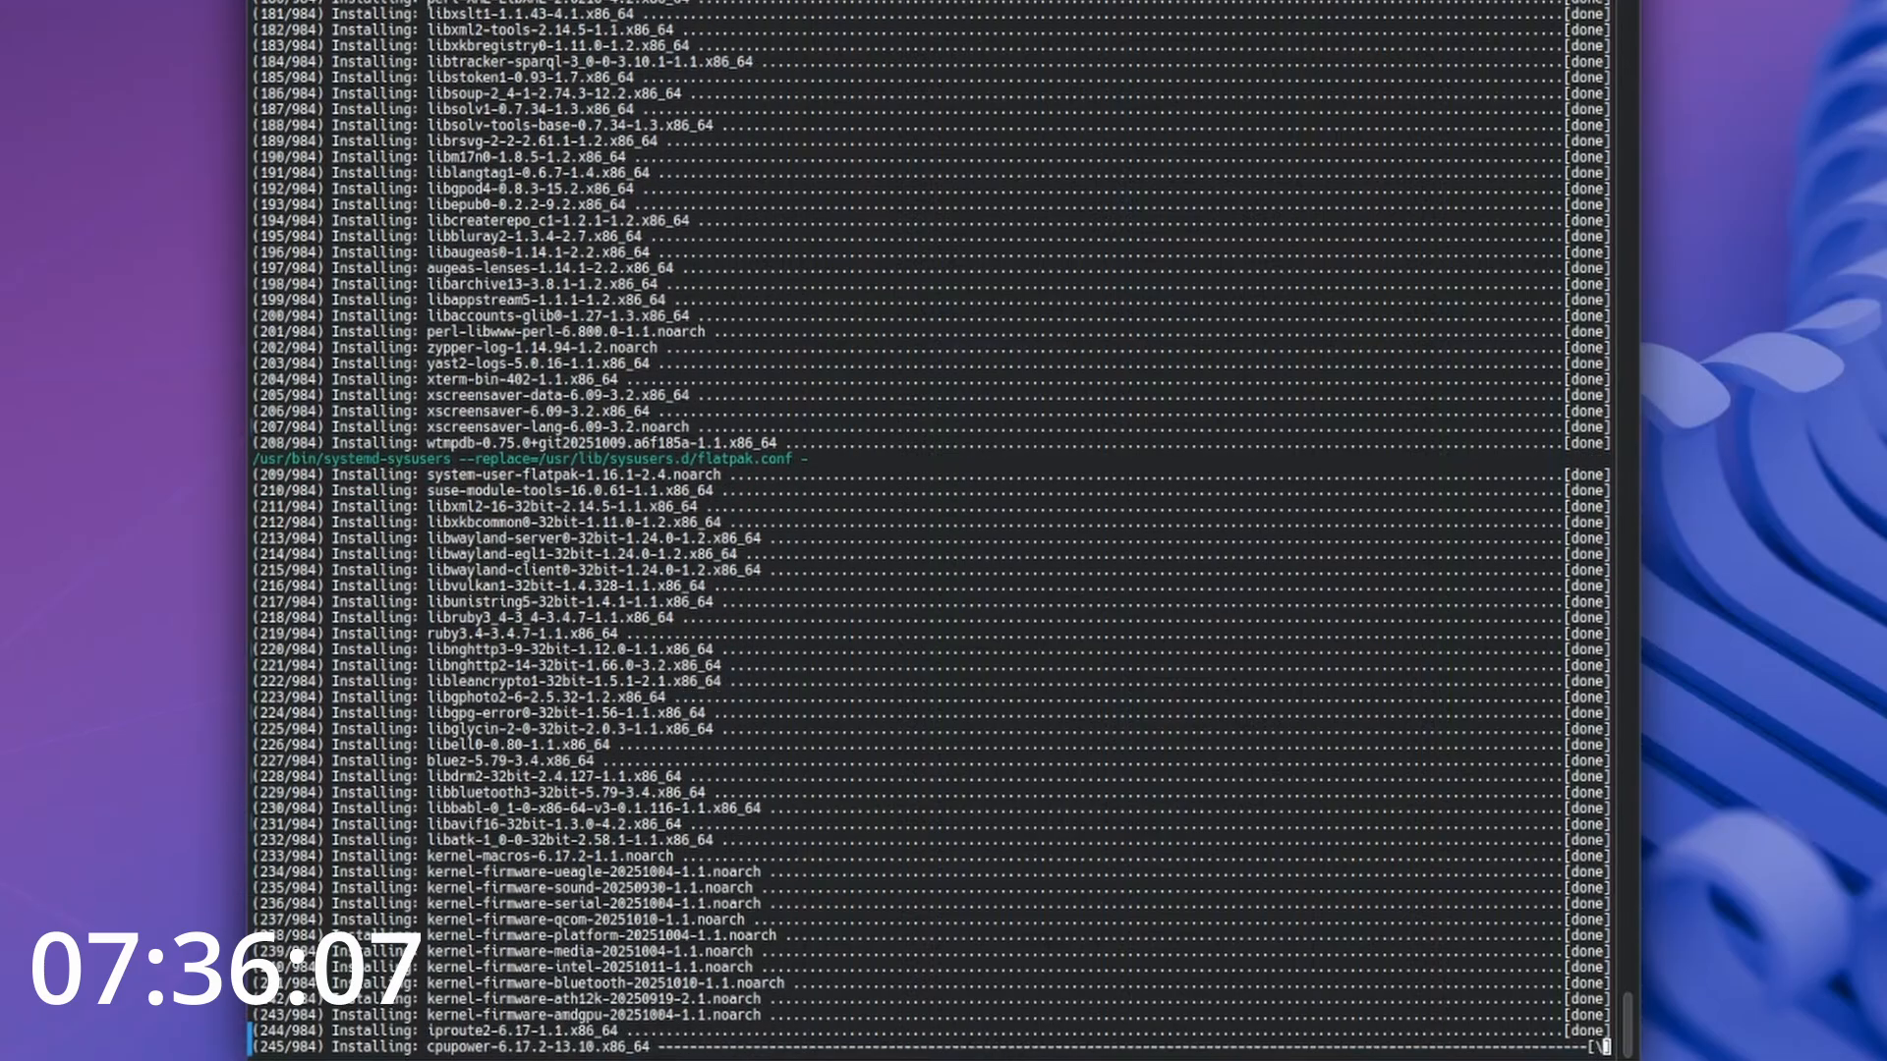
pyautogui.scroll(-3)
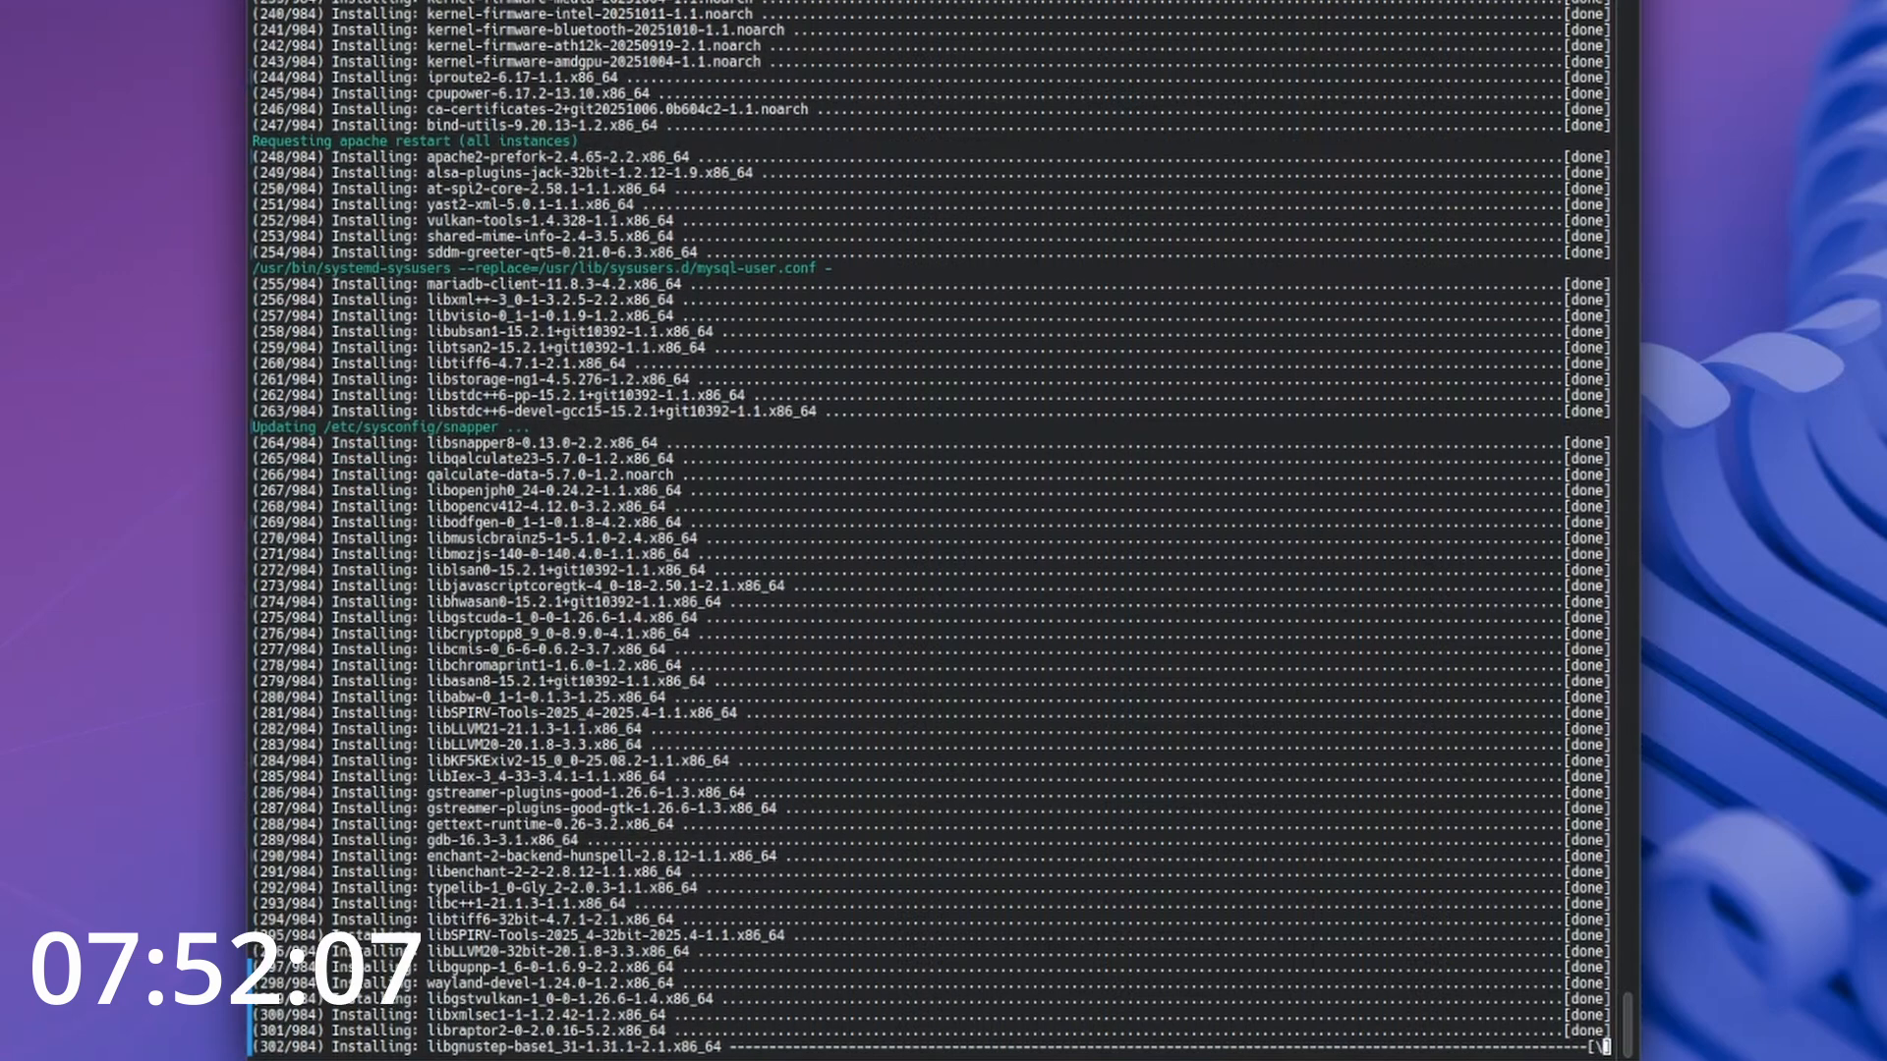
# - Scroll through installation progress past package 424 of 984
pyautogui.scroll(-3)
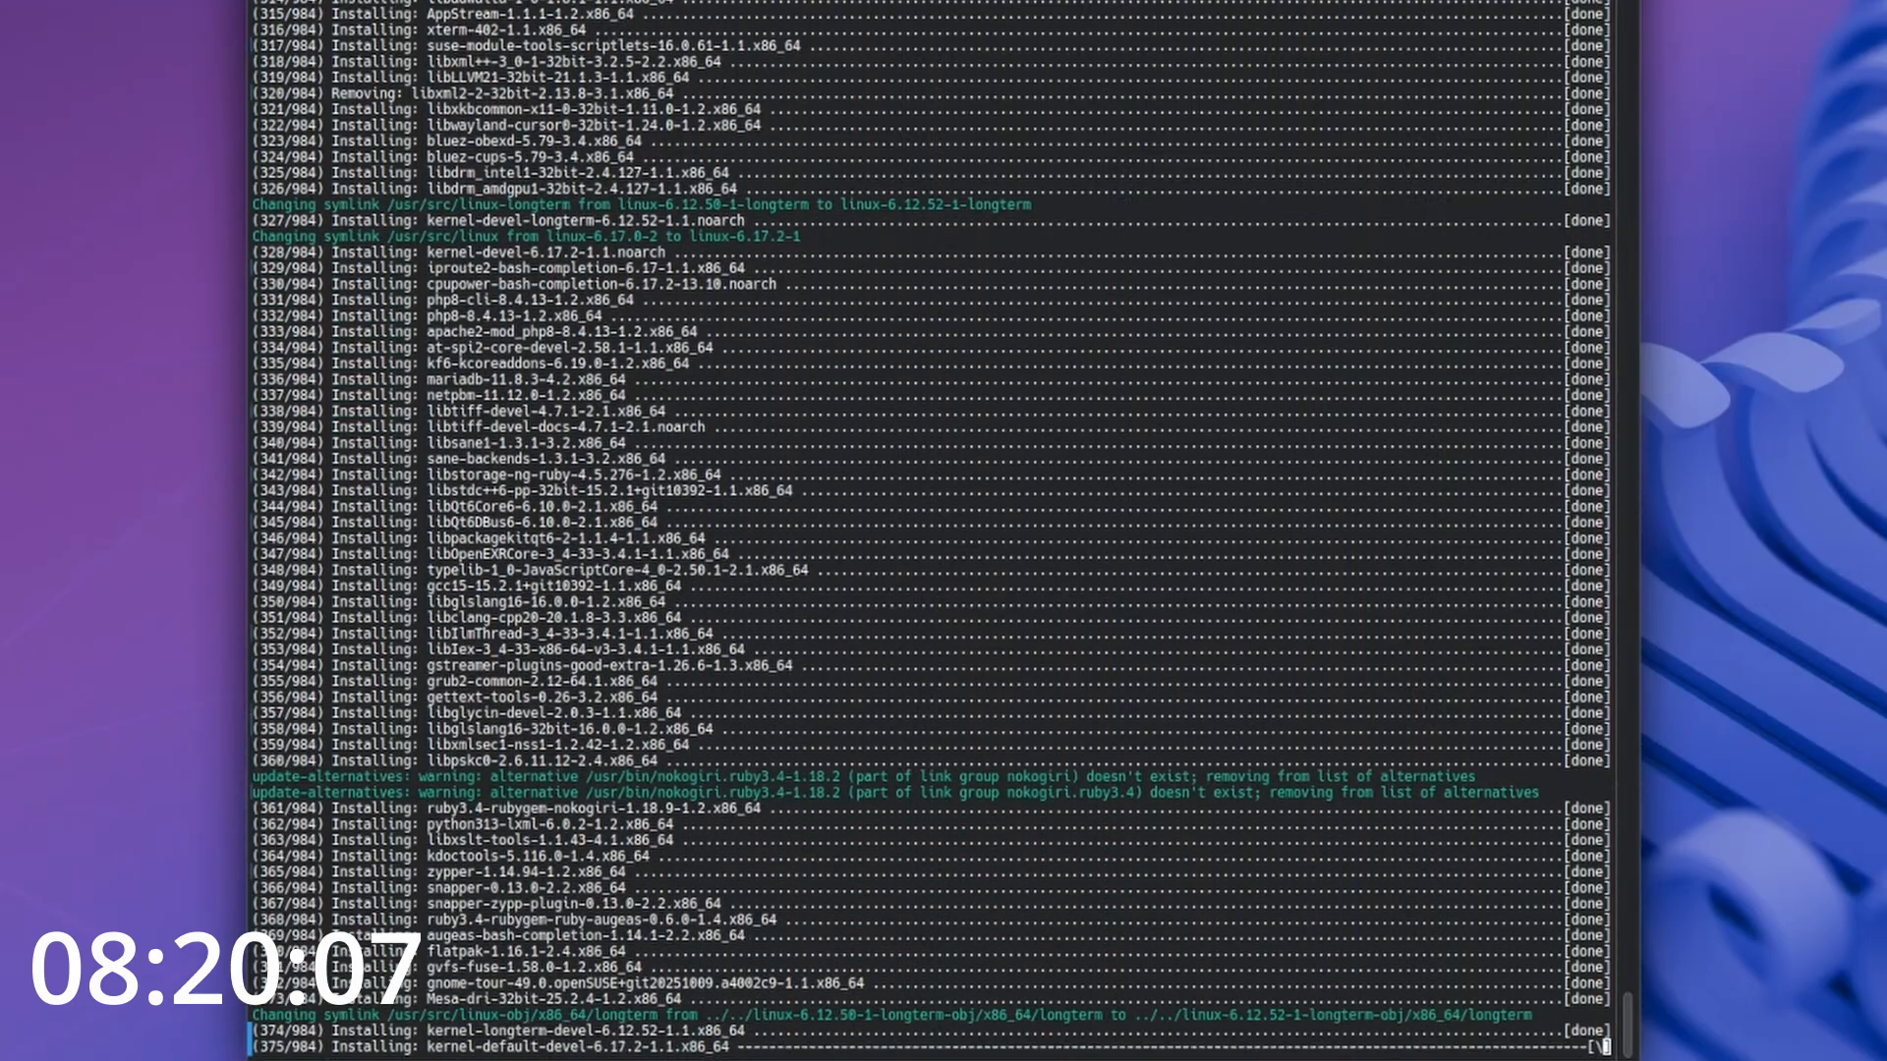
pyautogui.scroll(-3)
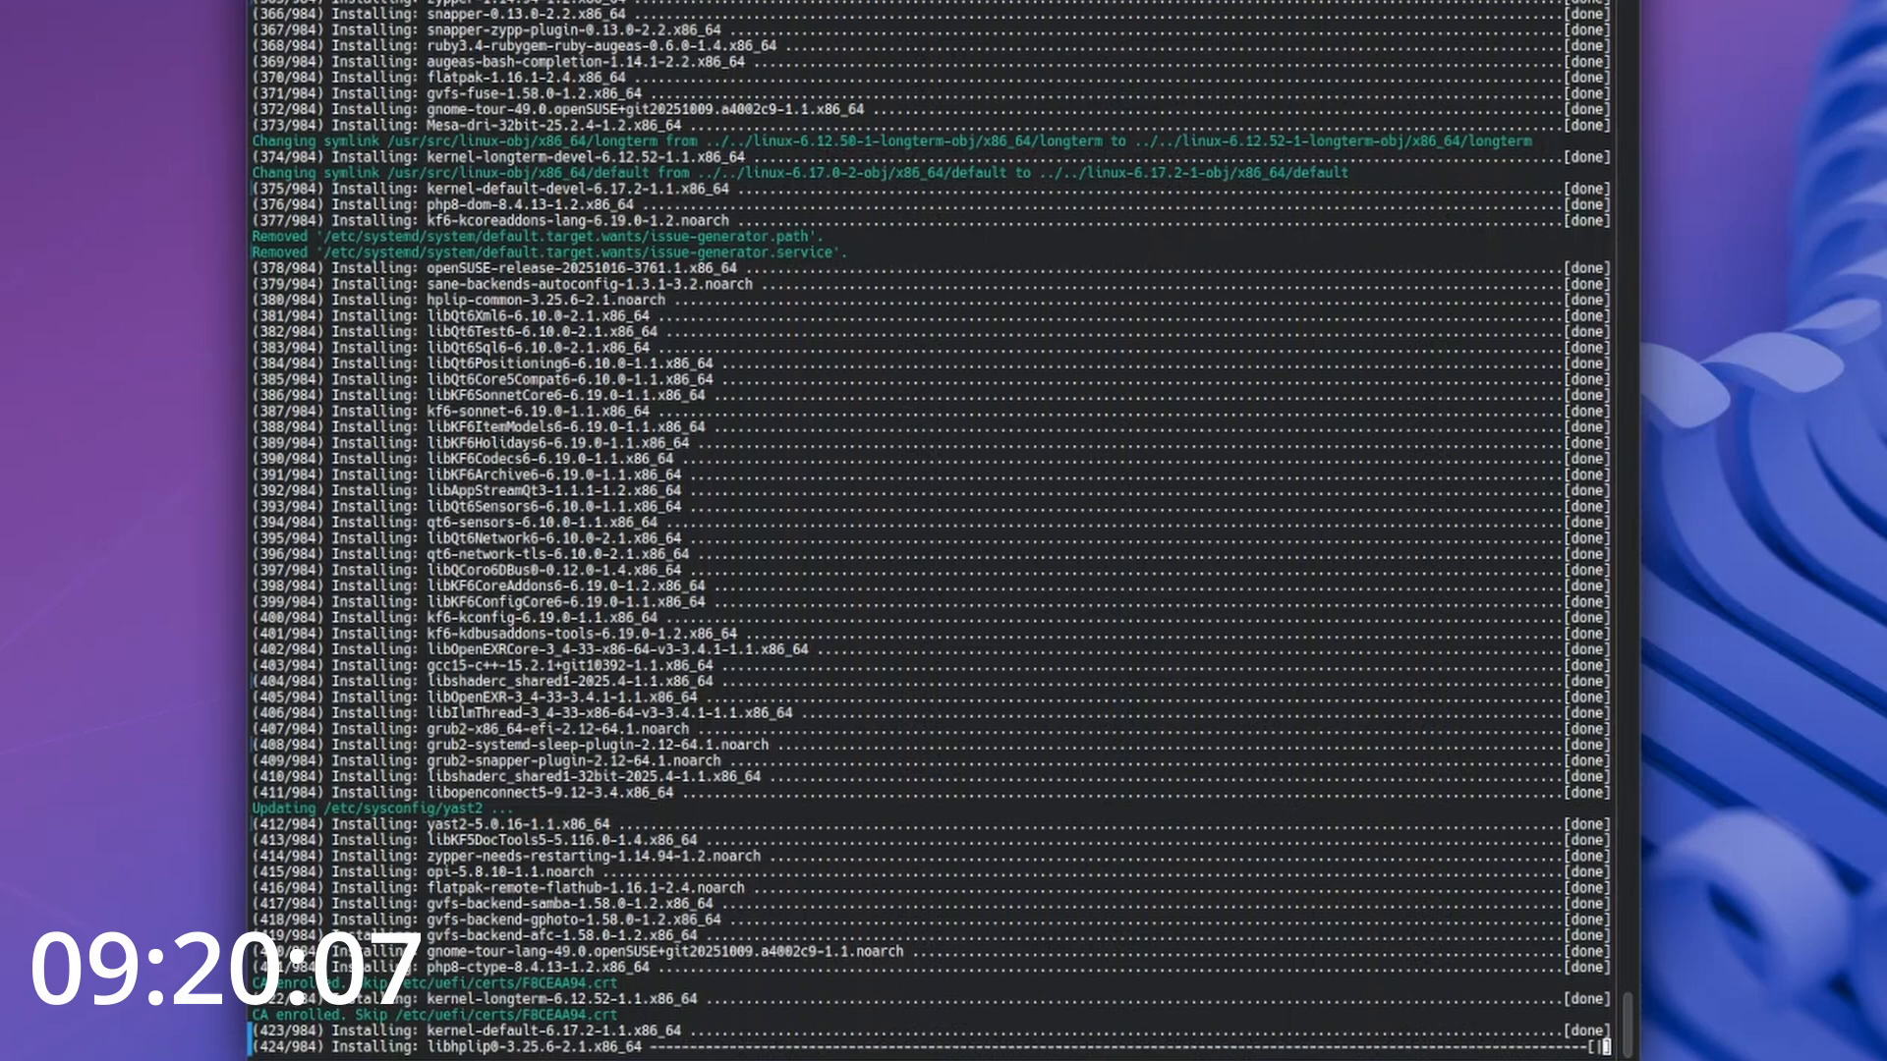
pyautogui.scroll(-3)
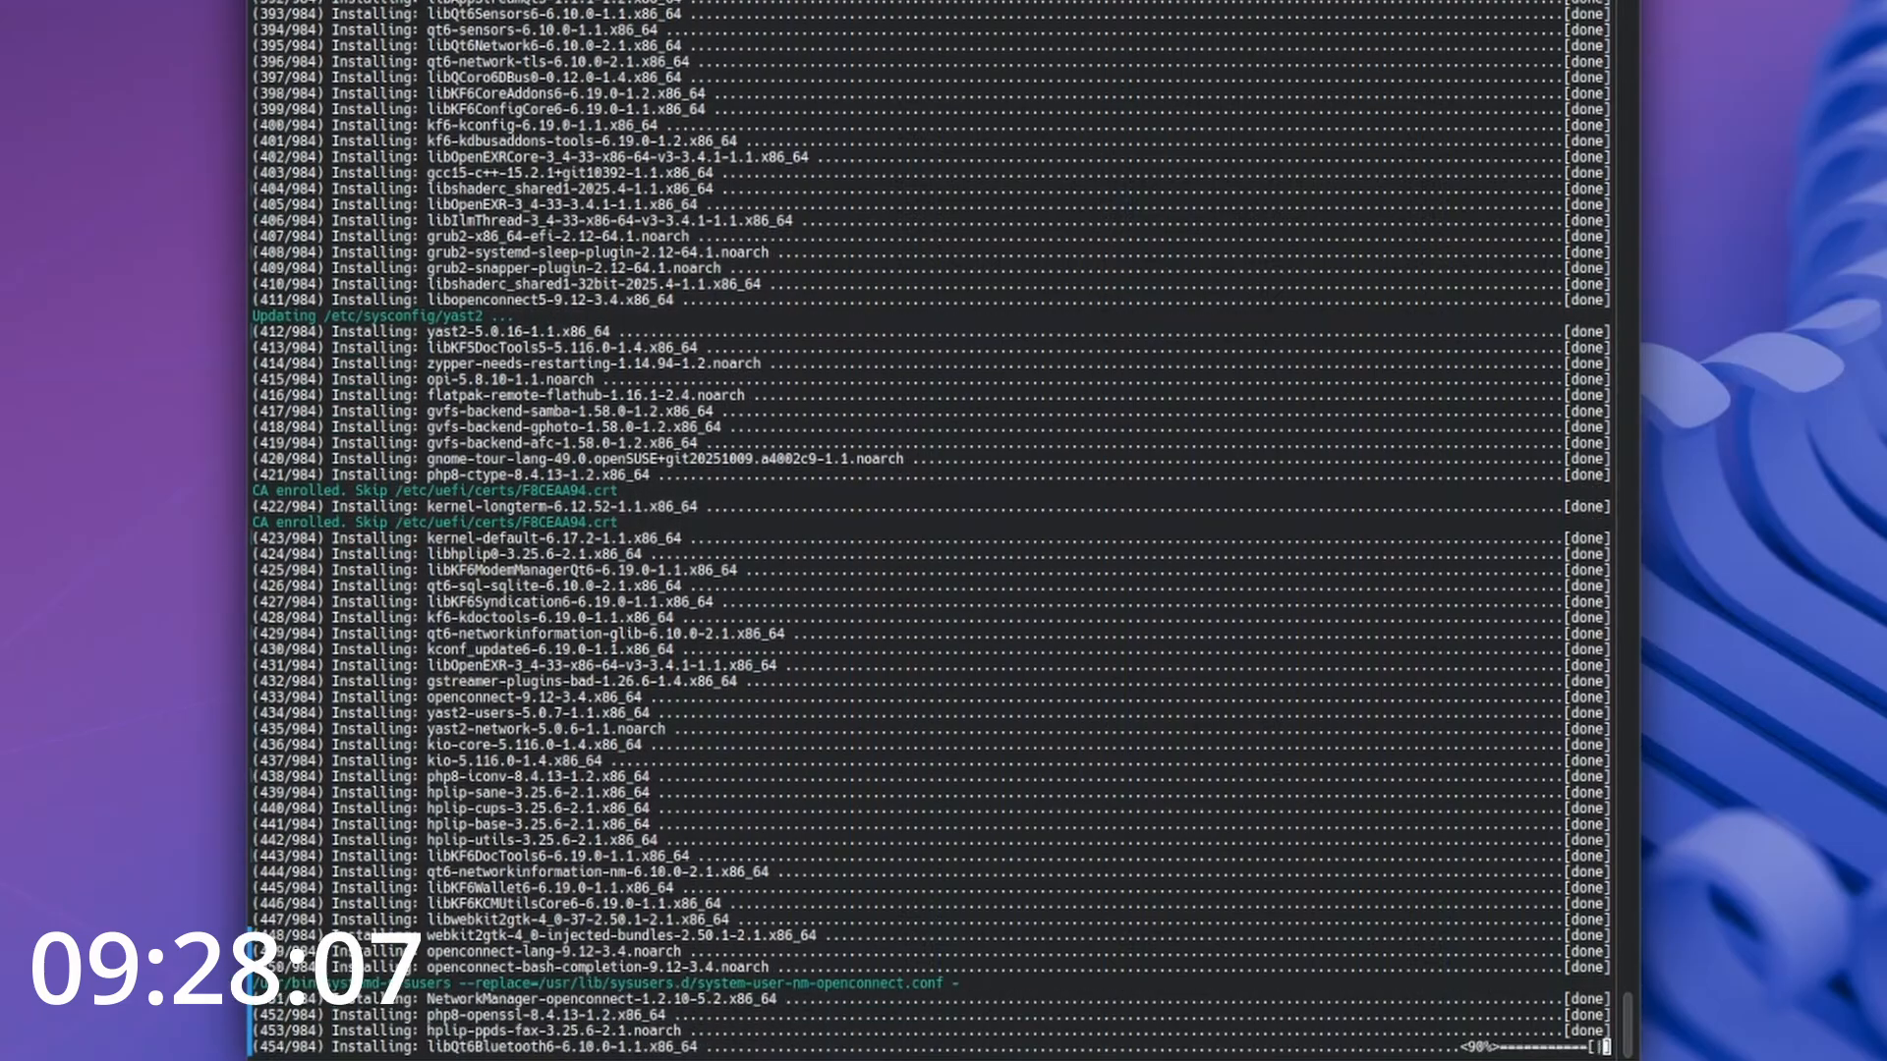
# - Scroll through the final installs until all 984 packages finish and reboot is recommended
pyautogui.scroll(-3)
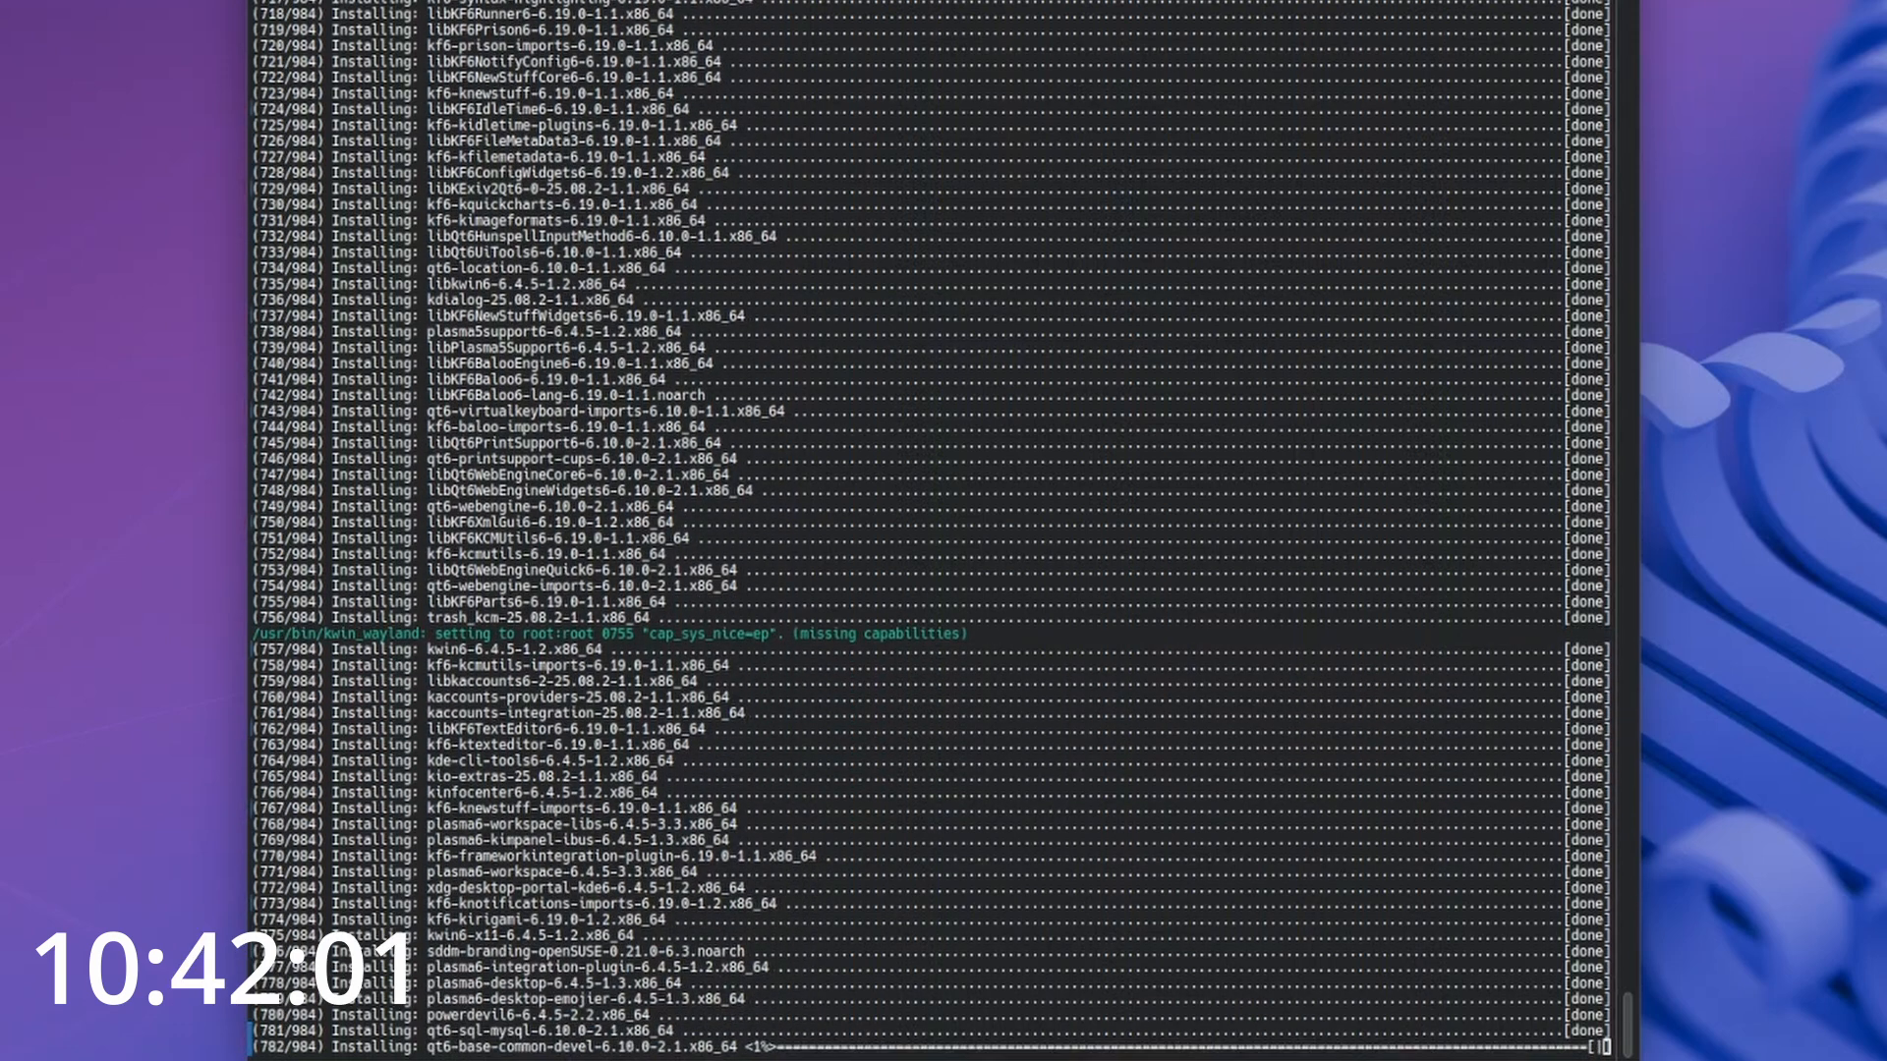
pyautogui.scroll(-3)
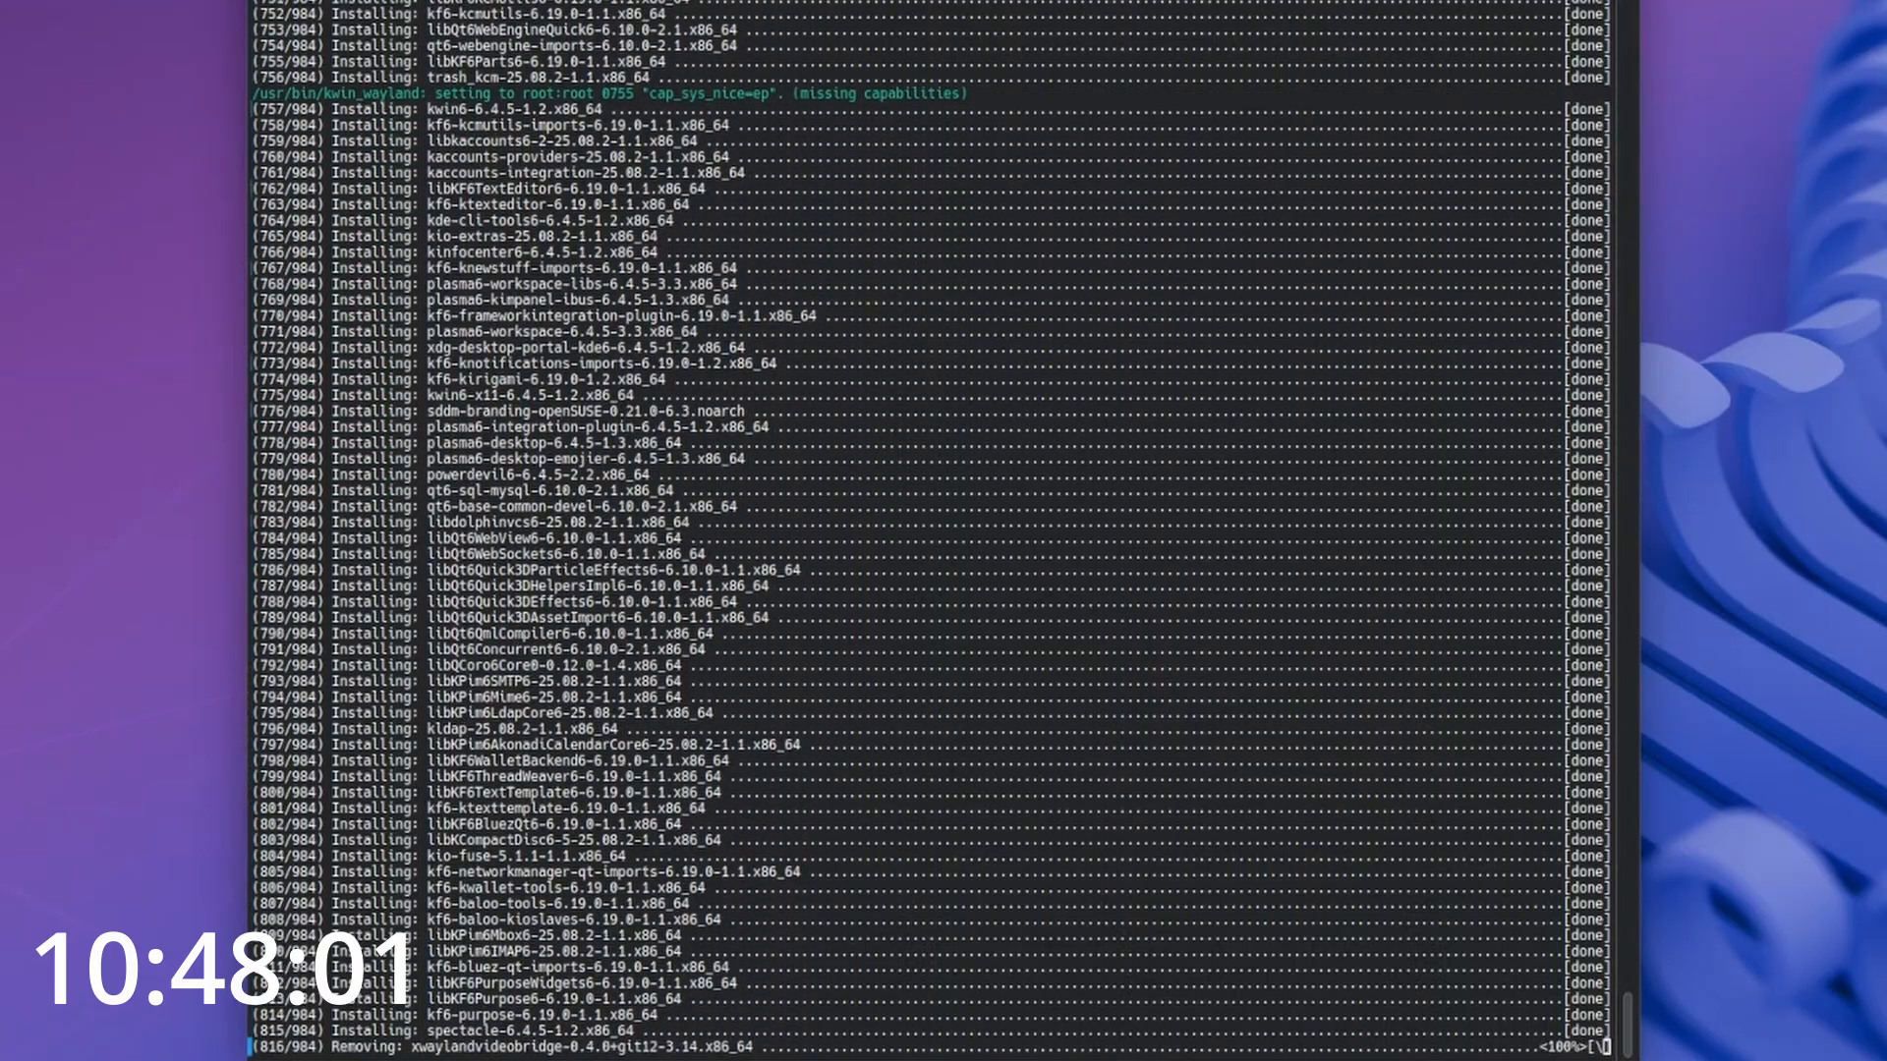
pyautogui.scroll(-3)
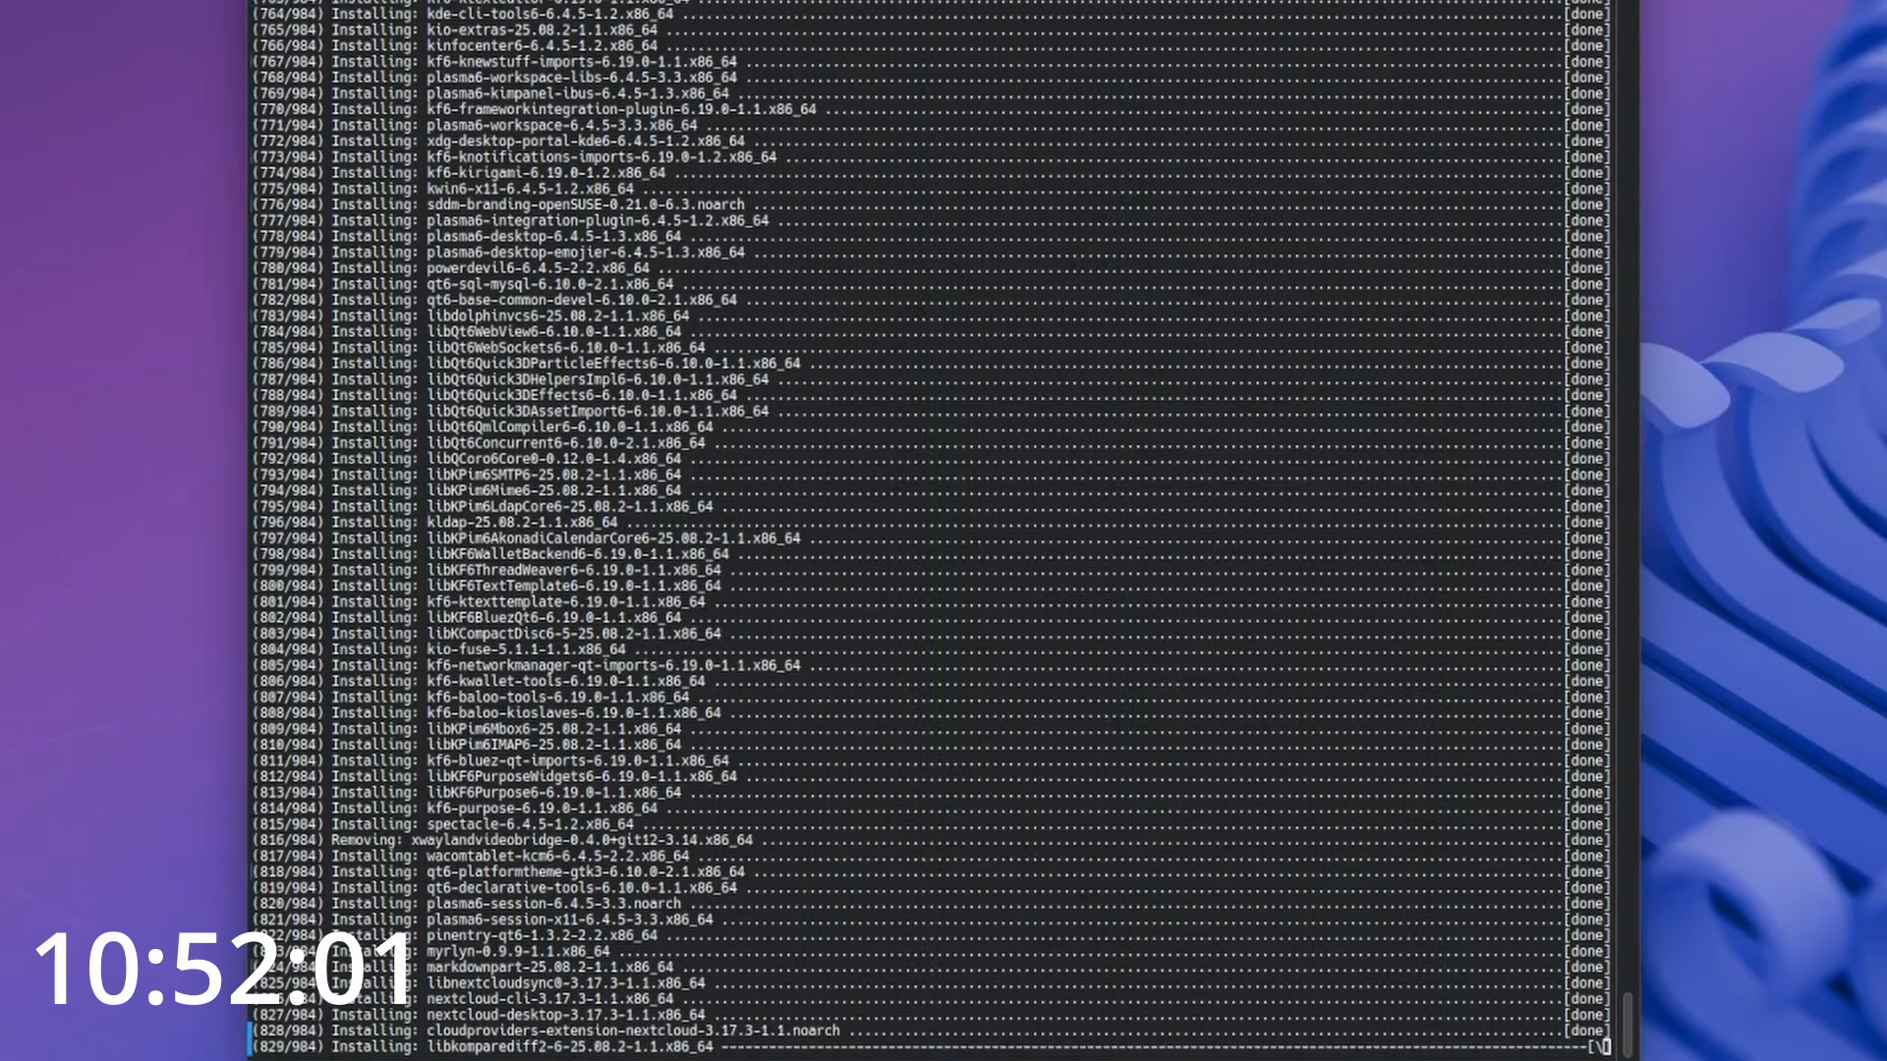
pyautogui.scroll(-3)
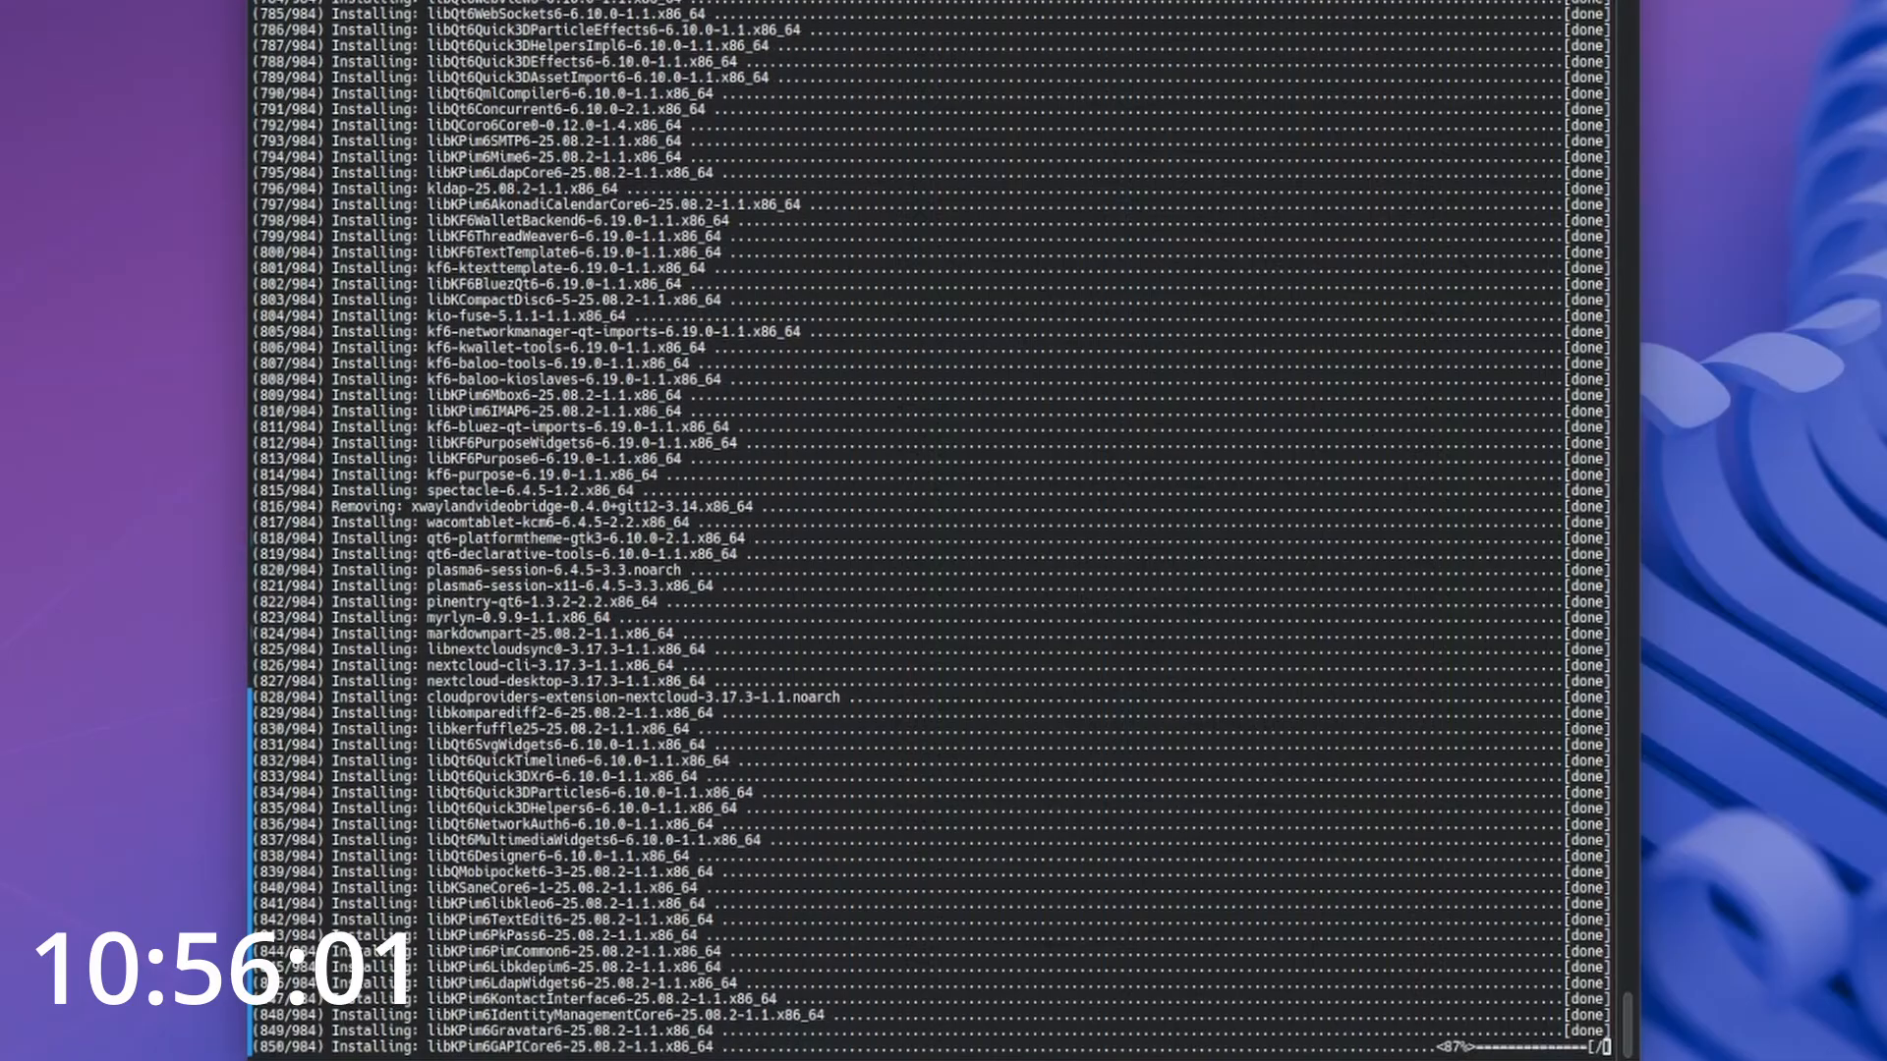
pyautogui.scroll(-3)
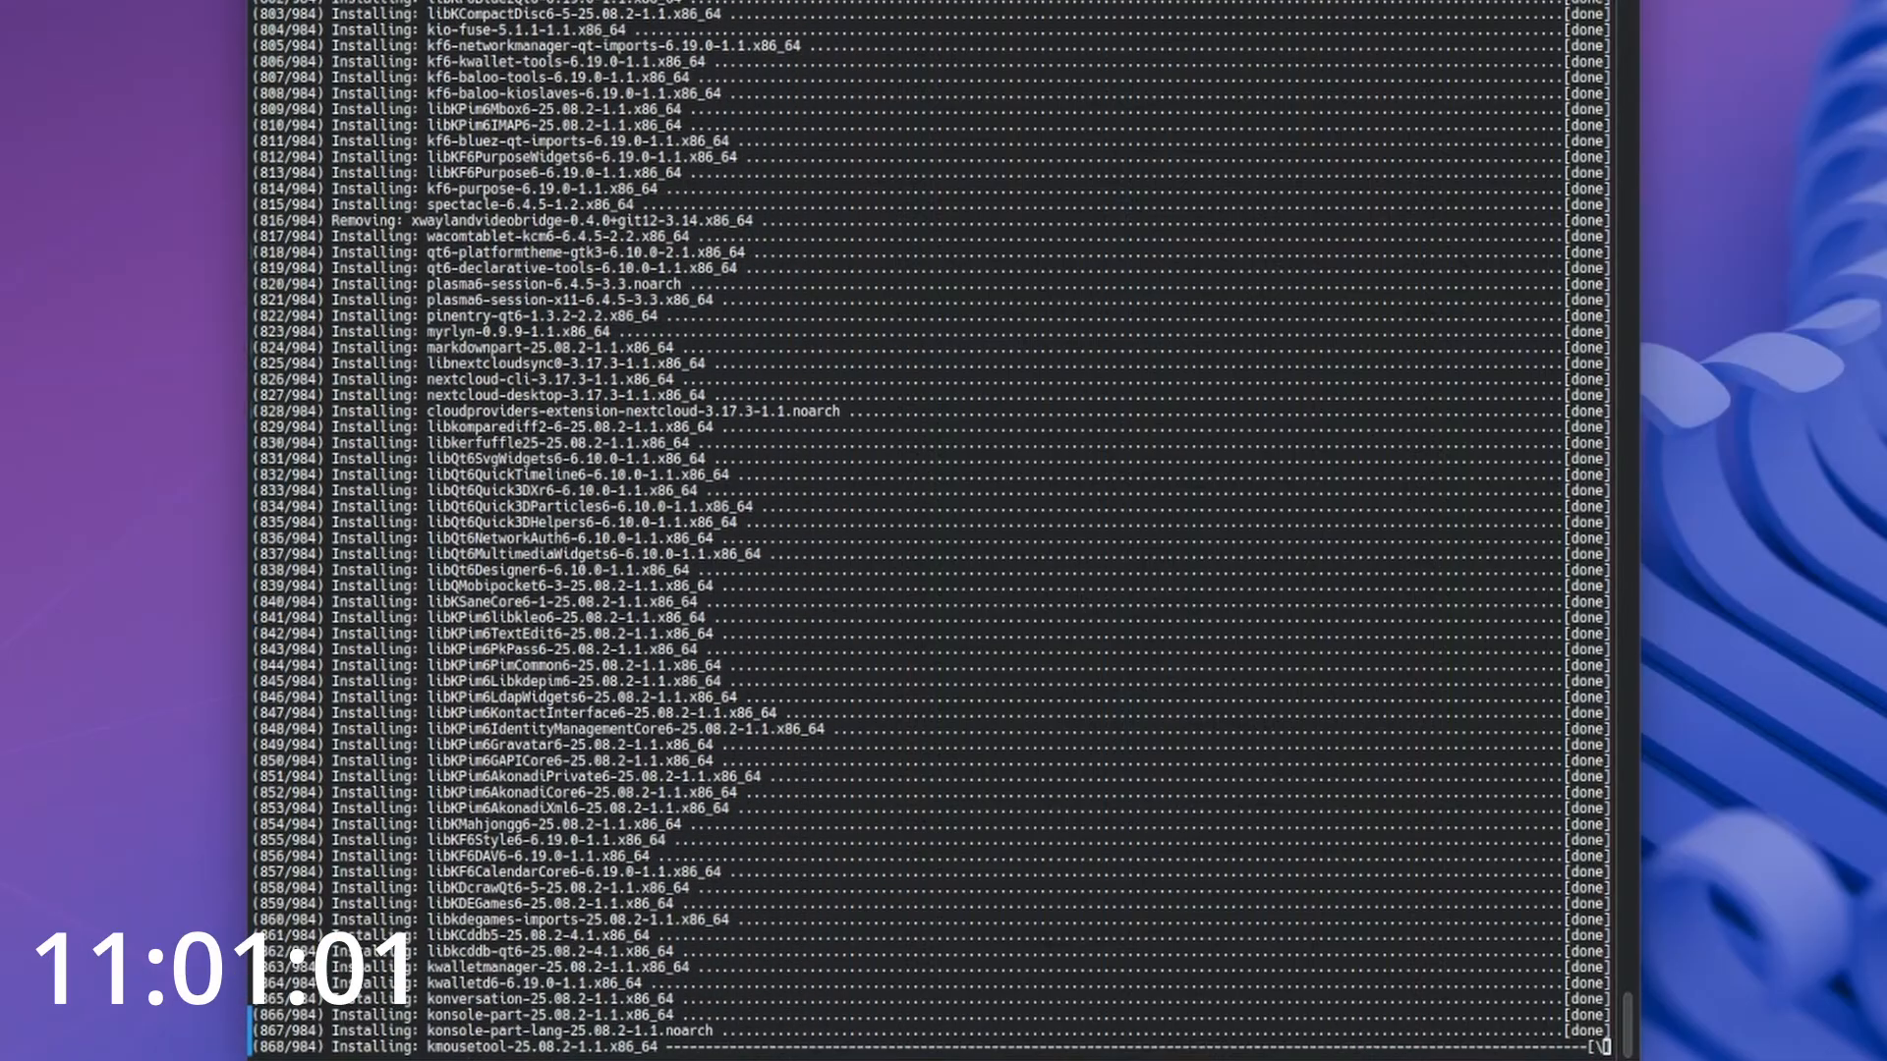
pyautogui.scroll(-3)
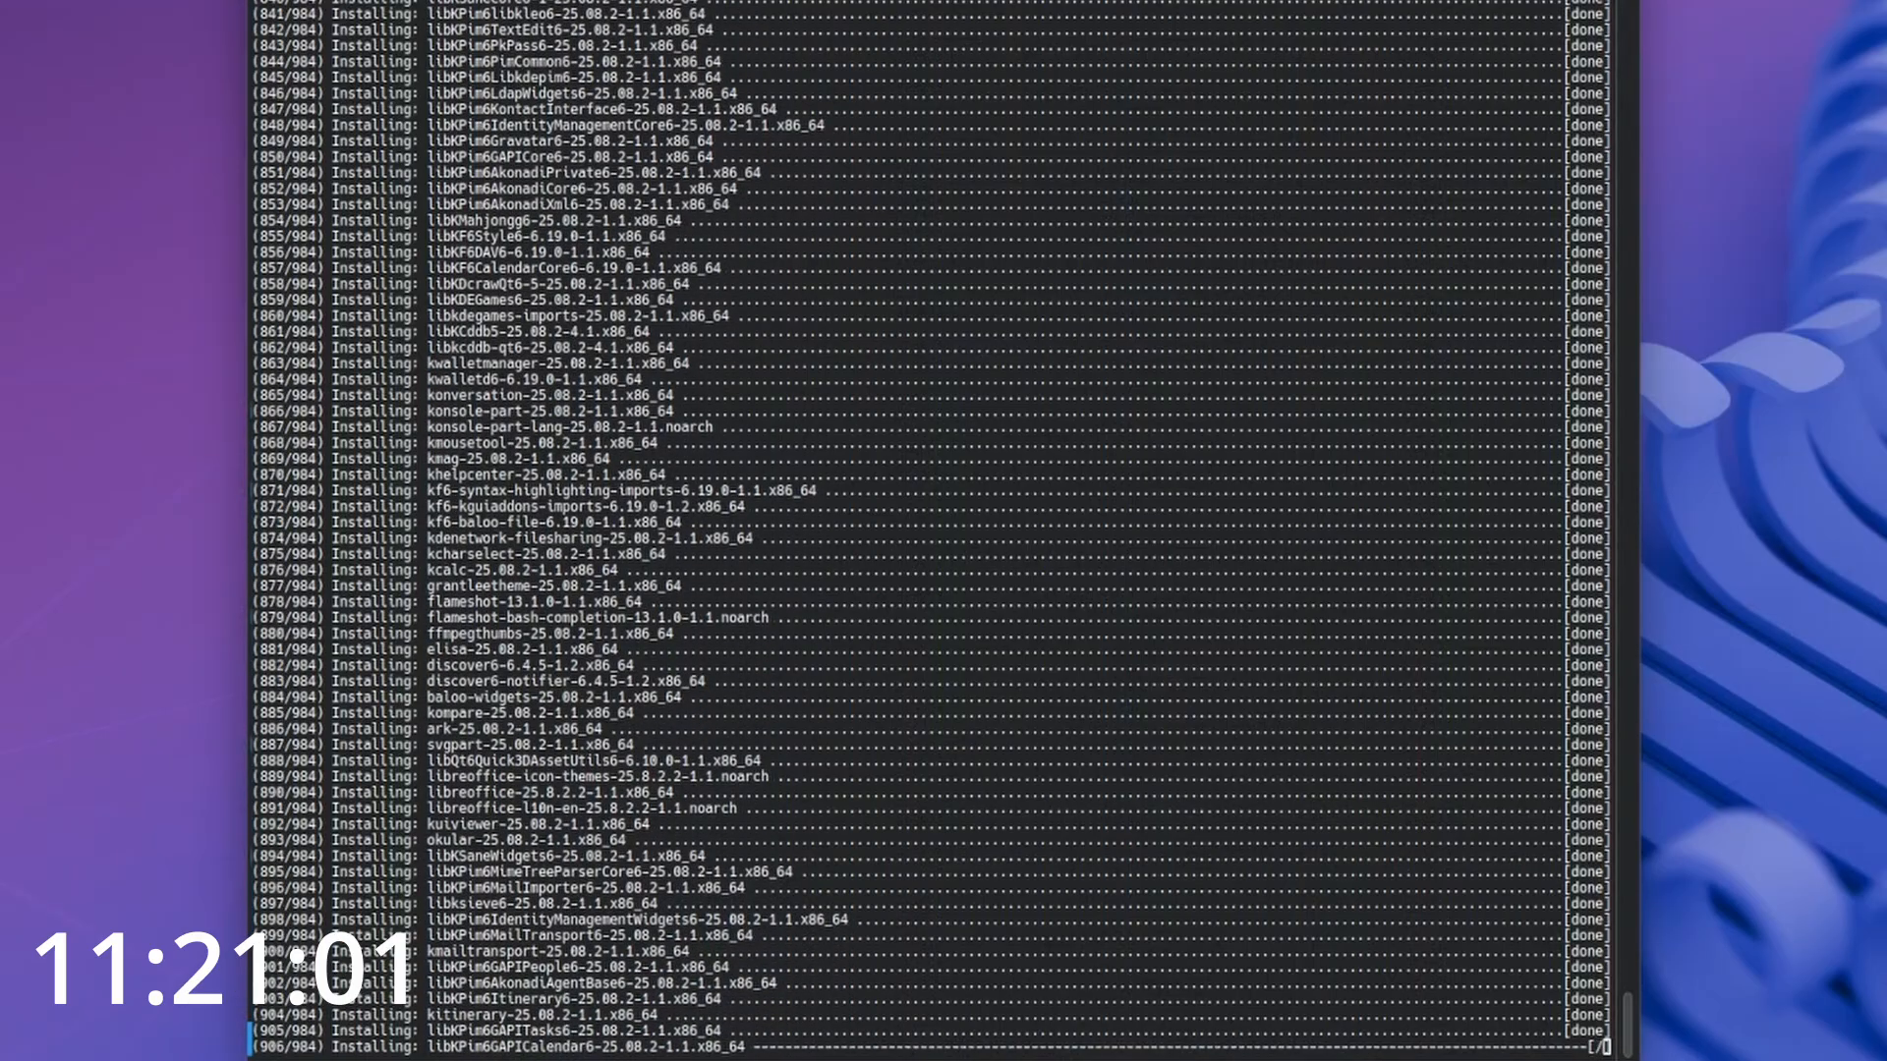
pyautogui.scroll(-3)
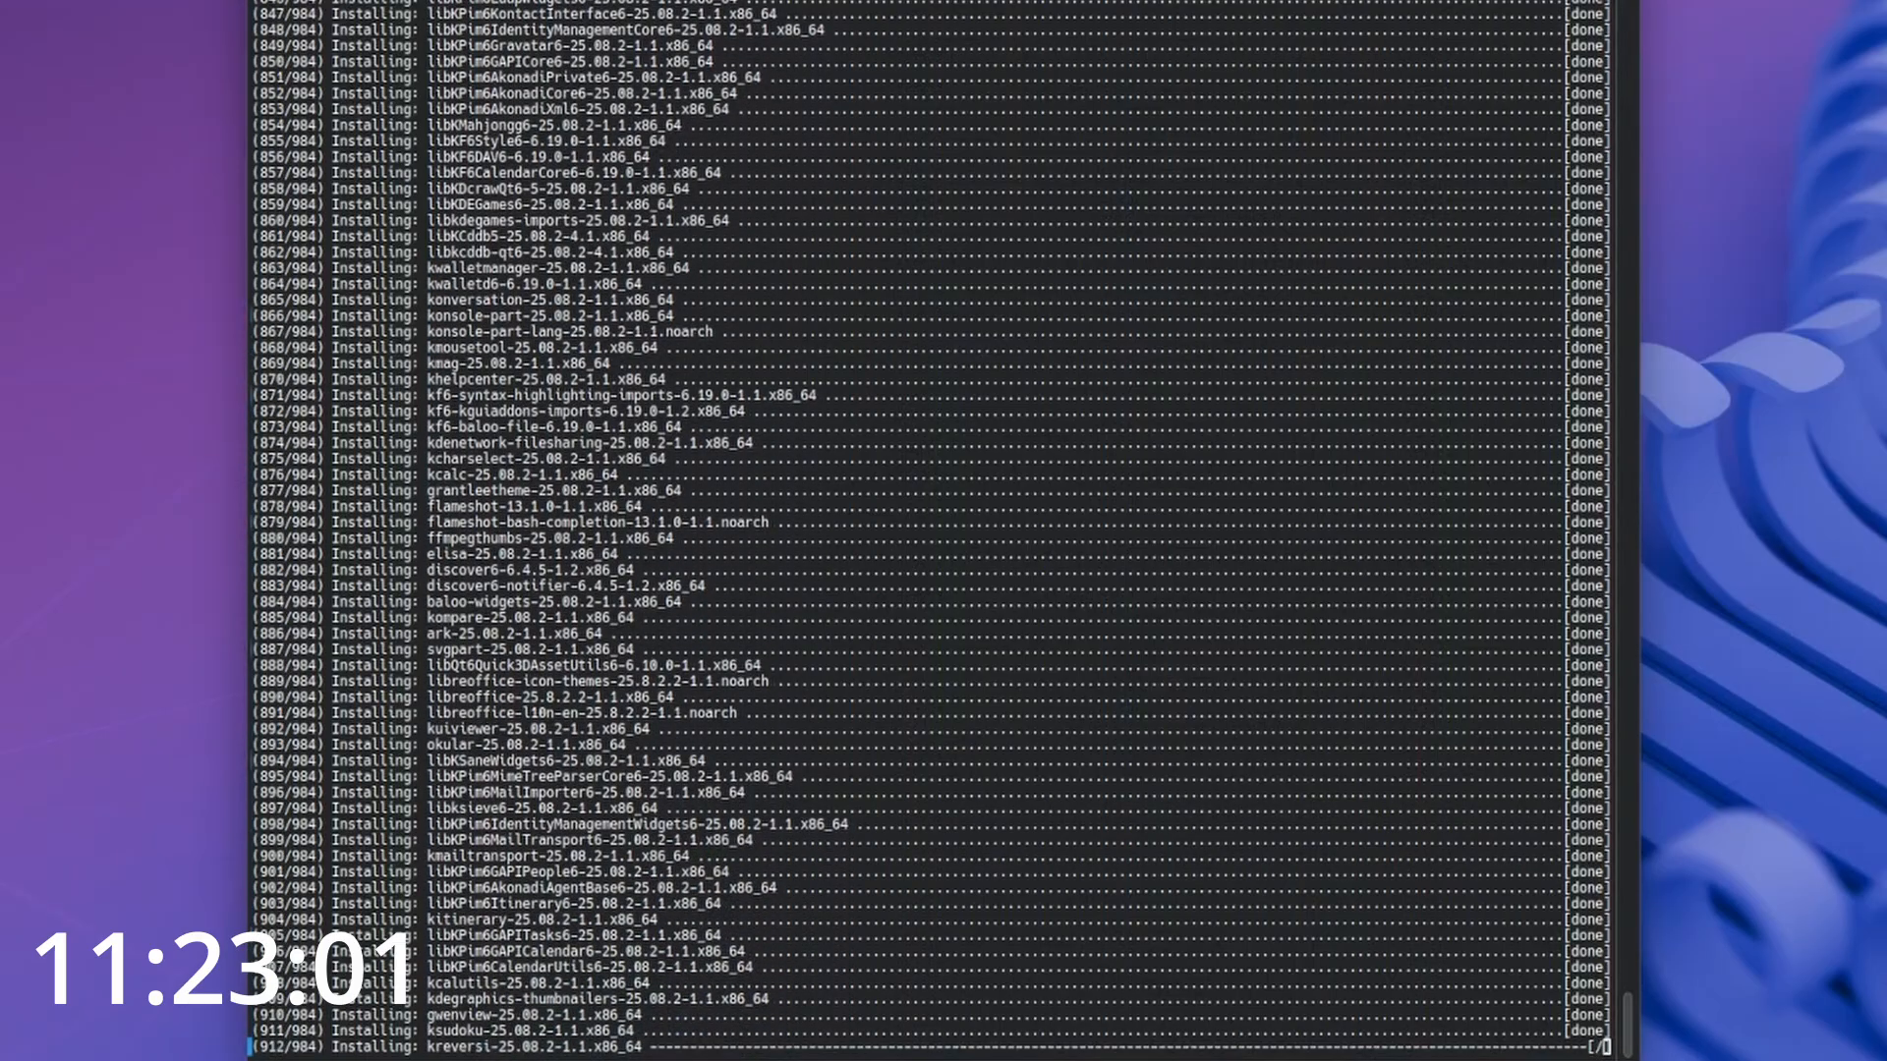
pyautogui.scroll(-3)
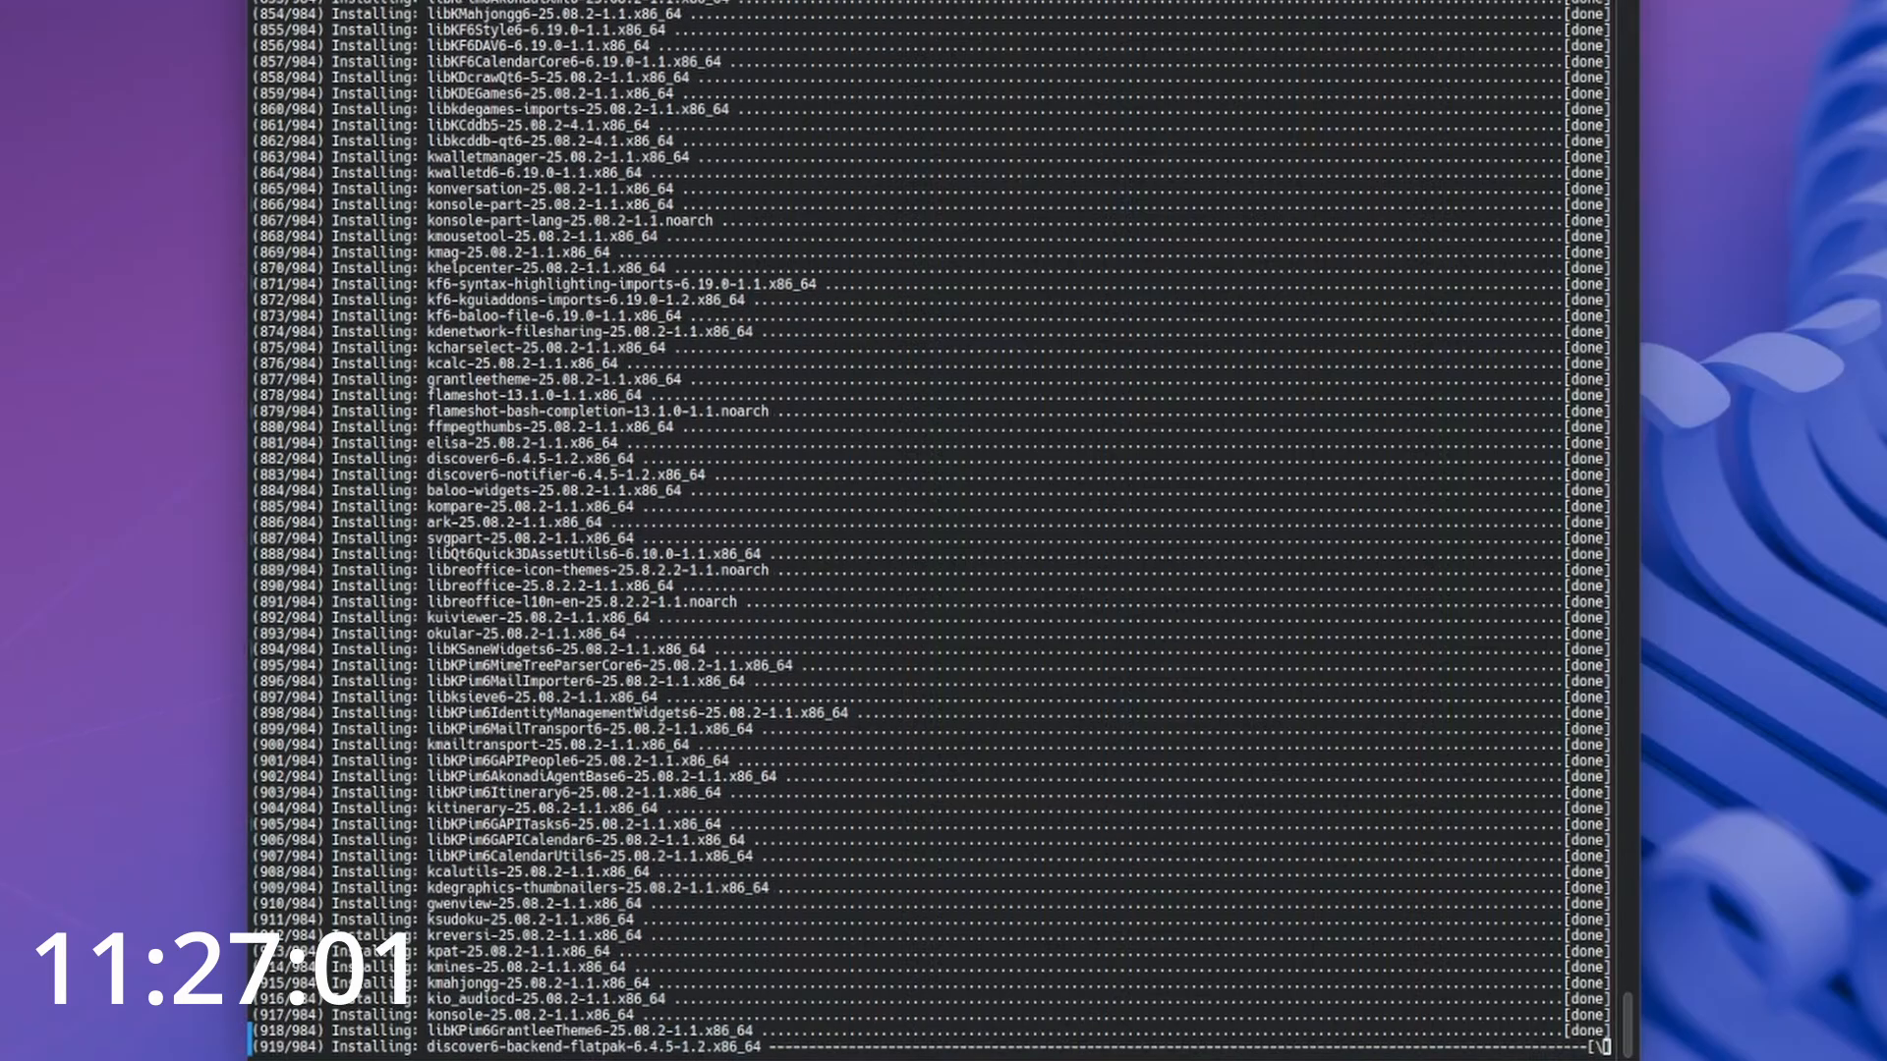
pyautogui.scroll(-3)
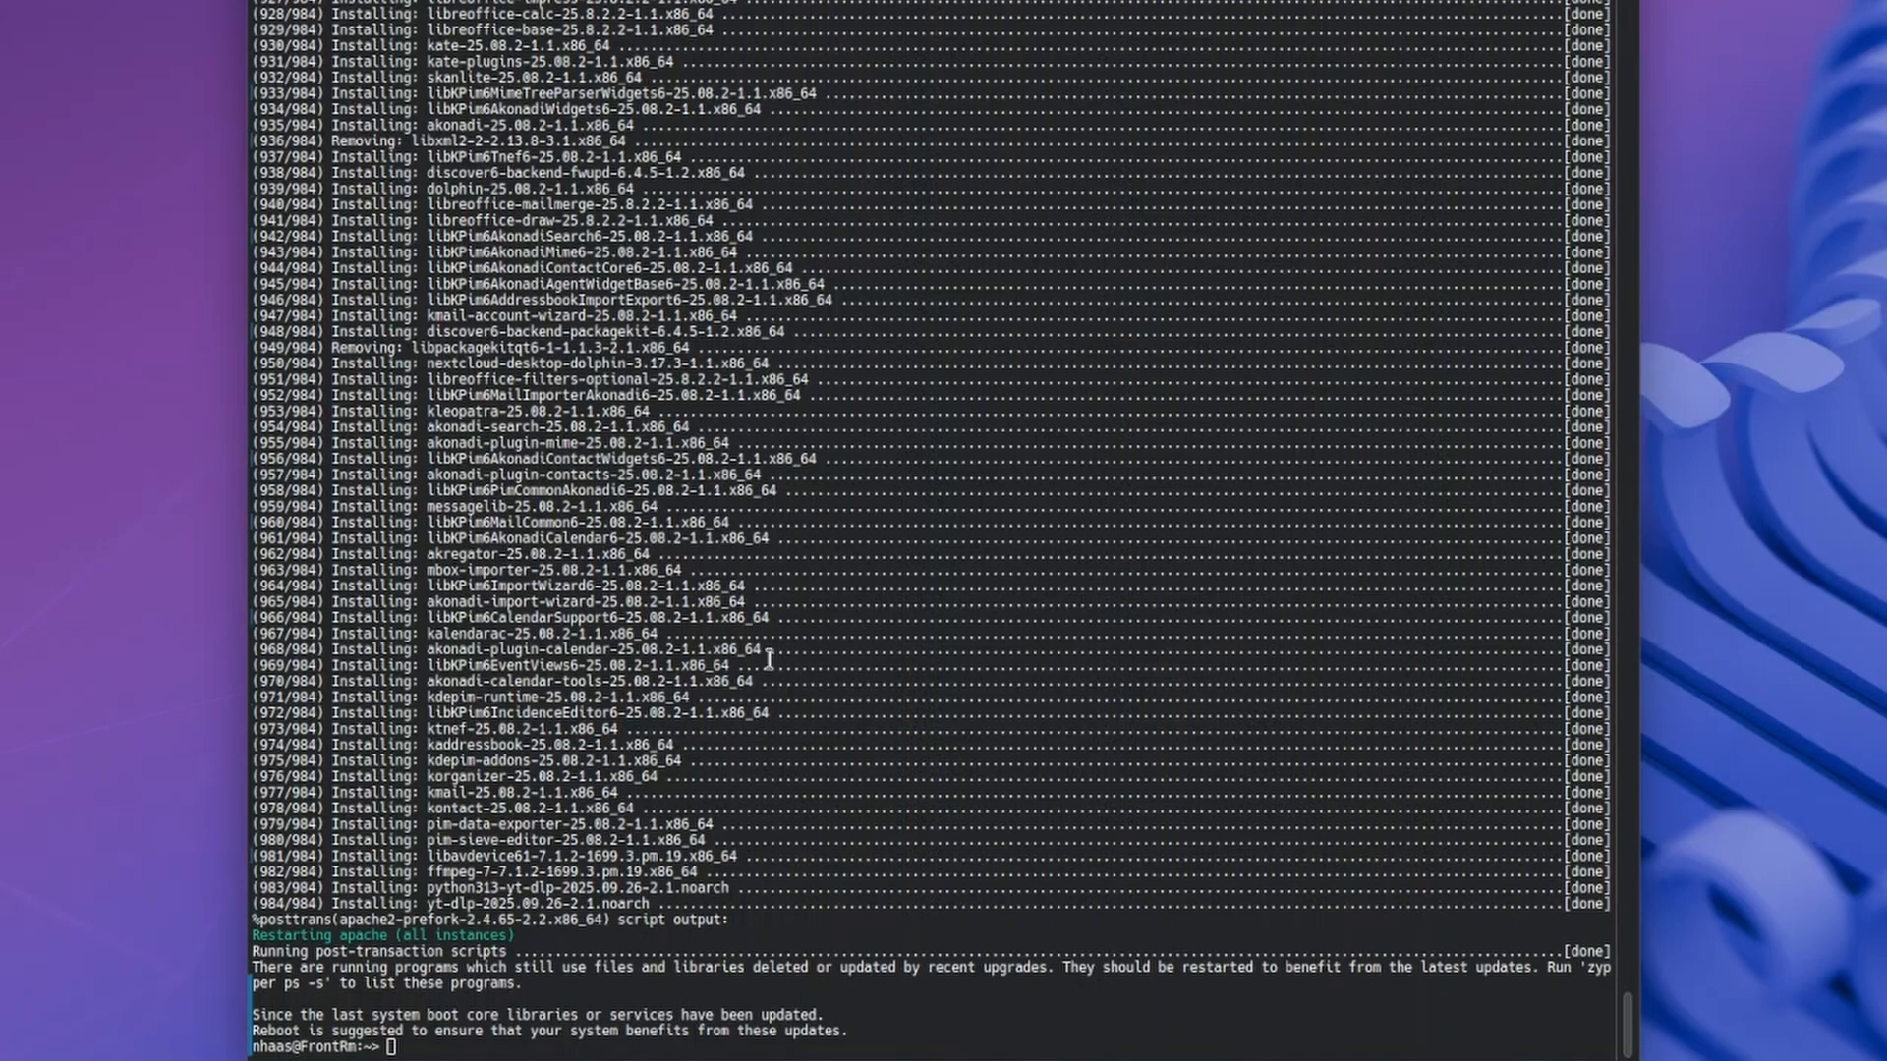
pyautogui.moveTo(836, 763)
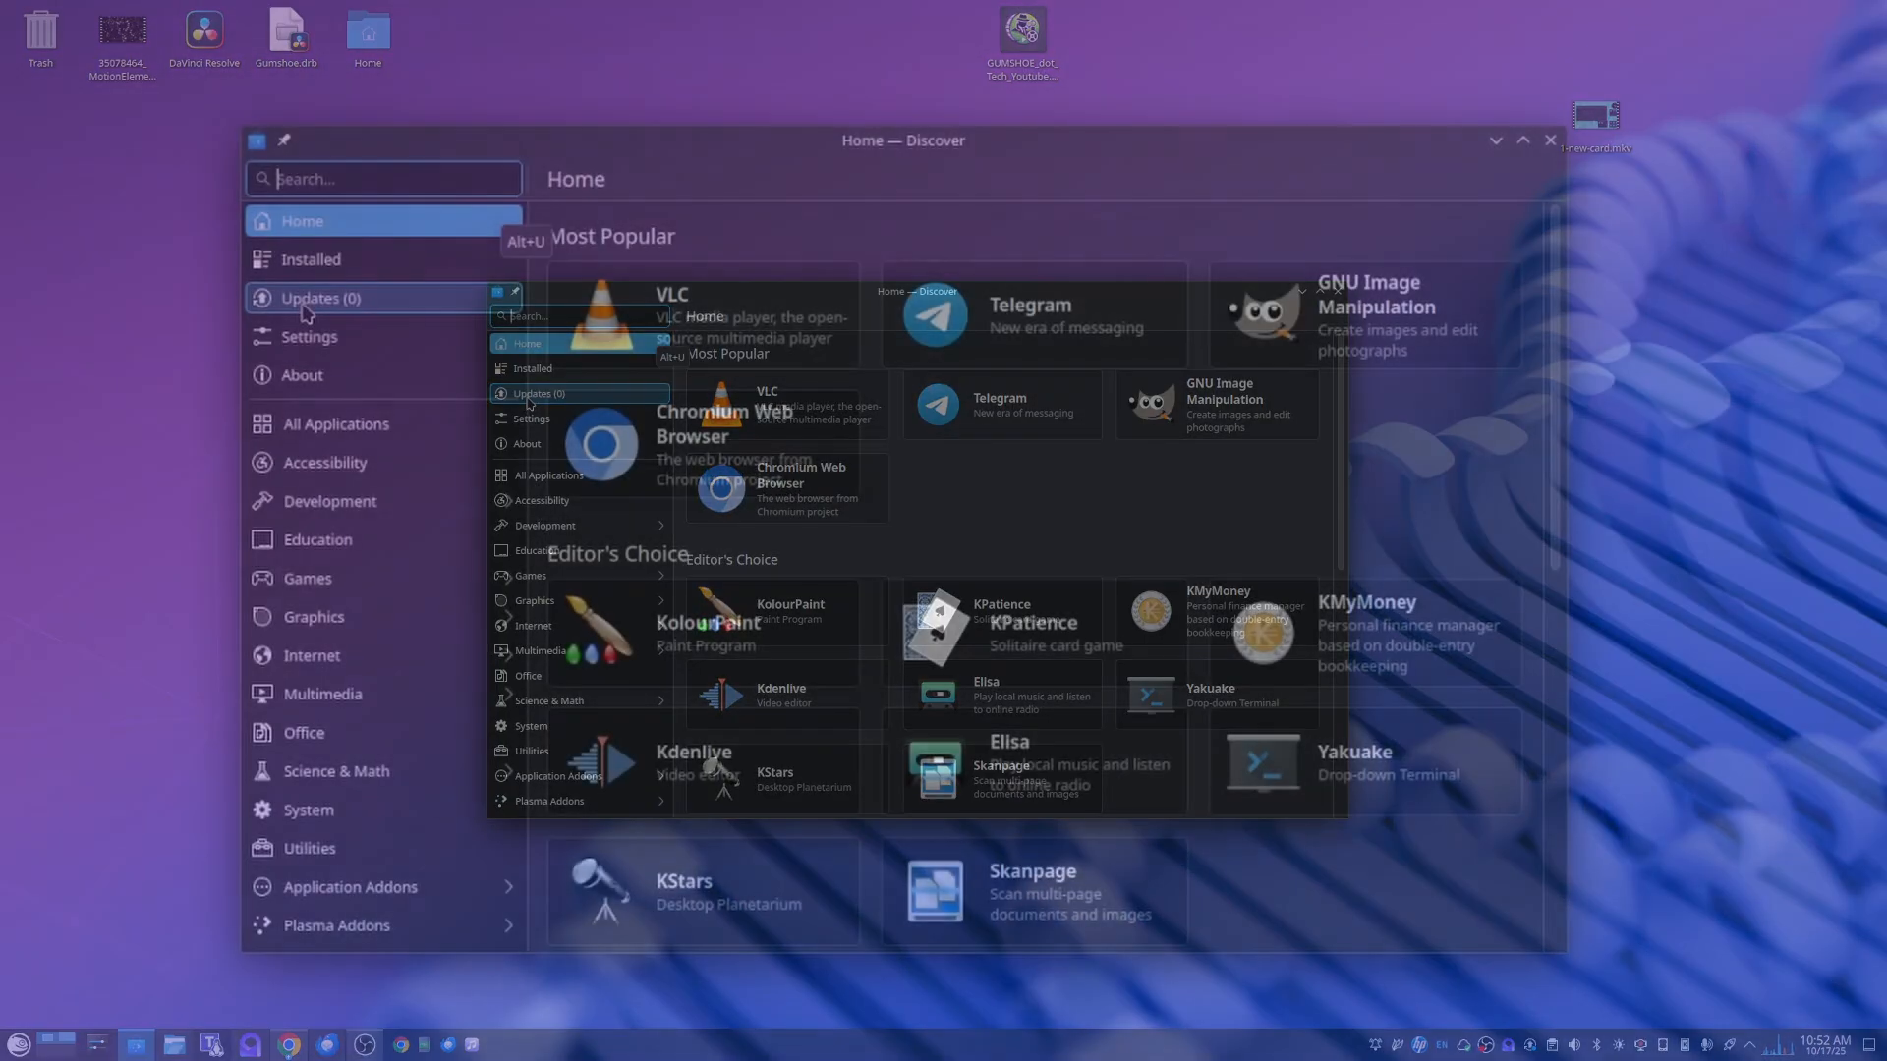
# - Show Discover's 20 pending updates, including Chromium, Google Chrome and Mesa
pyautogui.click(318, 297)
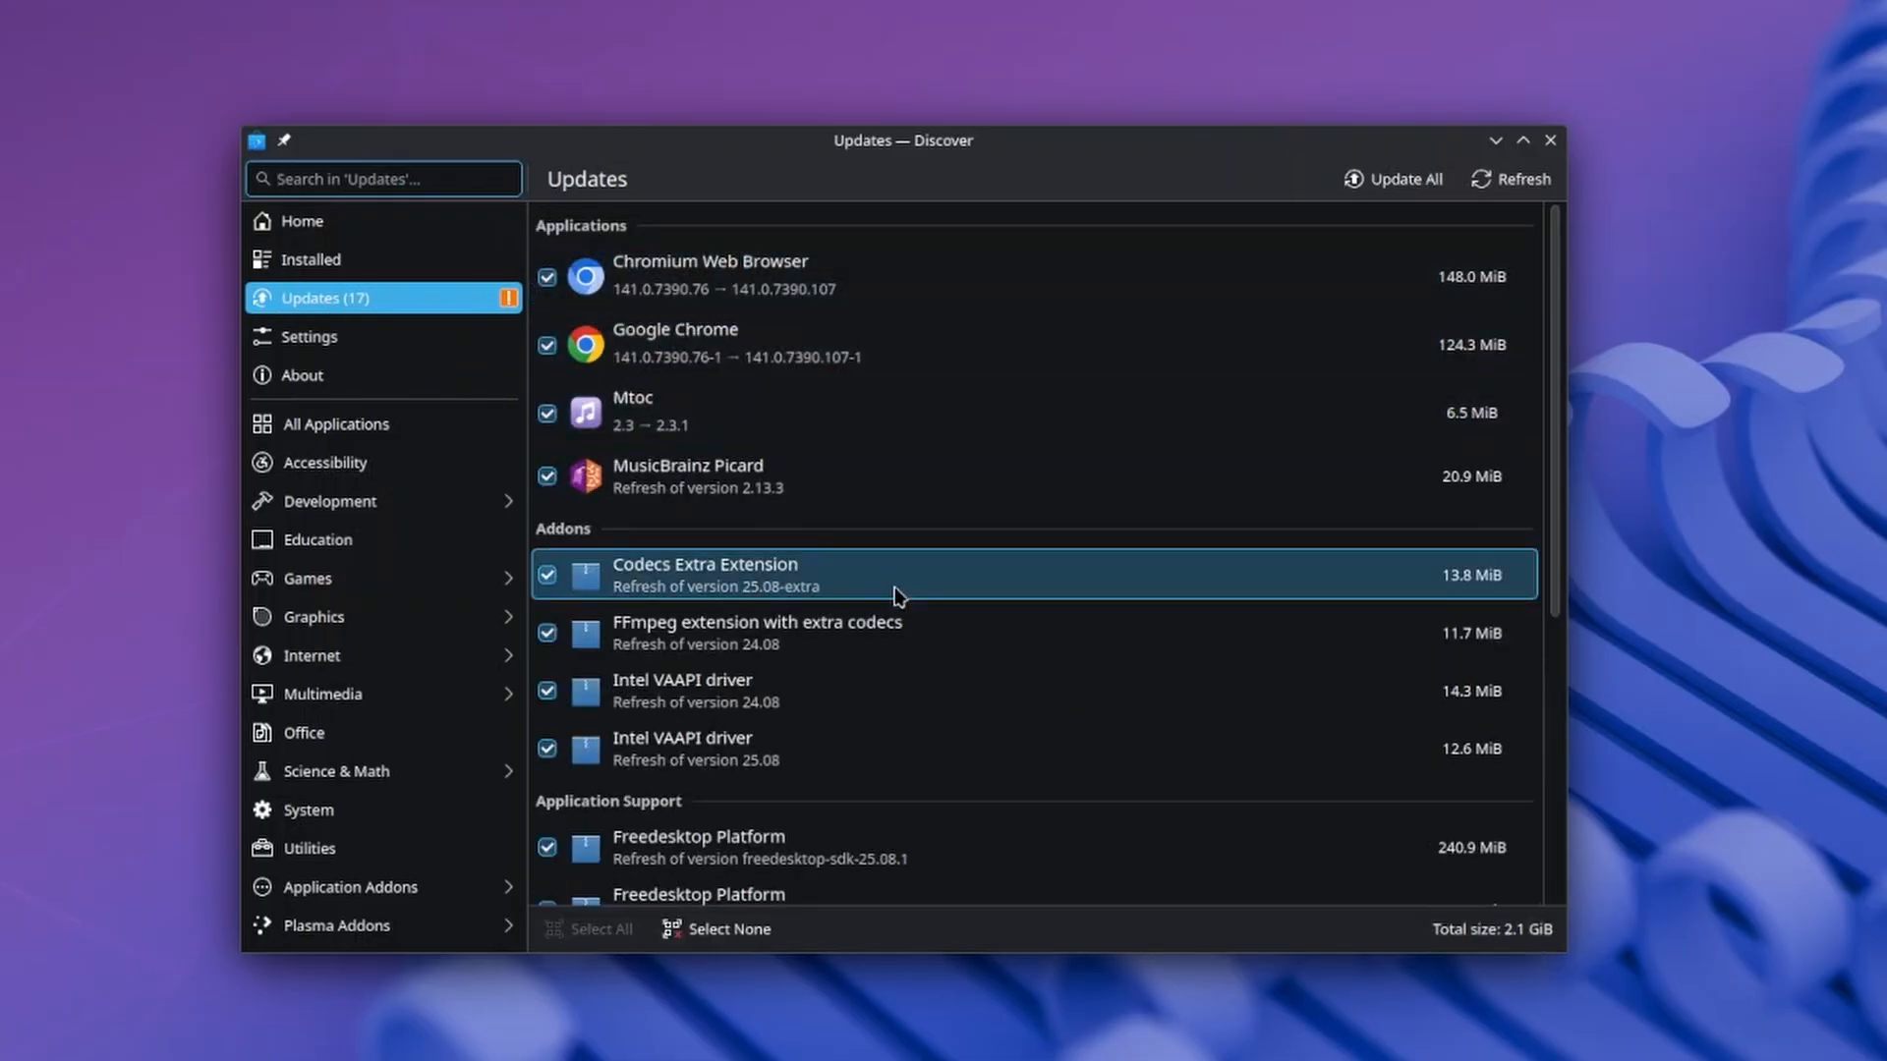
pyautogui.scroll(-3)
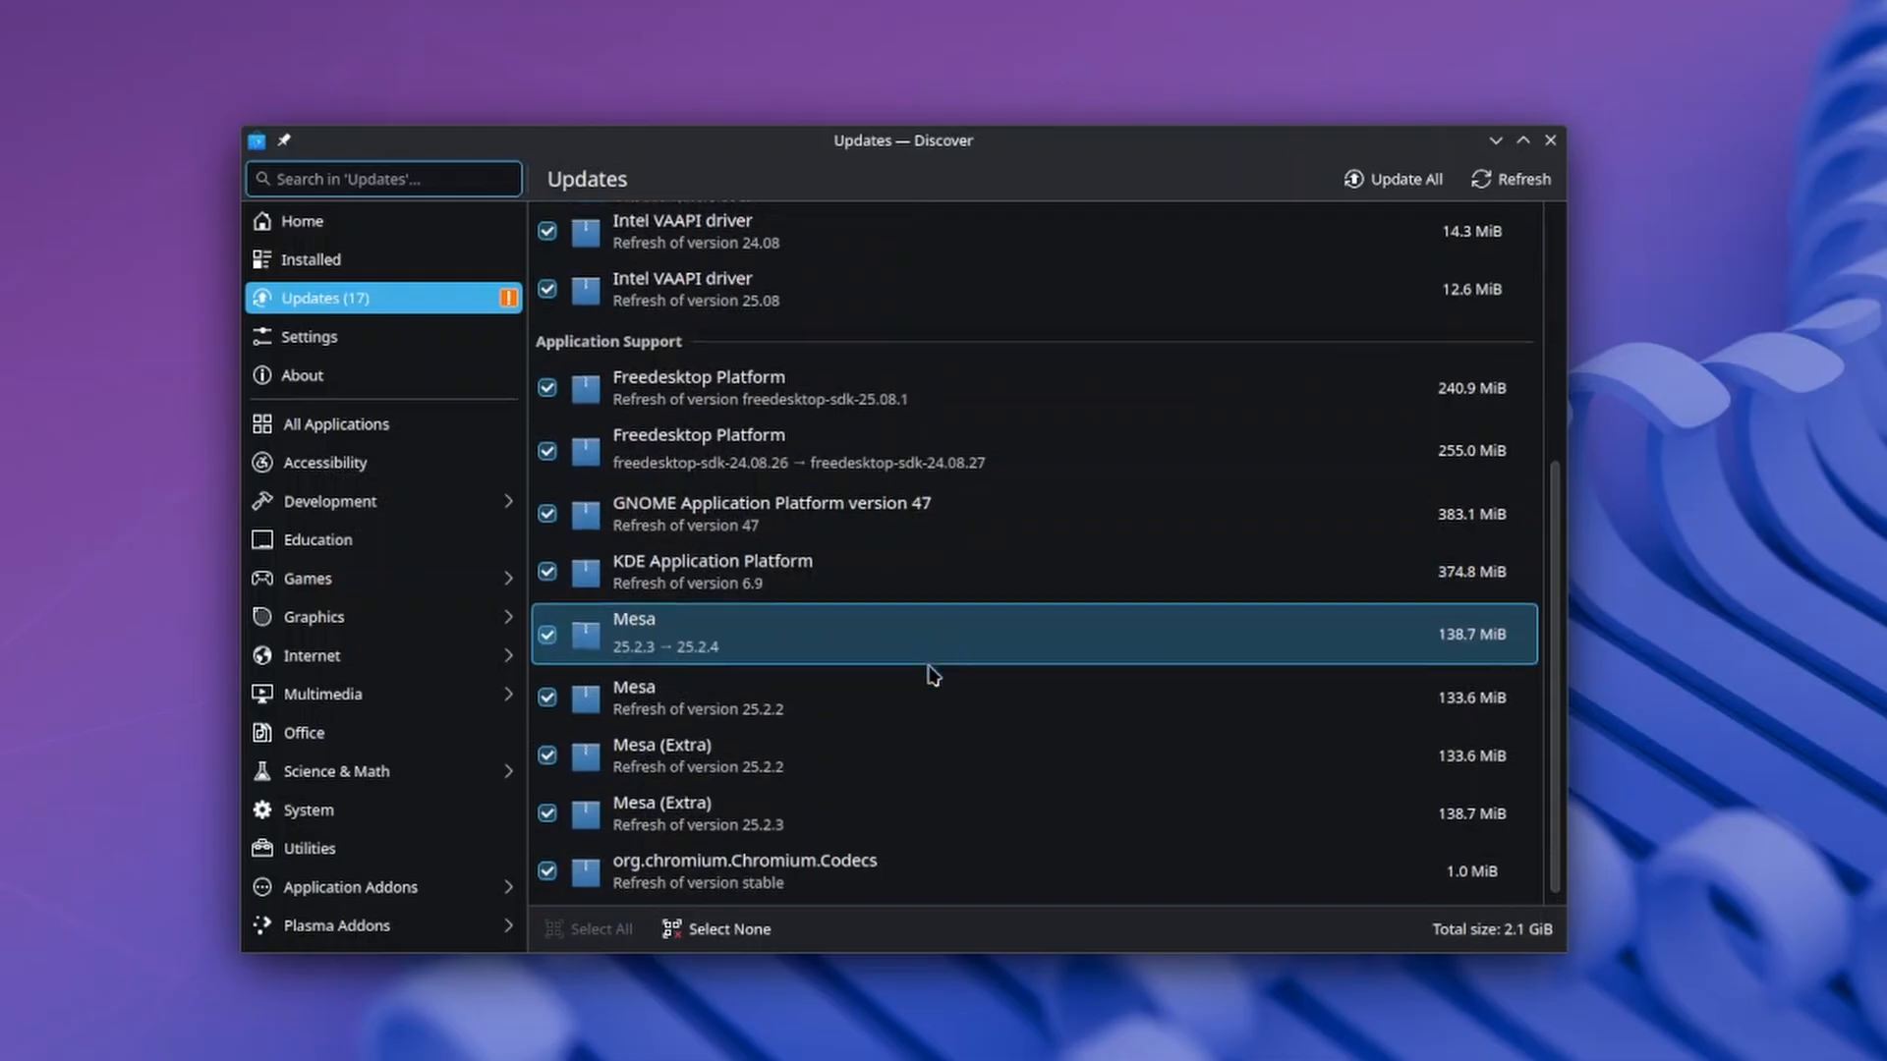
pyautogui.scroll(3)
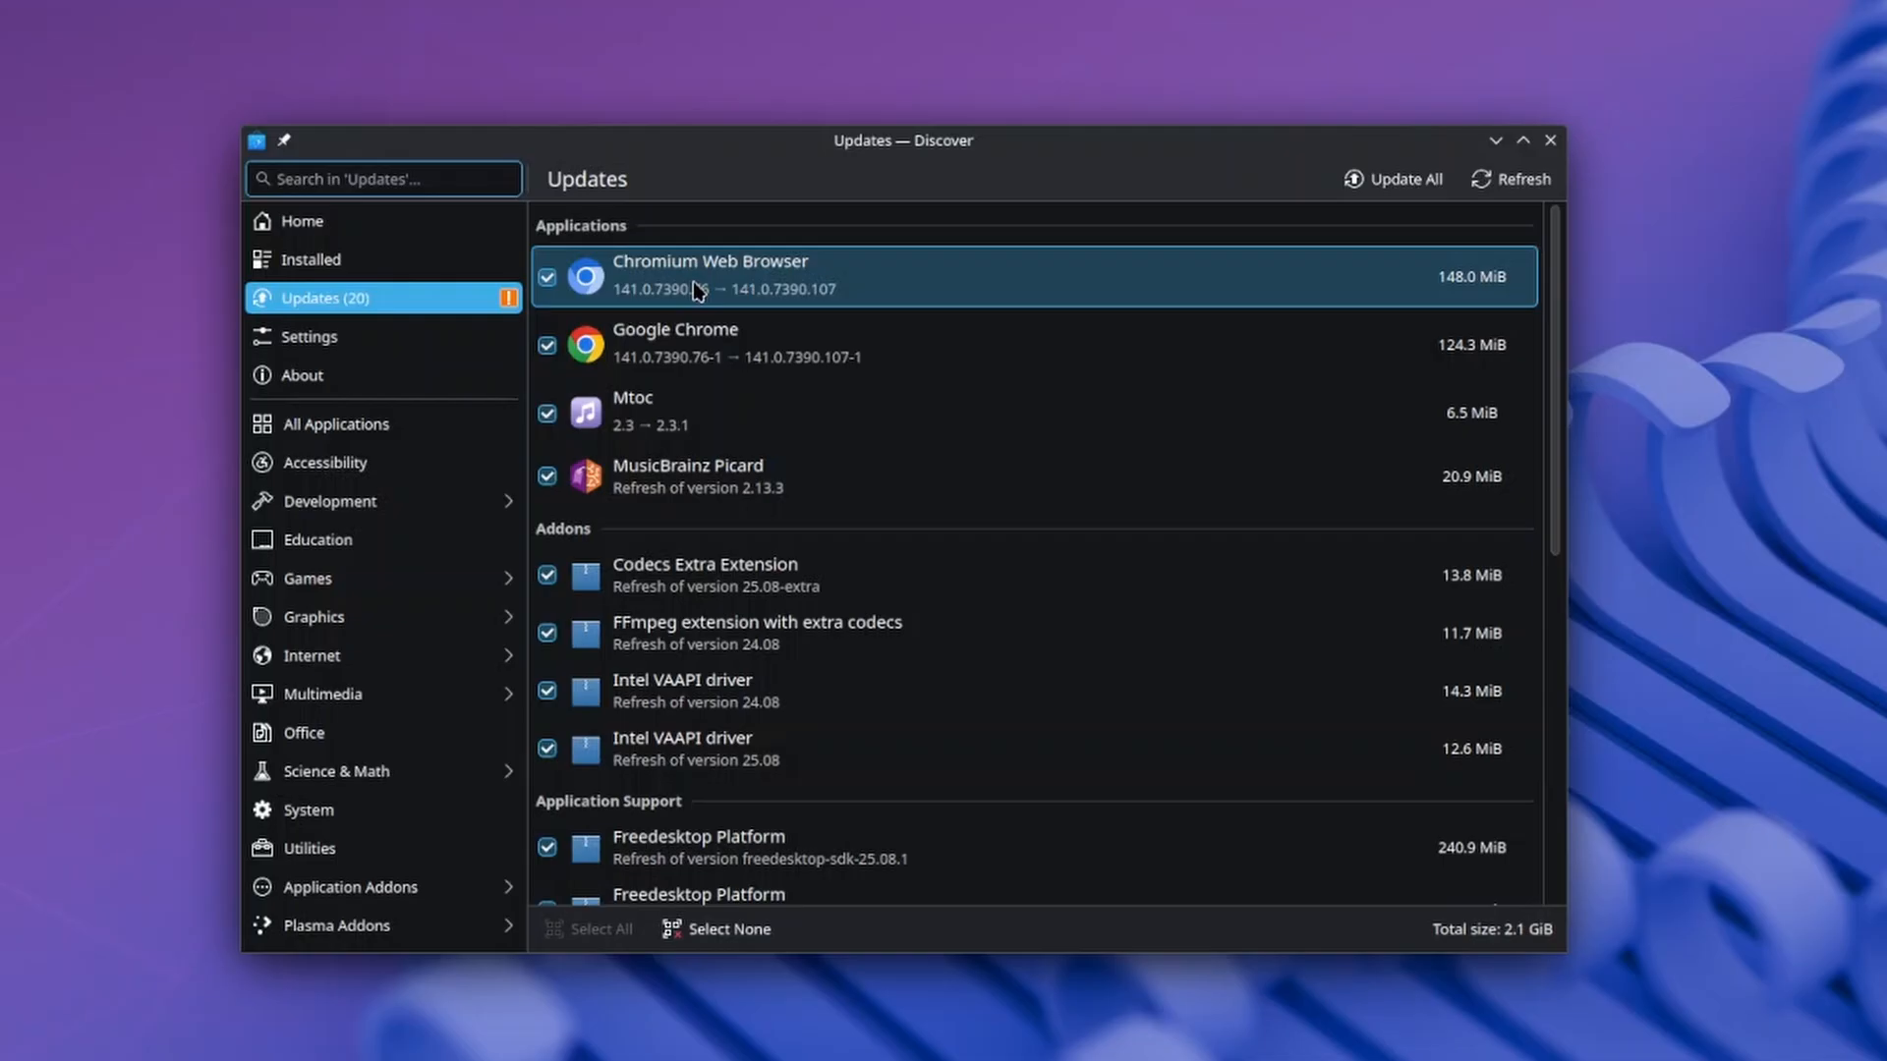
pyautogui.moveTo(756, 271)
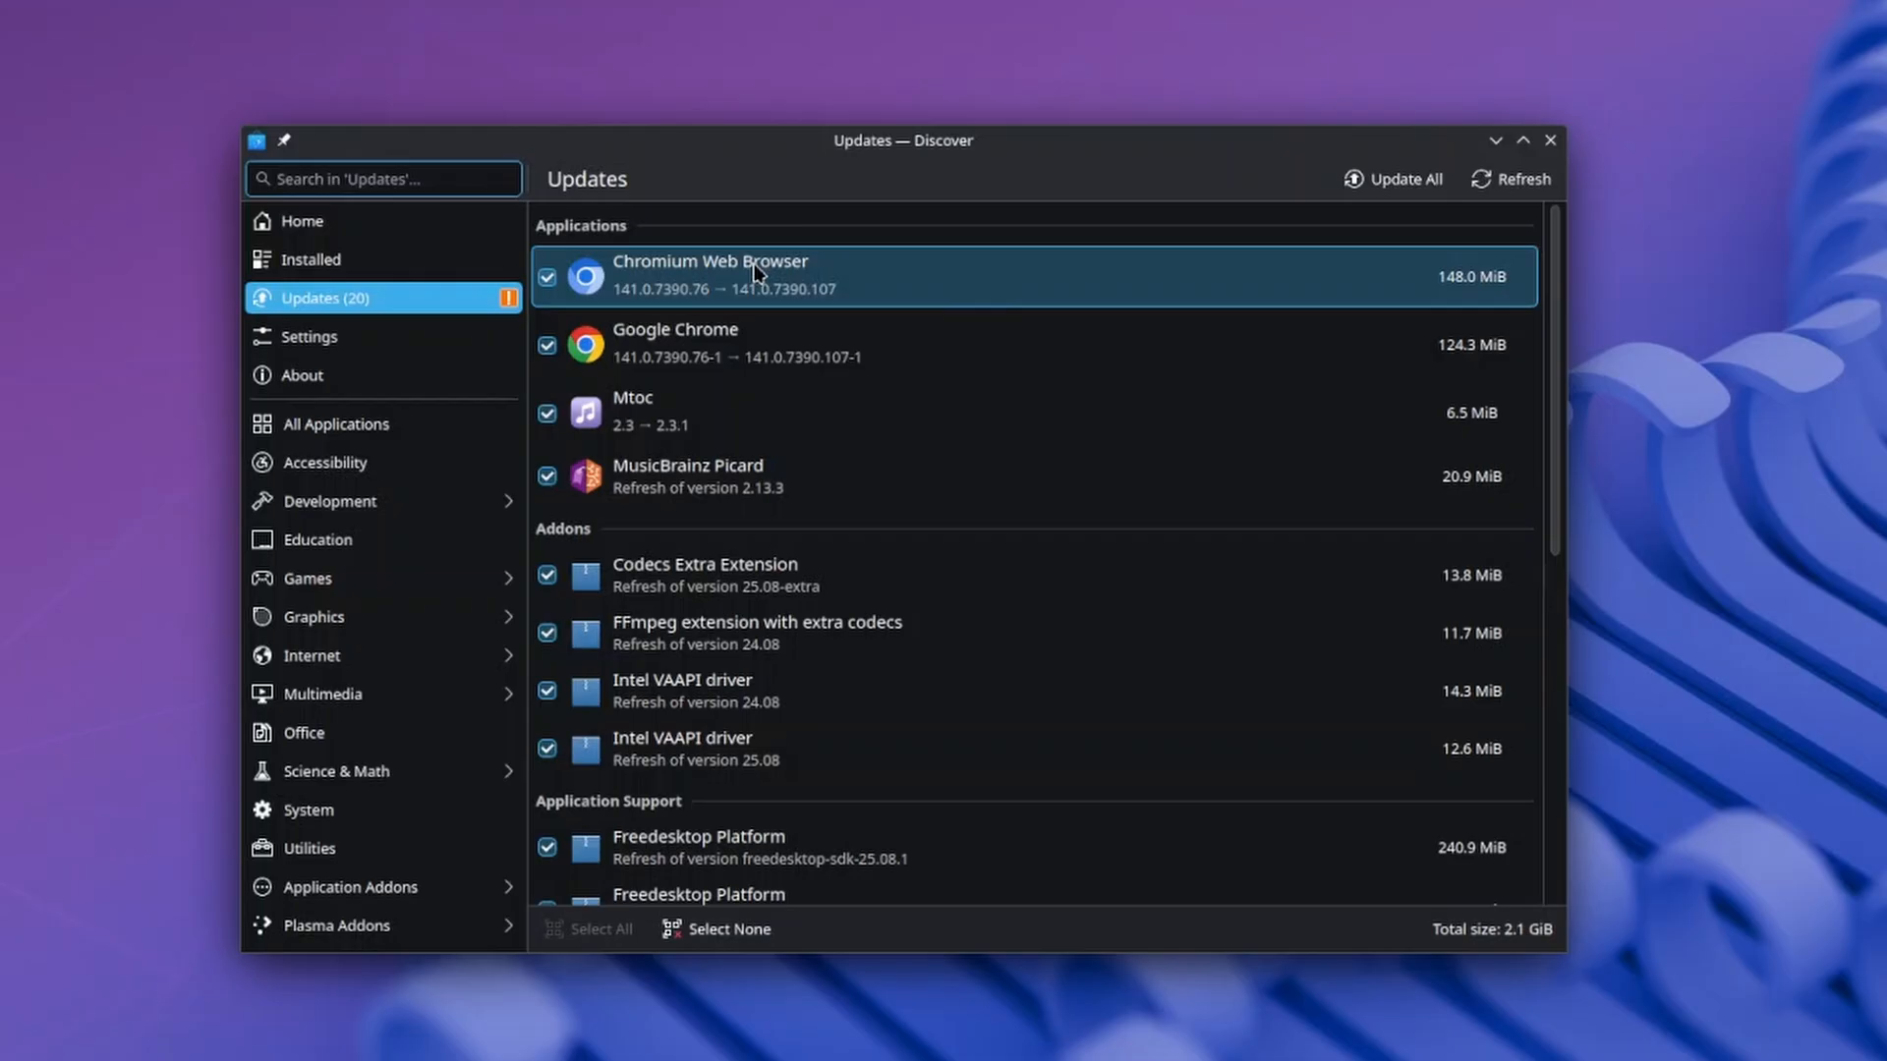
pyautogui.moveTo(1273, 215)
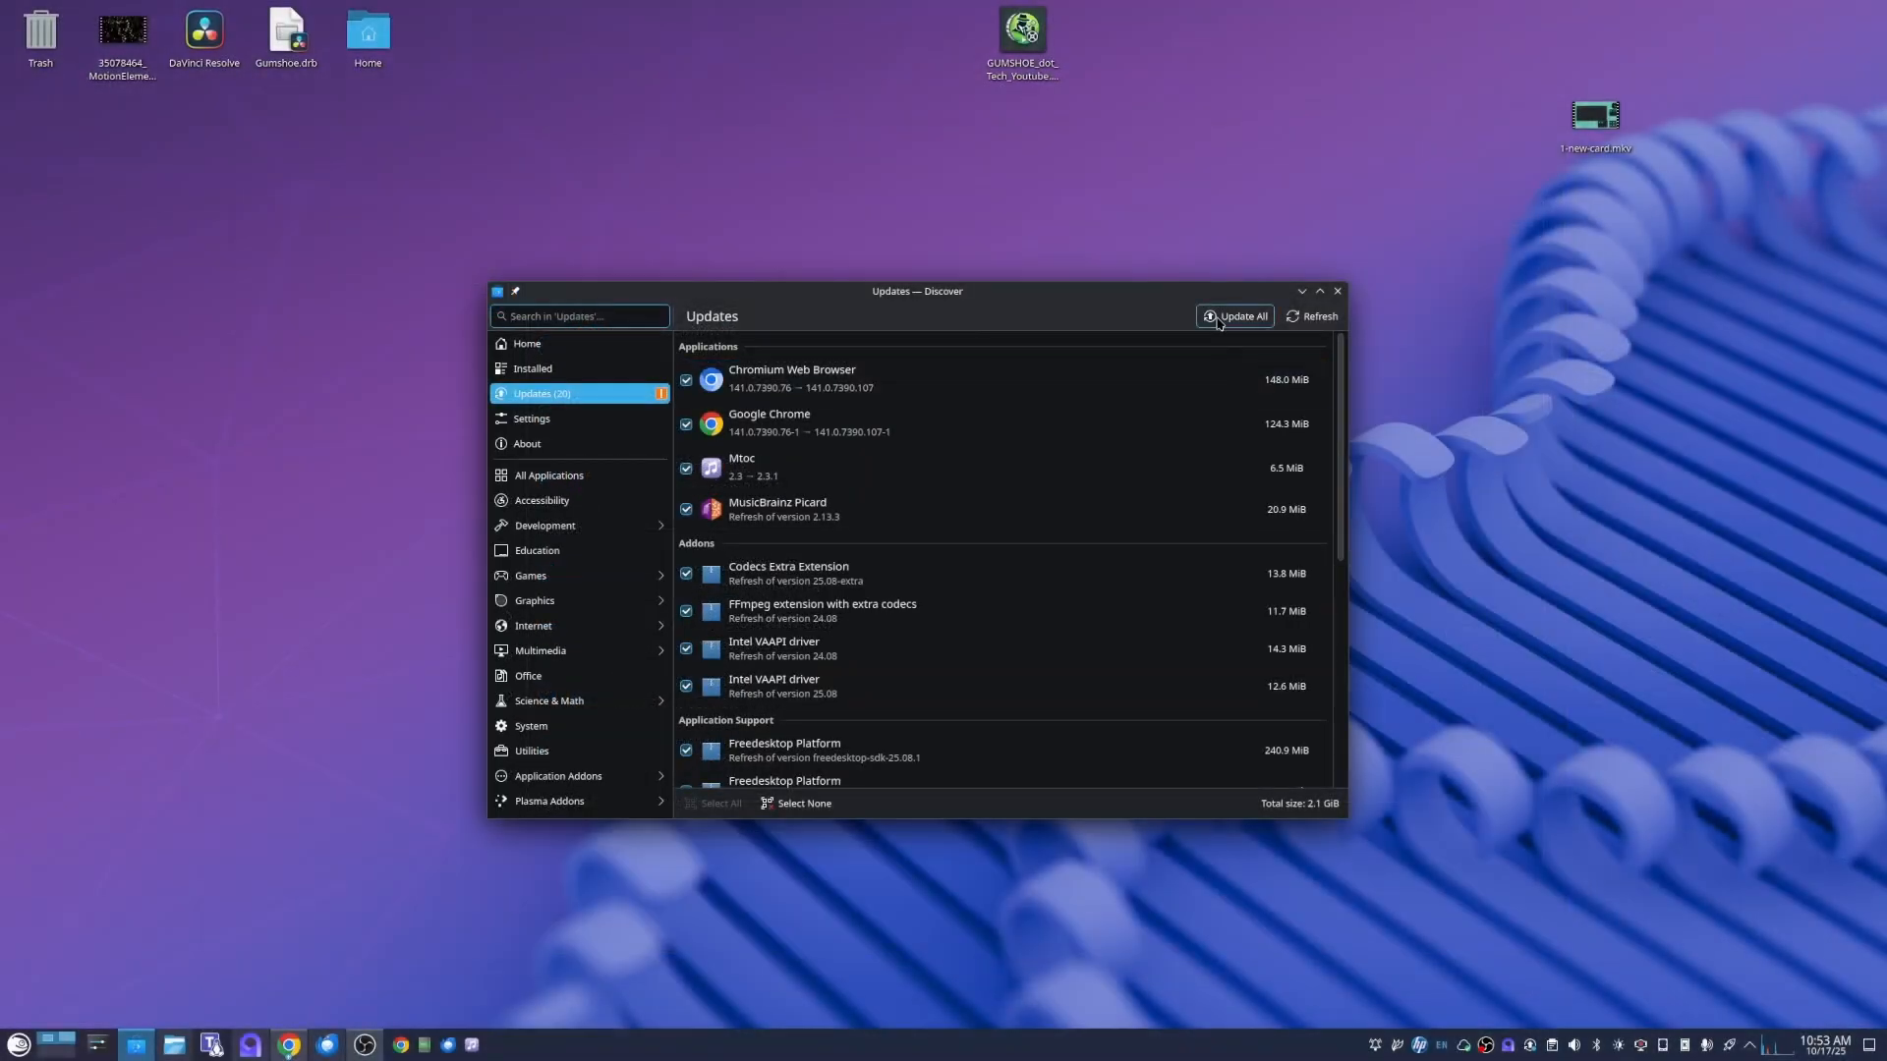
# - Install all updates with administrator authentication and dismiss the Mesa update error
pyautogui.click(1240, 315)
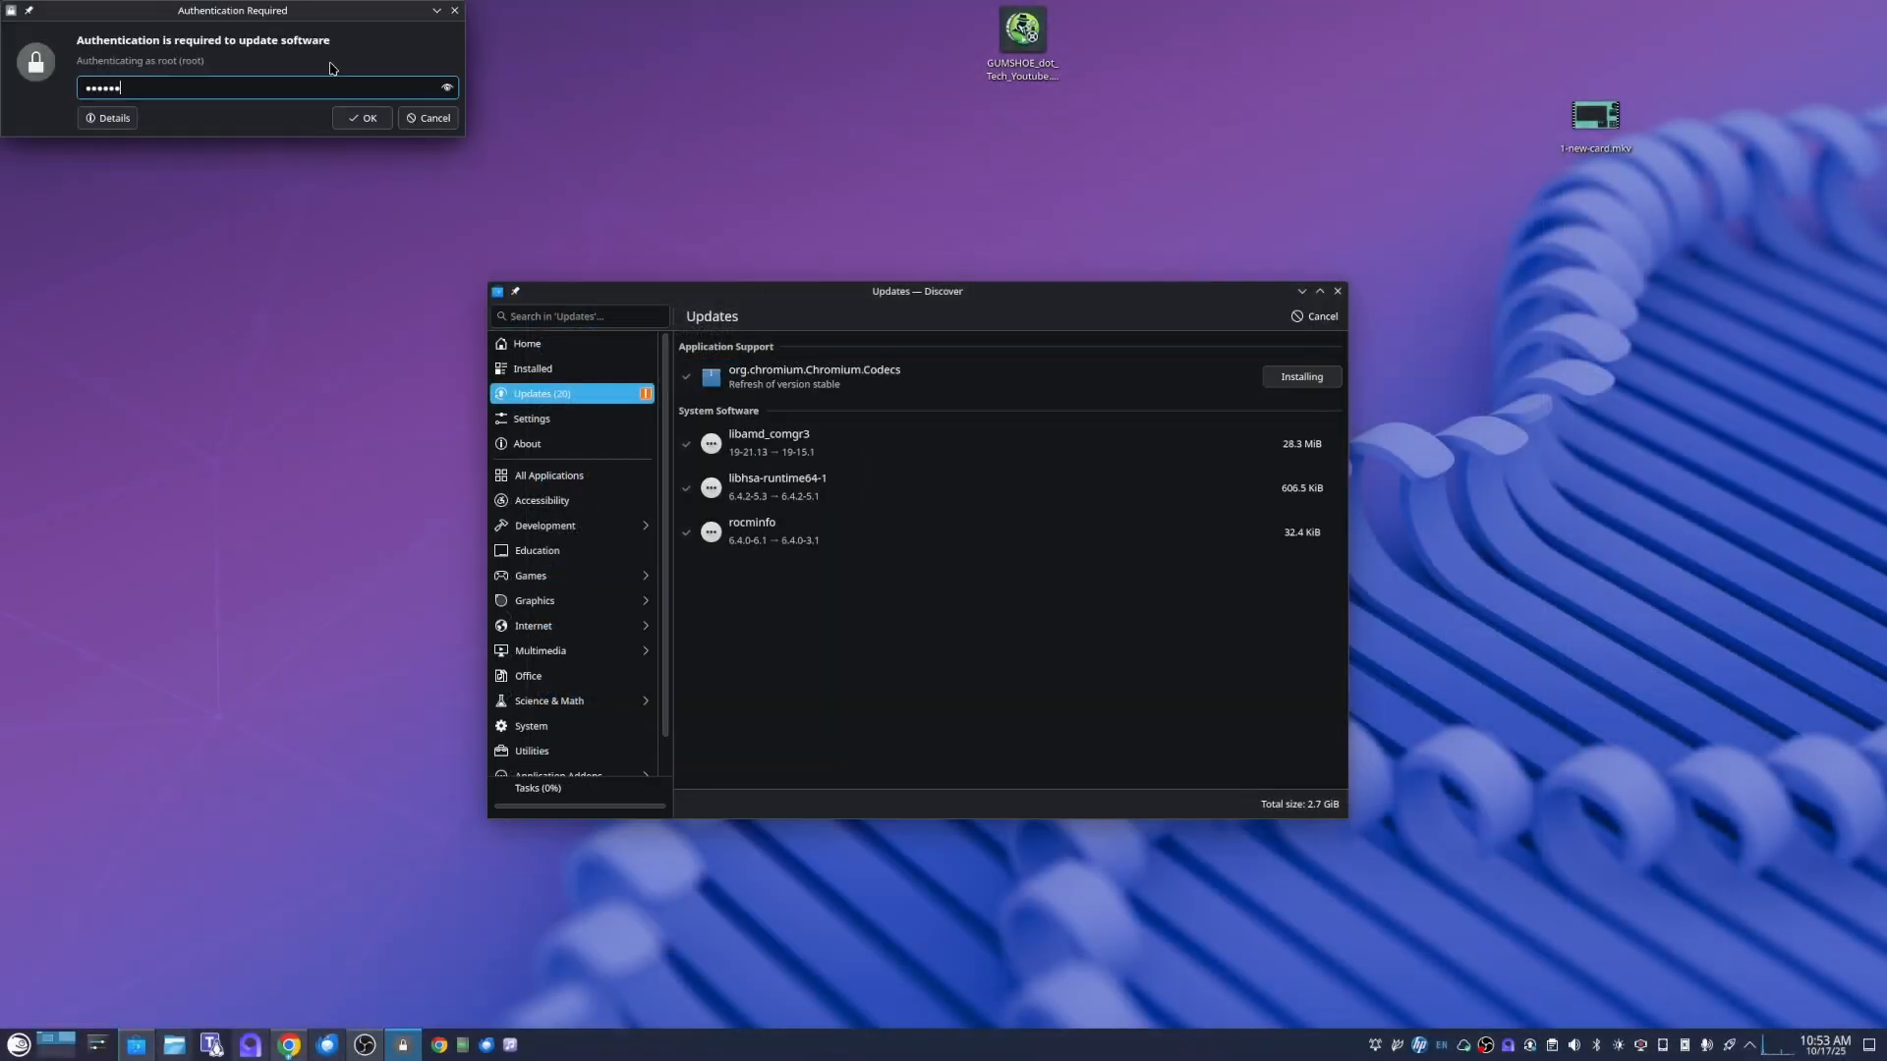
pyautogui.click(361, 118)
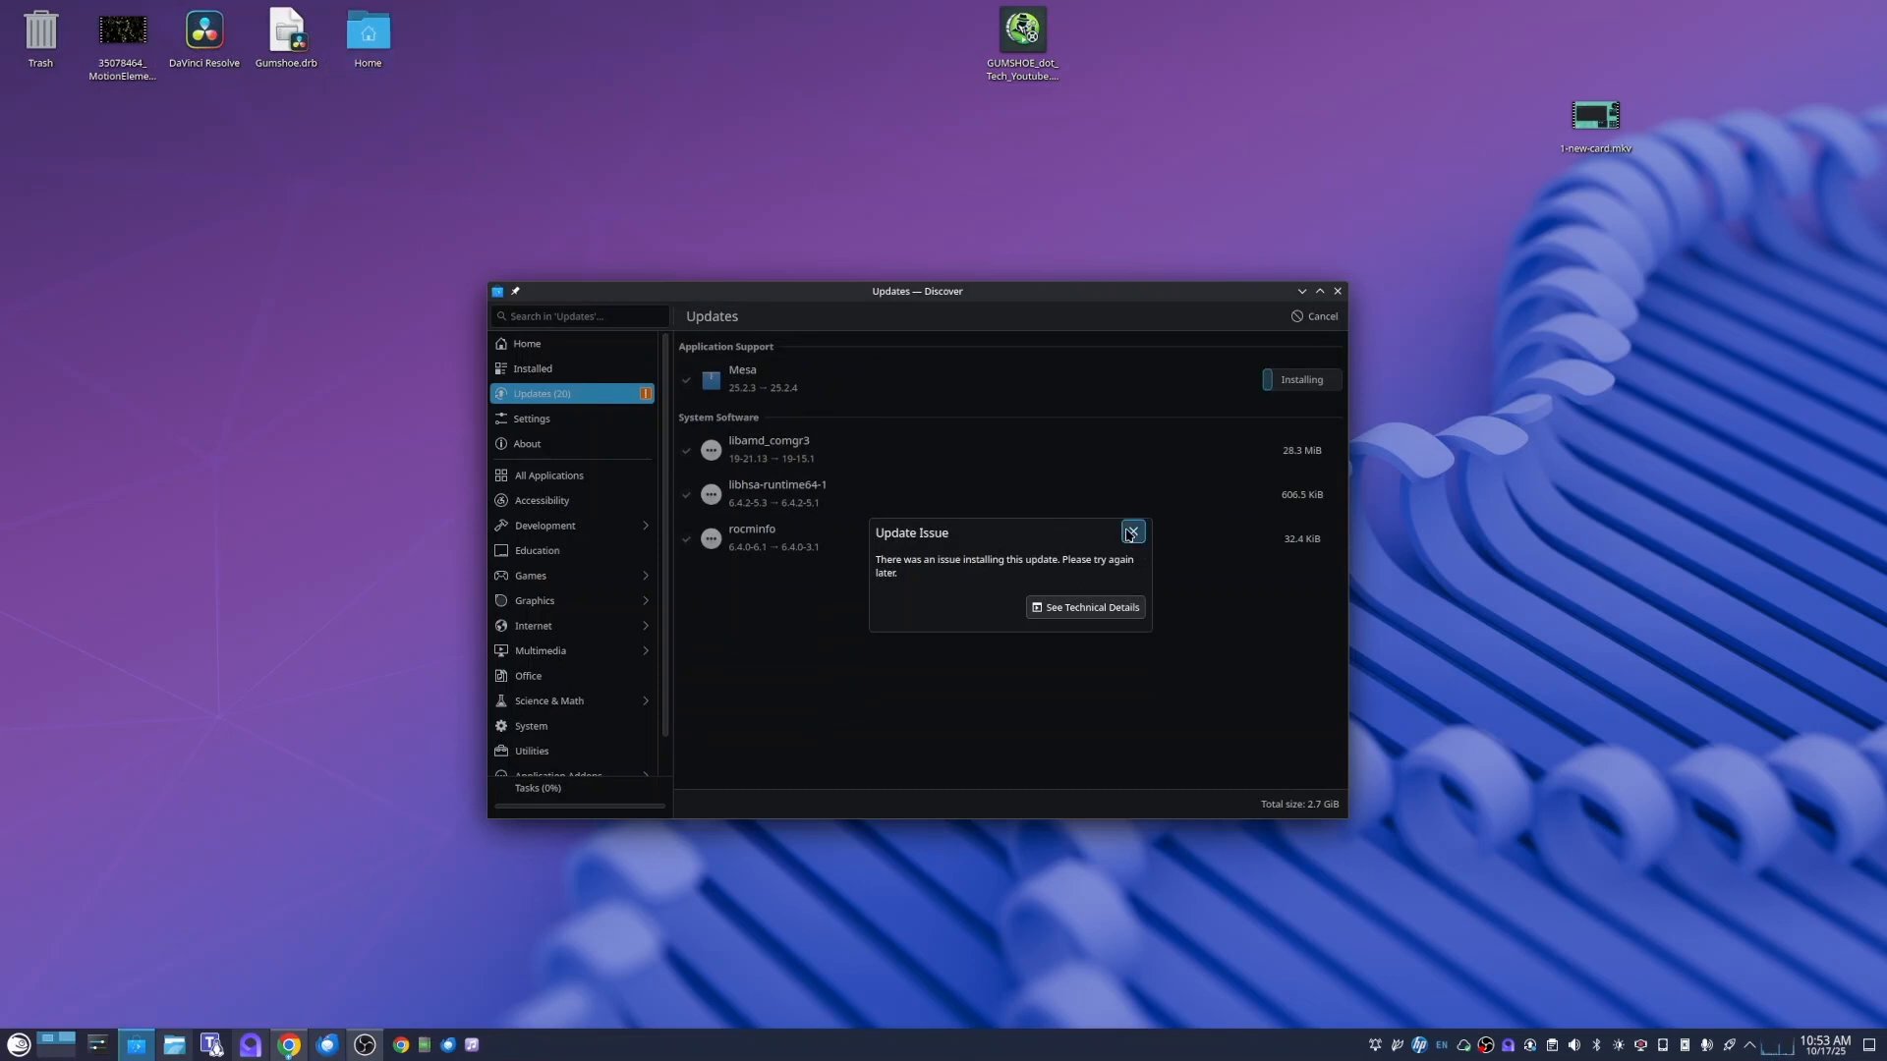
pyautogui.click(1130, 533)
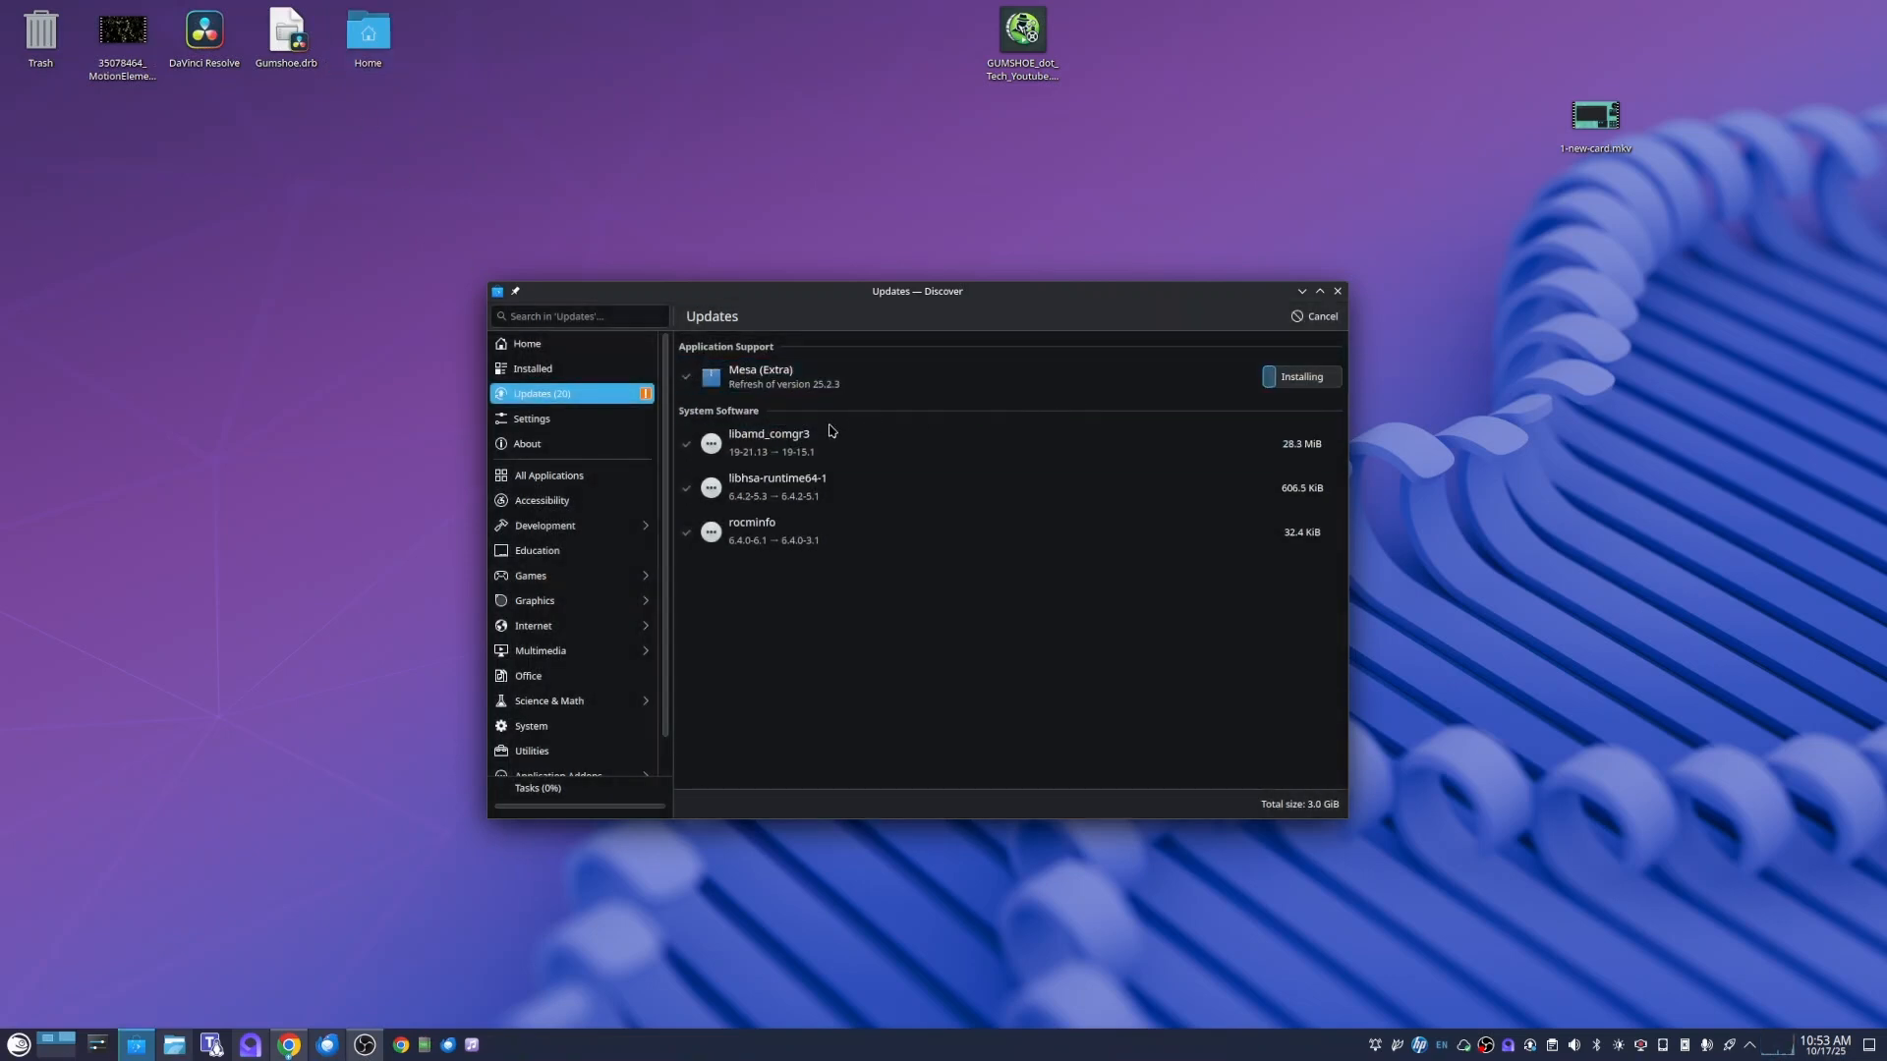
pyautogui.click(842, 487)
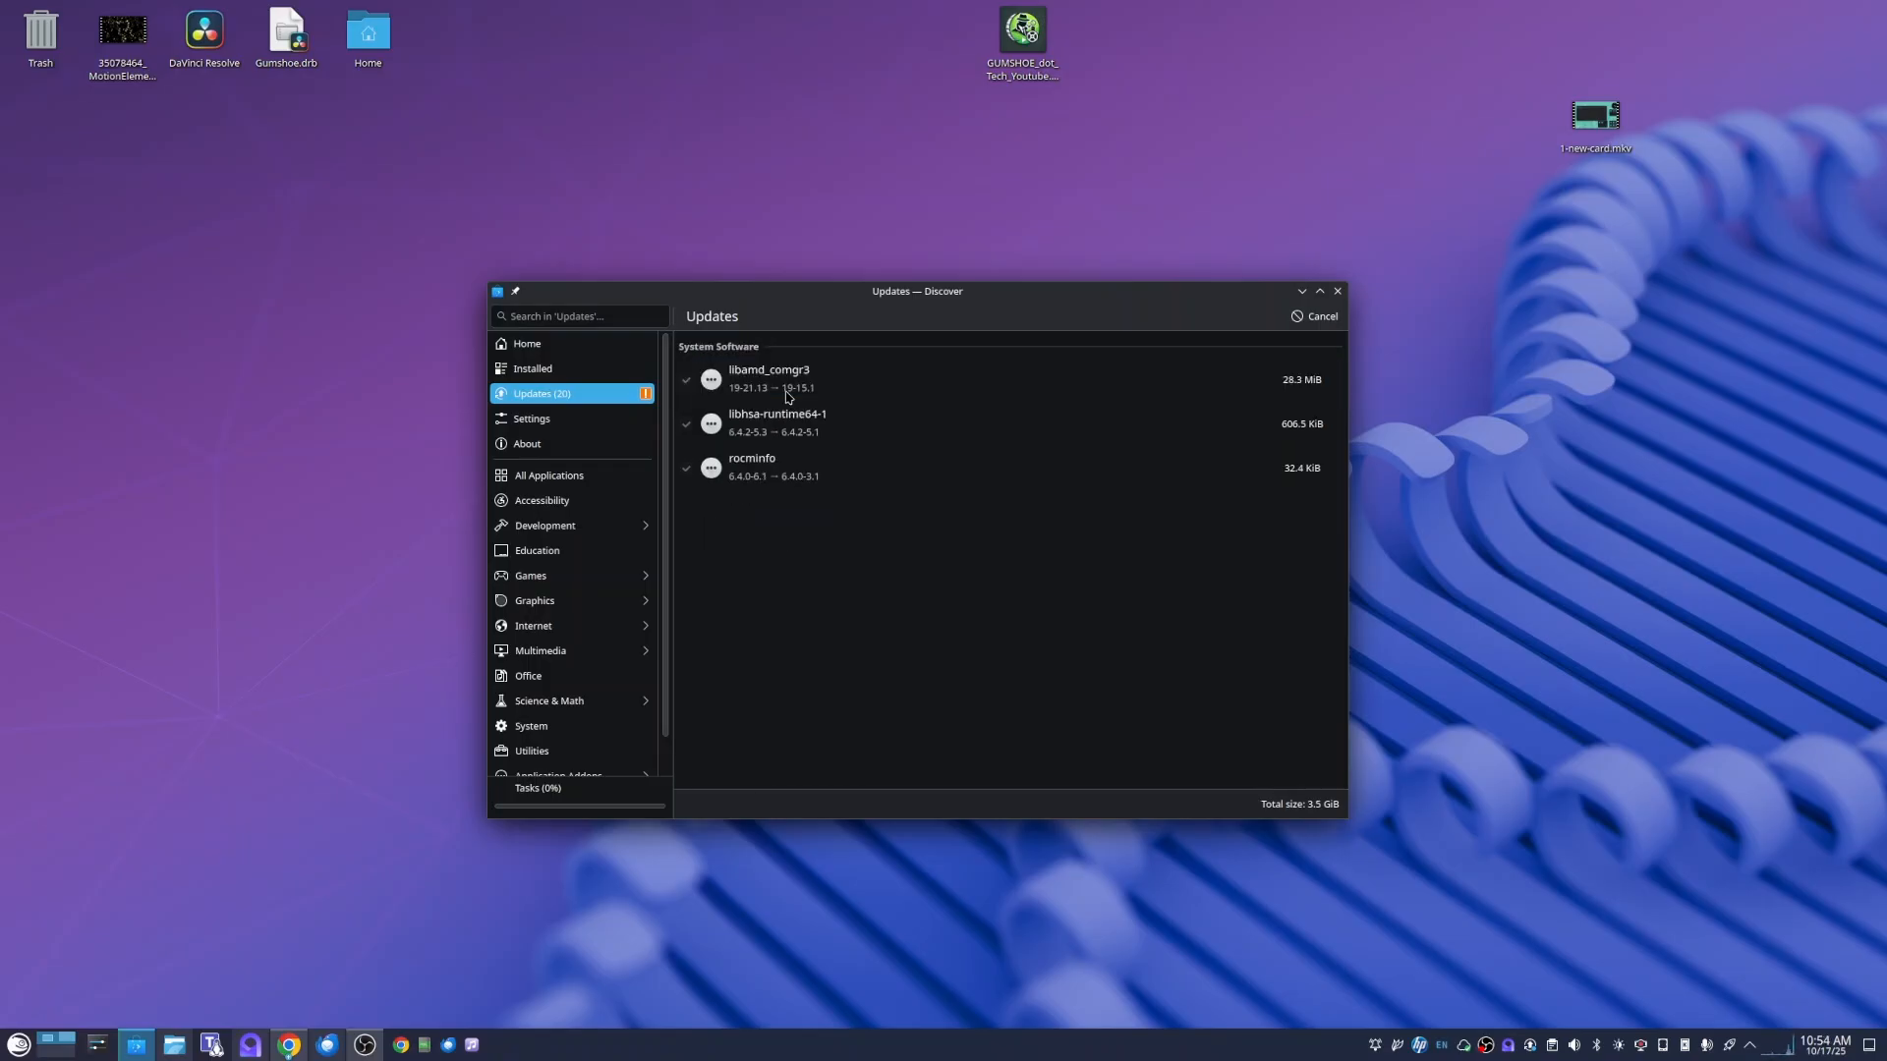
pyautogui.click(1300, 376)
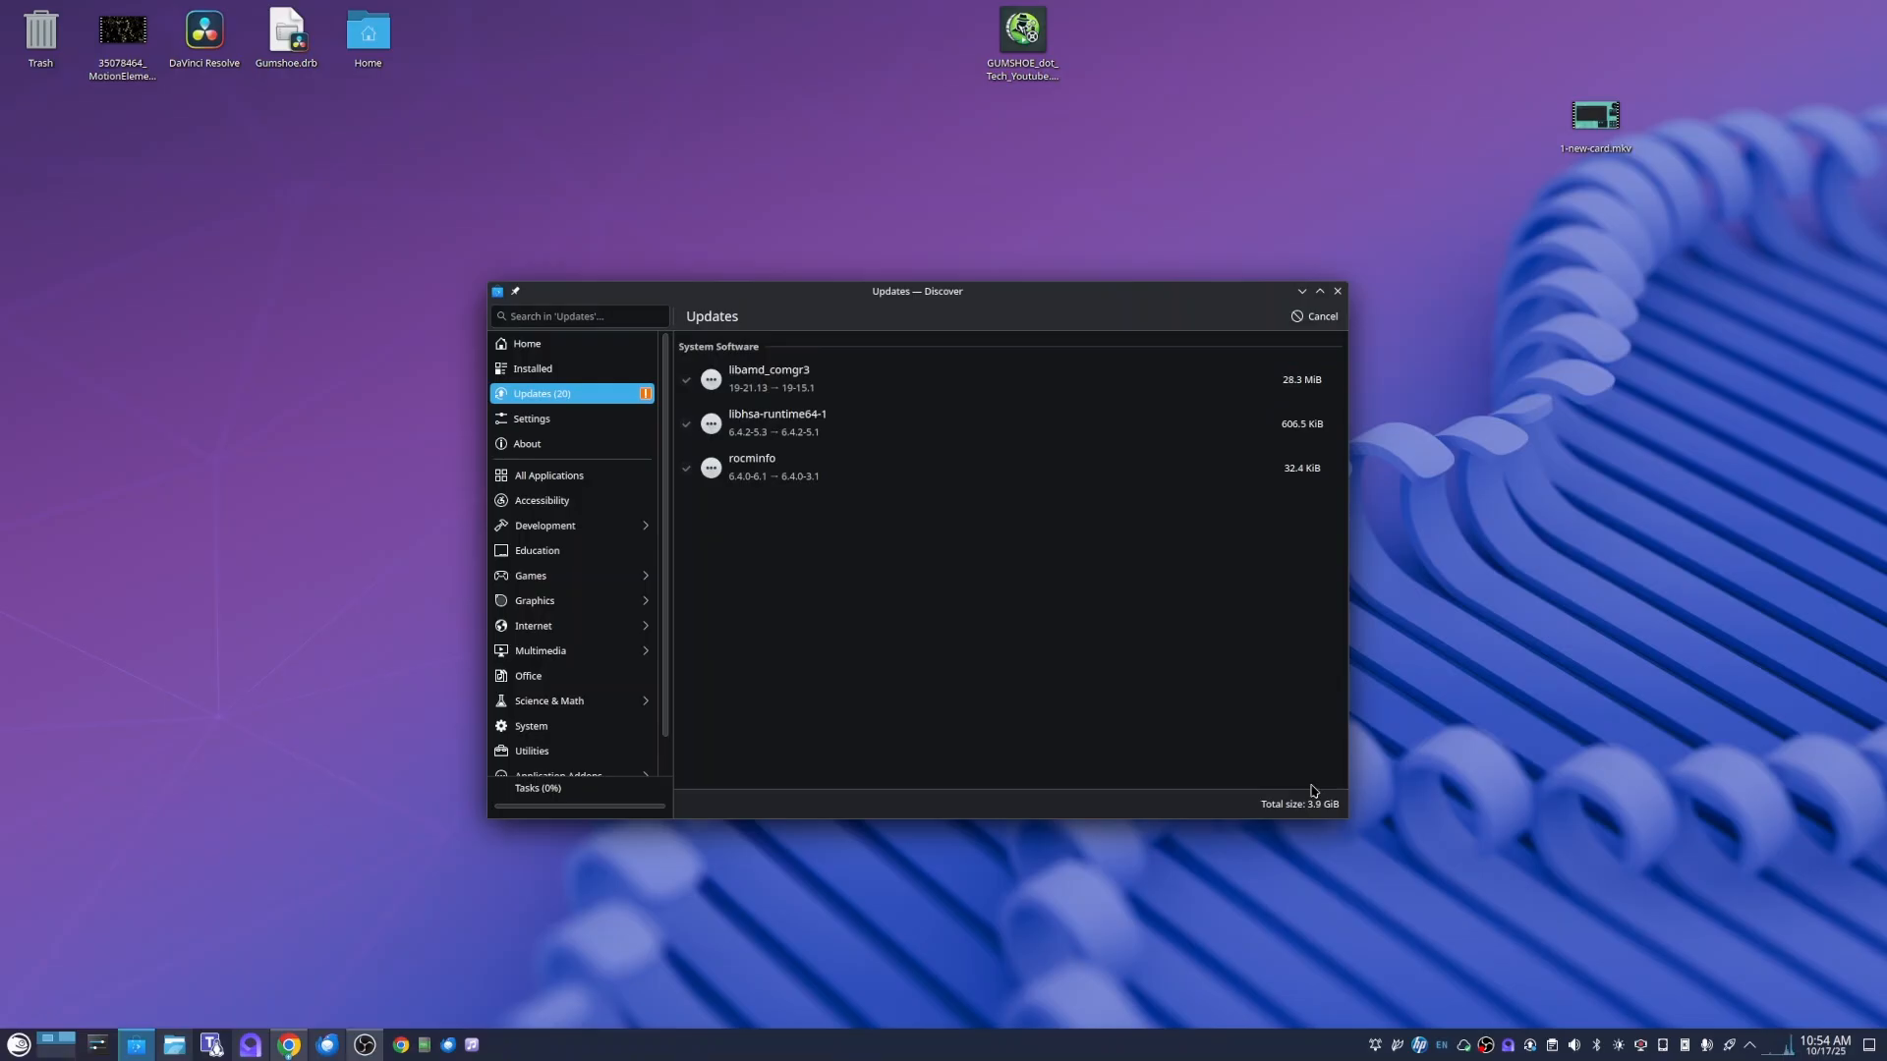
pyautogui.moveTo(1281, 621)
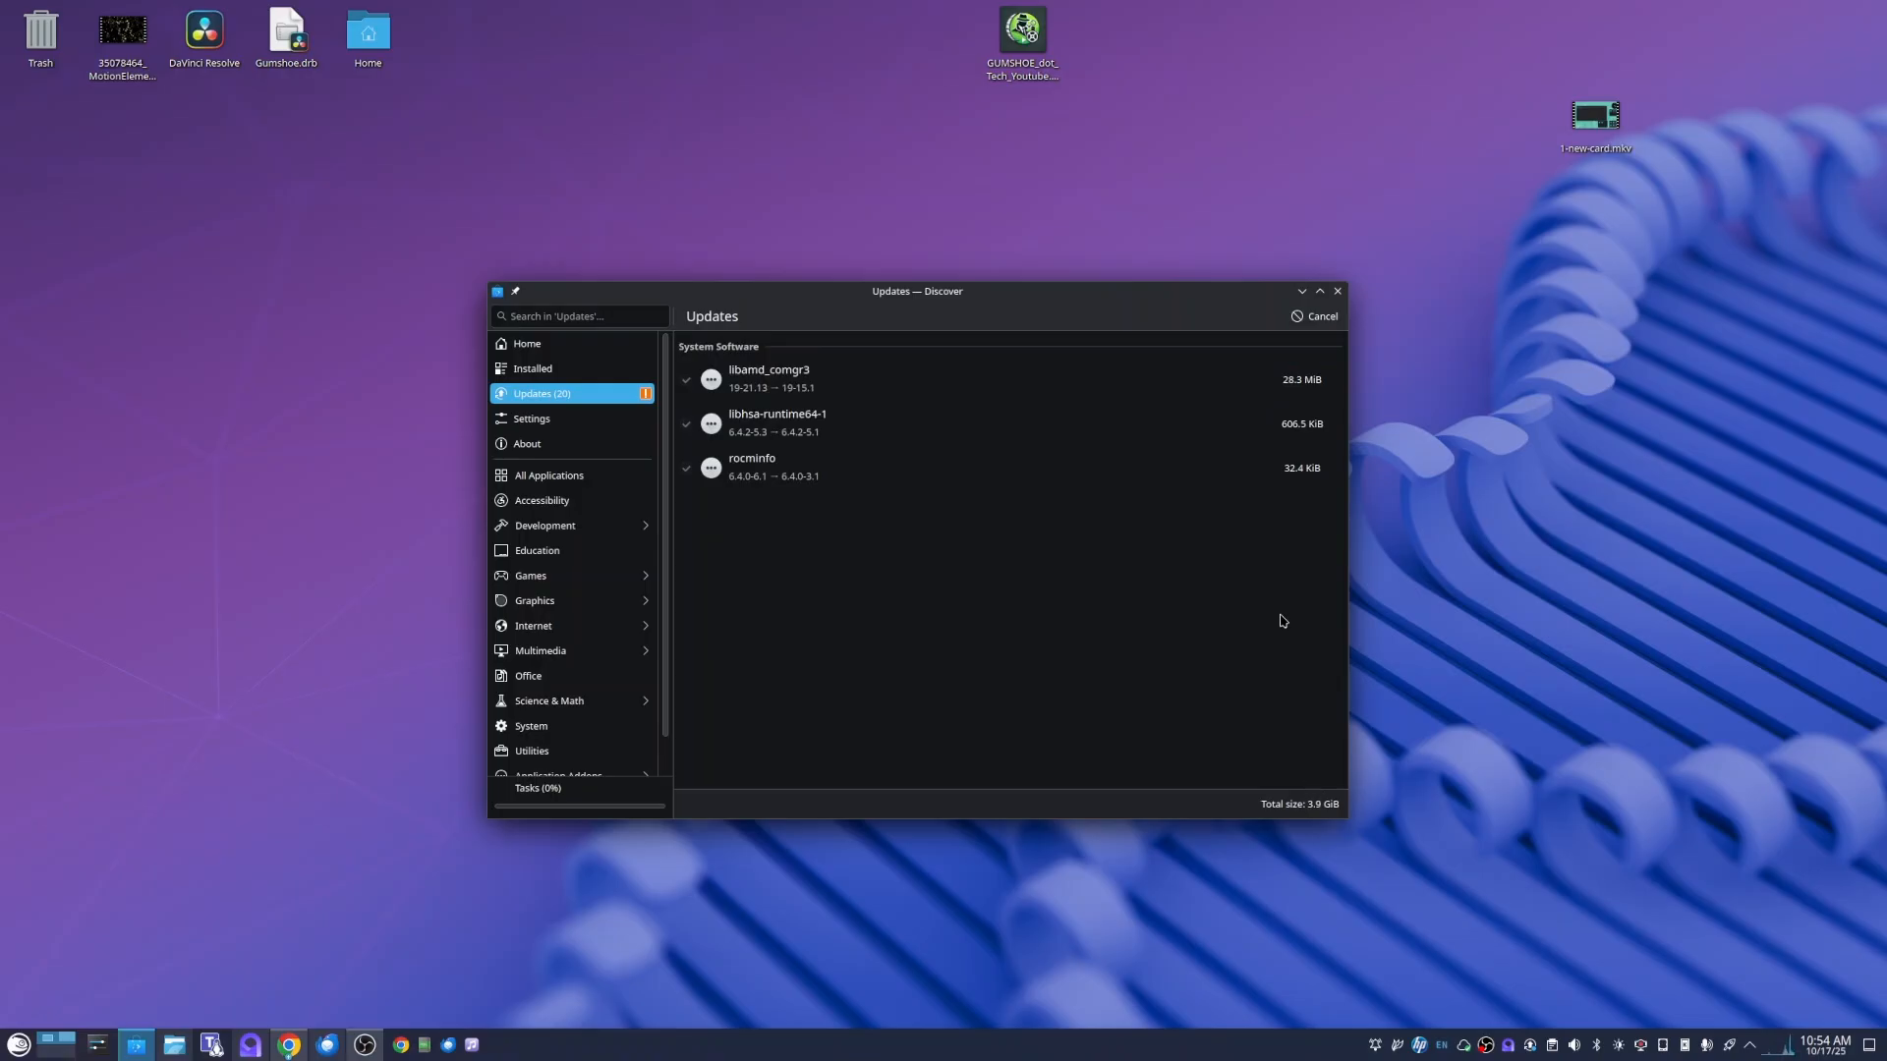
pyautogui.click(1299, 380)
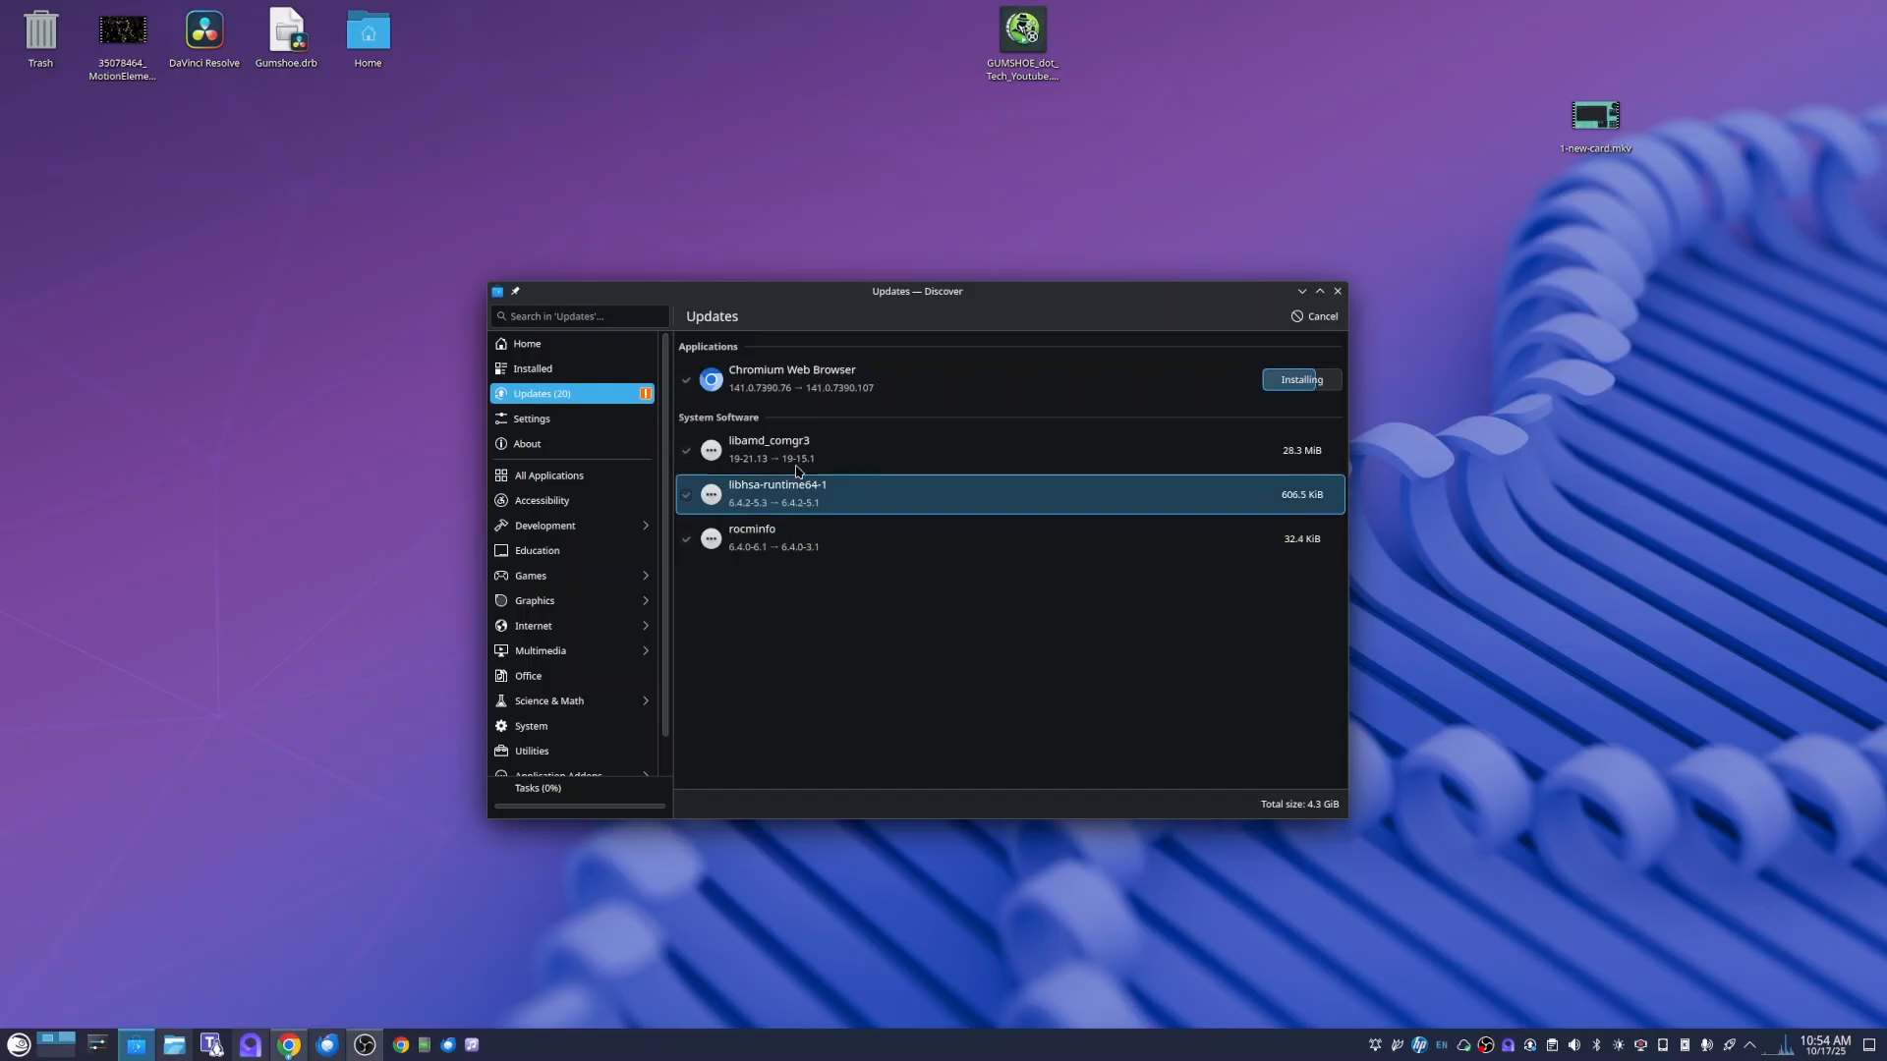
pyautogui.moveTo(1113, 296)
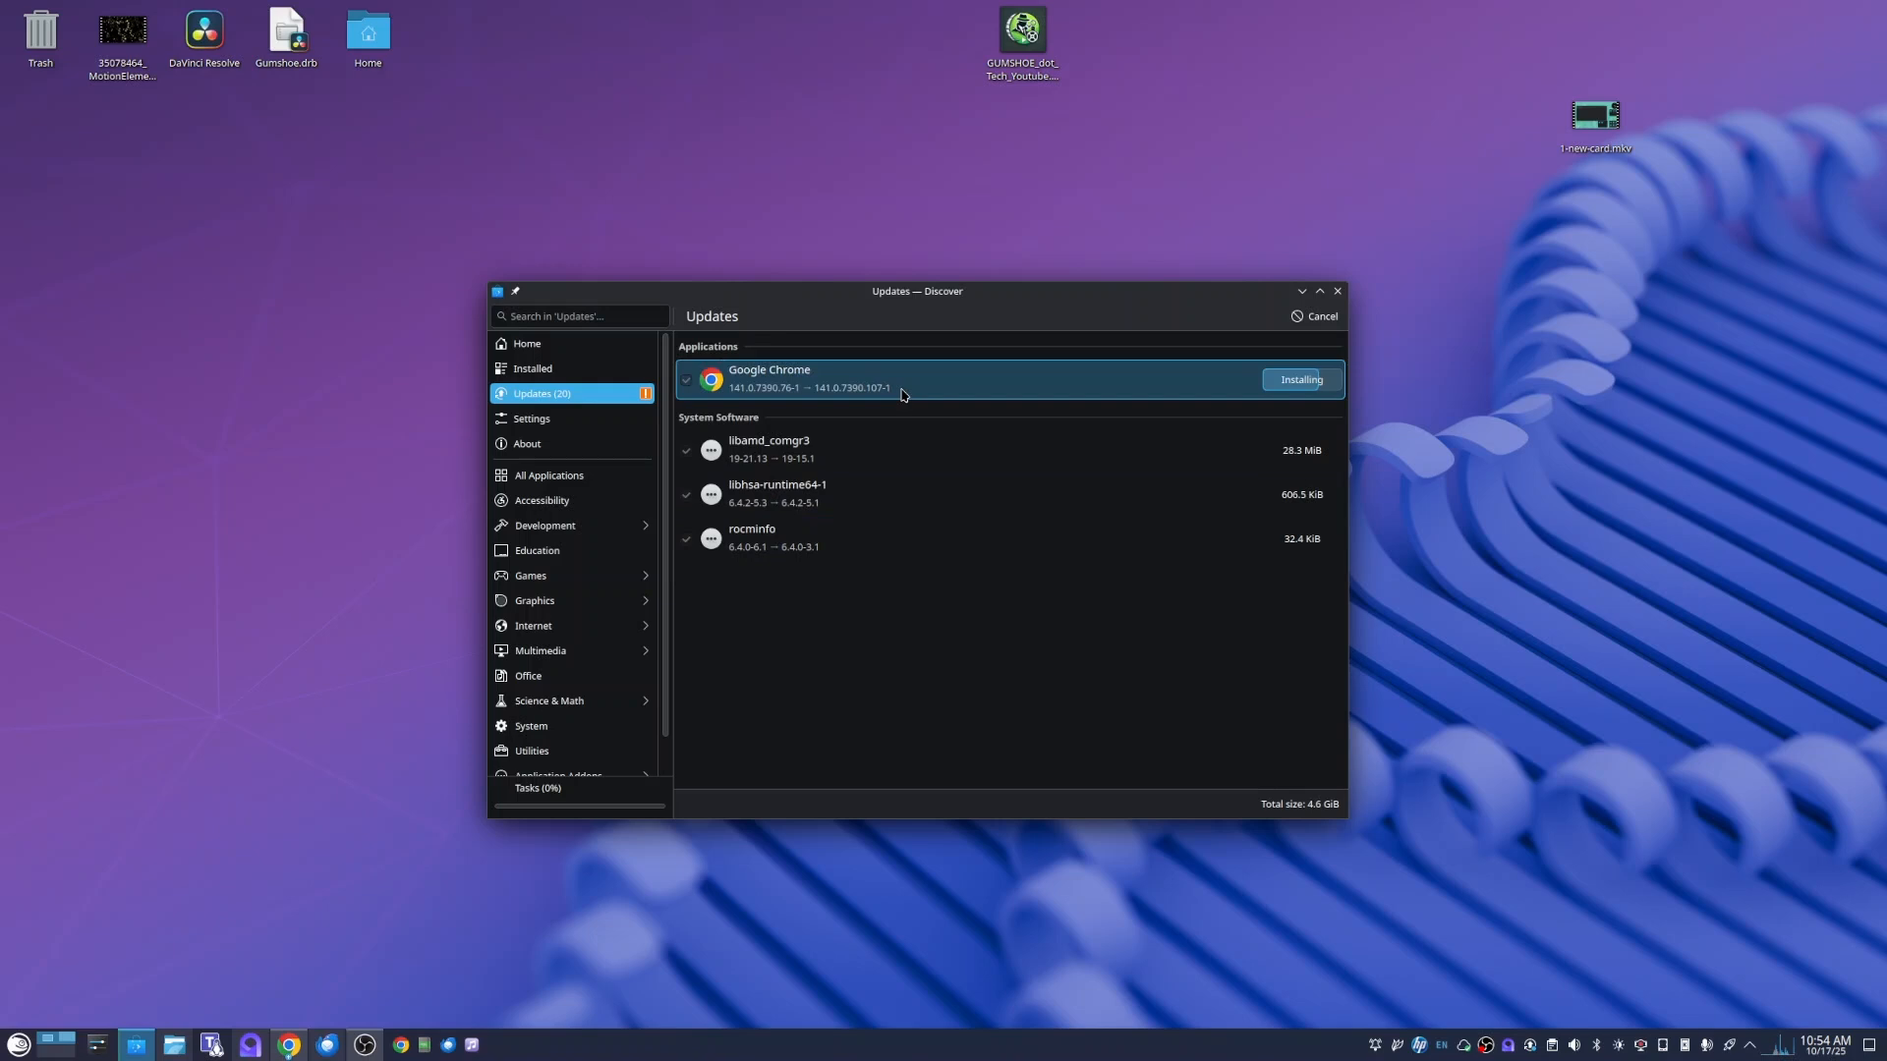
pyautogui.moveTo(997, 391)
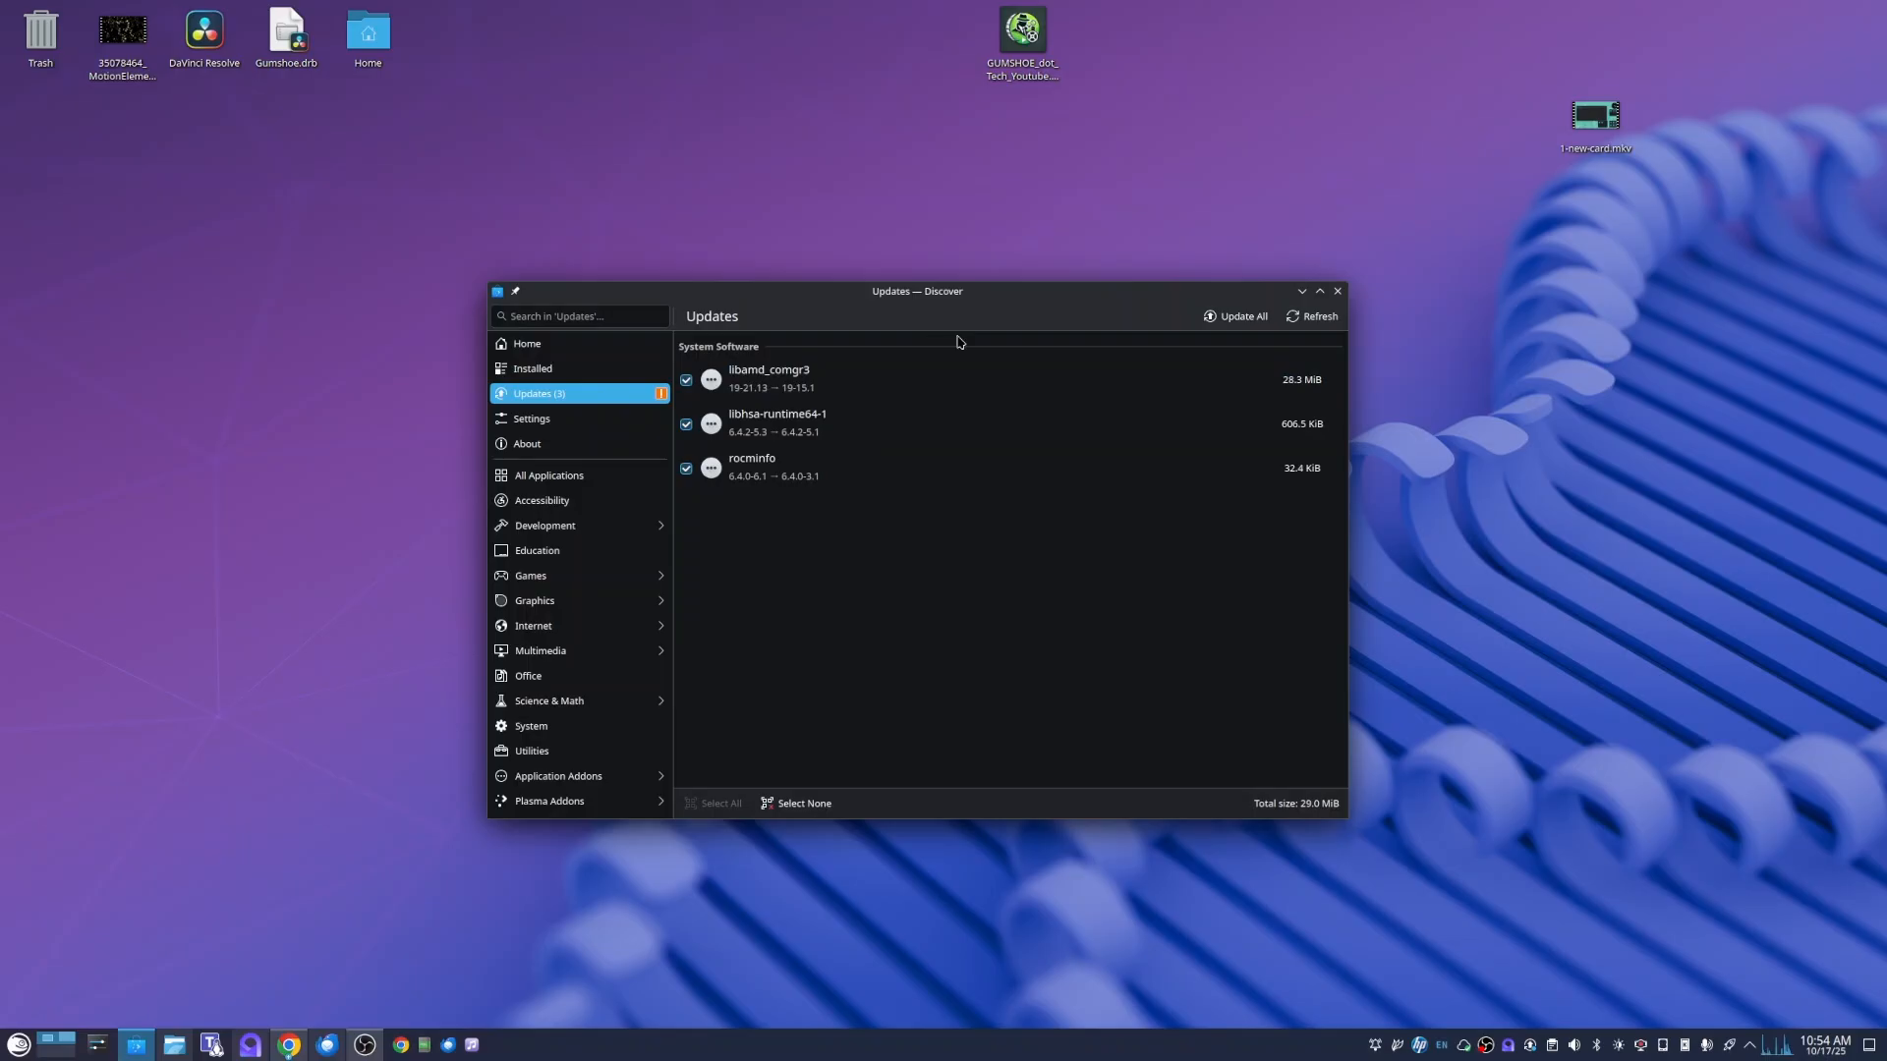
pyautogui.moveTo(790, 328)
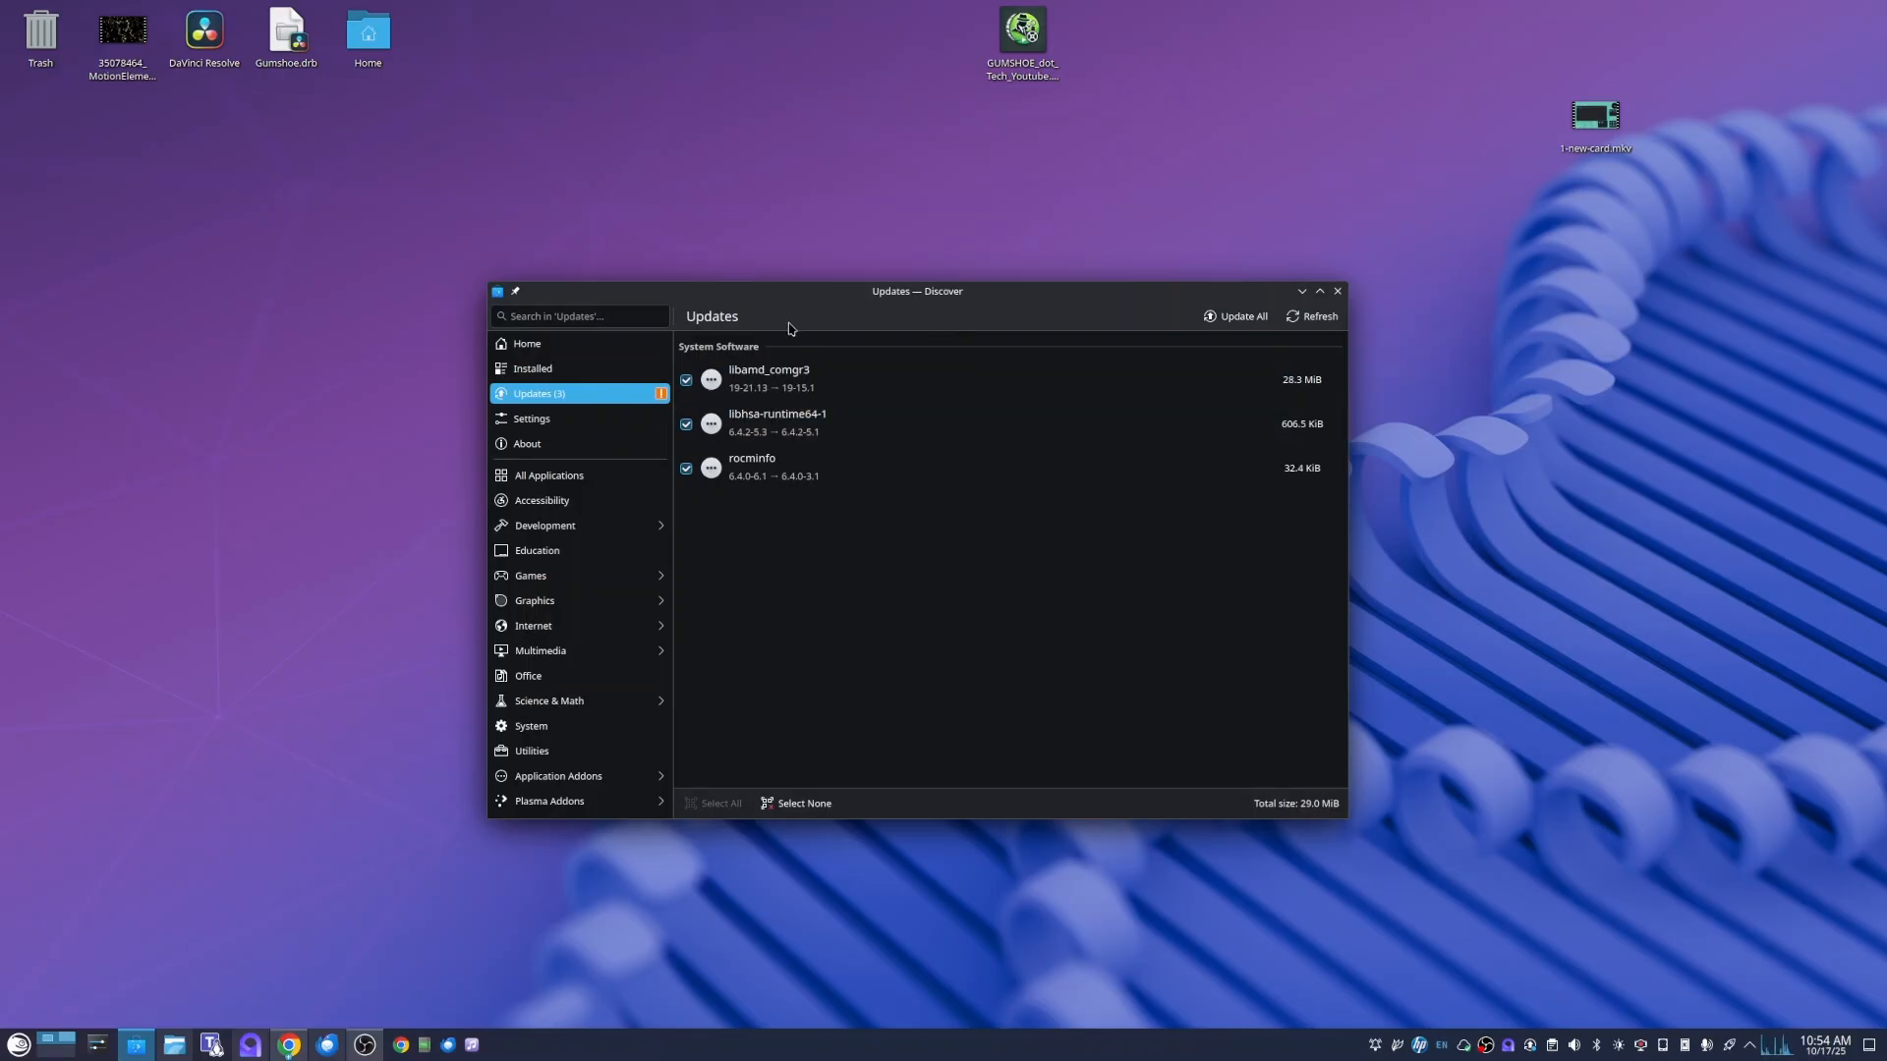
pyautogui.moveTo(786, 543)
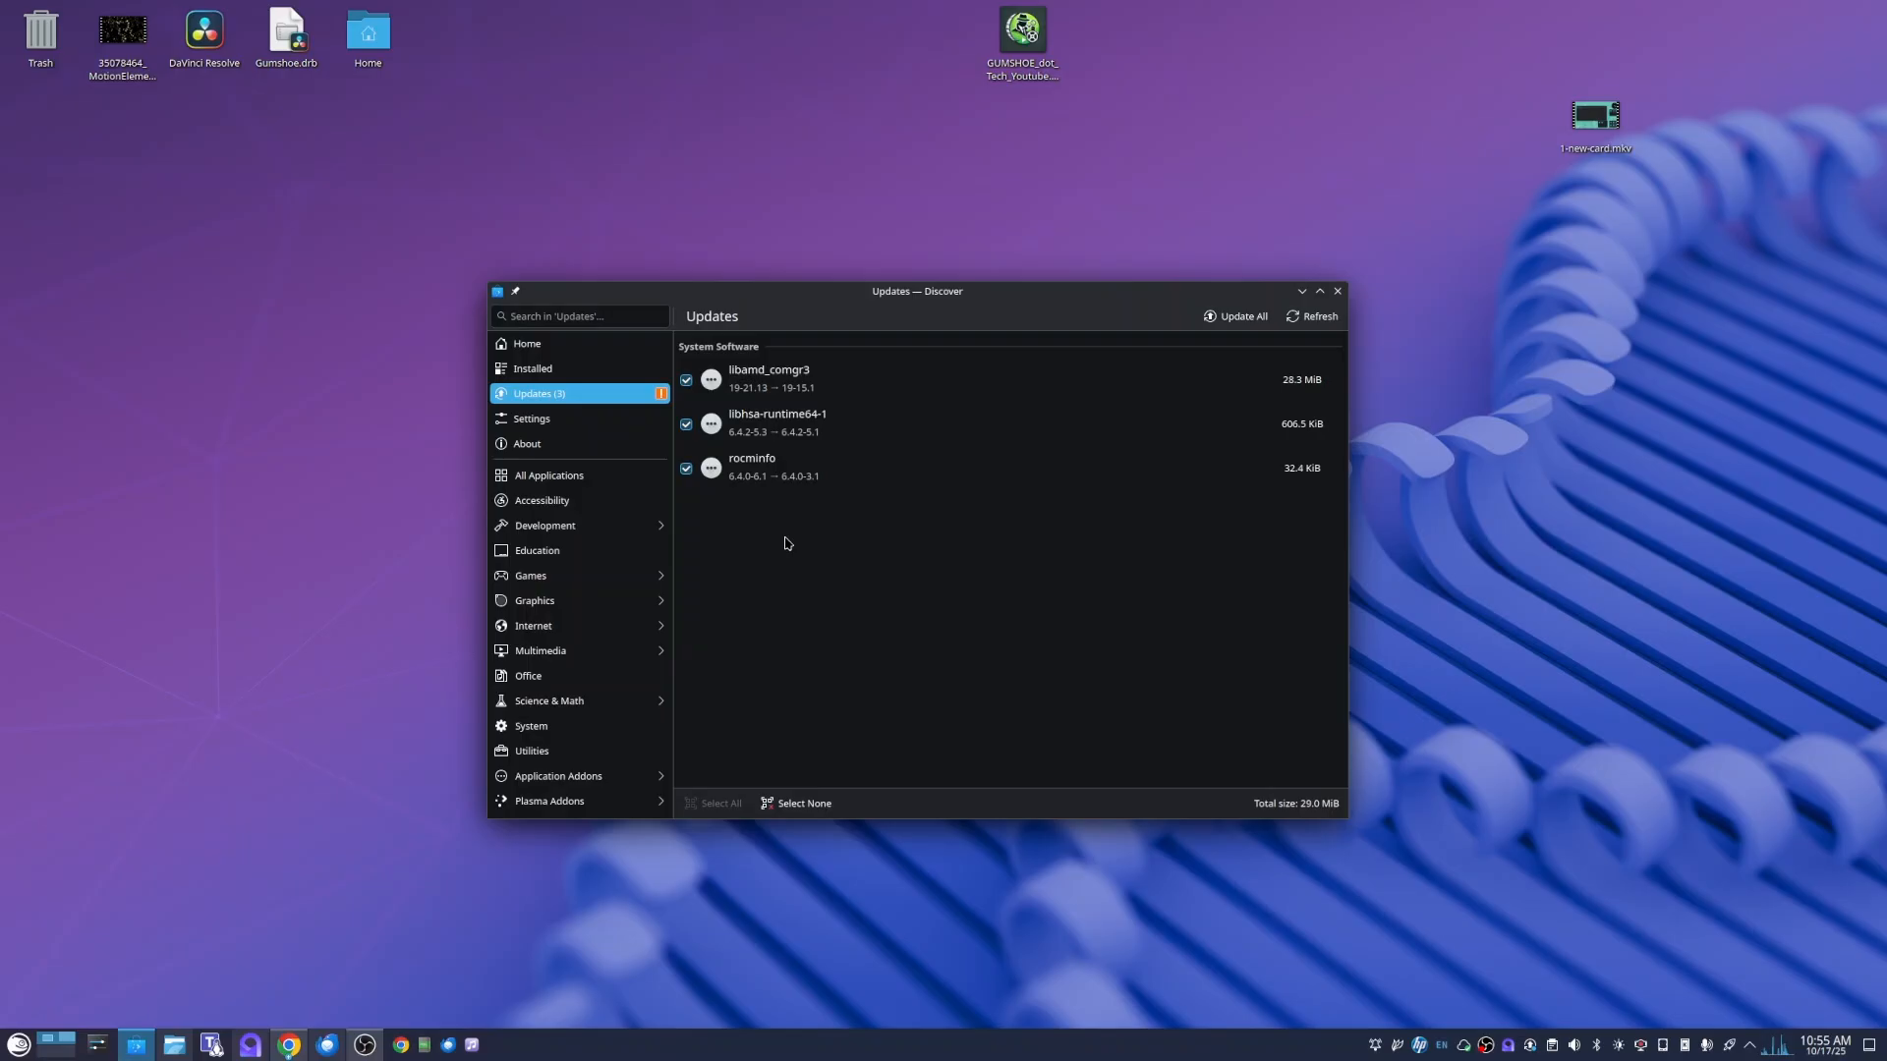
pyautogui.moveTo(905, 557)
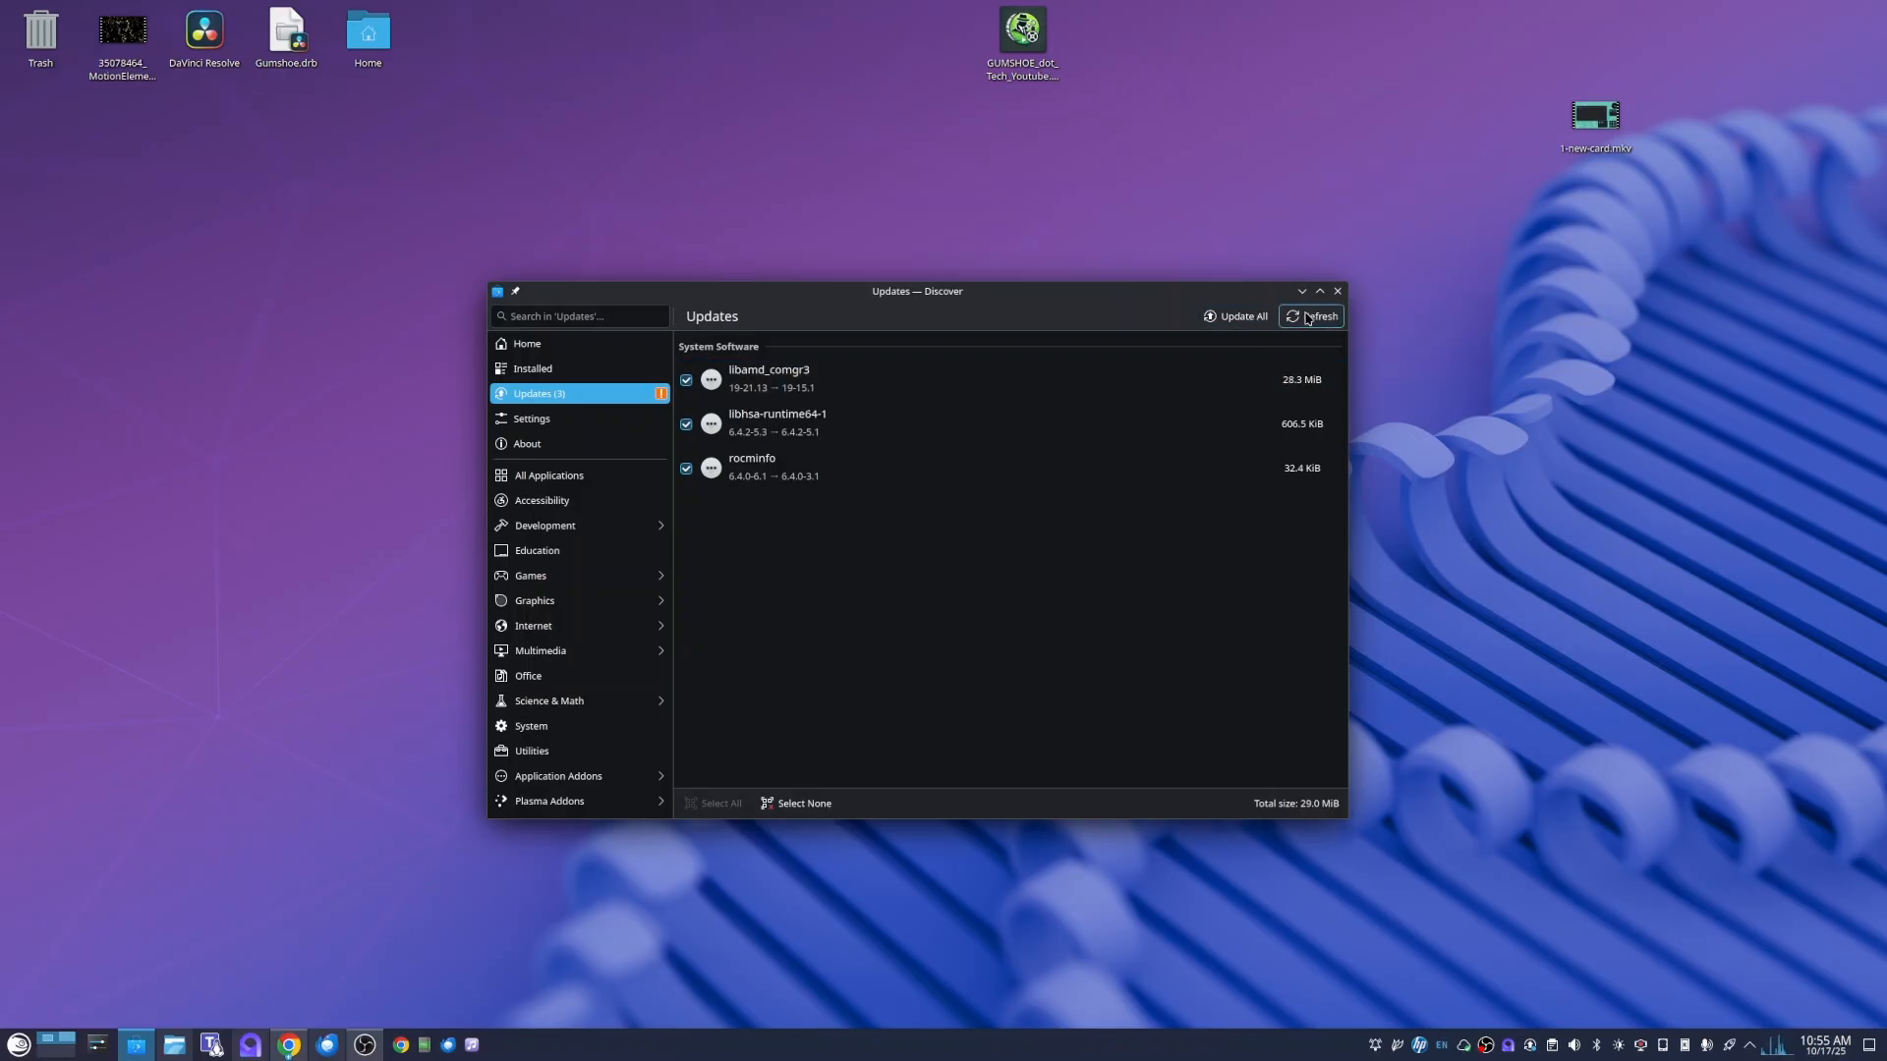
# - Refresh updates and queue the remaining UEFI dbx update for next restart
pyautogui.click(1310, 315)
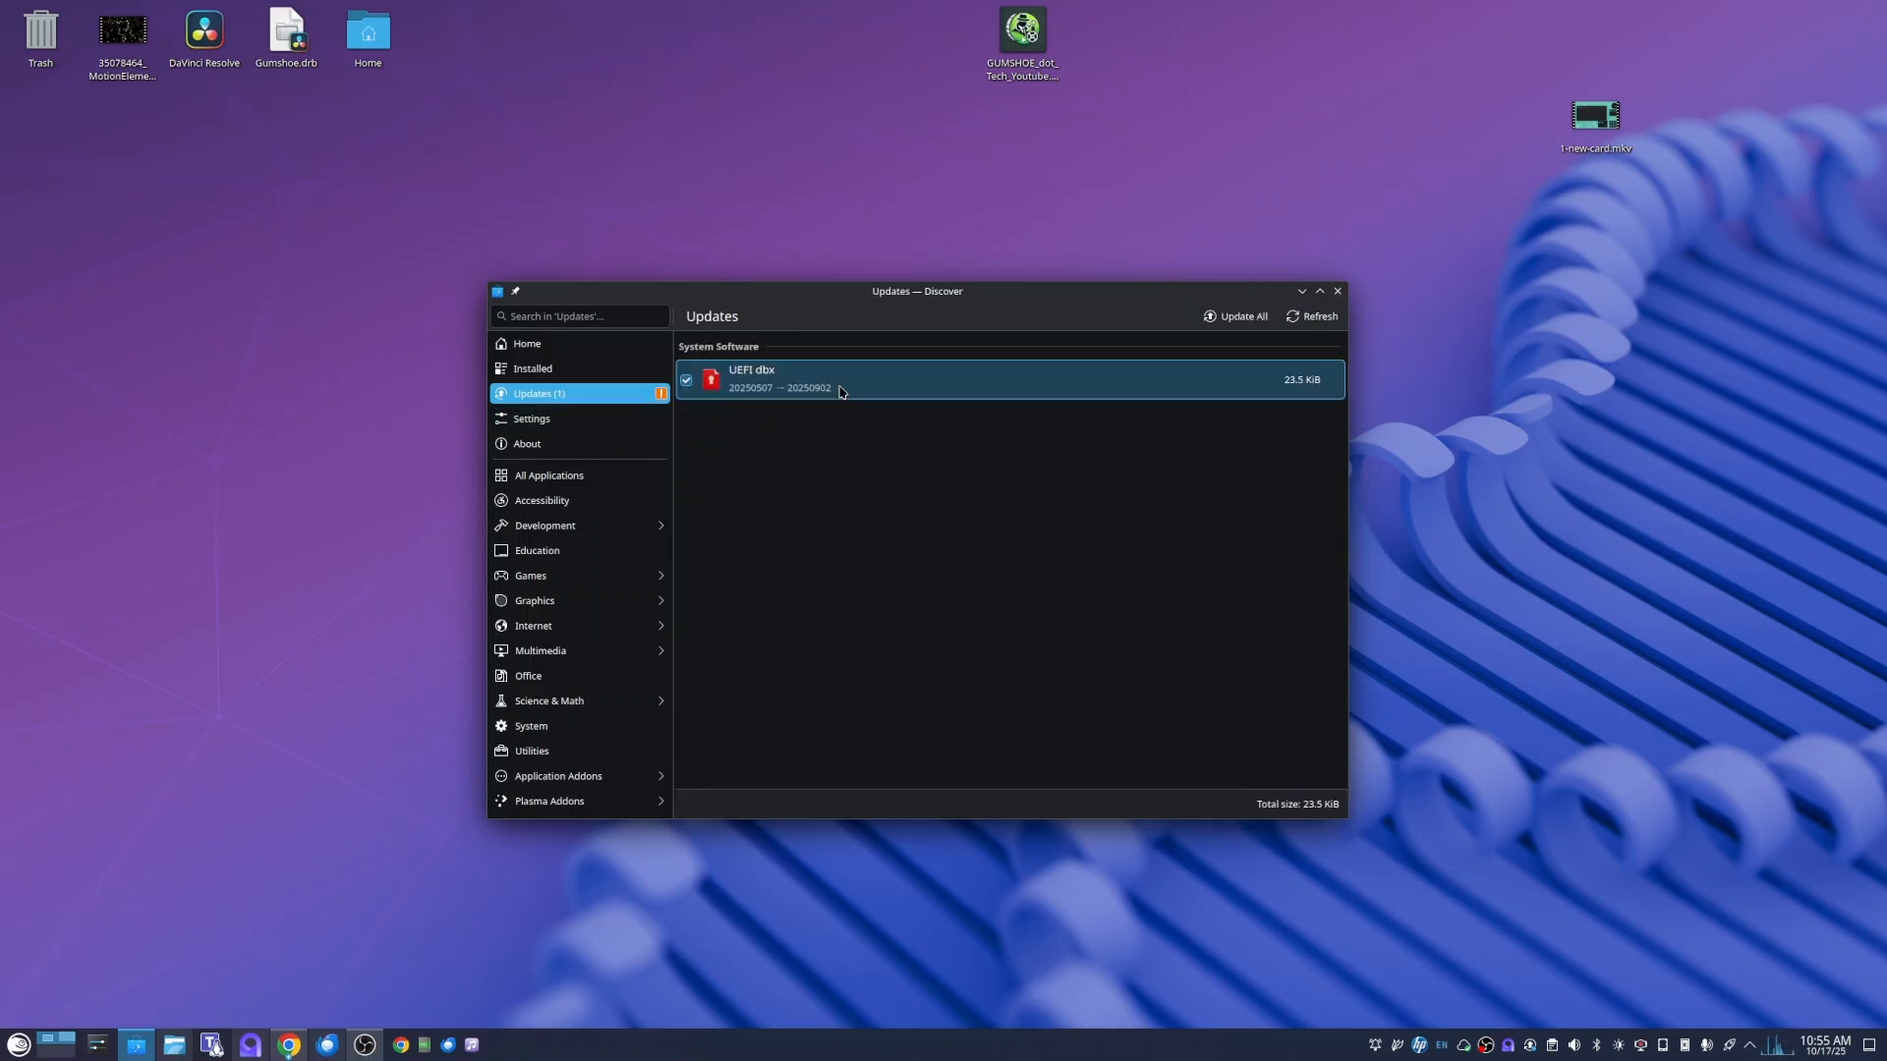
pyautogui.moveTo(756, 387)
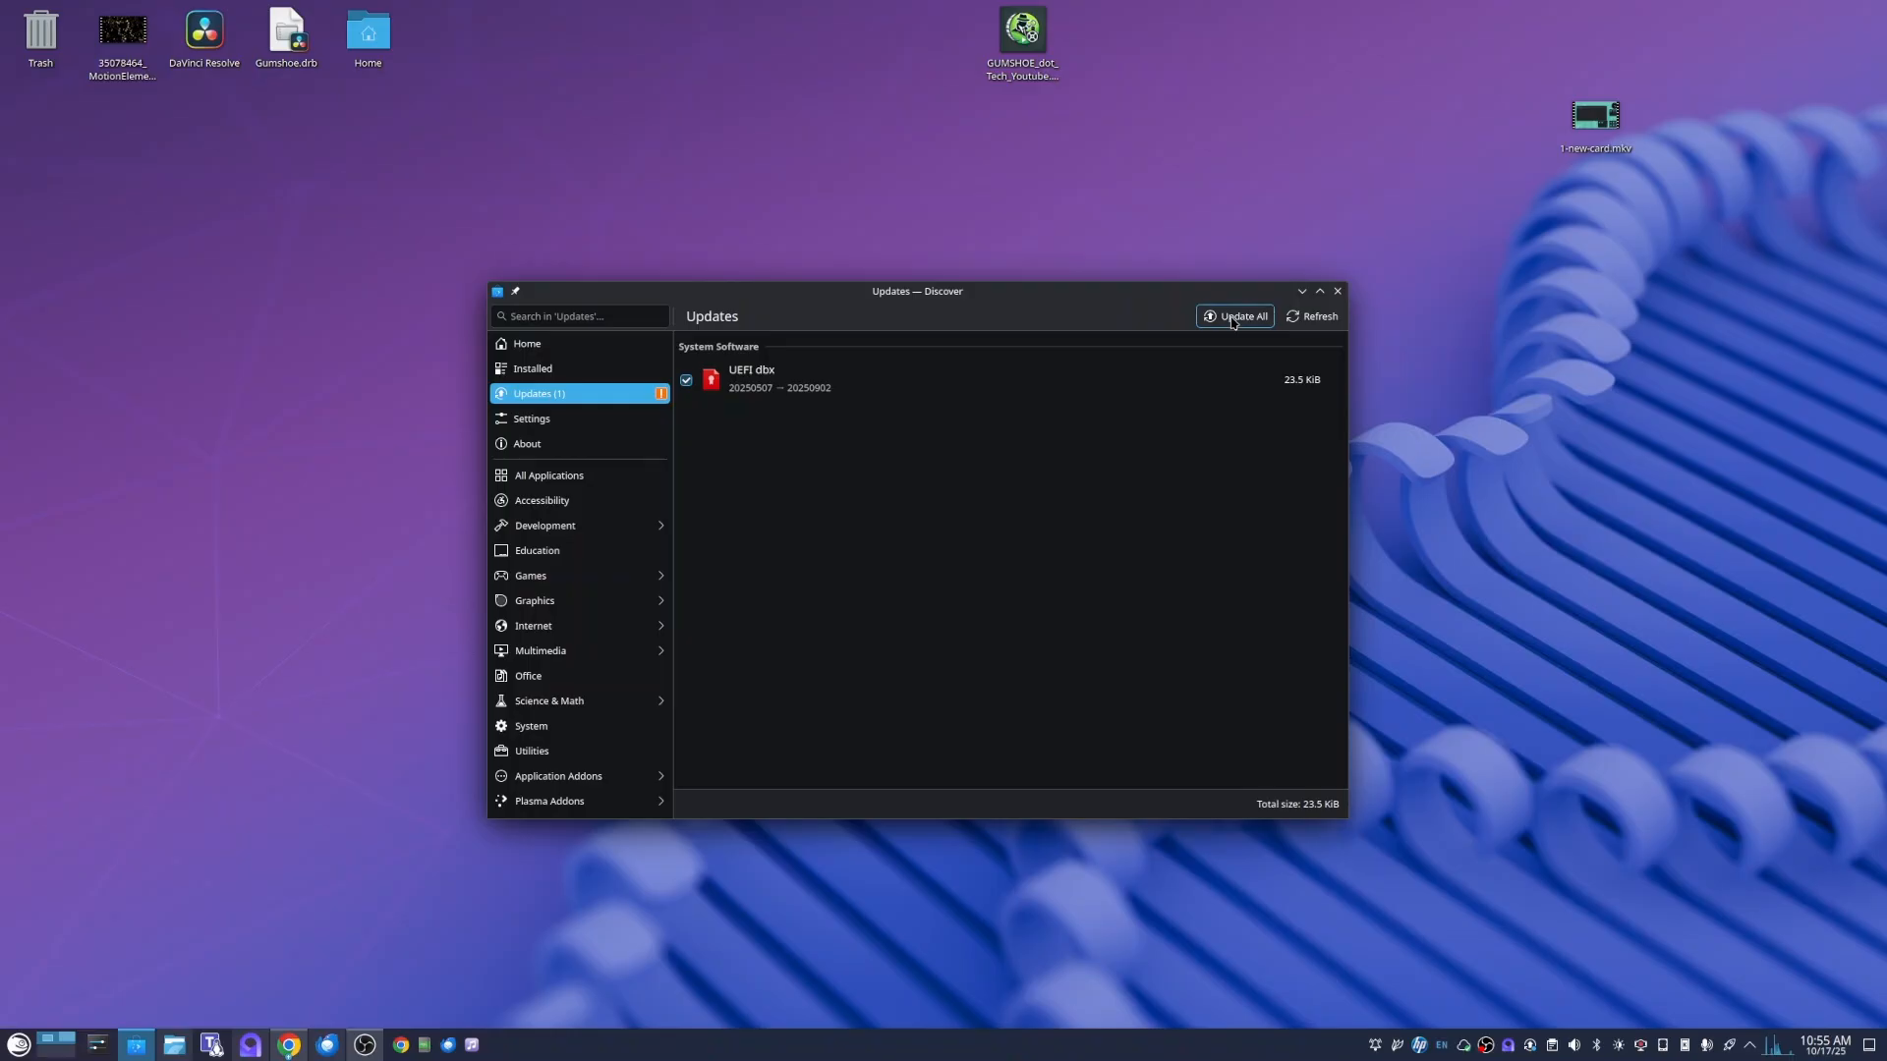
pyautogui.click(1233, 316)
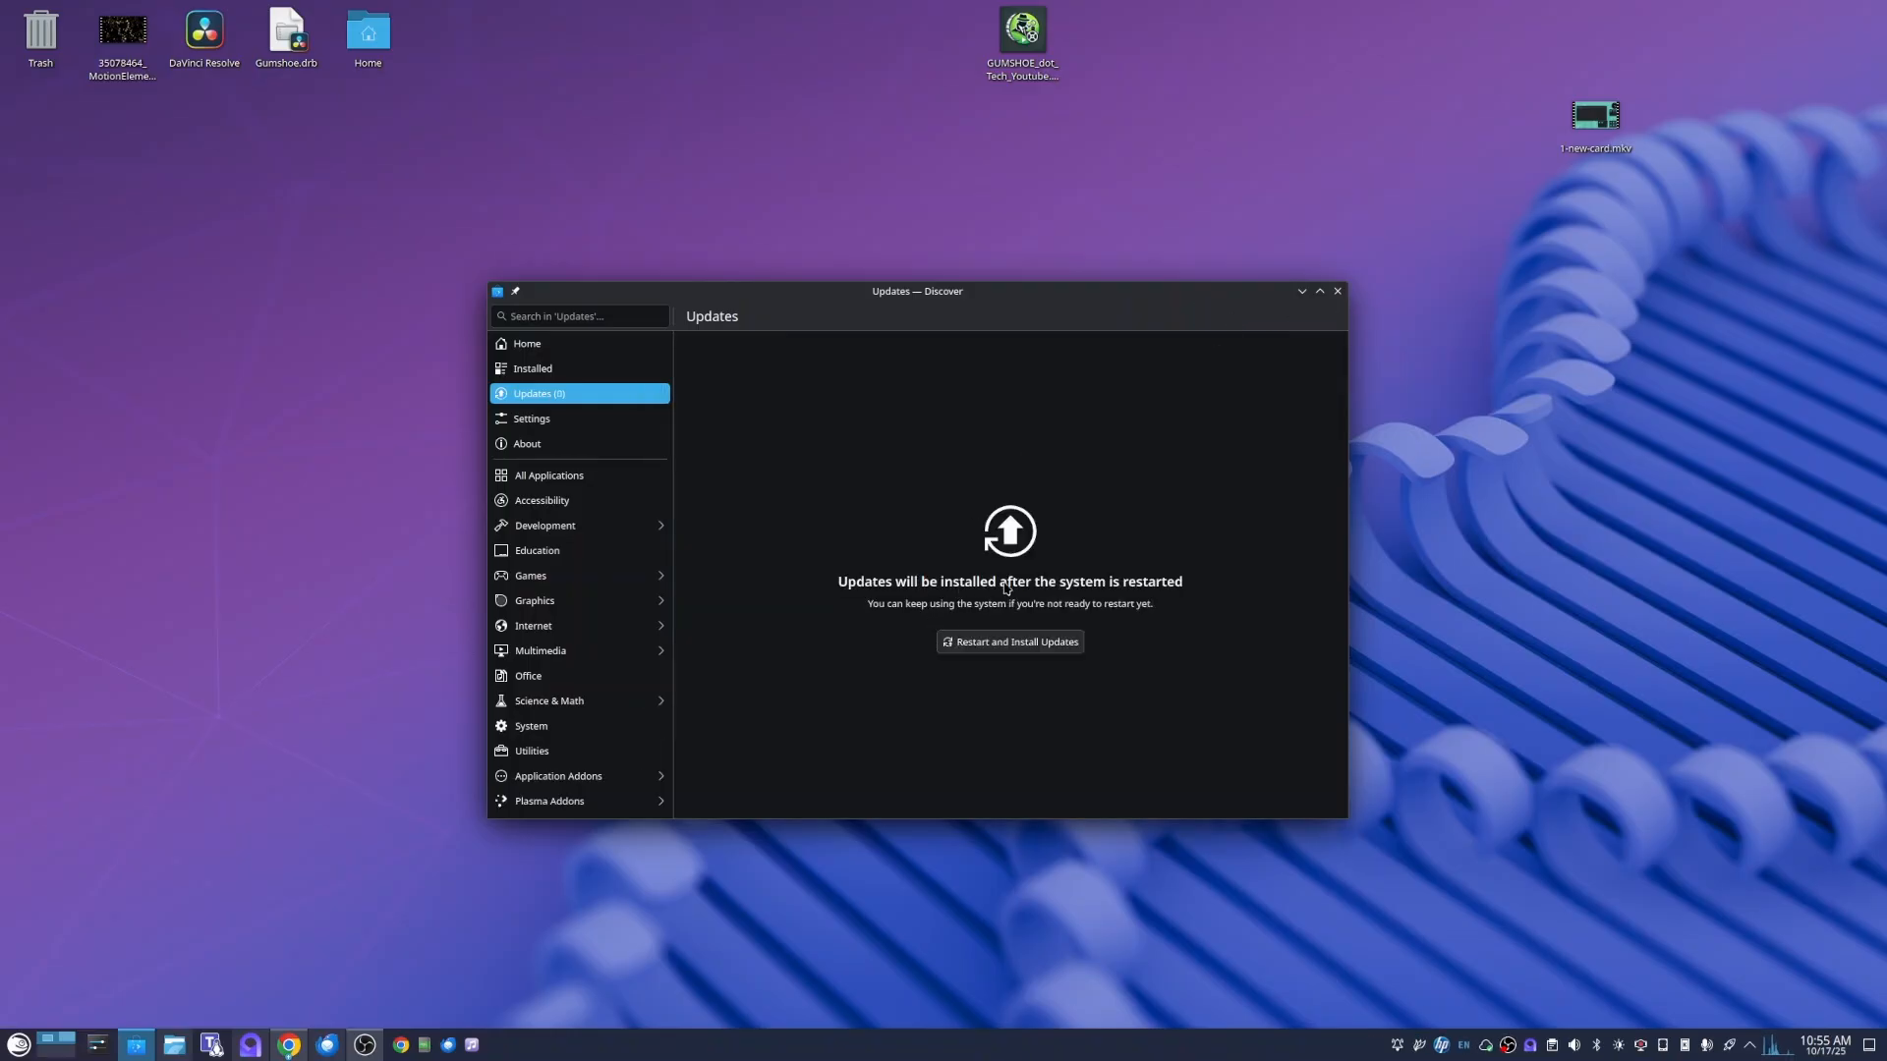
pyautogui.moveTo(1492, 616)
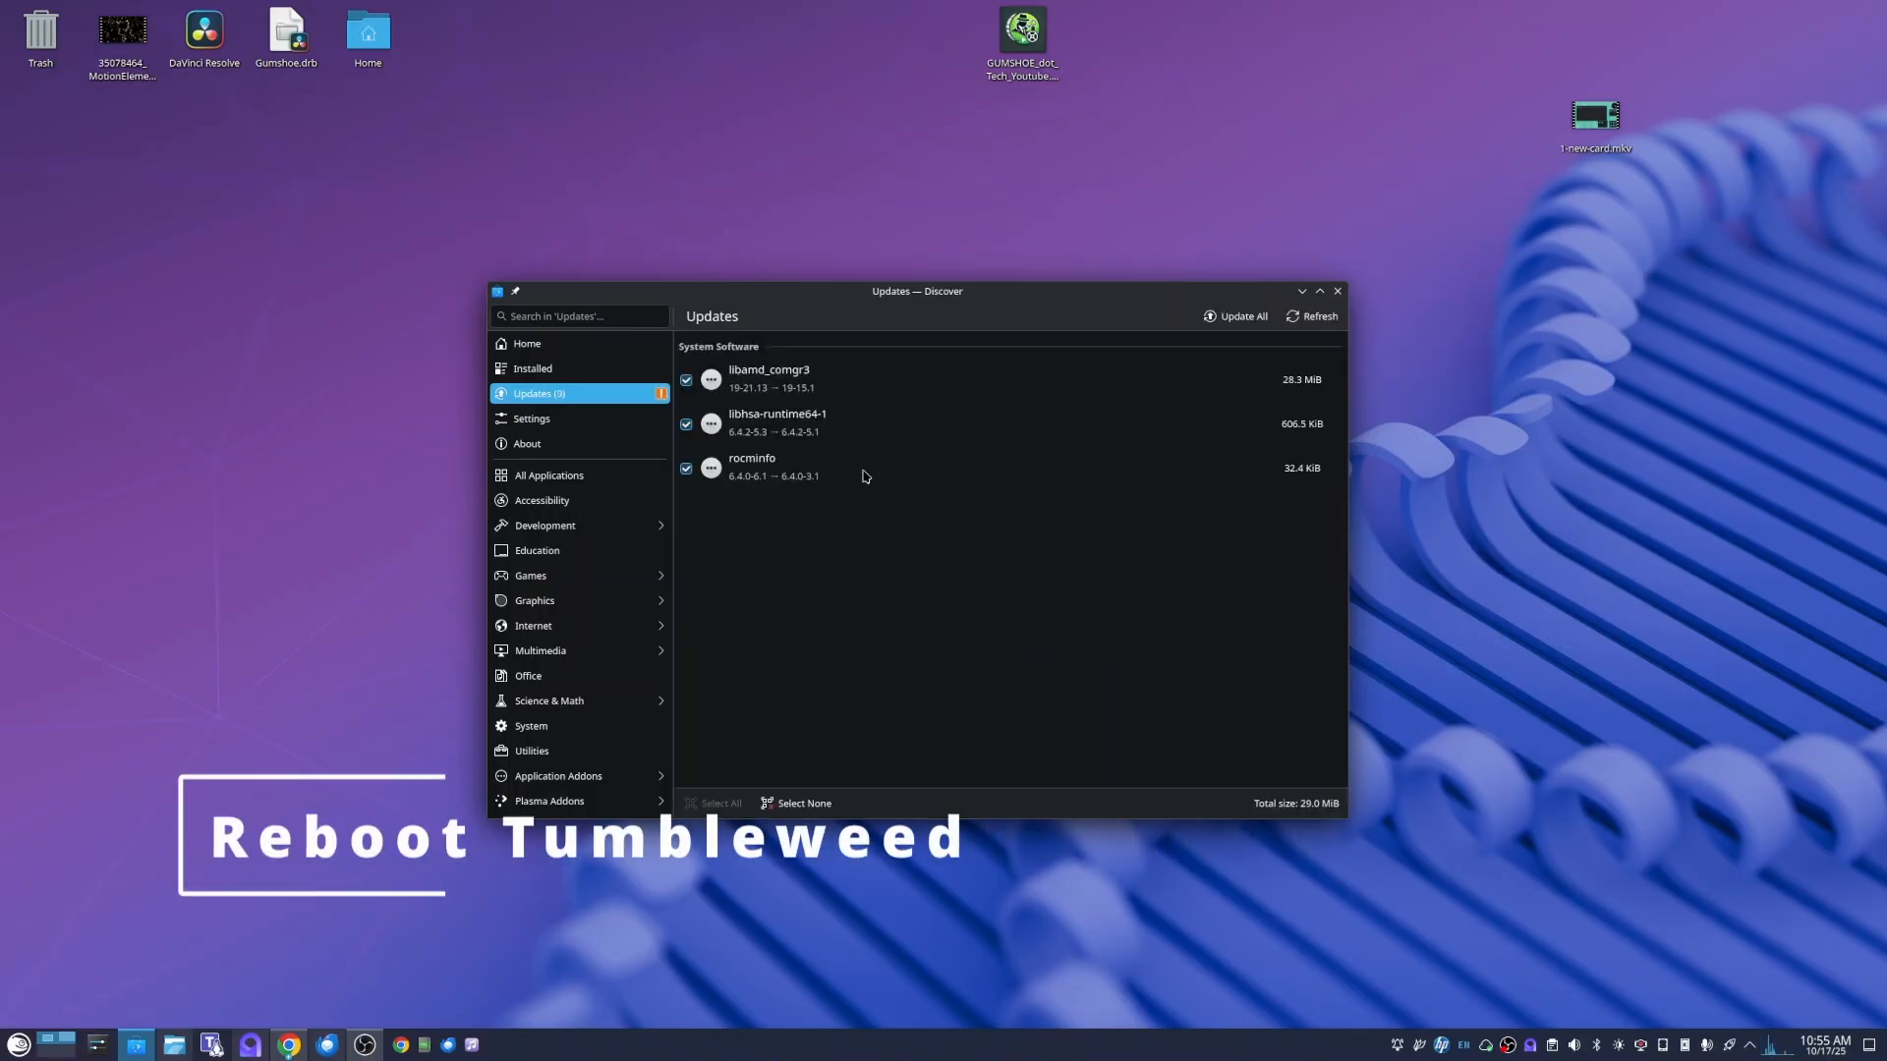
pyautogui.moveTo(1083, 638)
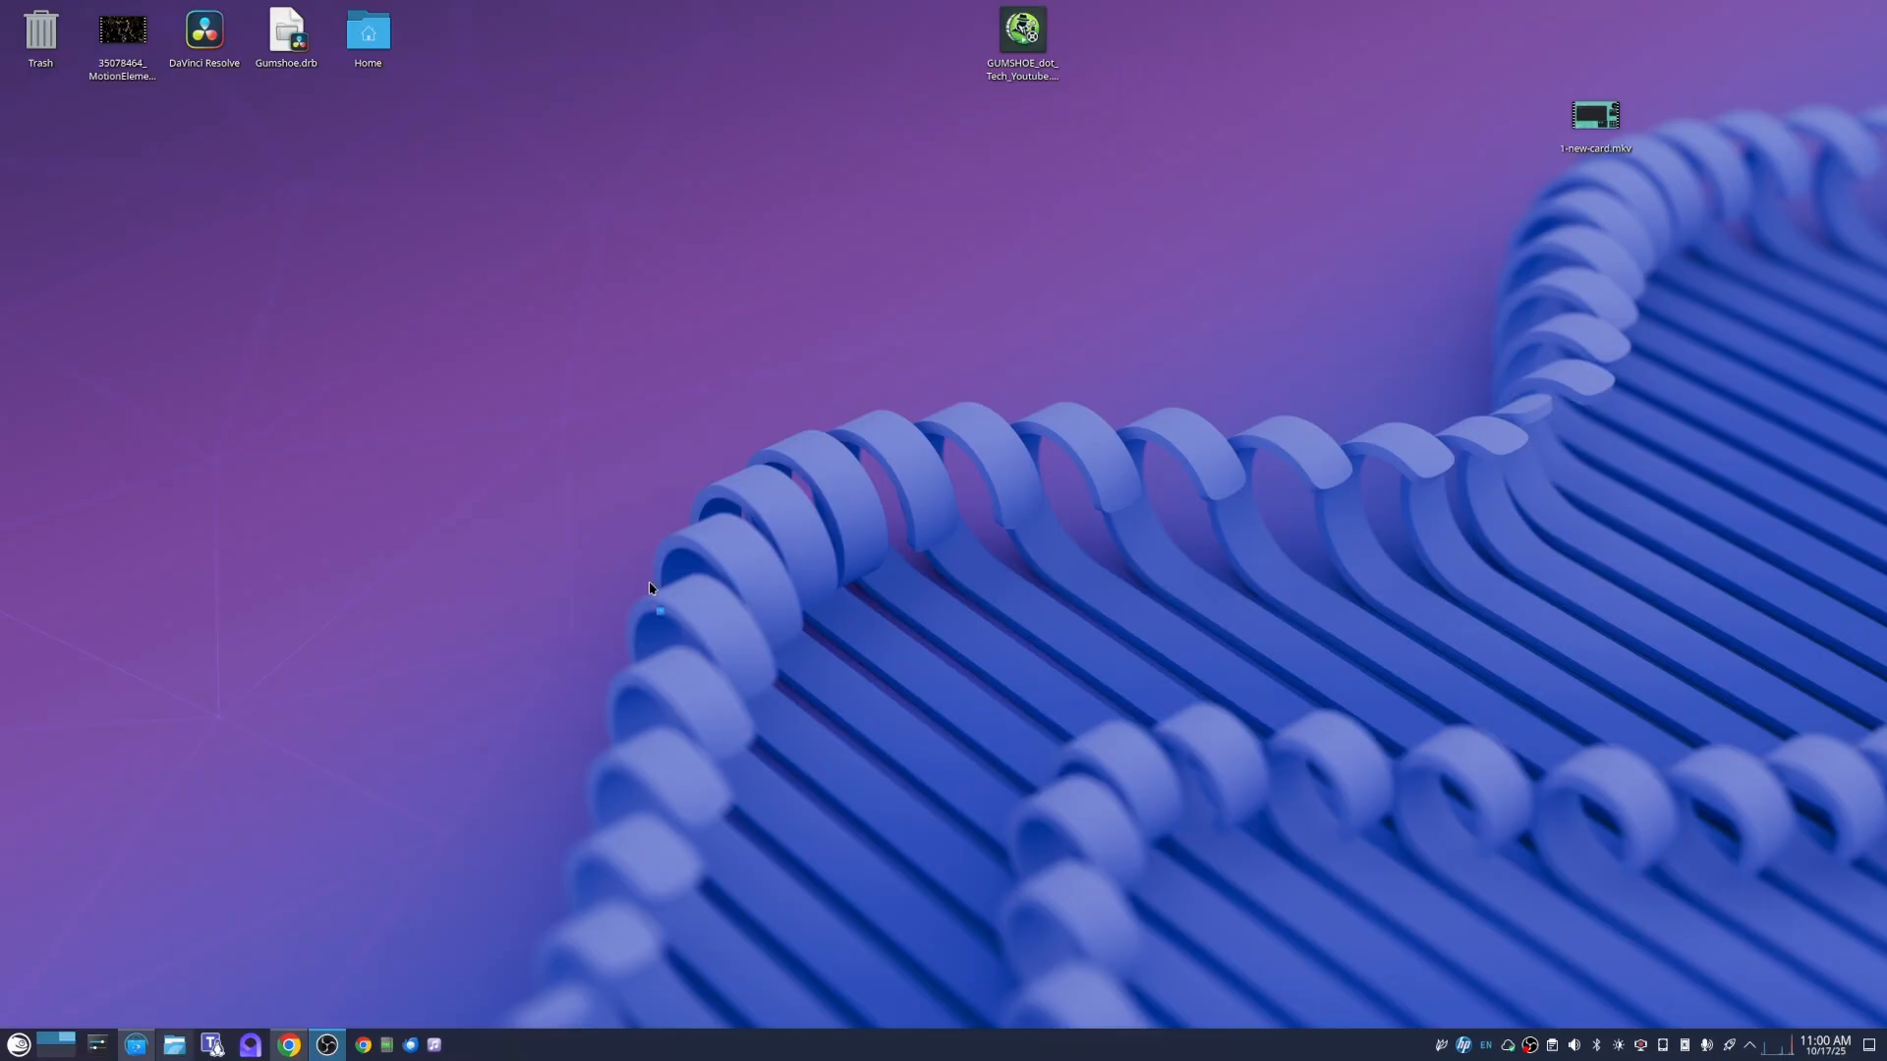
# - Reopen Discover and recheck Updates until libamd_comgr3, libhsa-runtime64-1 and rocminfo reappear
pyautogui.click(172, 1043)
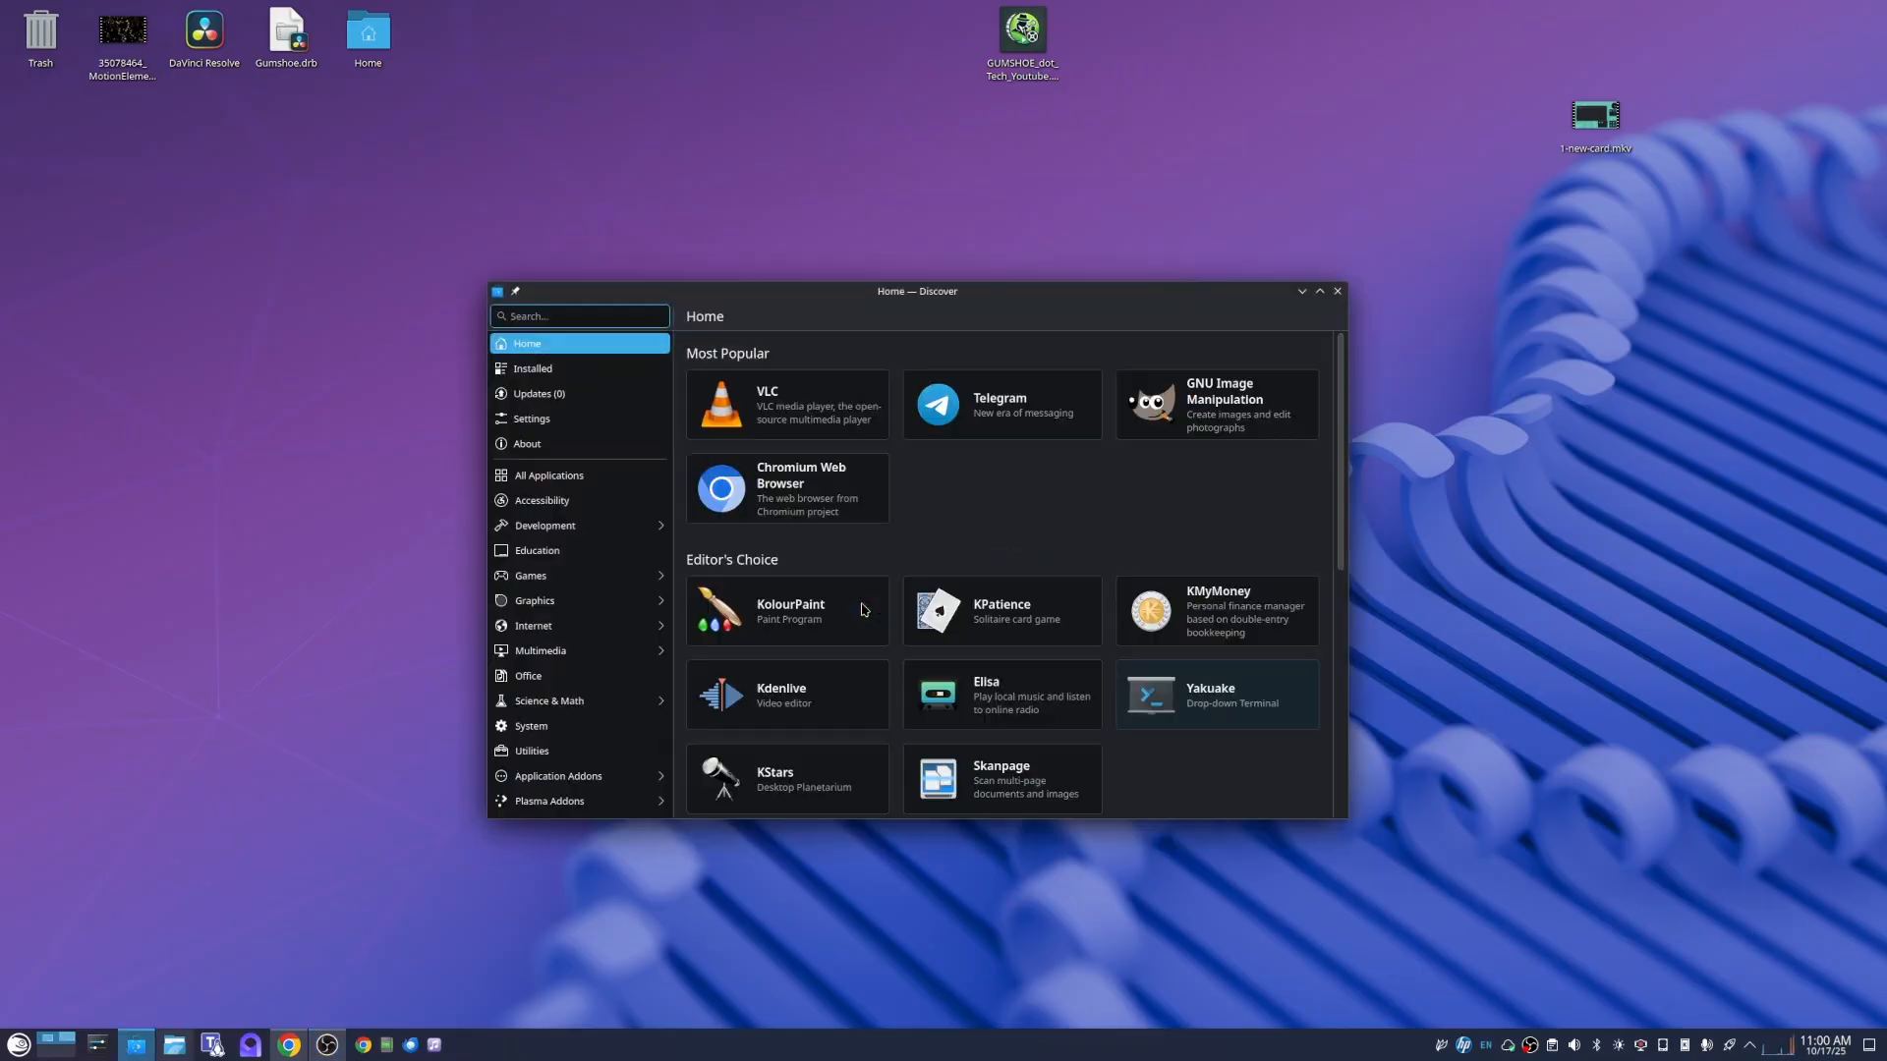
pyautogui.click(540, 394)
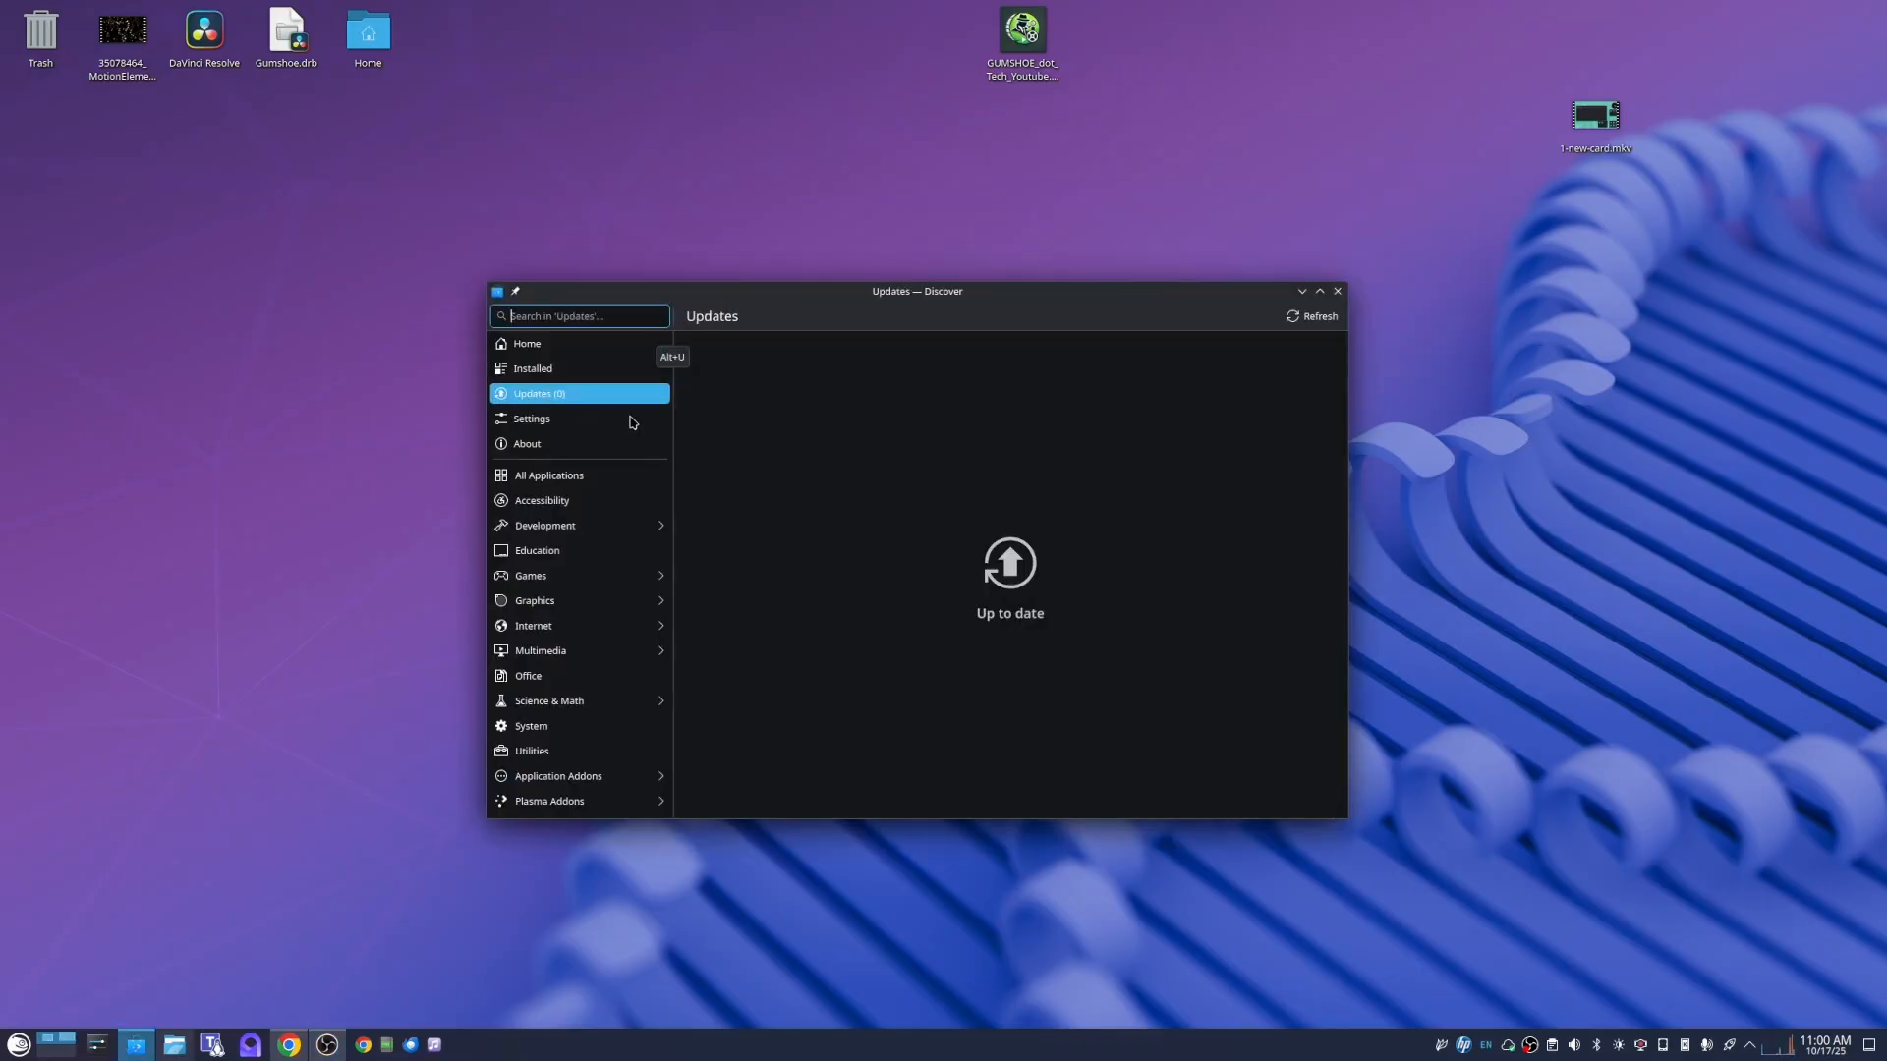
pyautogui.moveTo(982, 421)
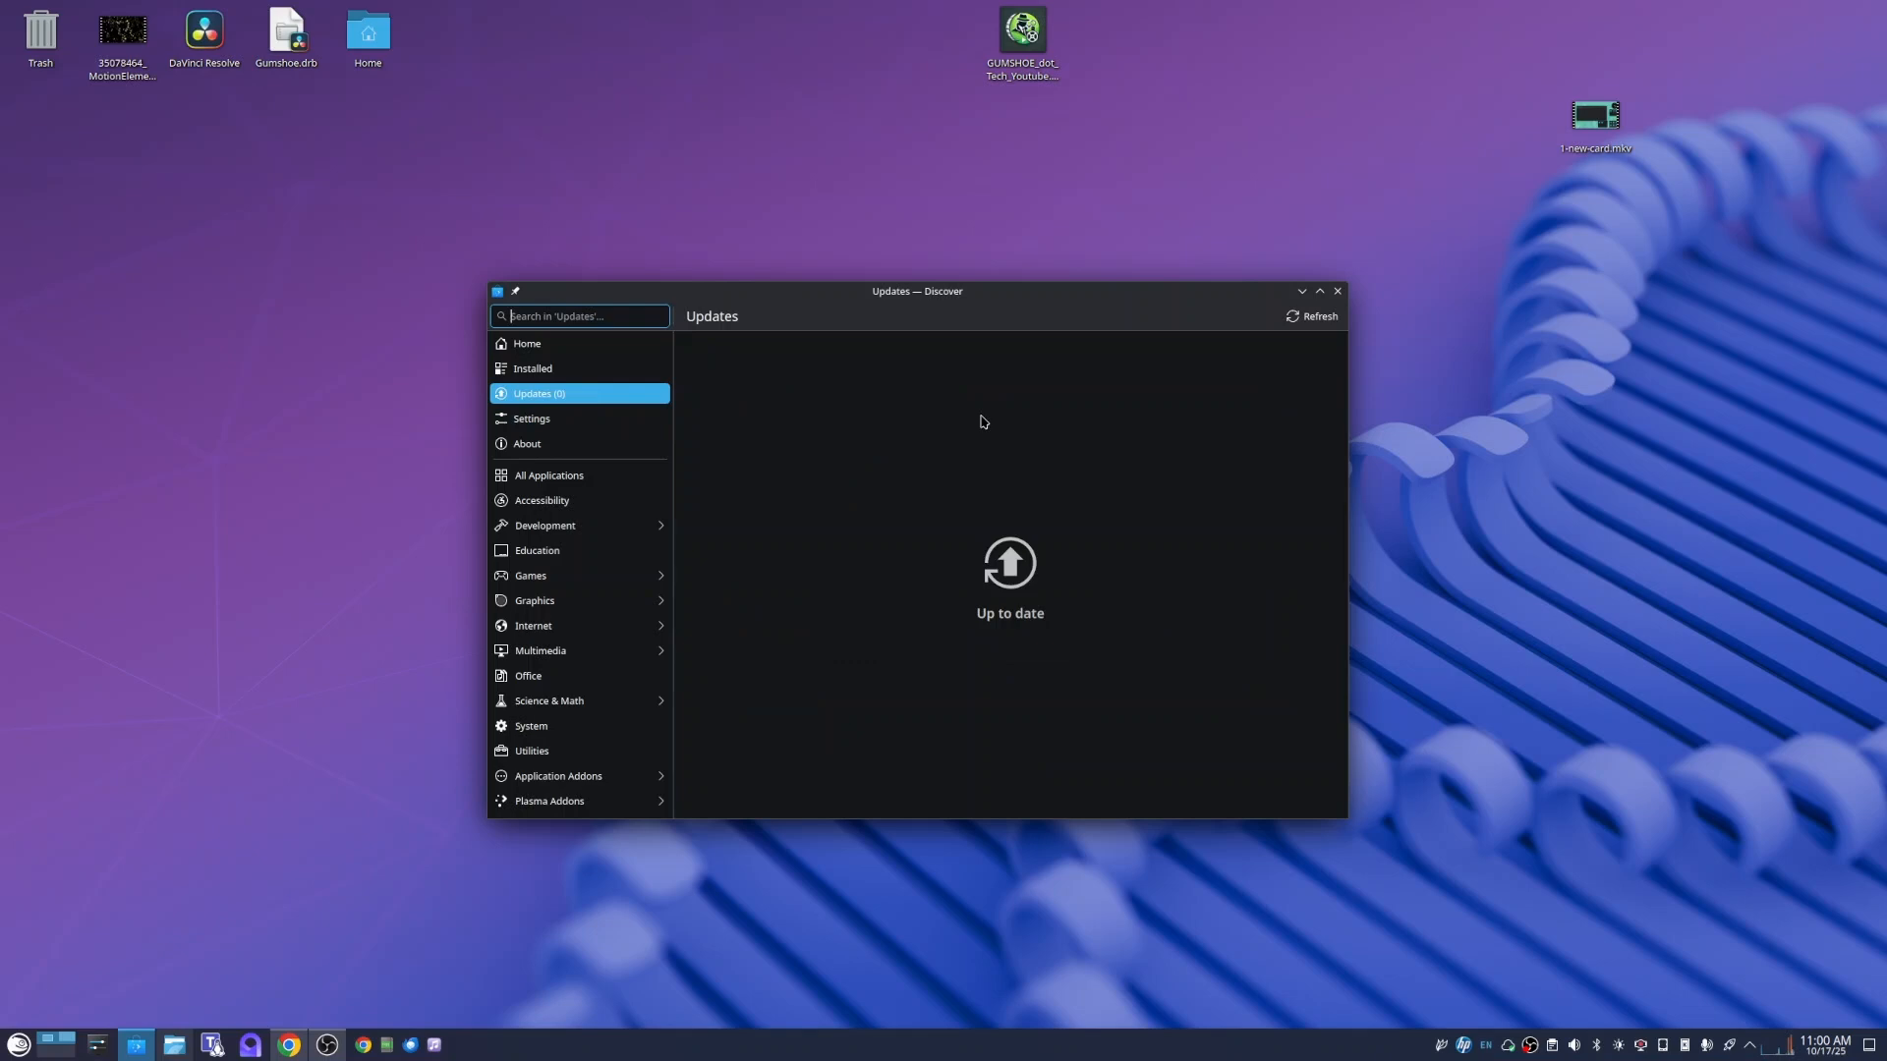
pyautogui.click(1312, 316)
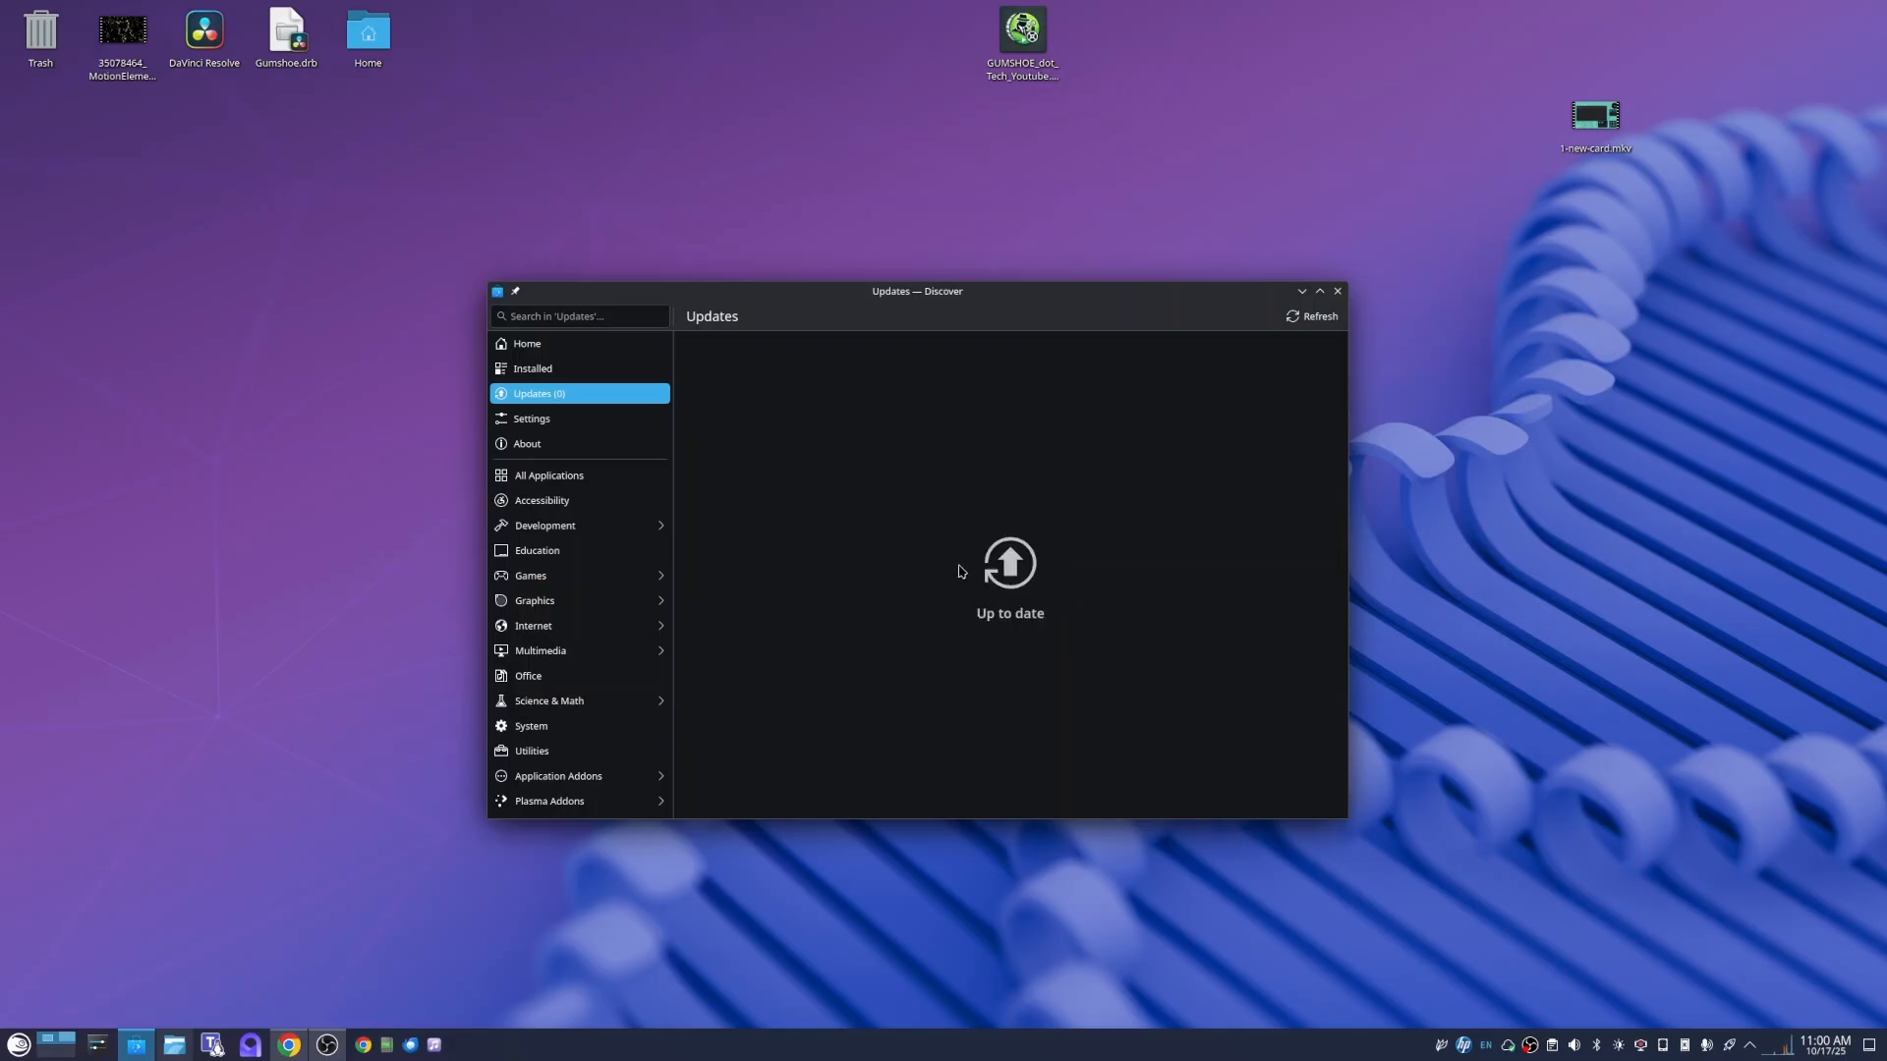
pyautogui.moveTo(531, 369)
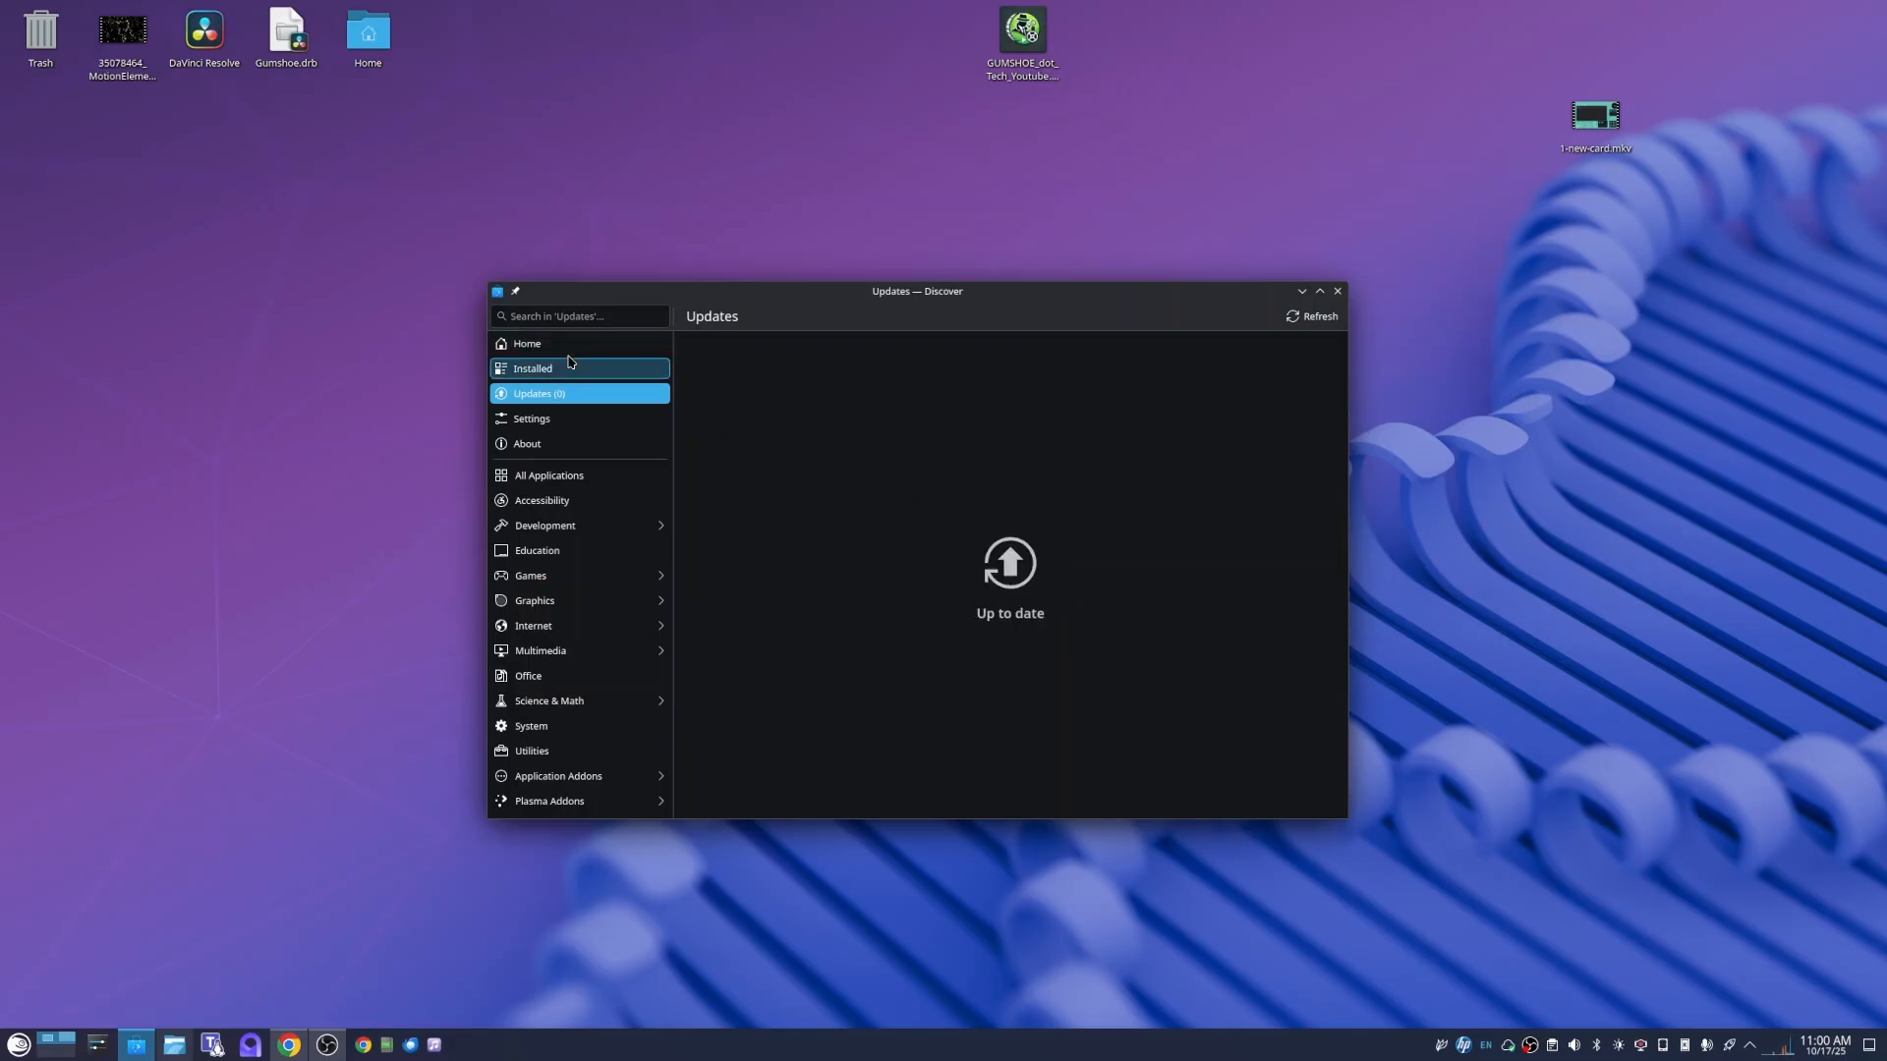
pyautogui.click(1314, 316)
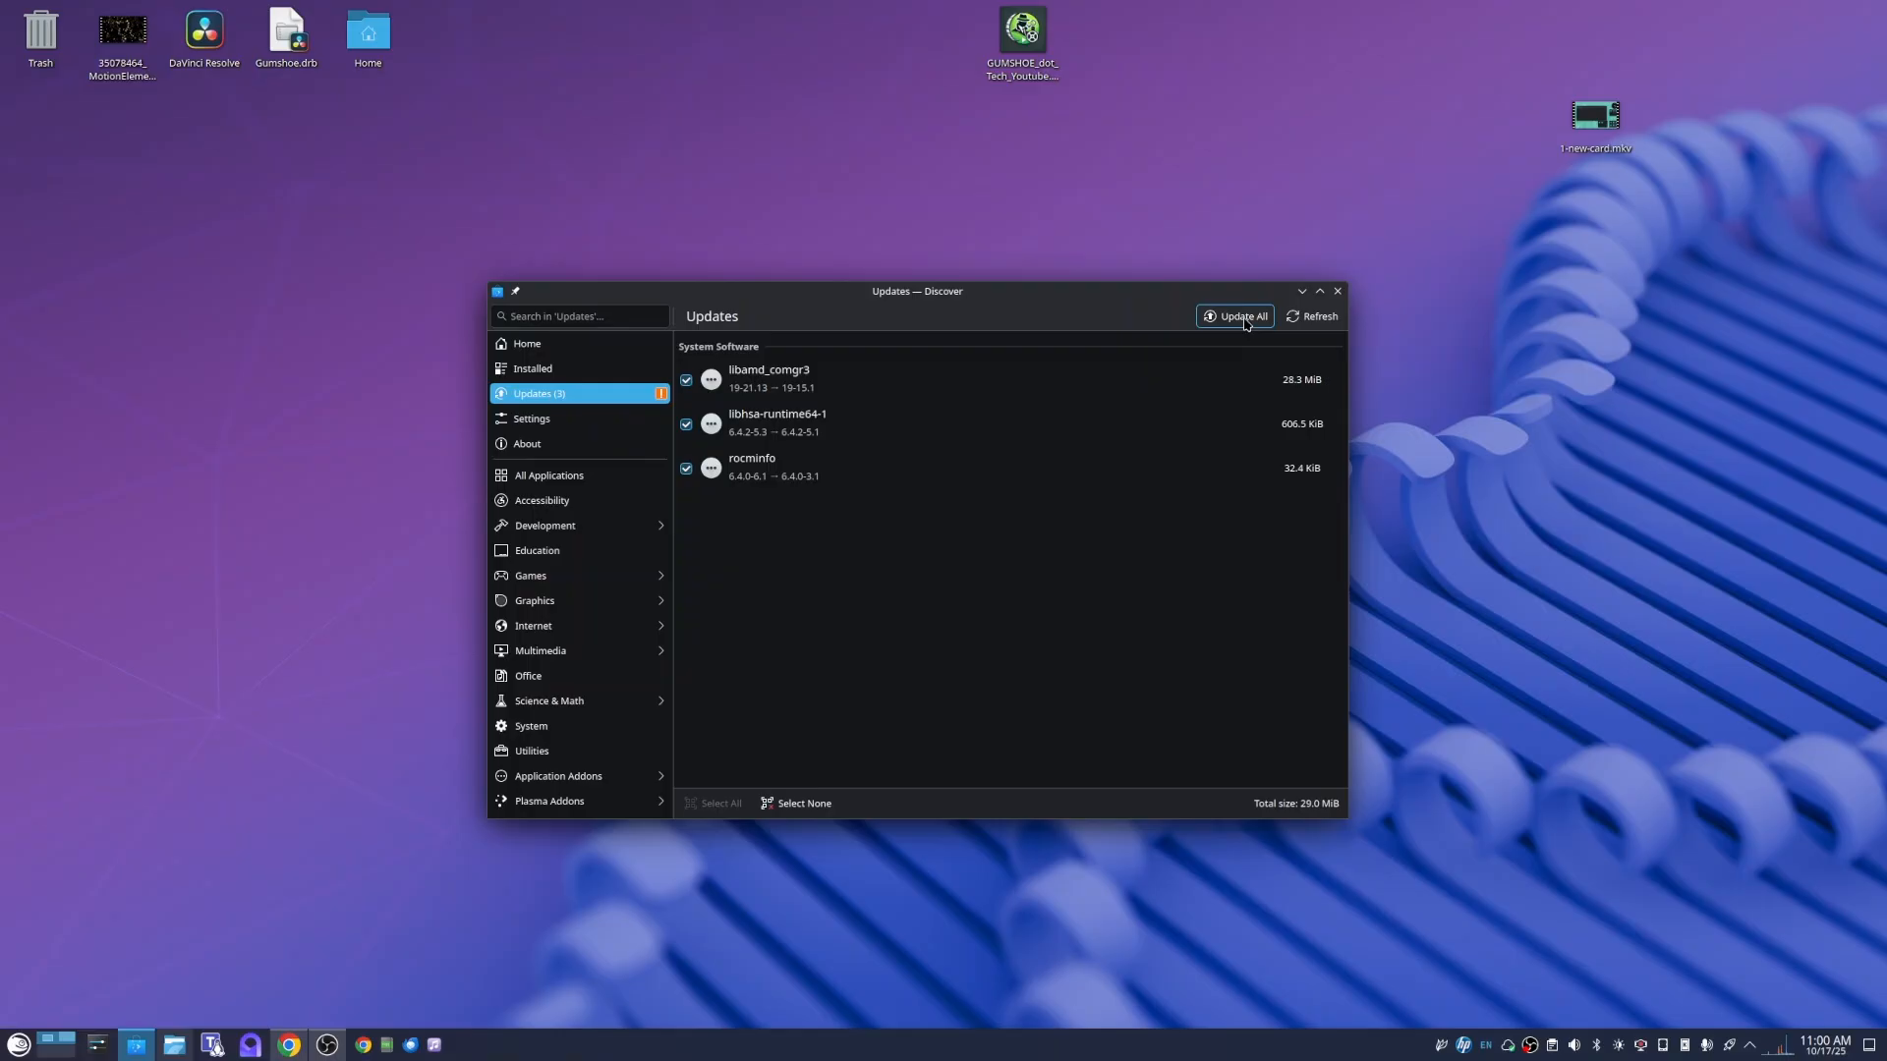
# - Try updating all three packages, view the dependency resolution error details, then dismiss them
pyautogui.click(1234, 315)
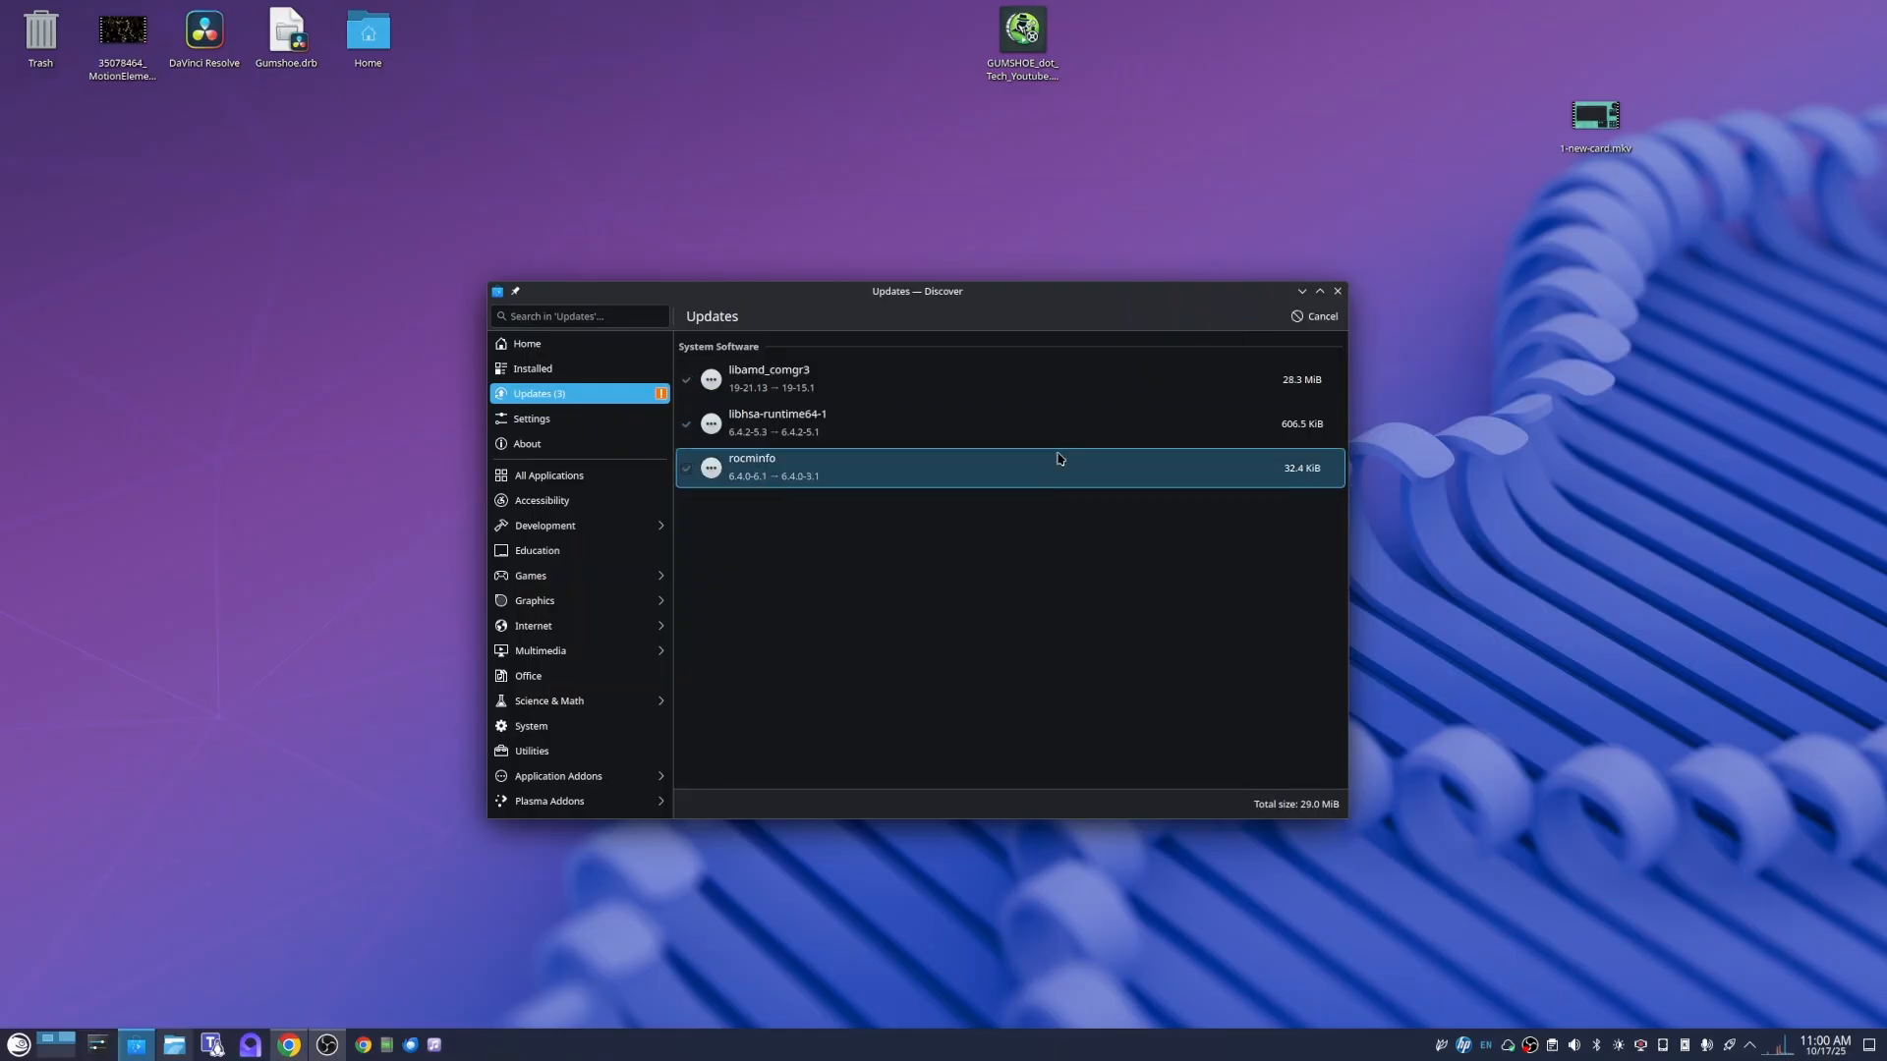
pyautogui.moveTo(898, 510)
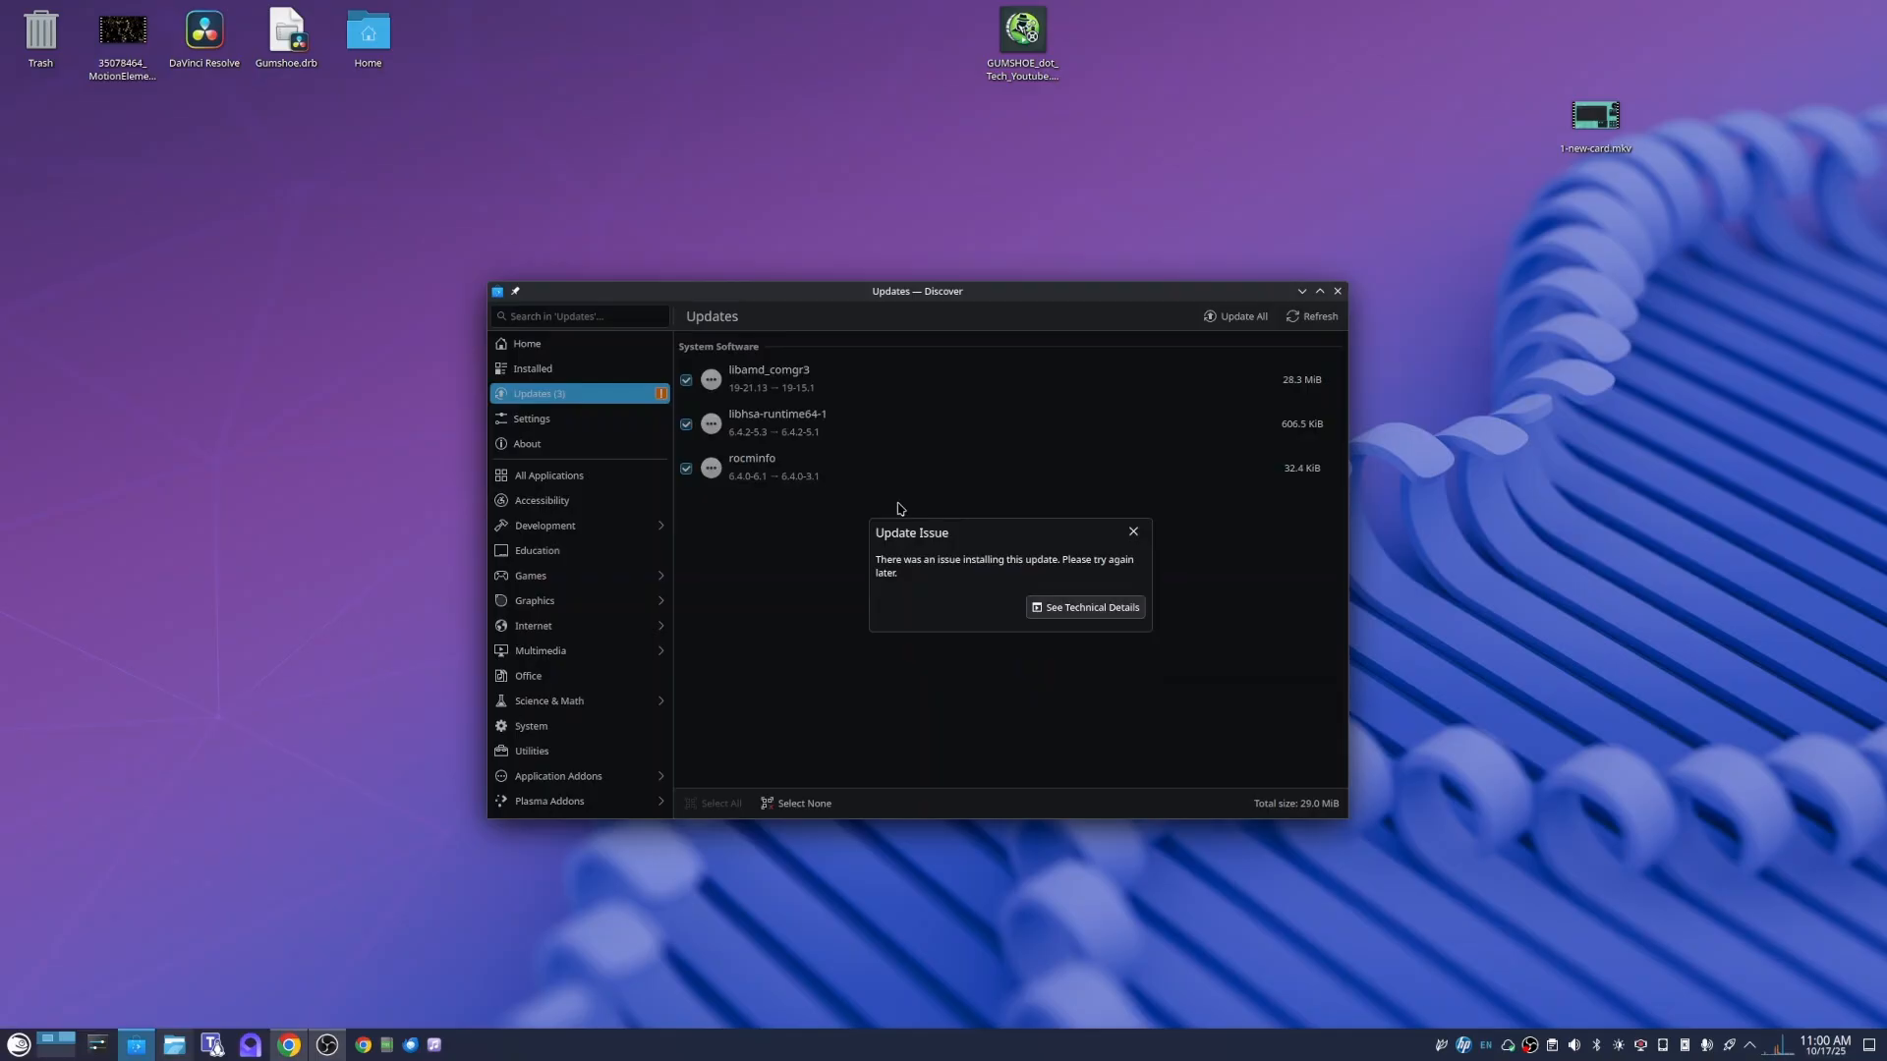
pyautogui.click(1089, 606)
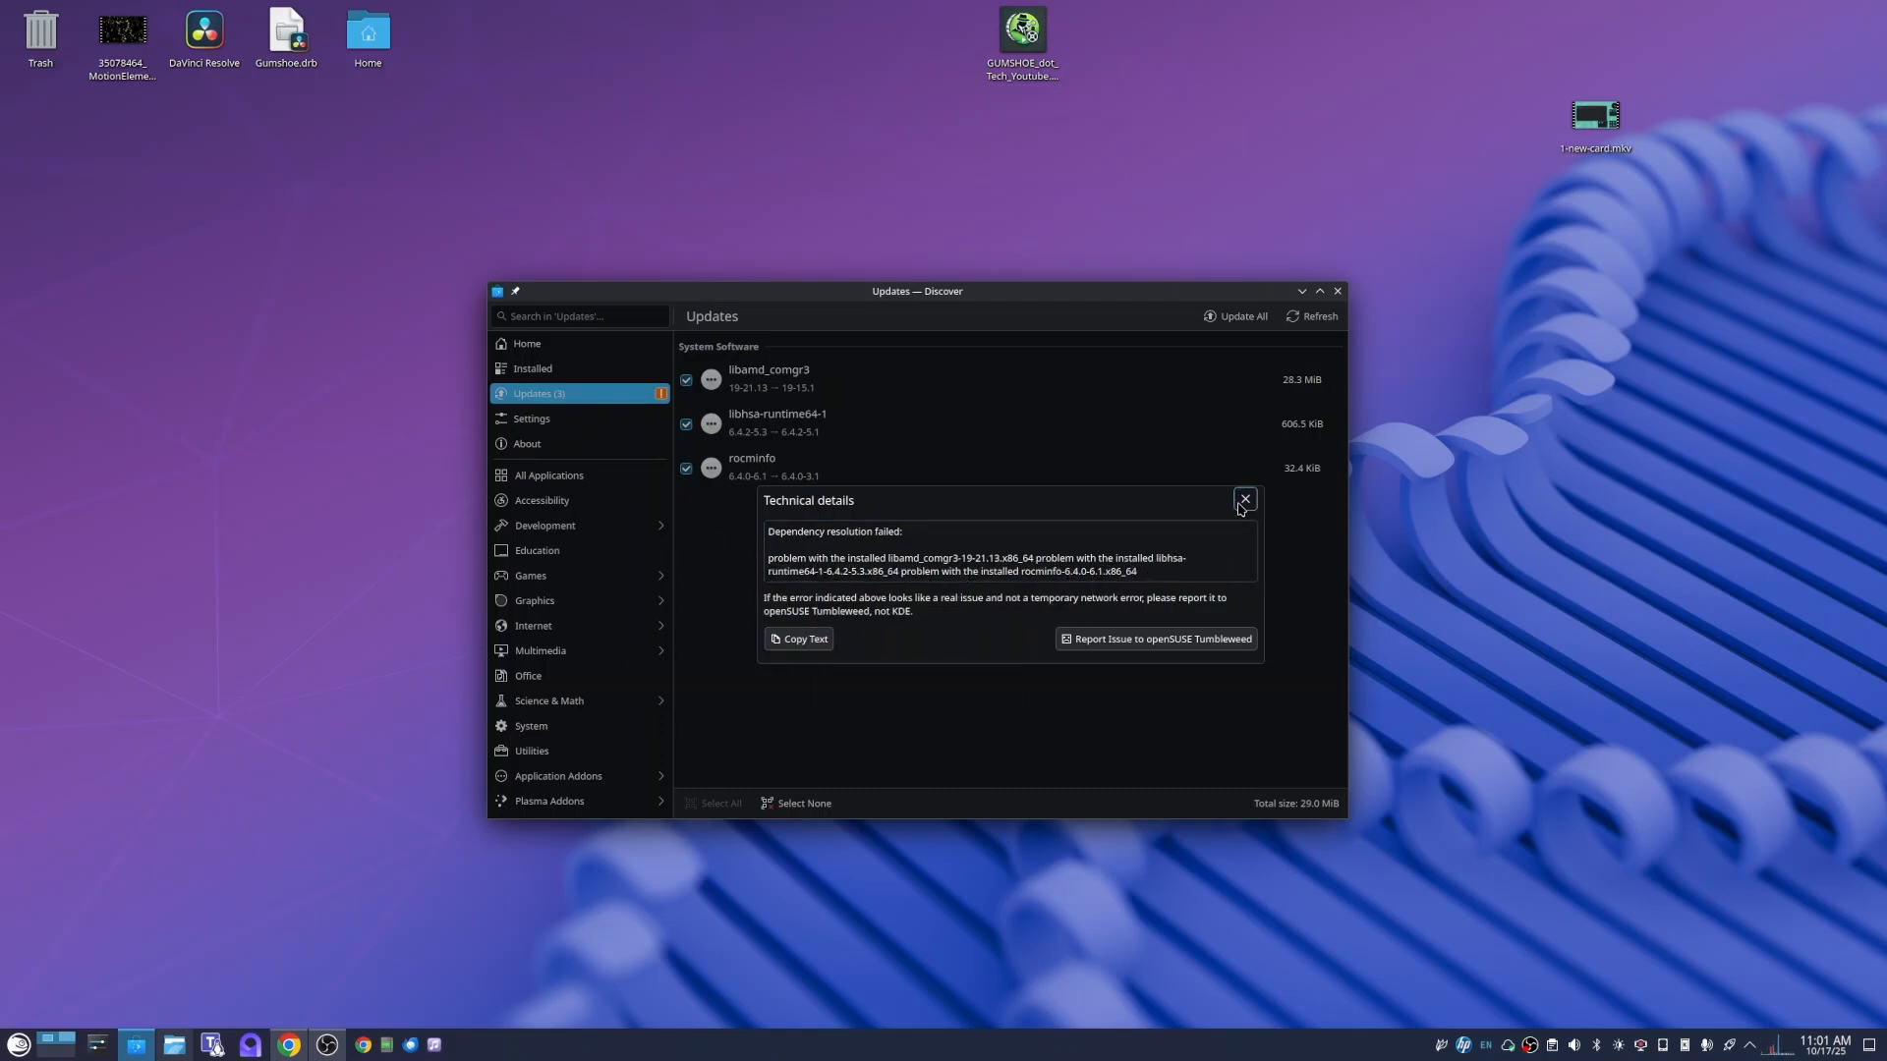
pyautogui.click(1243, 499)
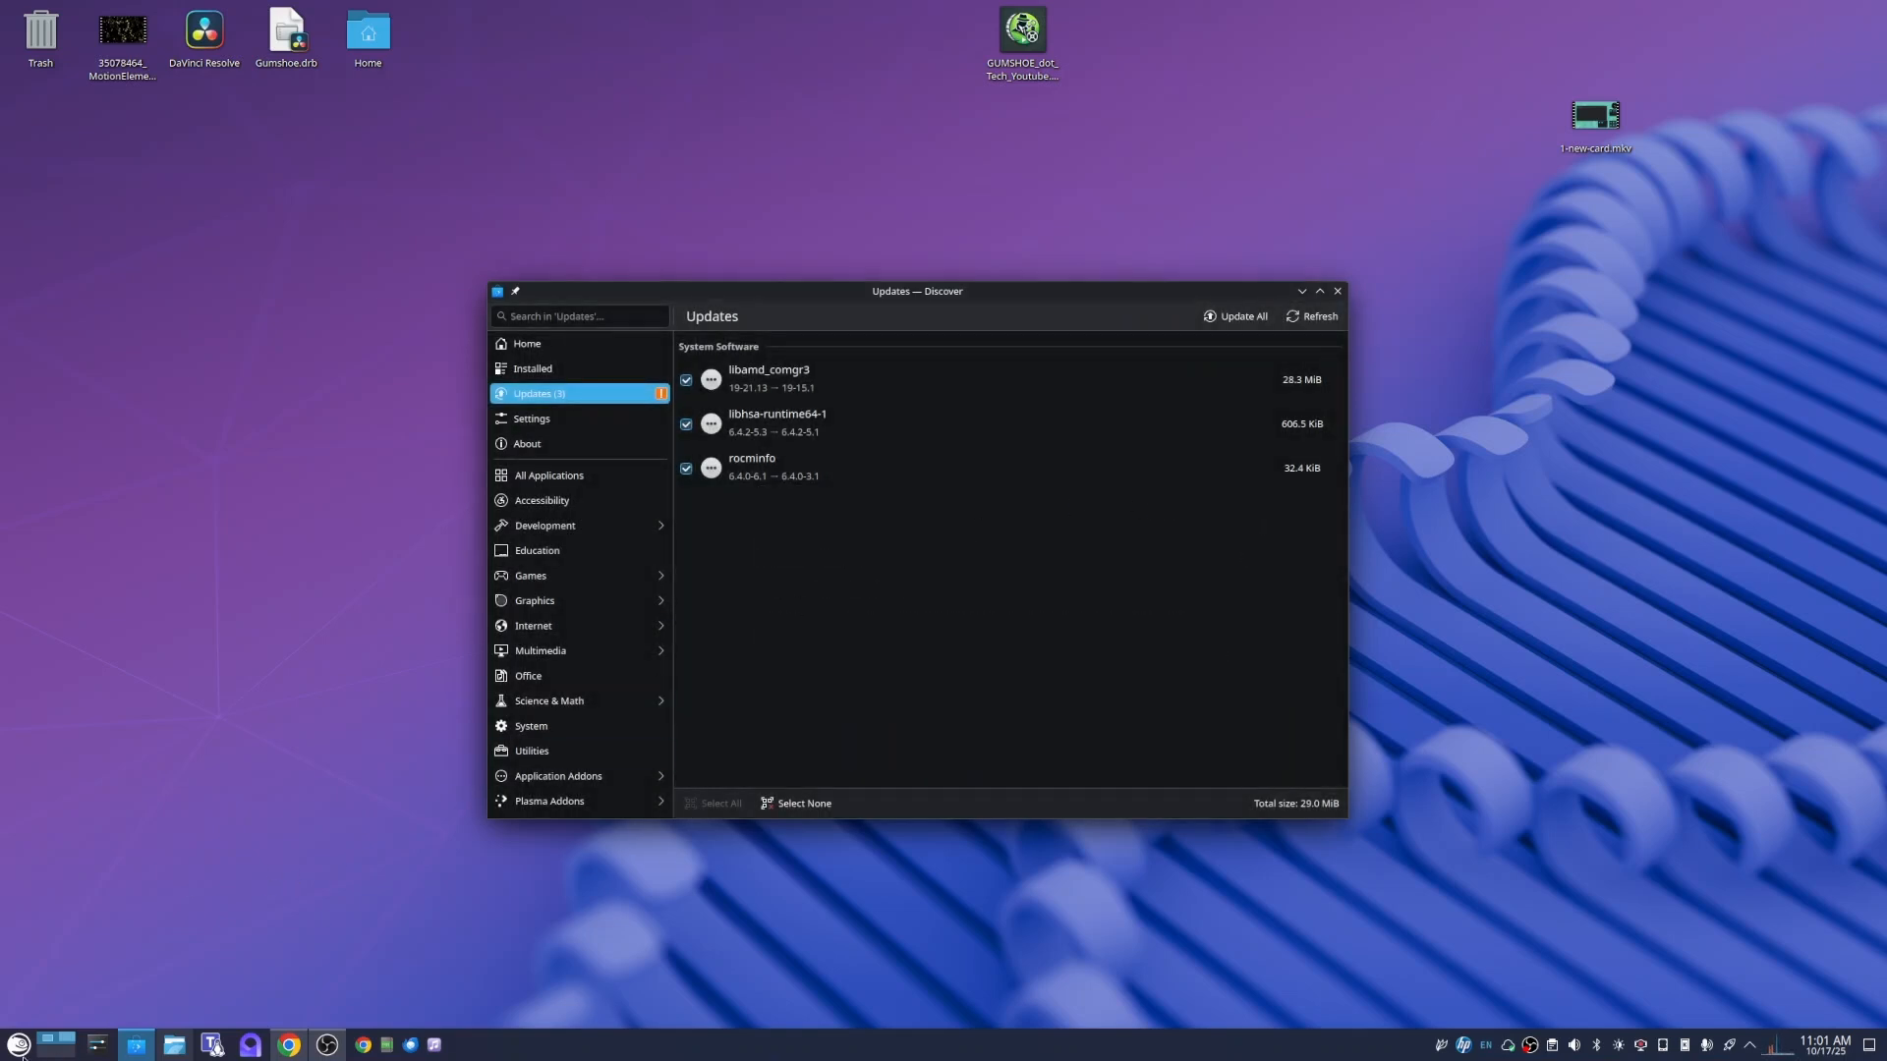
# - Start Konsole, run sudo zypper dup reporting Nothing to do, then return to Discover
pyautogui.click(17, 1043)
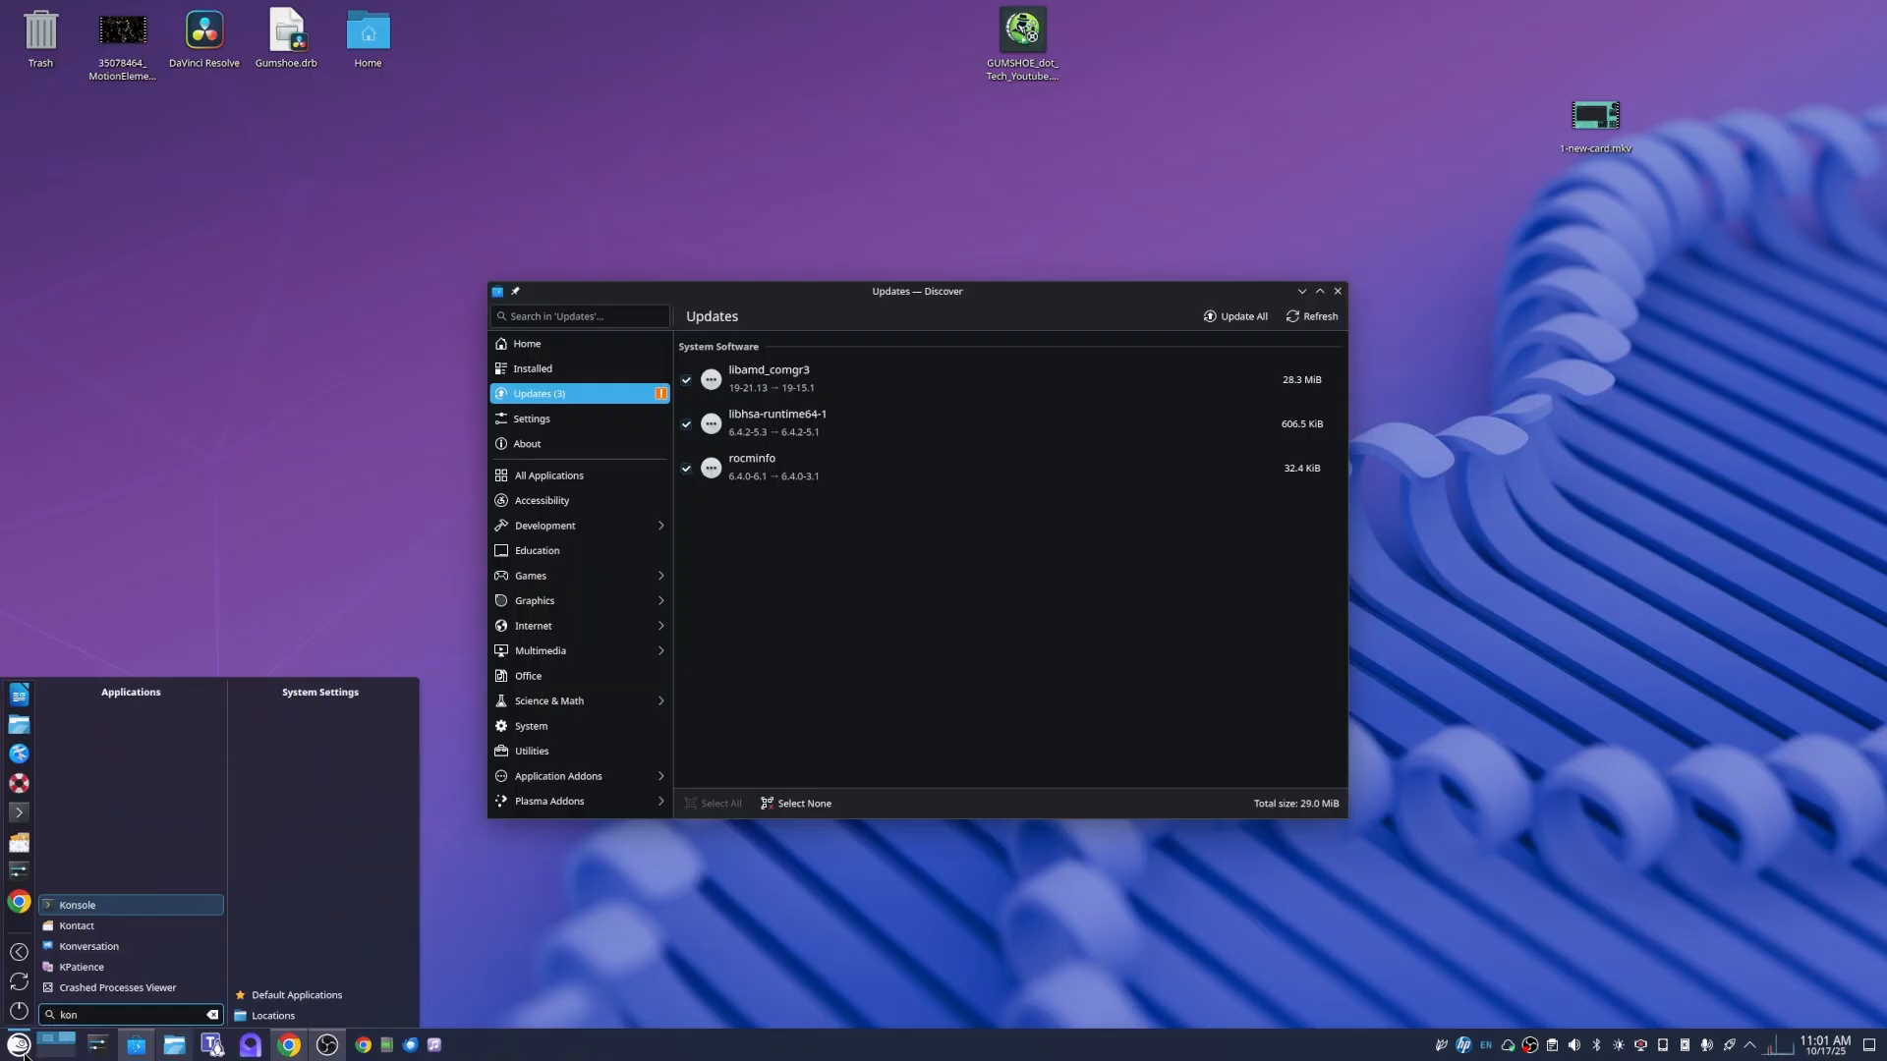
pyautogui.click(76, 905)
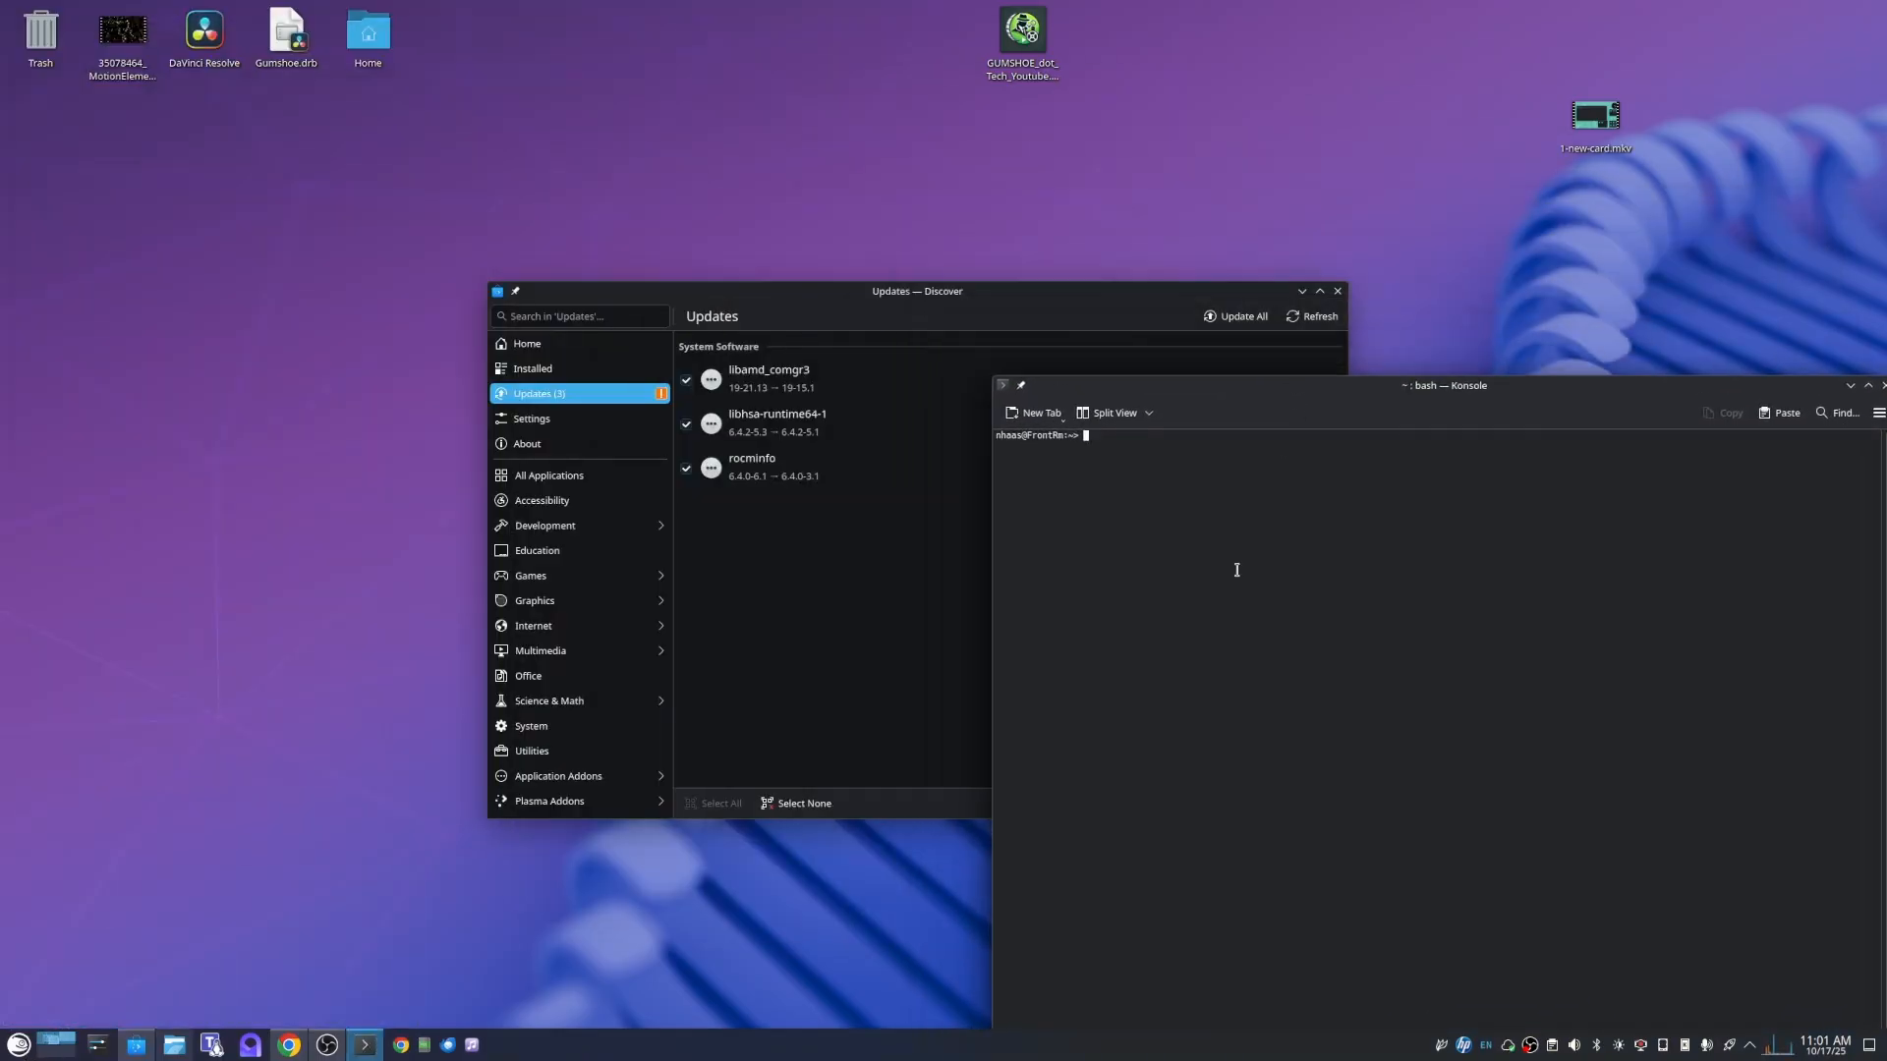
pyautogui.write('sudo zy')
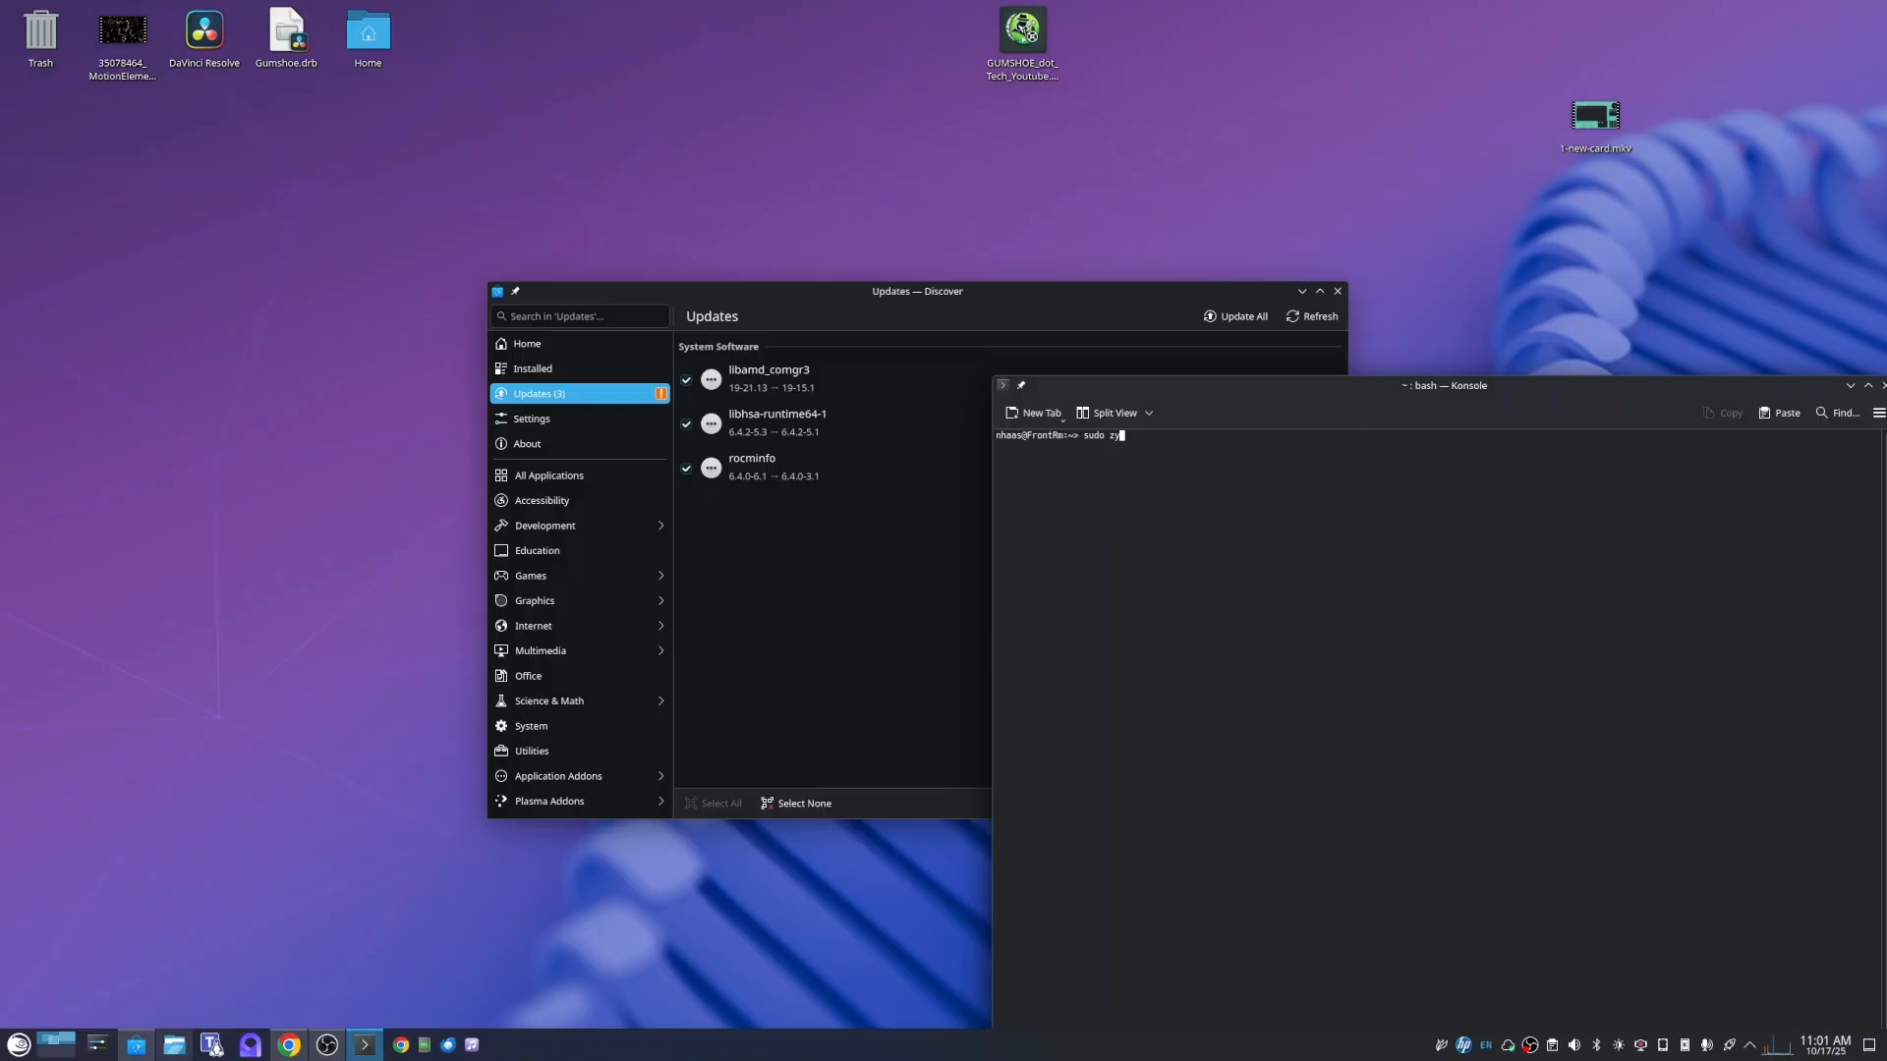
pyautogui.write('p')
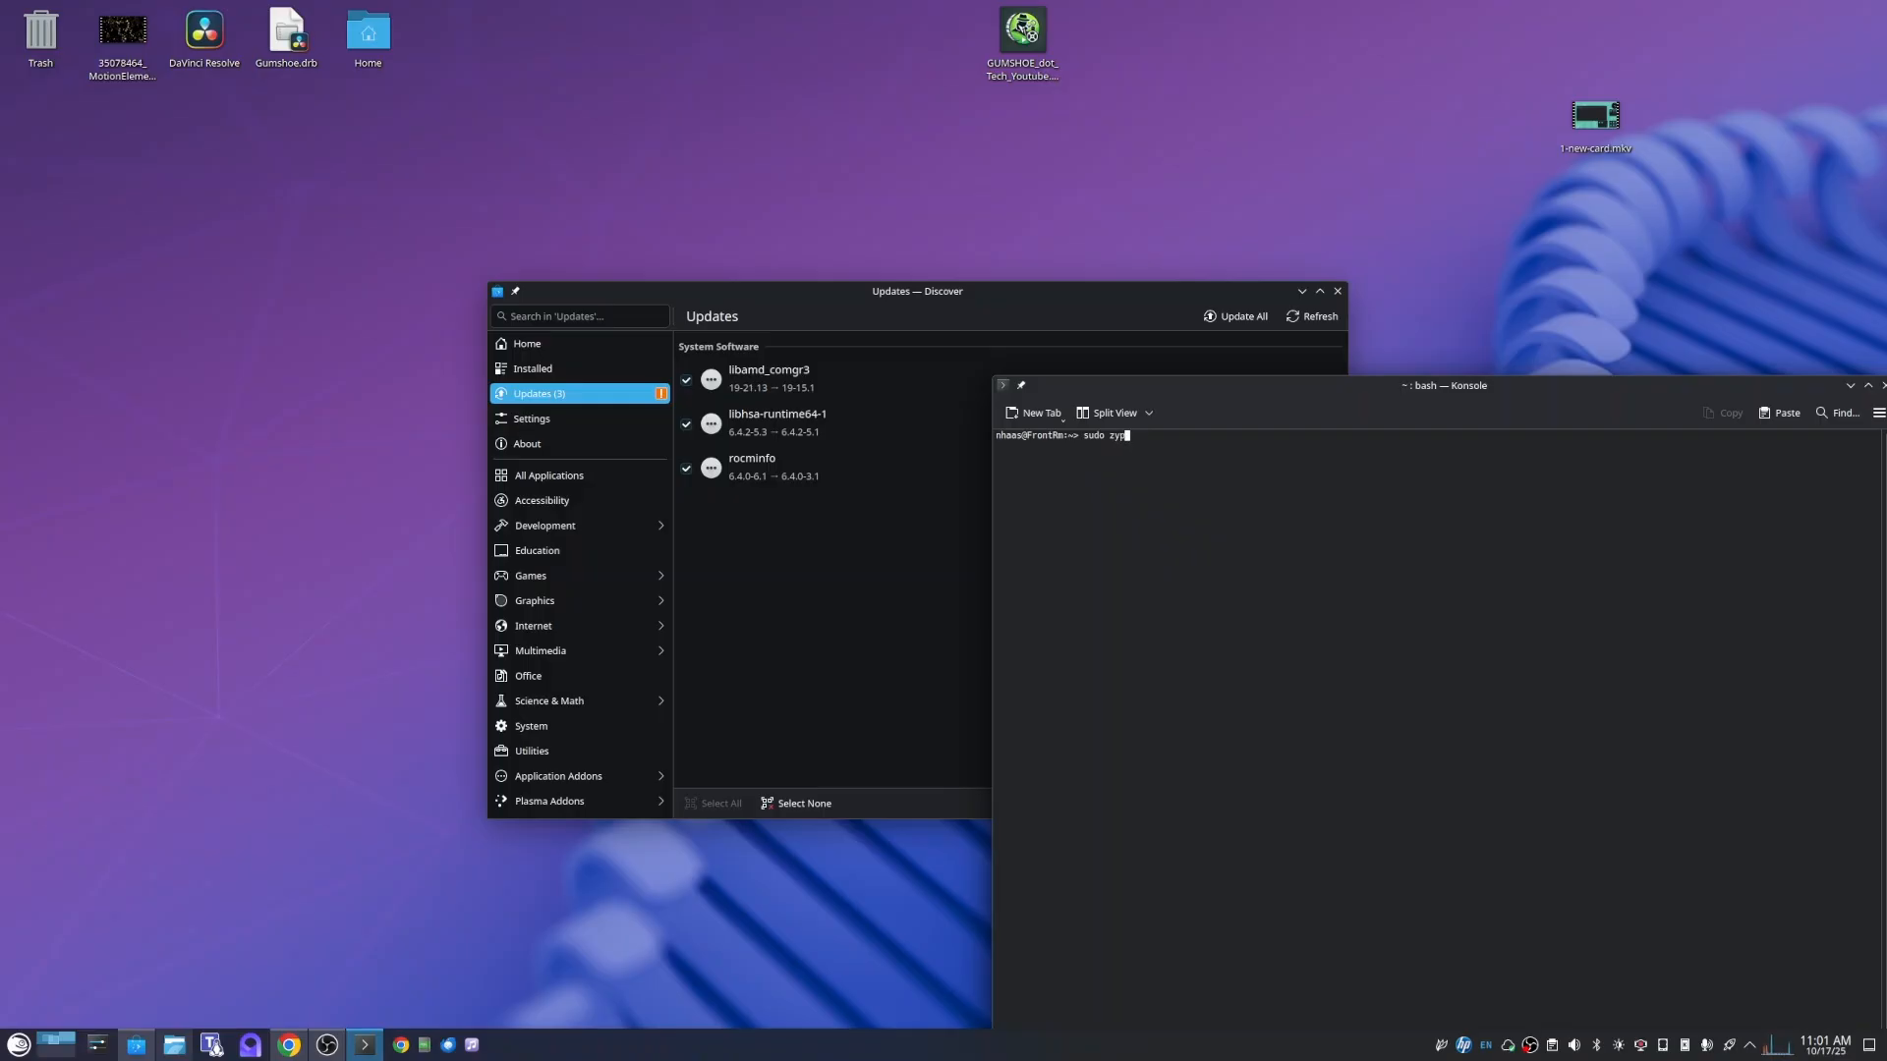
pyautogui.press('Return')
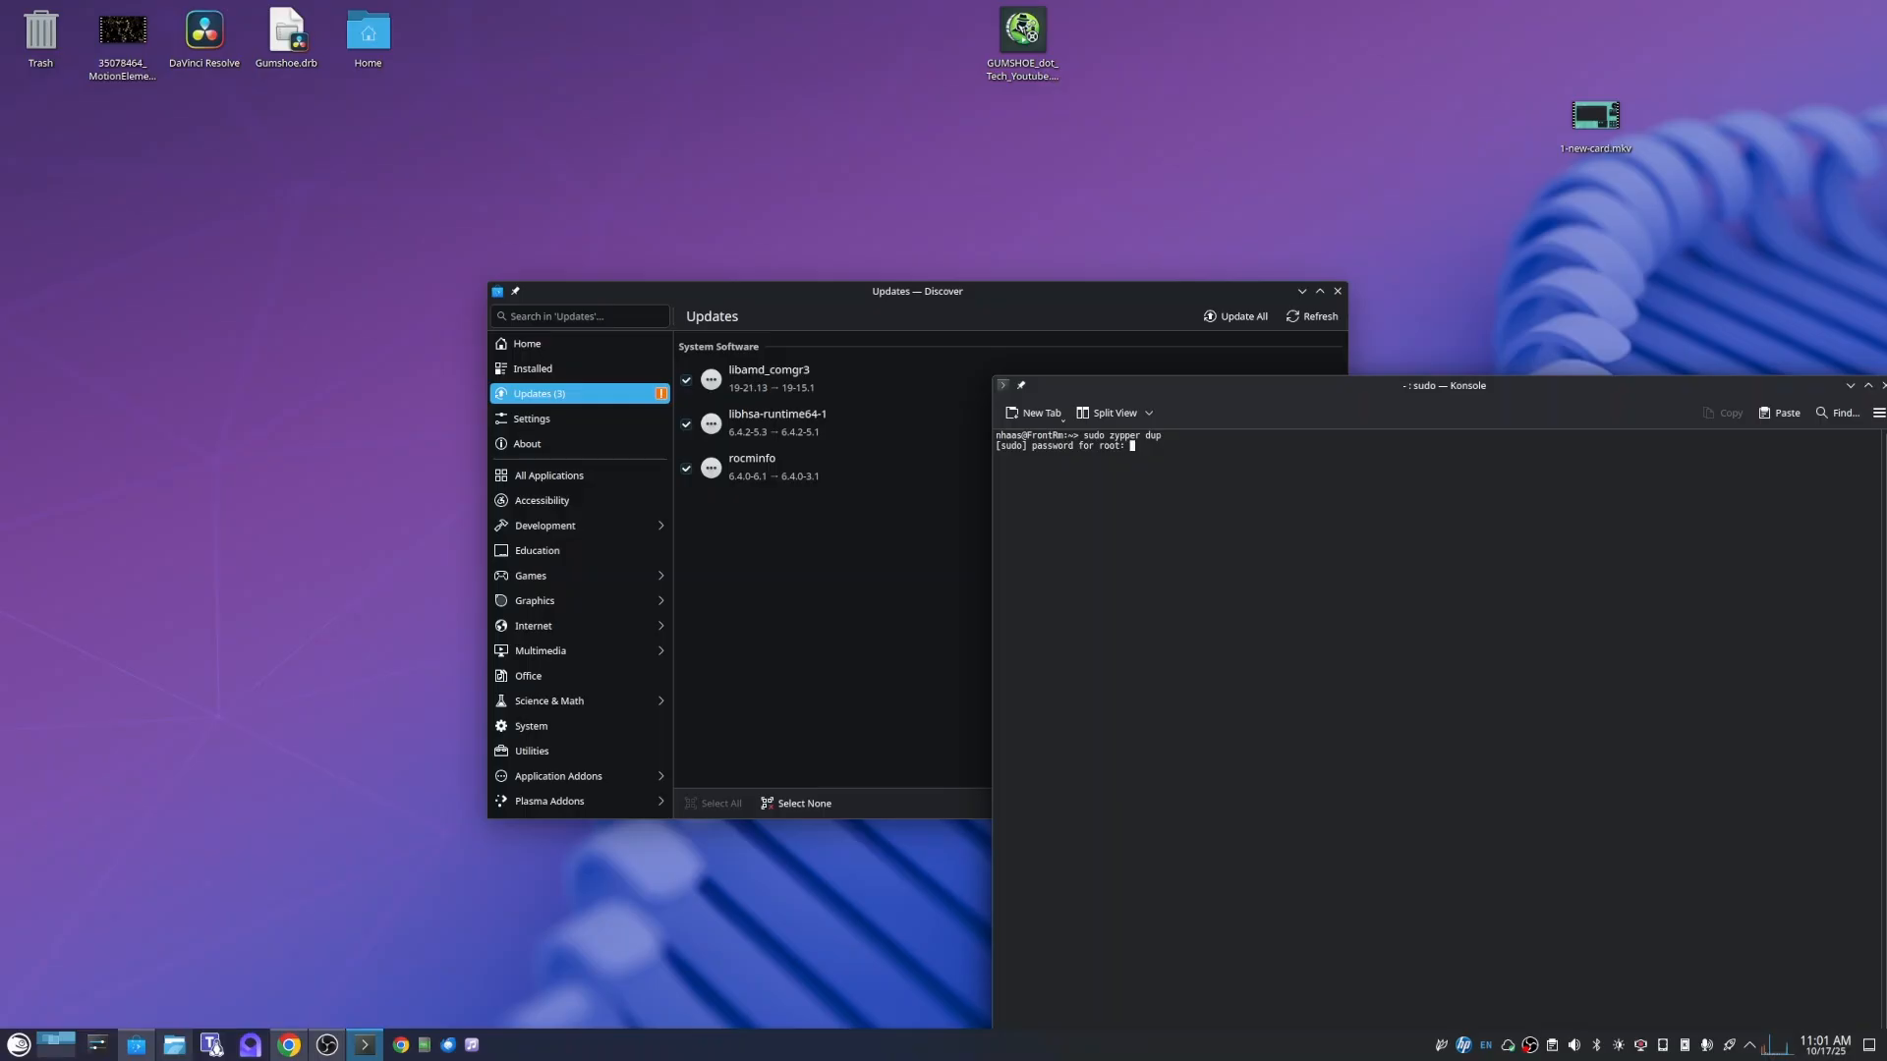
pyautogui.press('Return')
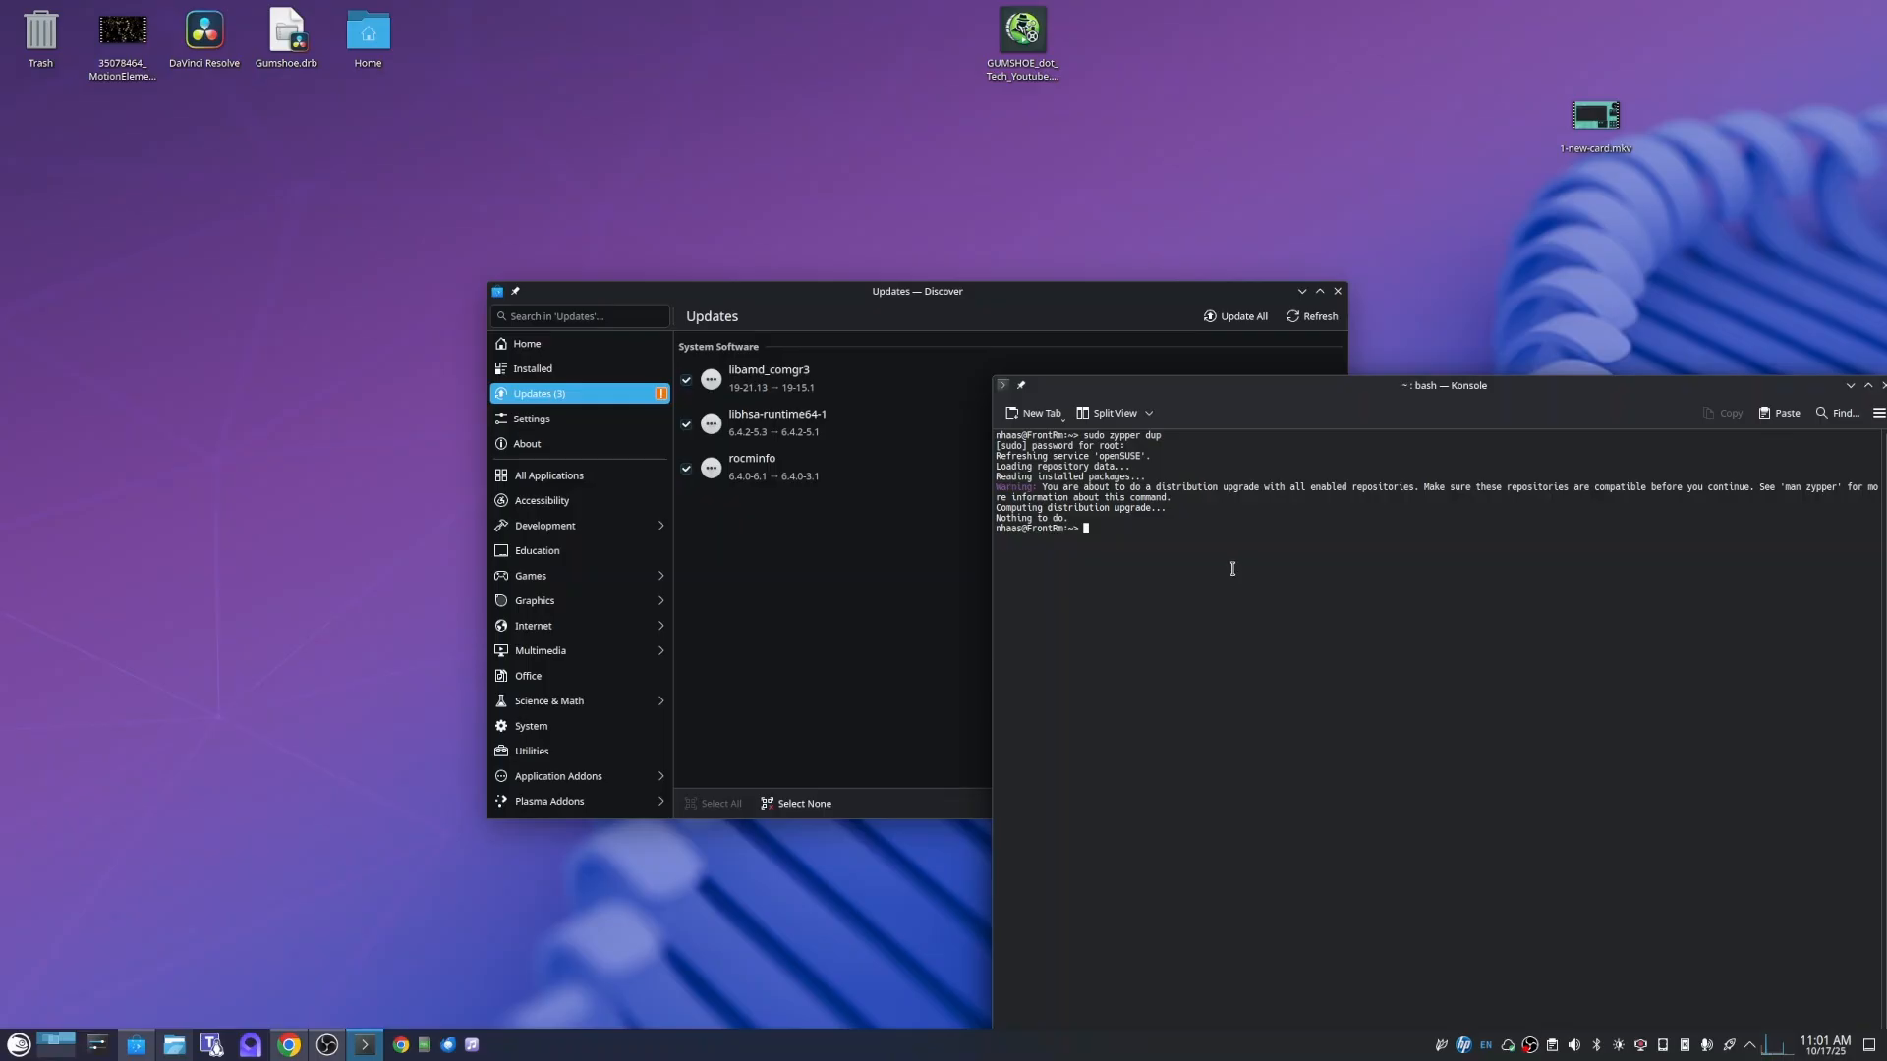
pyautogui.click(768, 376)
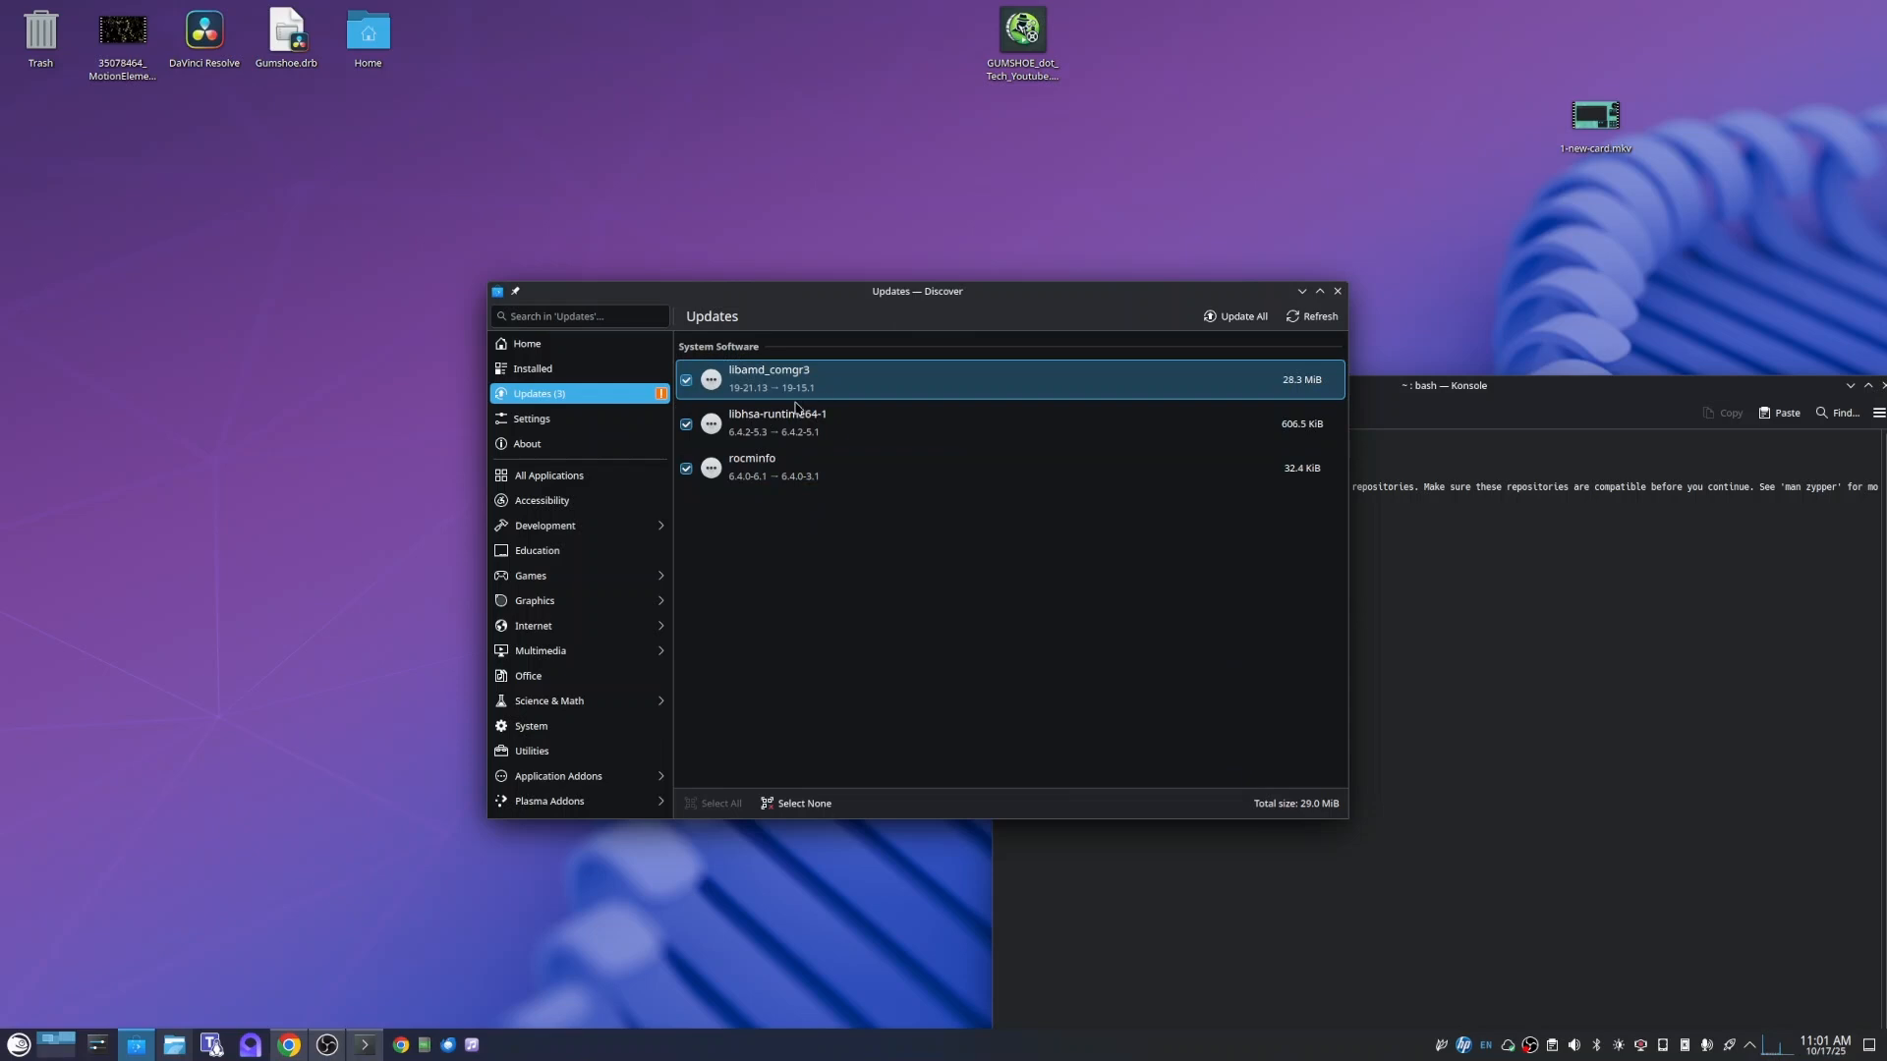
pyautogui.moveTo(828, 387)
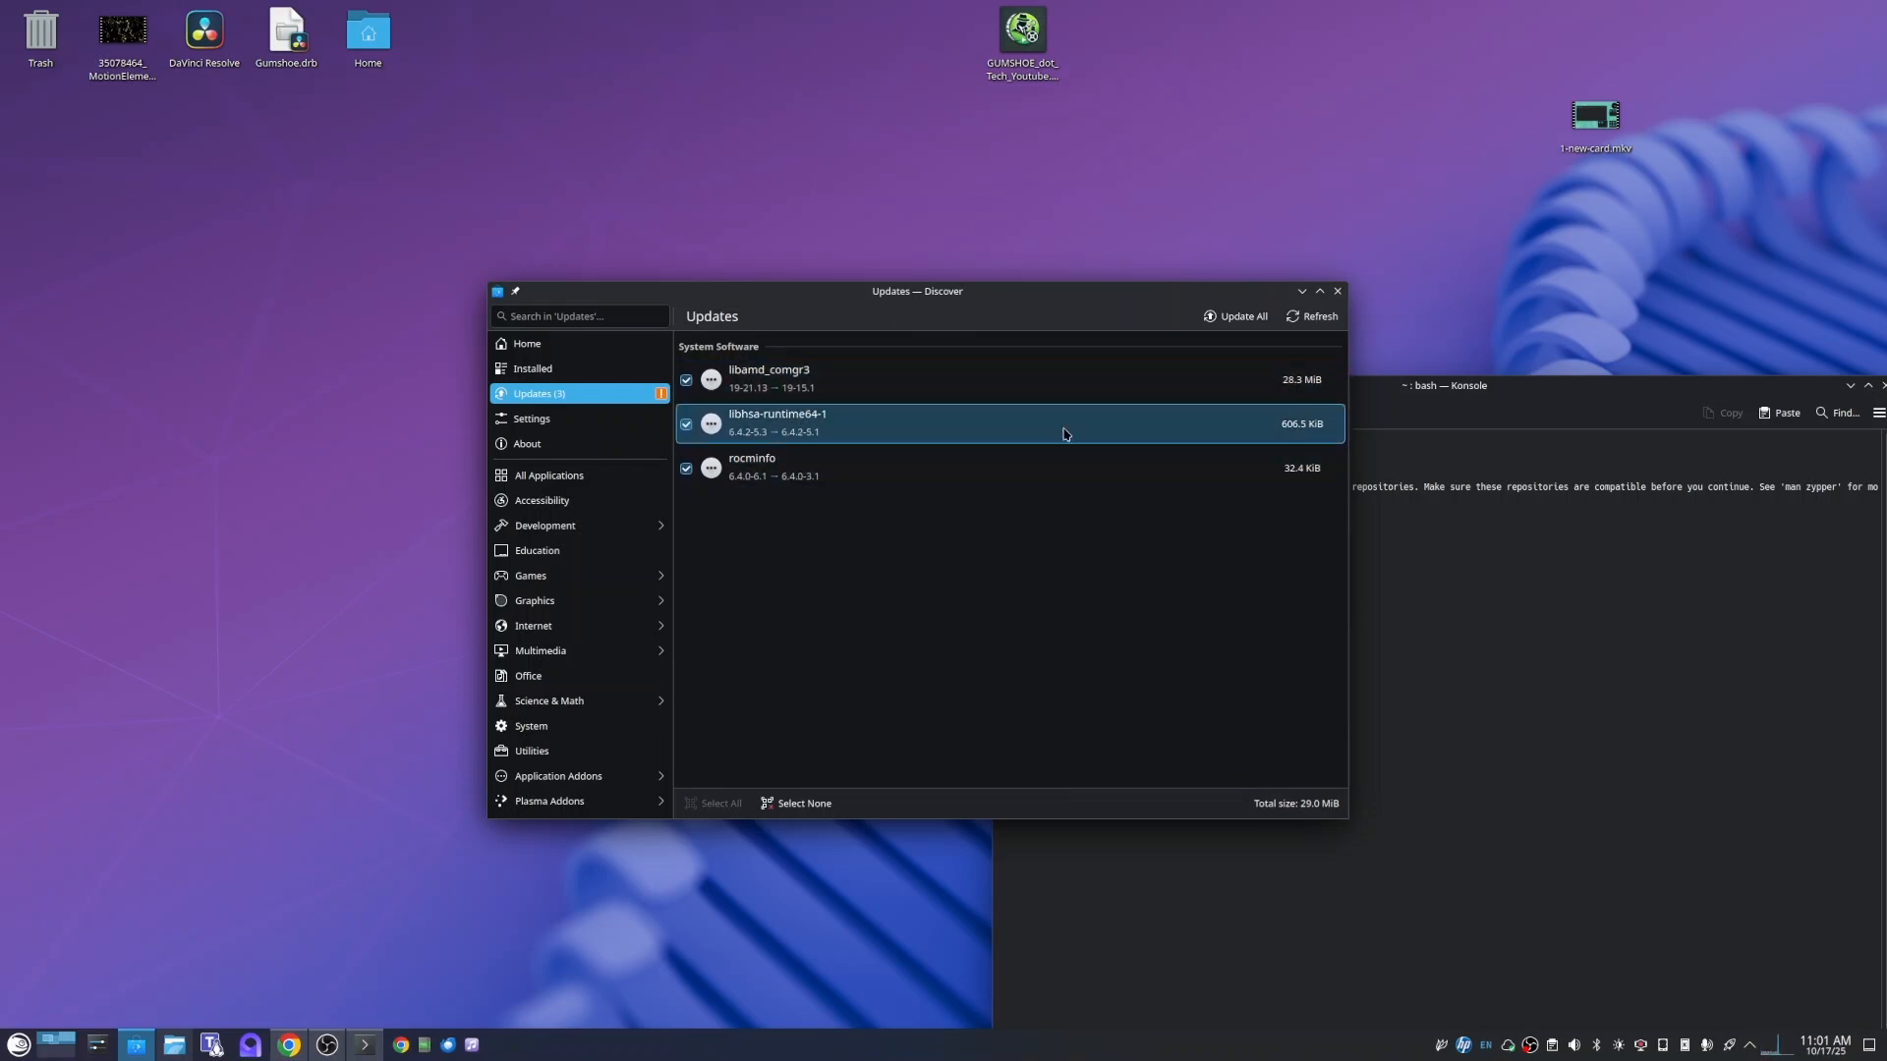
pyautogui.moveTo(1024, 435)
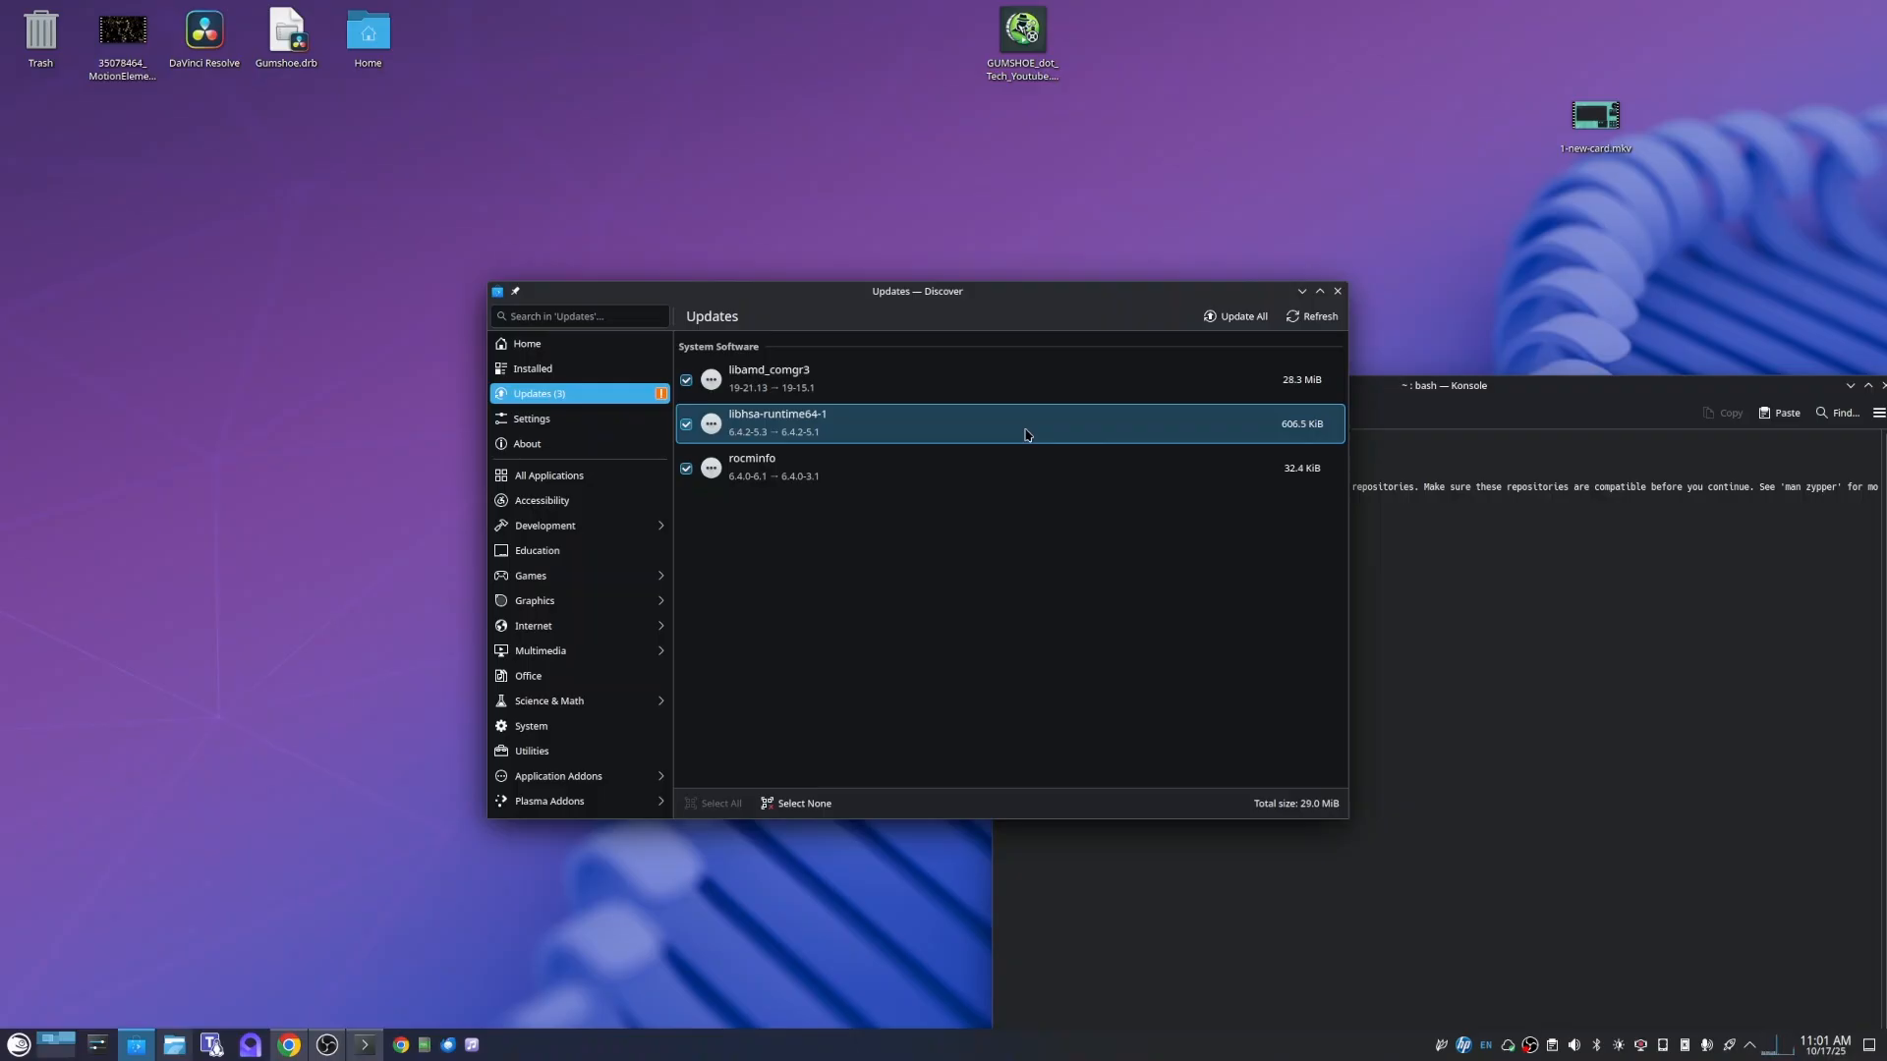
pyautogui.moveTo(864, 366)
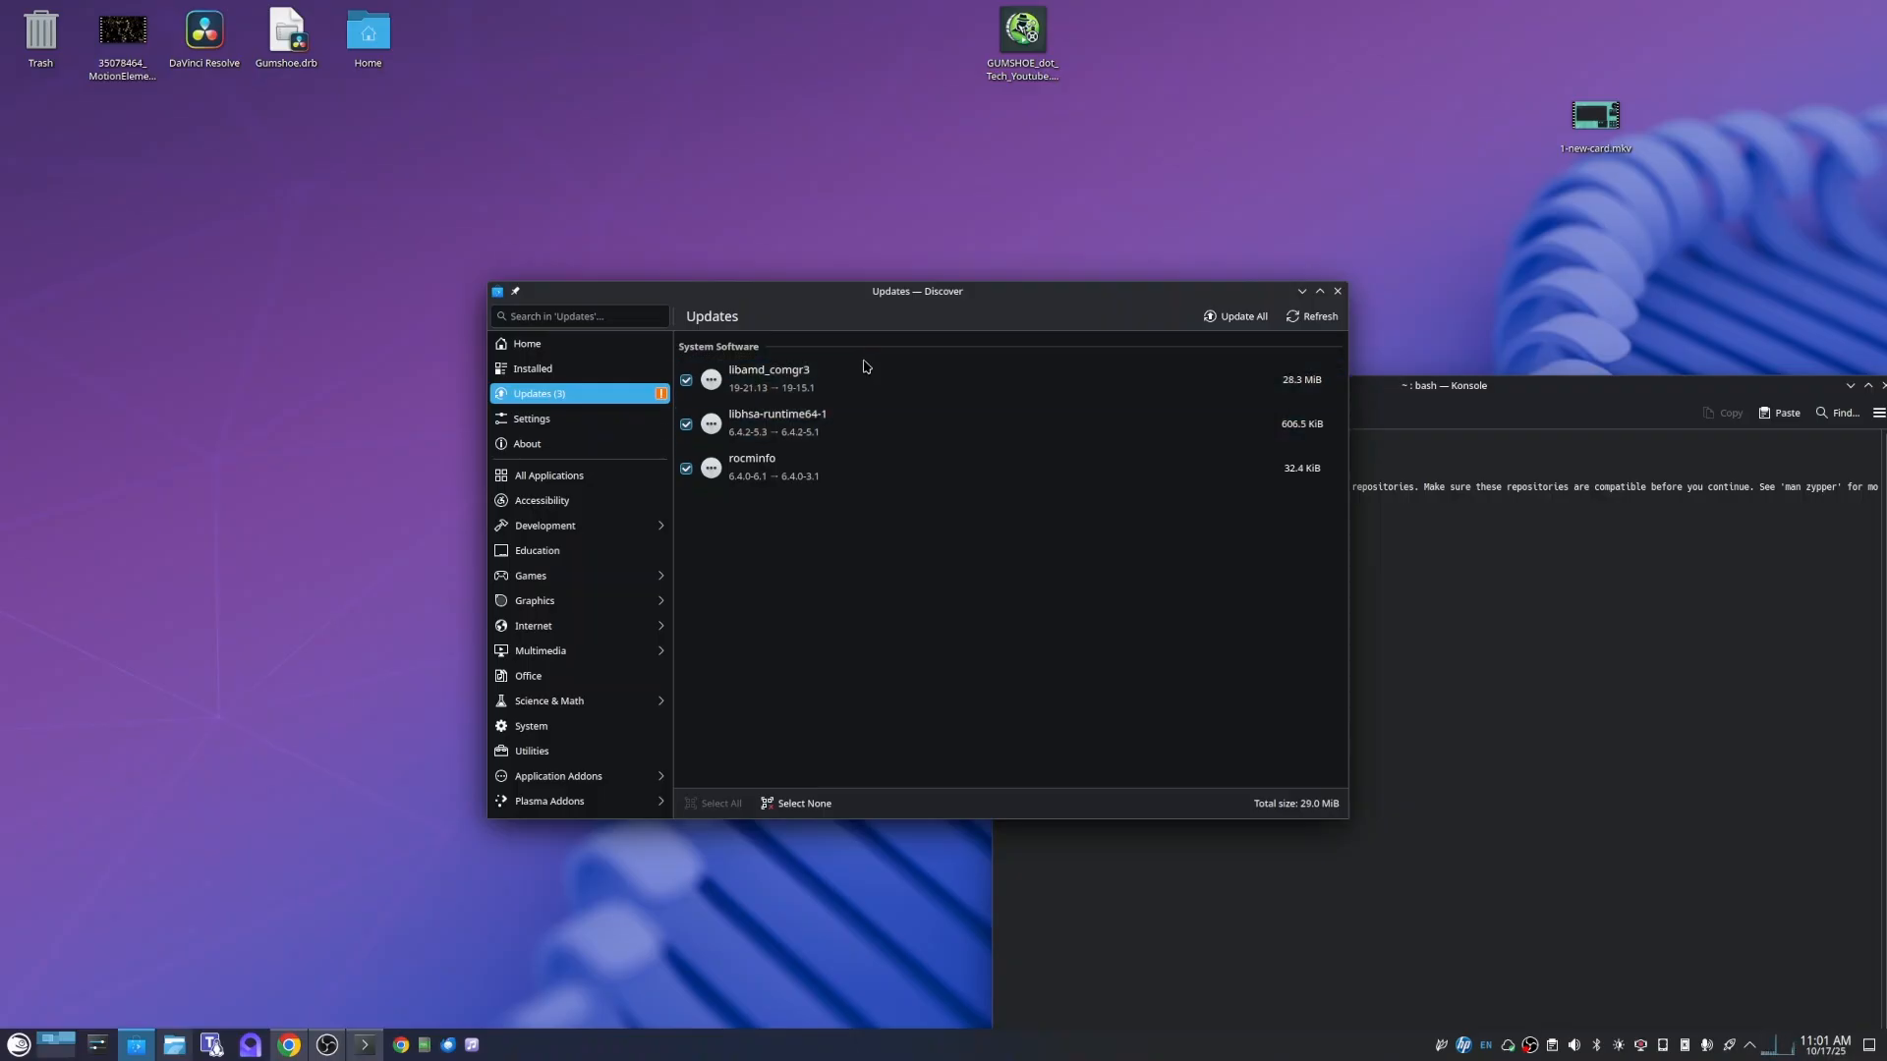
pyautogui.moveTo(1077, 620)
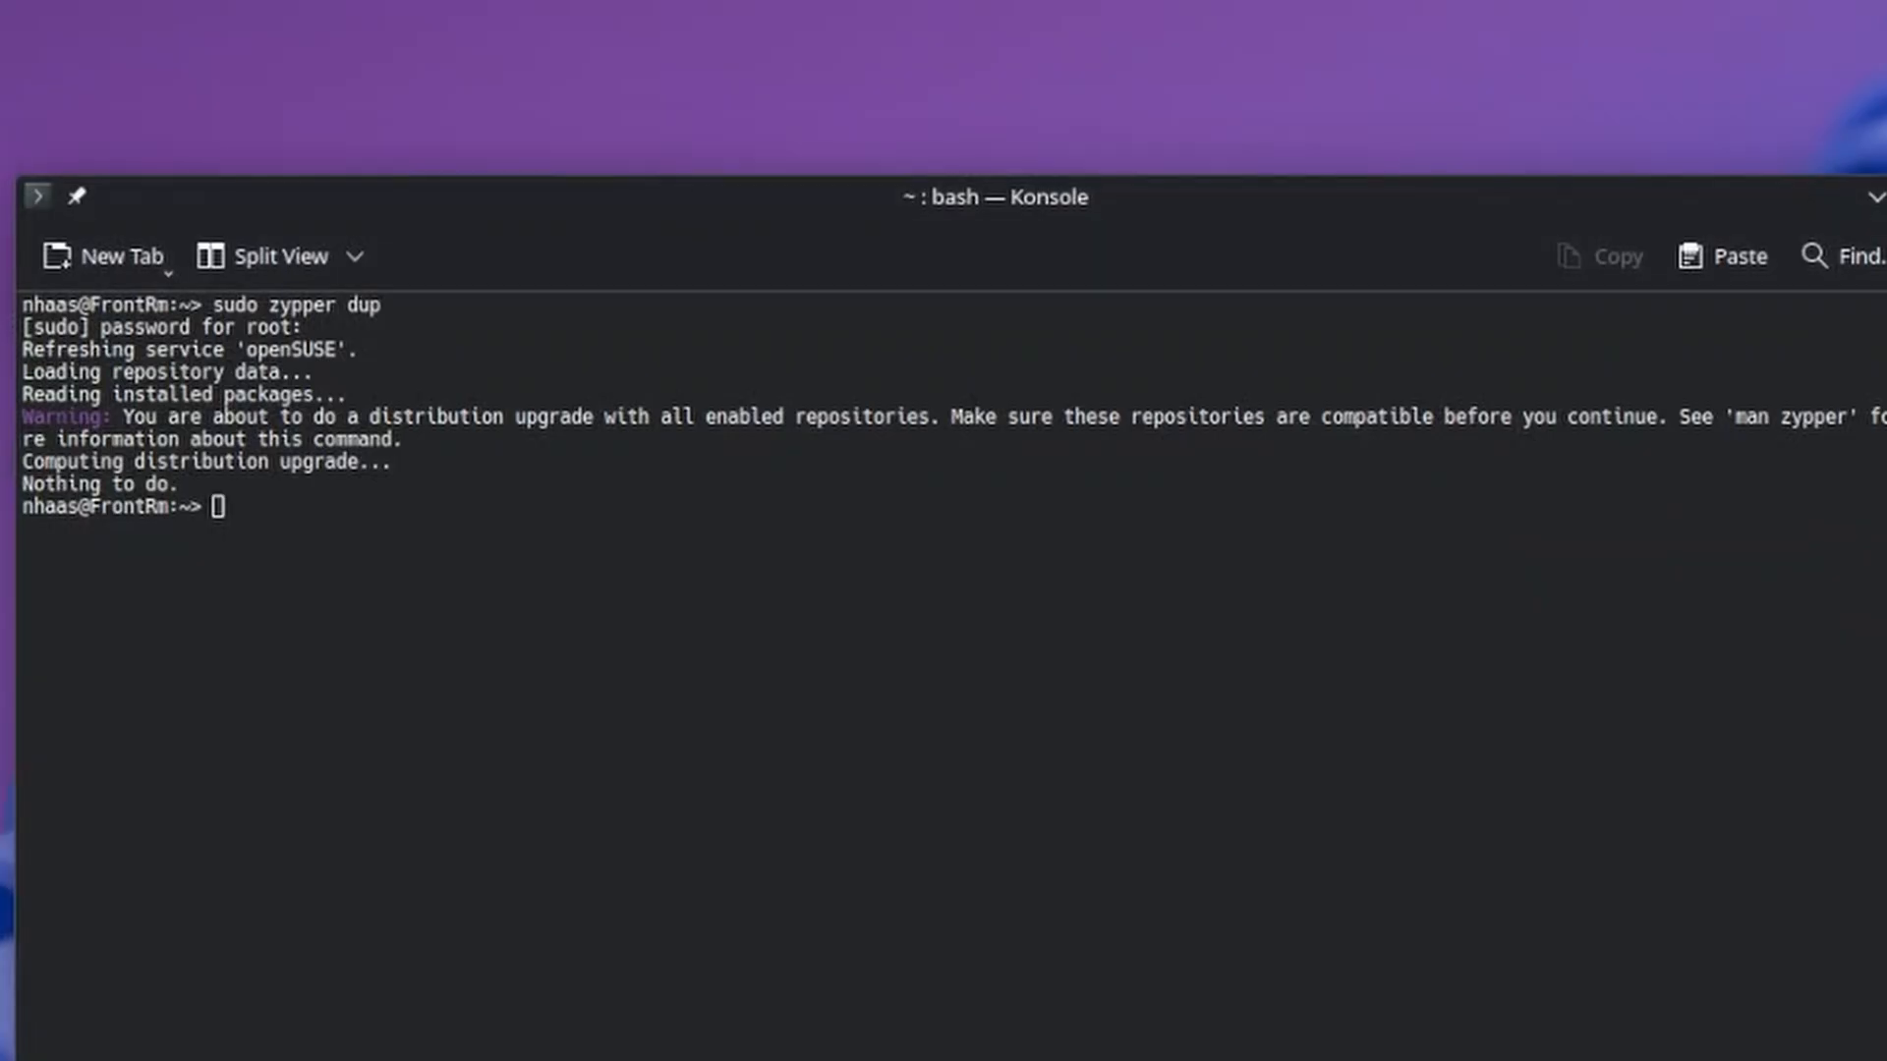
pyautogui.moveTo(1008, 724)
pyautogui.write('sudo zypper rm discover6-backend-packagekit')
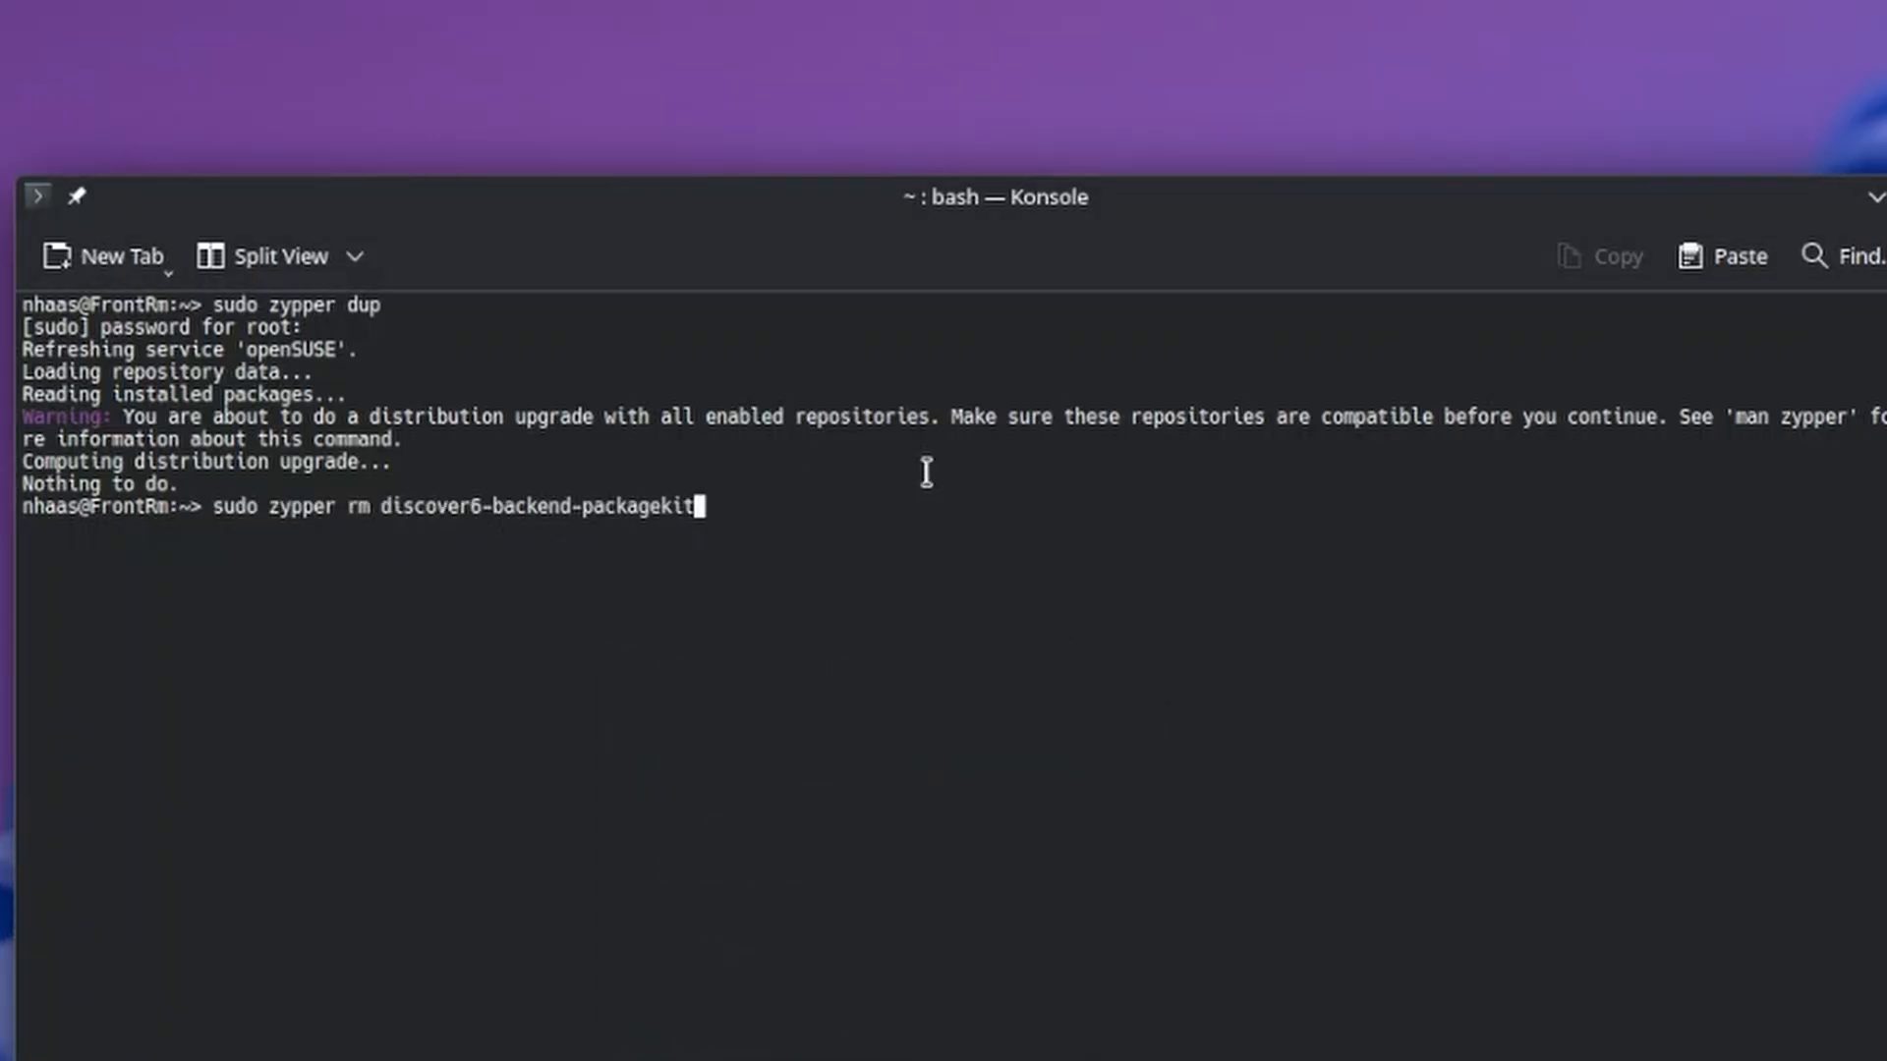
# - Remove discover6-backend-packagekit and add a zypper lock on it with 'zypper al'
pyautogui.press('Return')
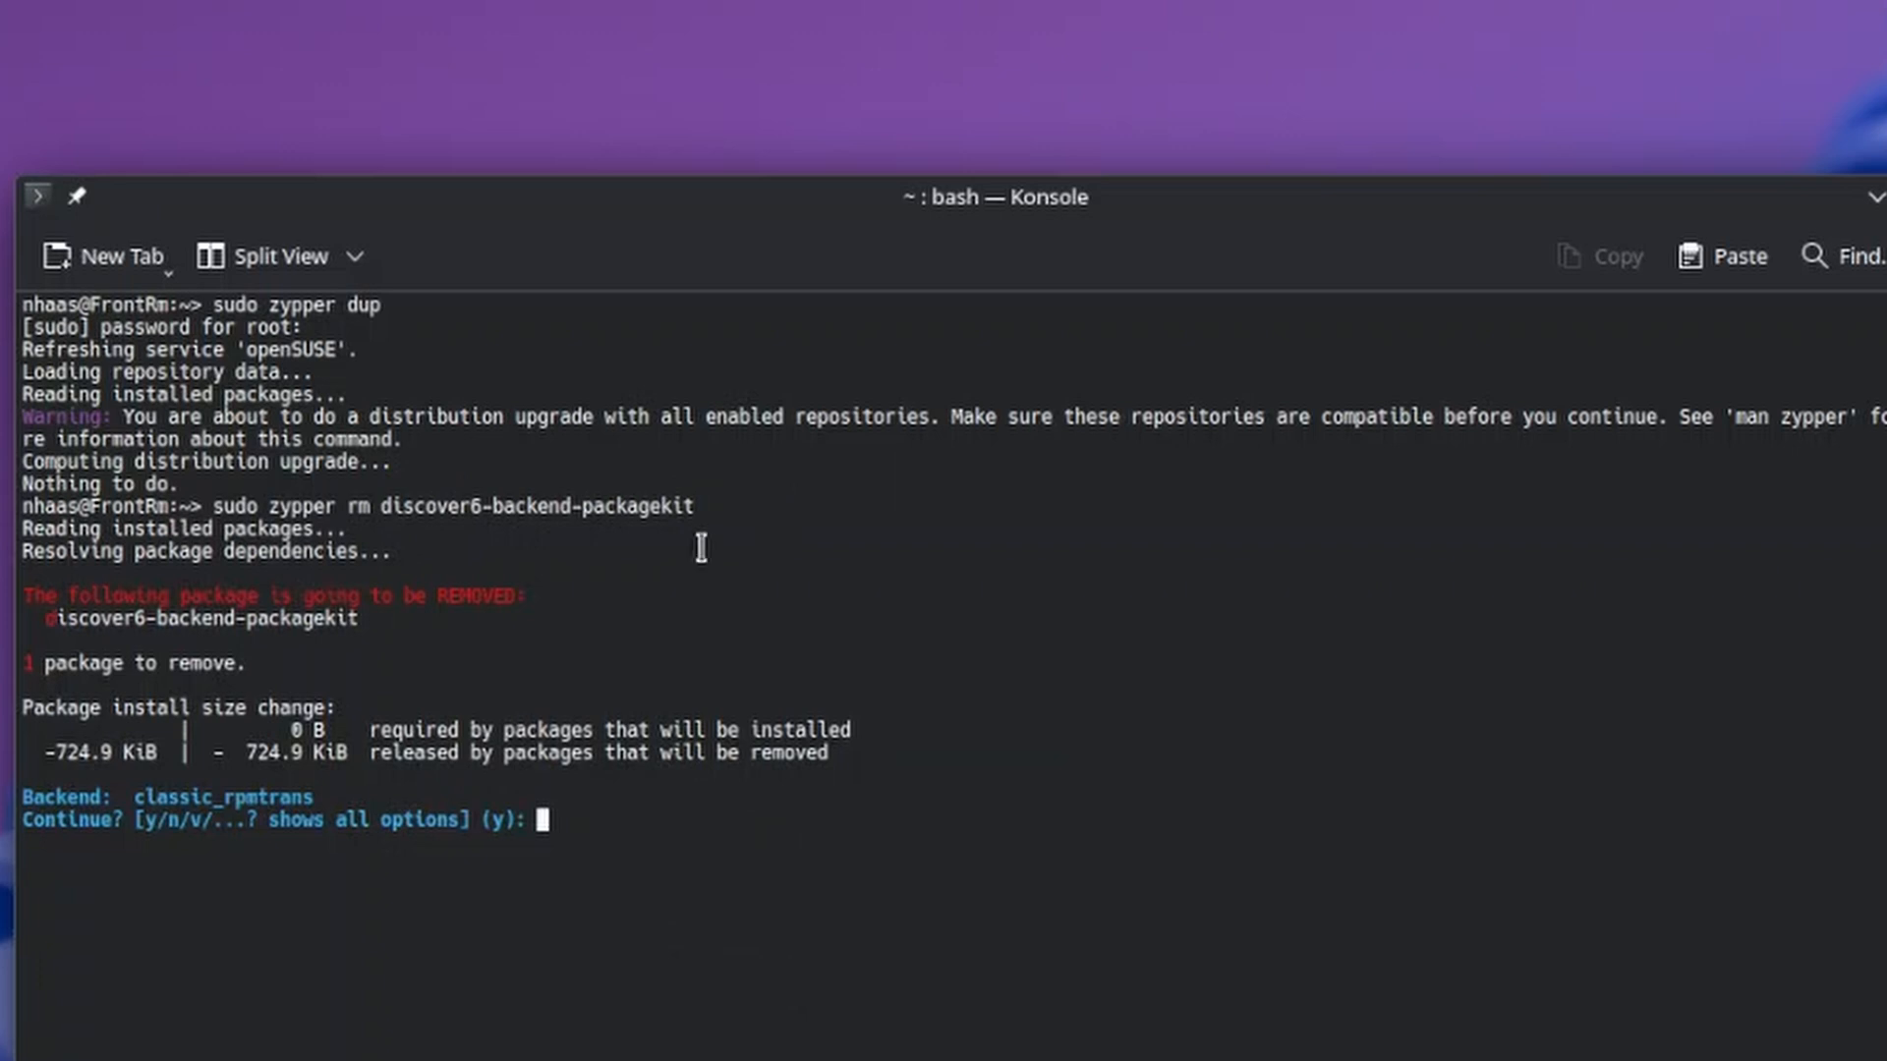
pyautogui.moveTo(510, 692)
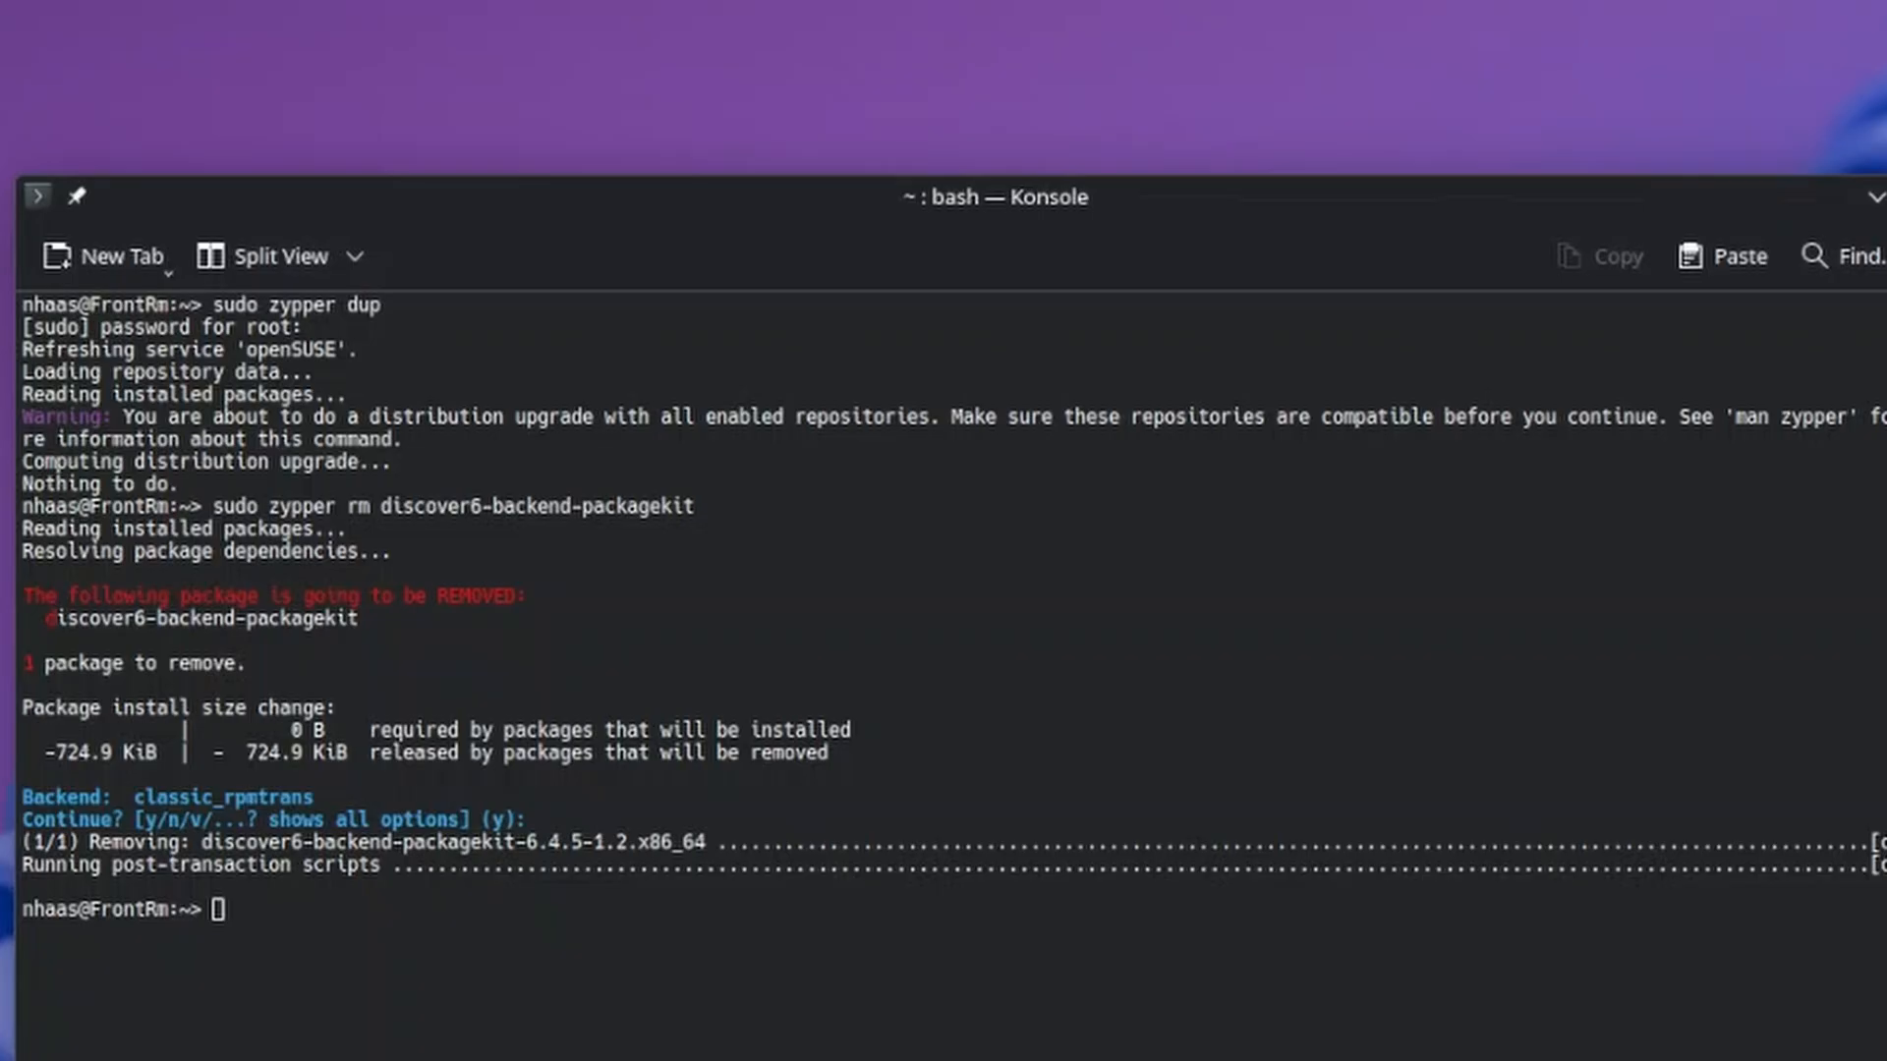
pyautogui.rightClick(819, 969)
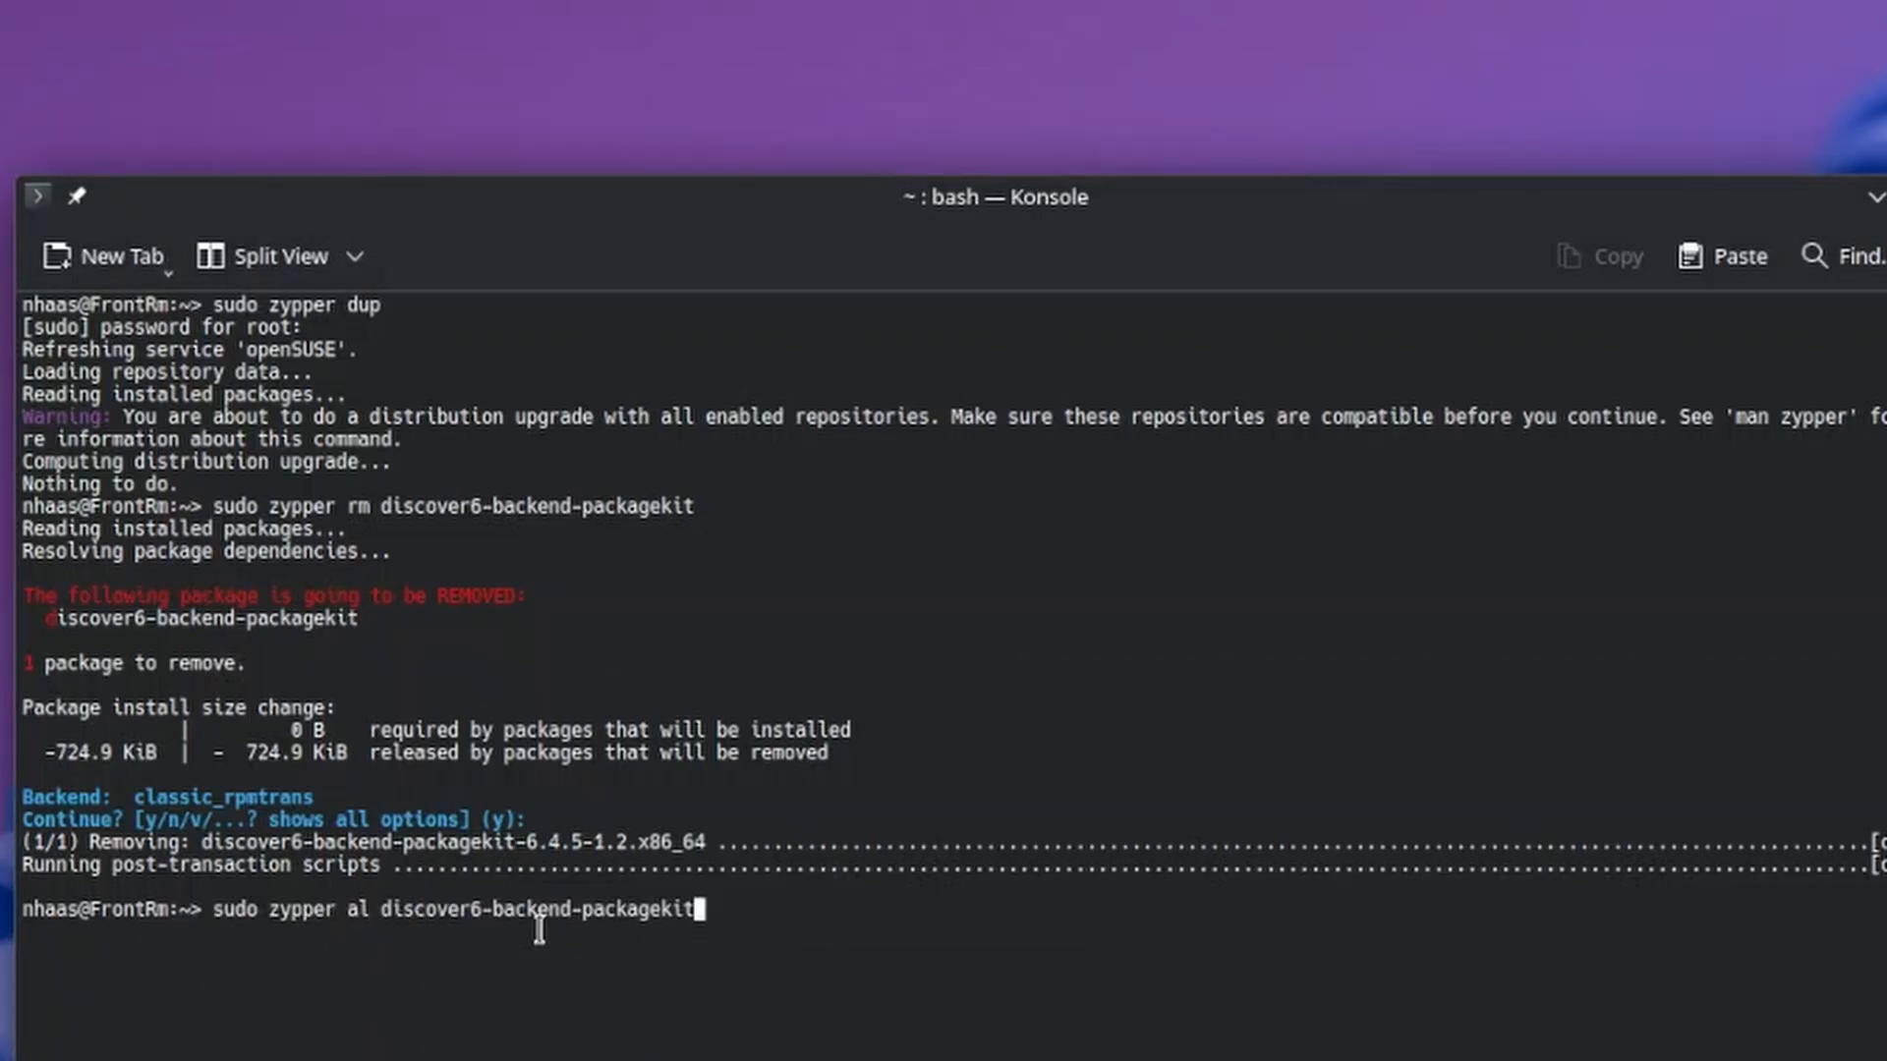
pyautogui.moveTo(916, 838)
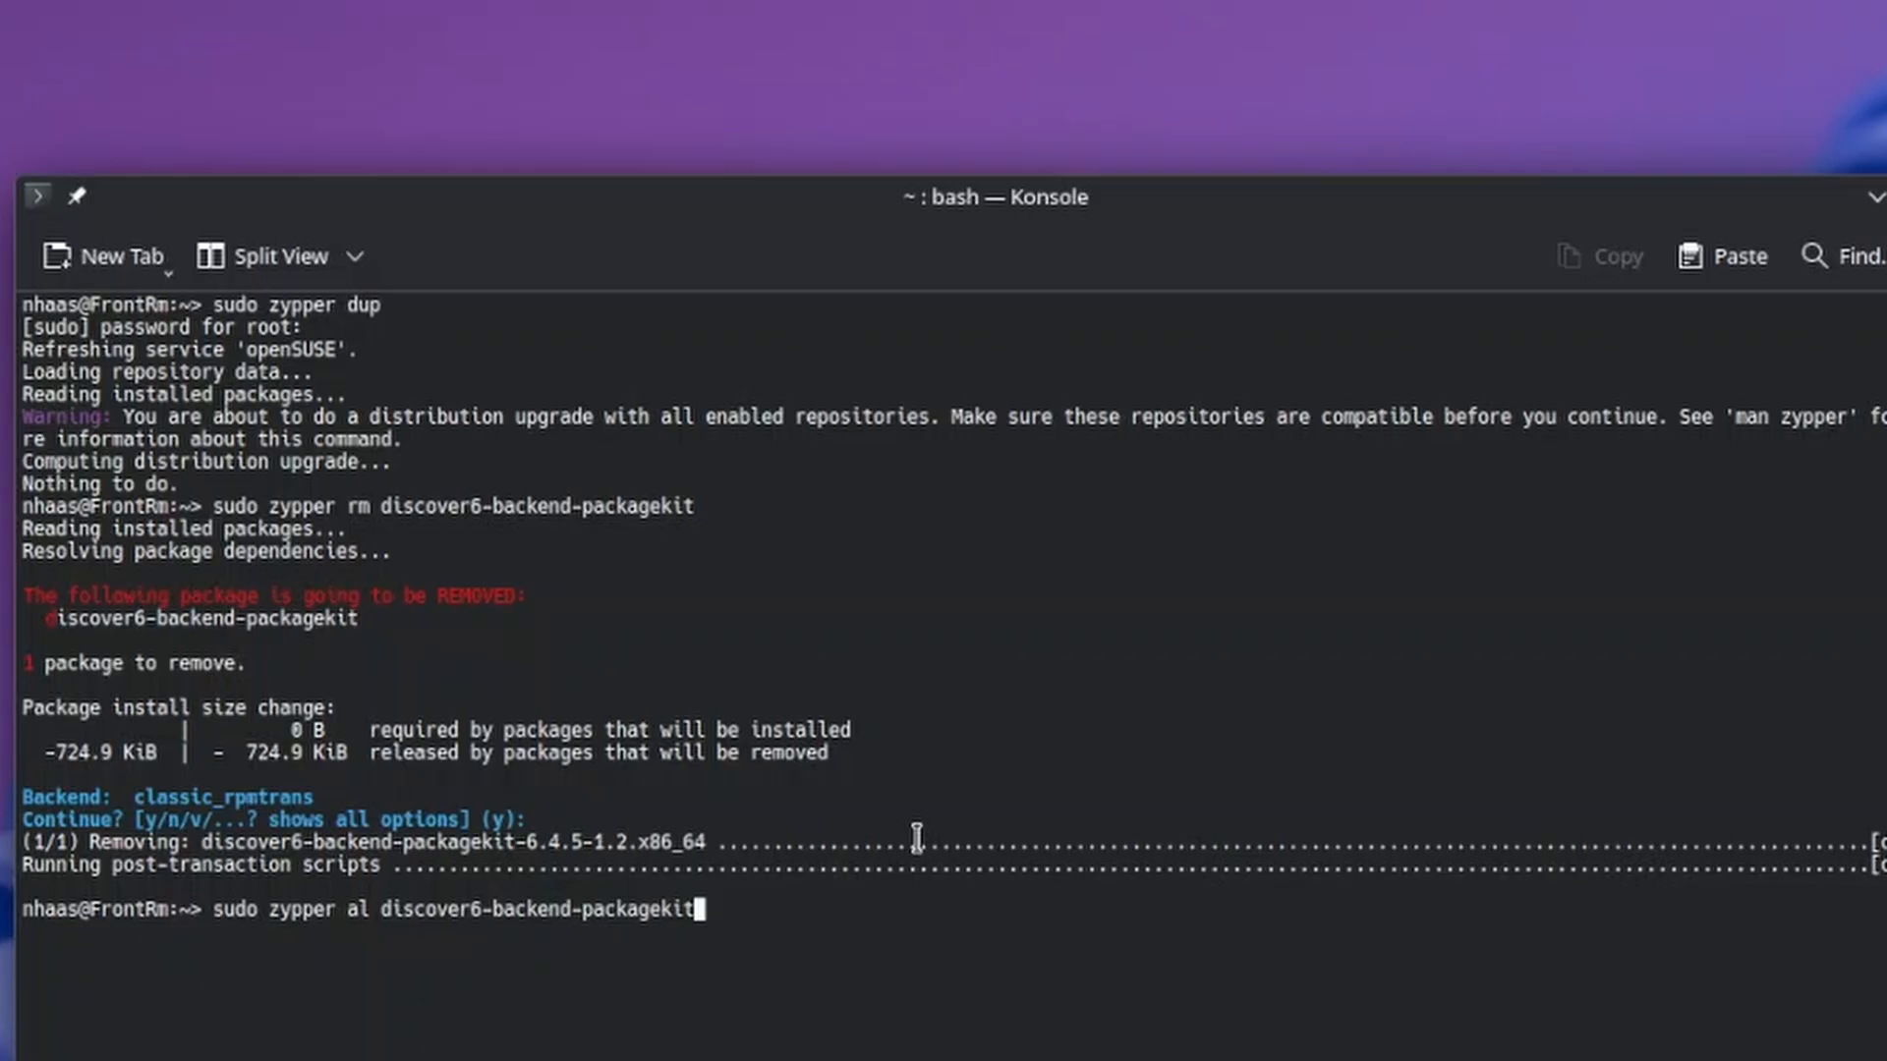
pyautogui.press('Return')
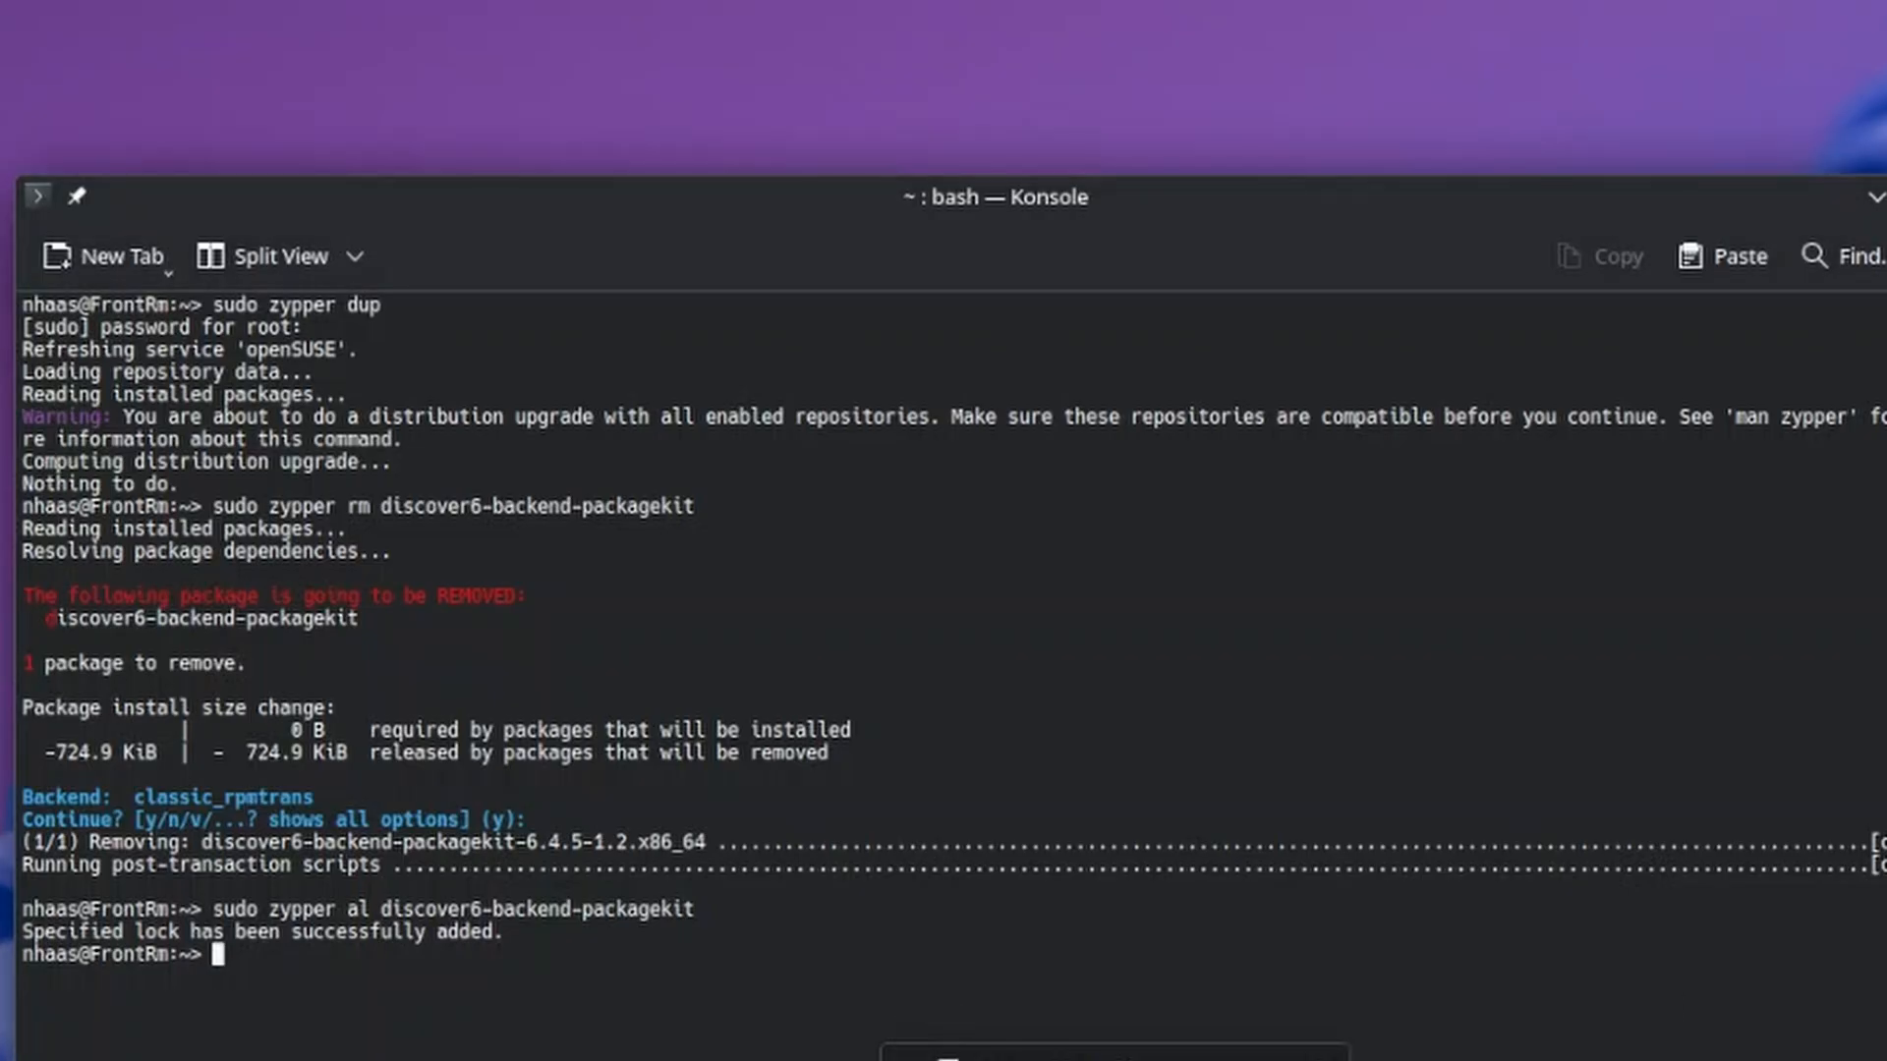
pyautogui.write('sudo zypper dup')
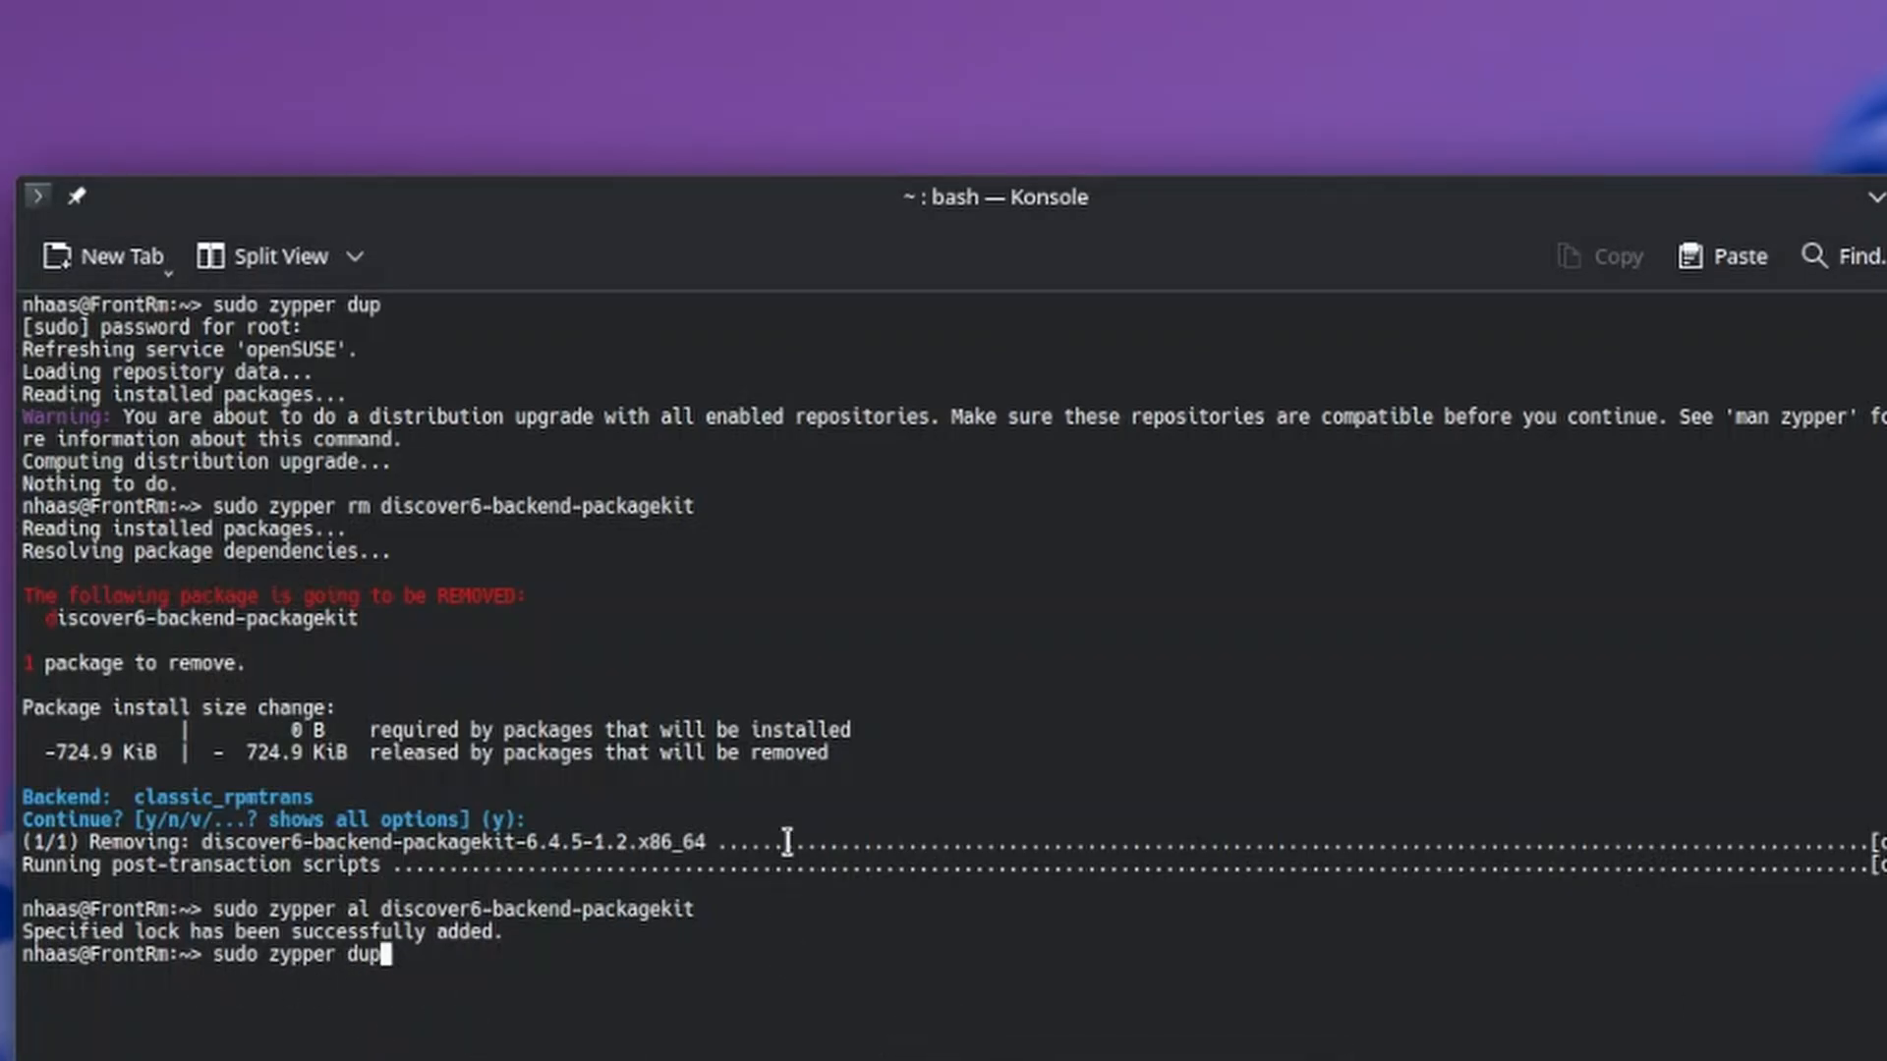
# - Run sudo zypper dup and confirm discover6-backend-packagekit is reported as locked
pyautogui.press('Return')
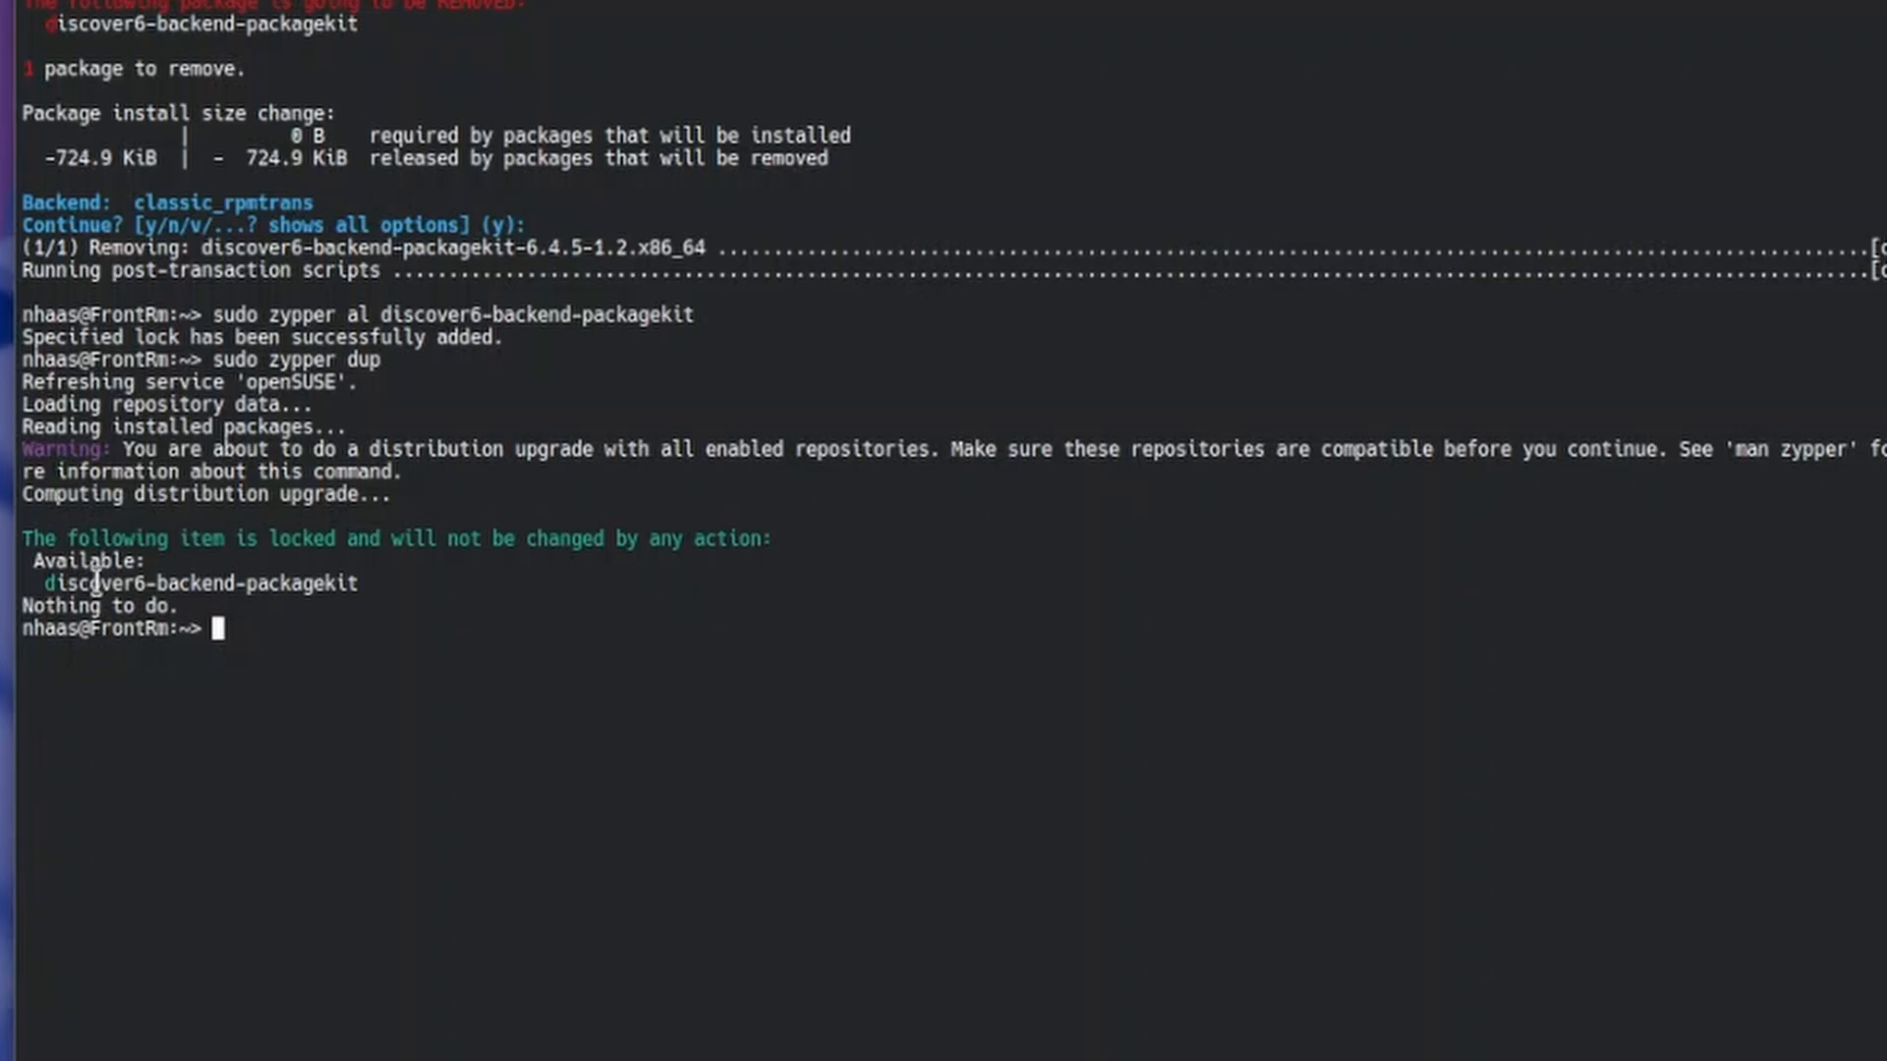
pyautogui.moveTo(300, 505)
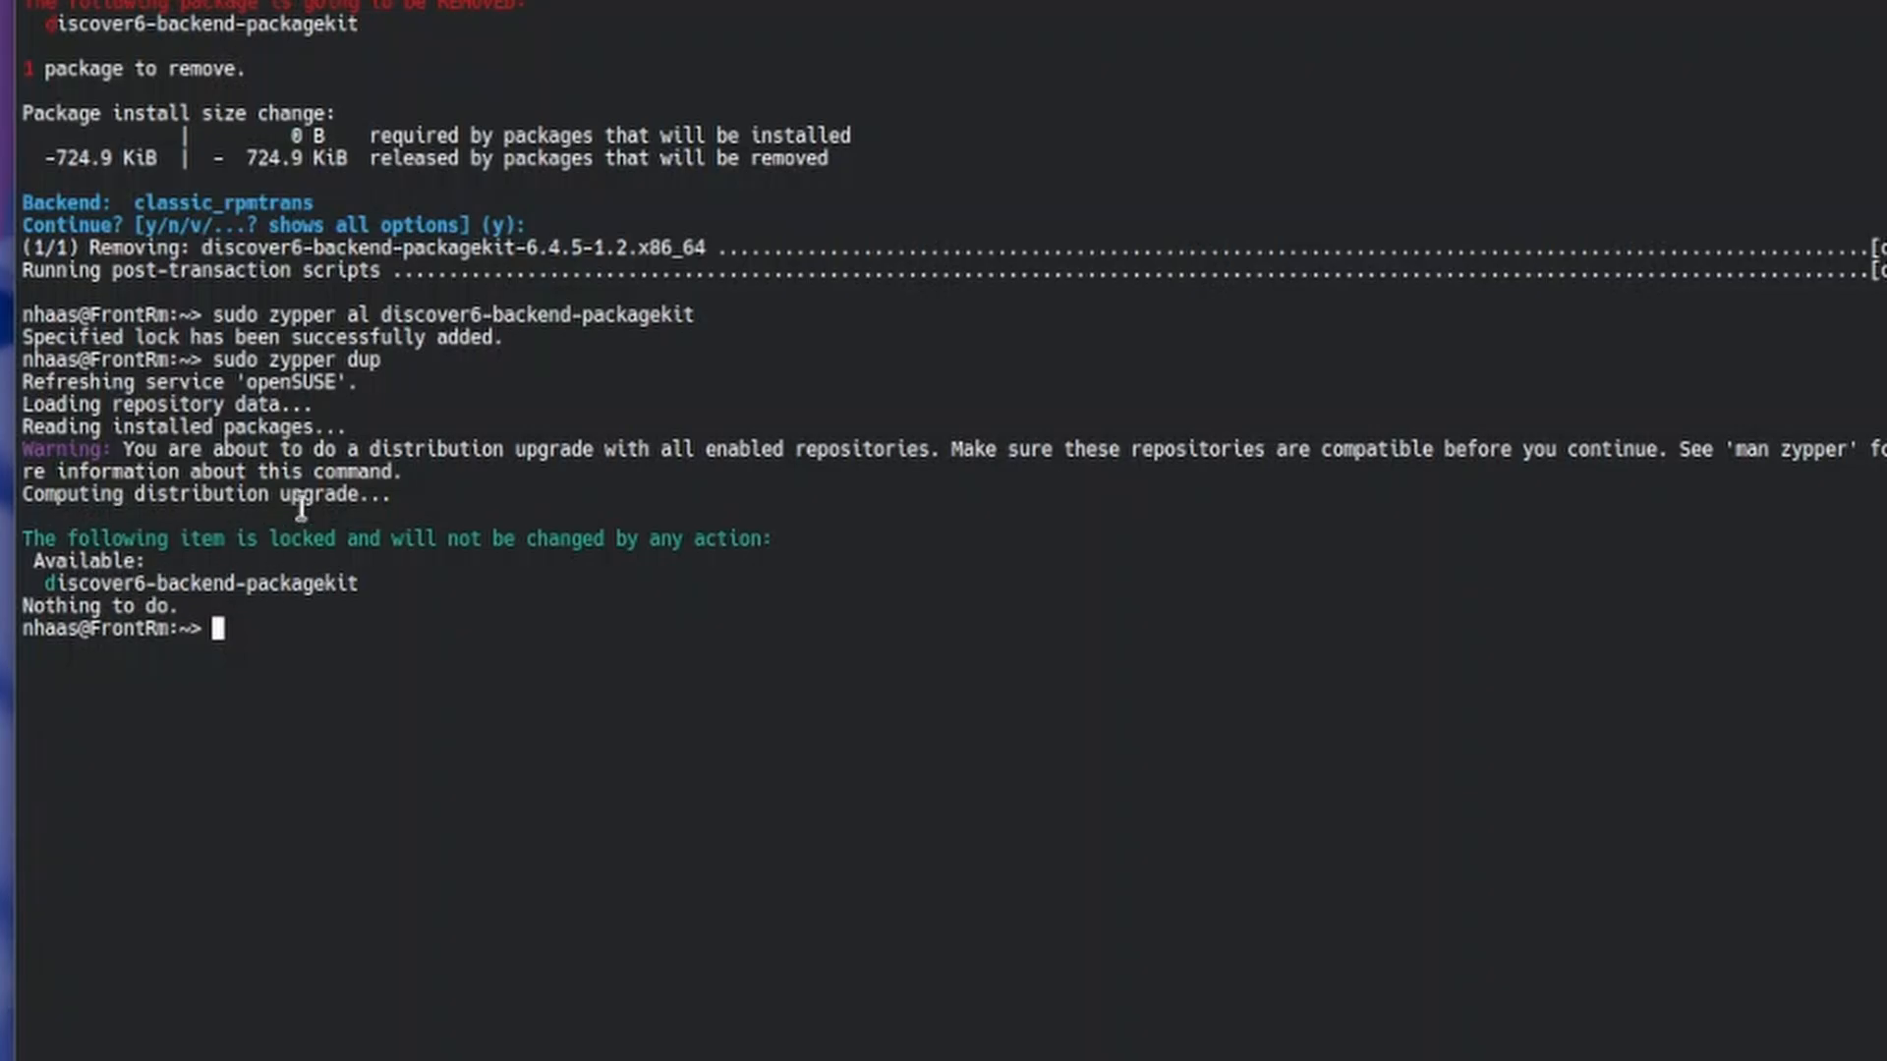
pyautogui.moveTo(199, 514)
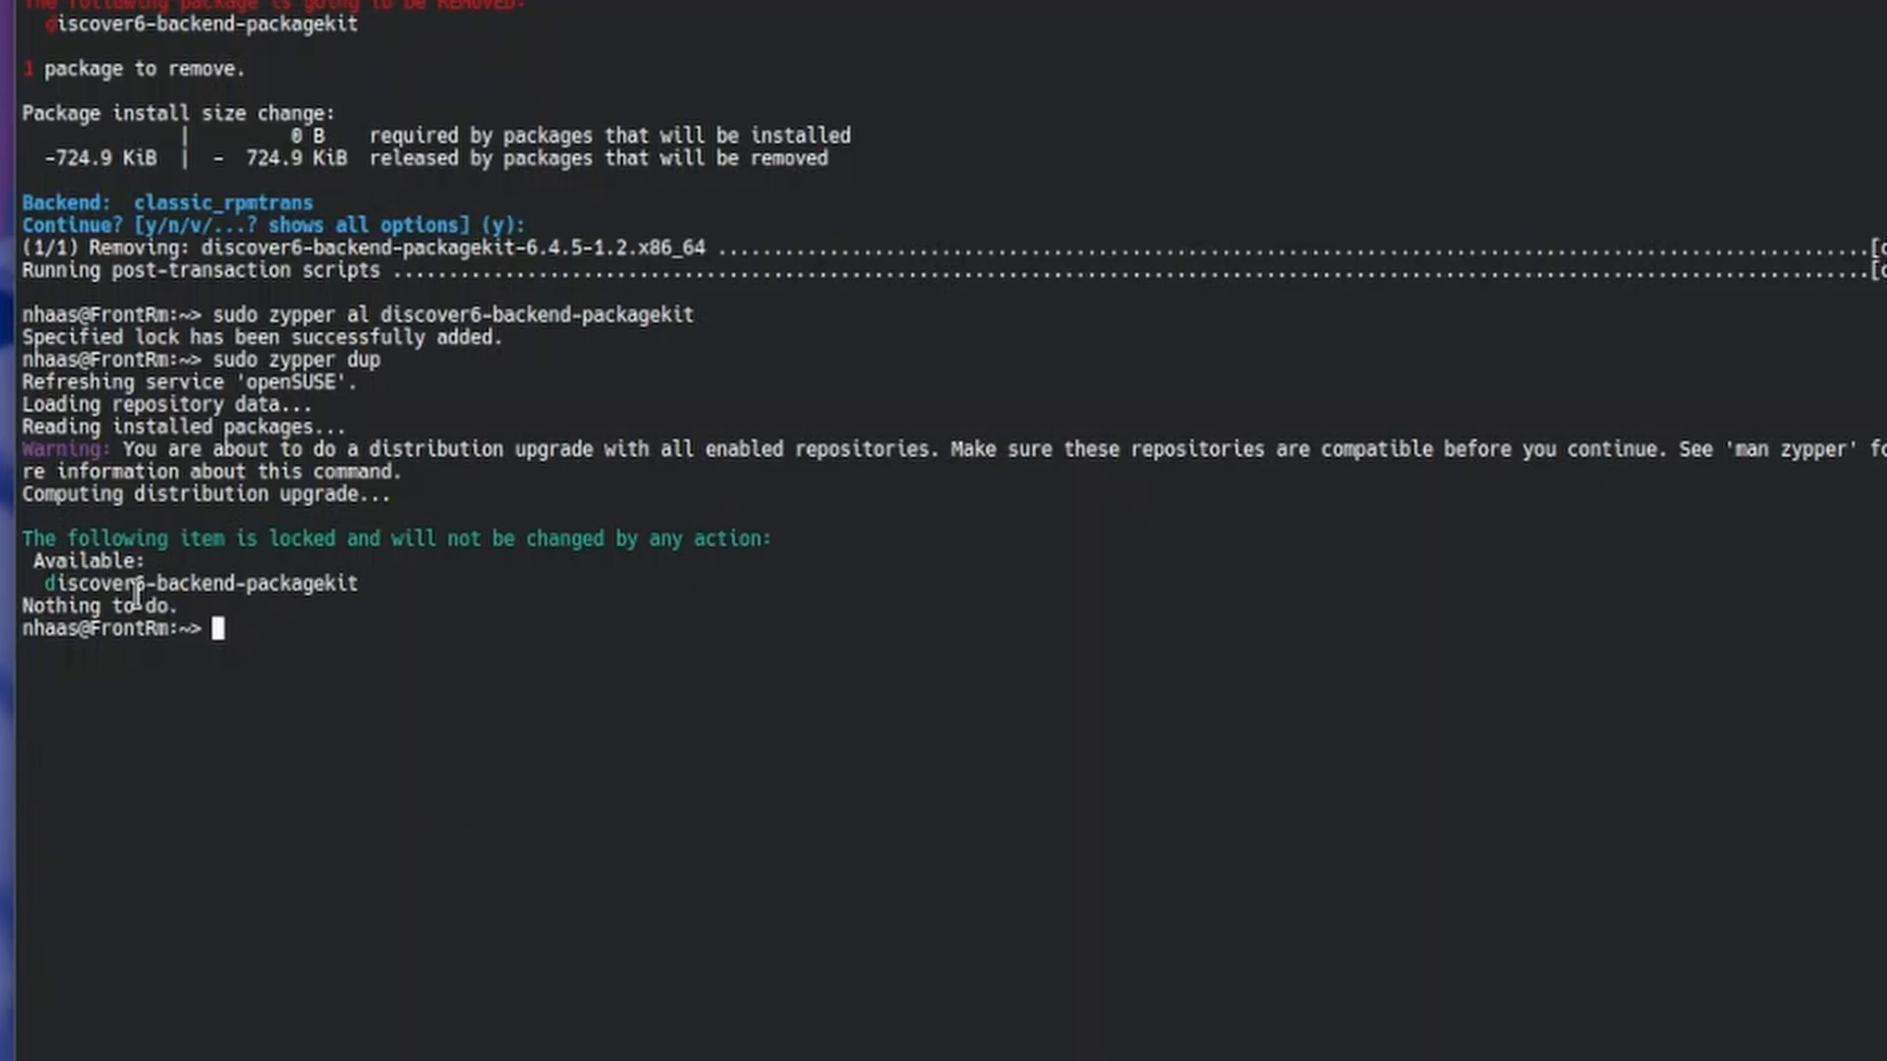
pyautogui.moveTo(482, 607)
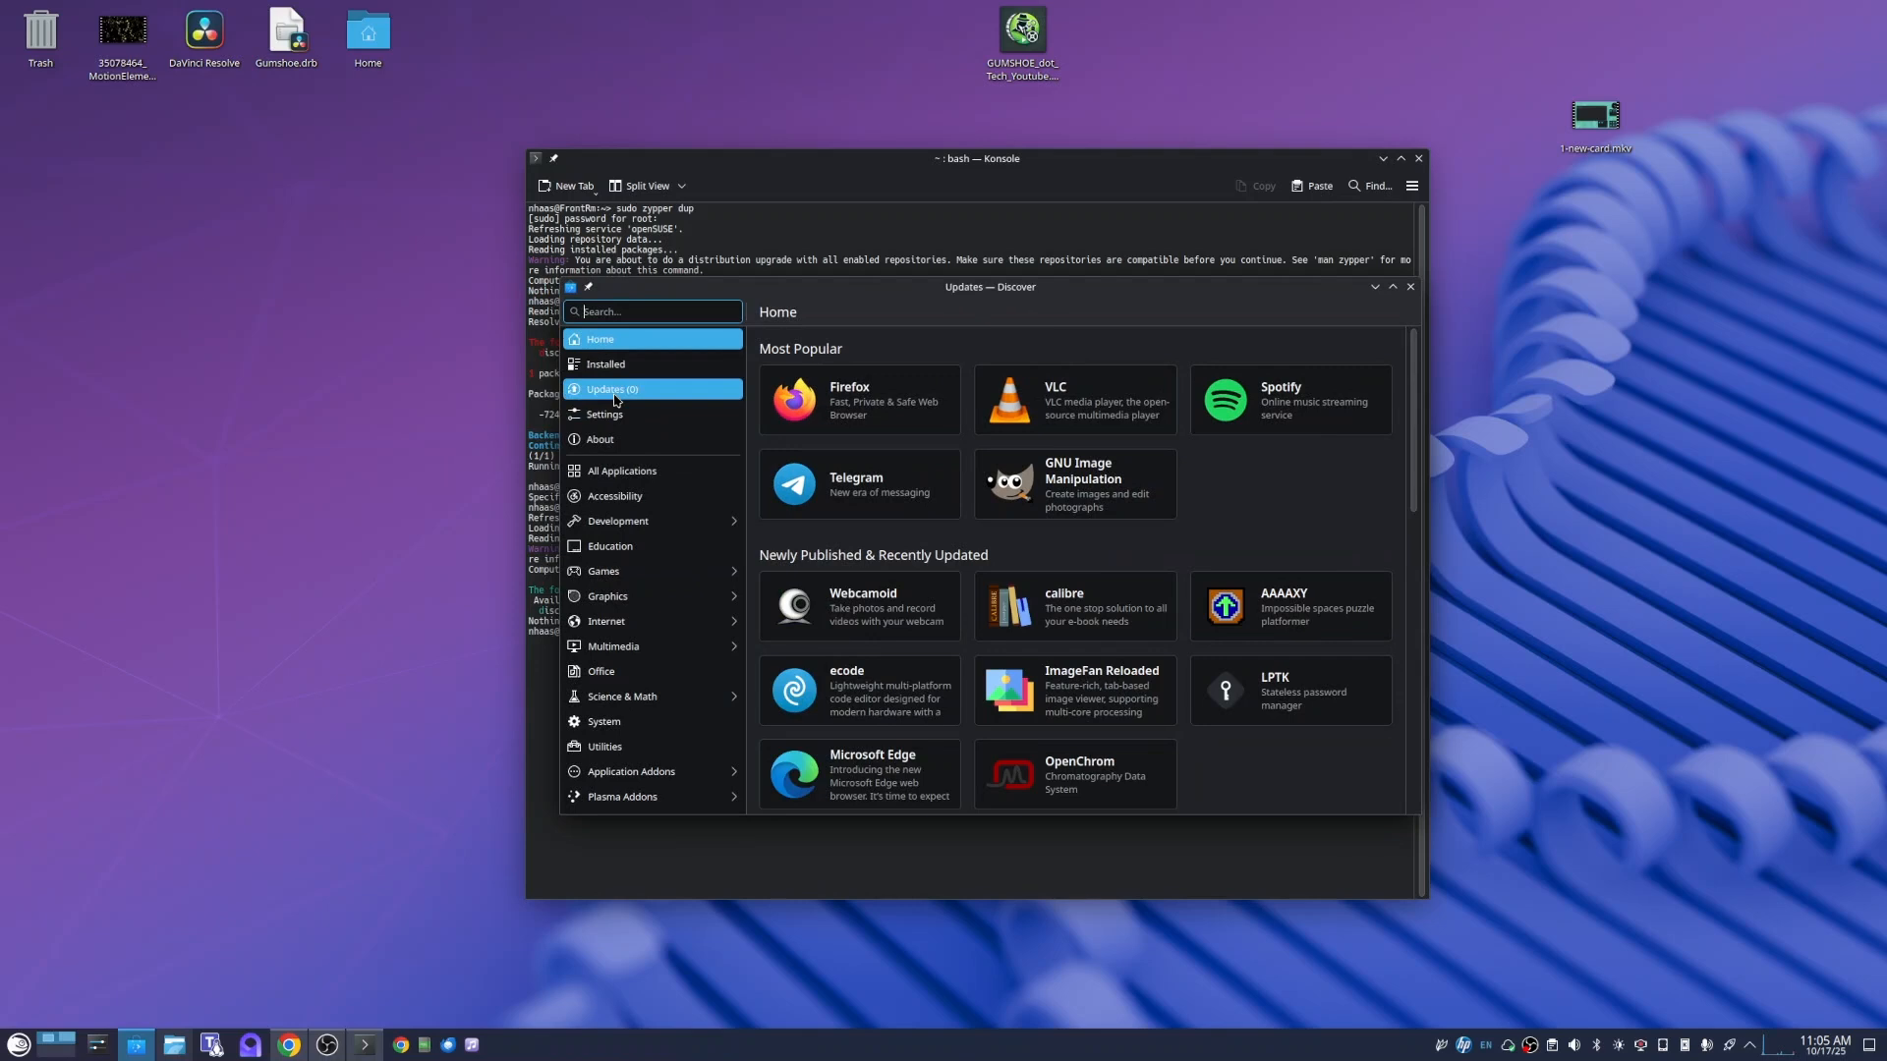
# - Check that Discover's Updates page reads Up to date, then close Discover
pyautogui.click(611, 389)
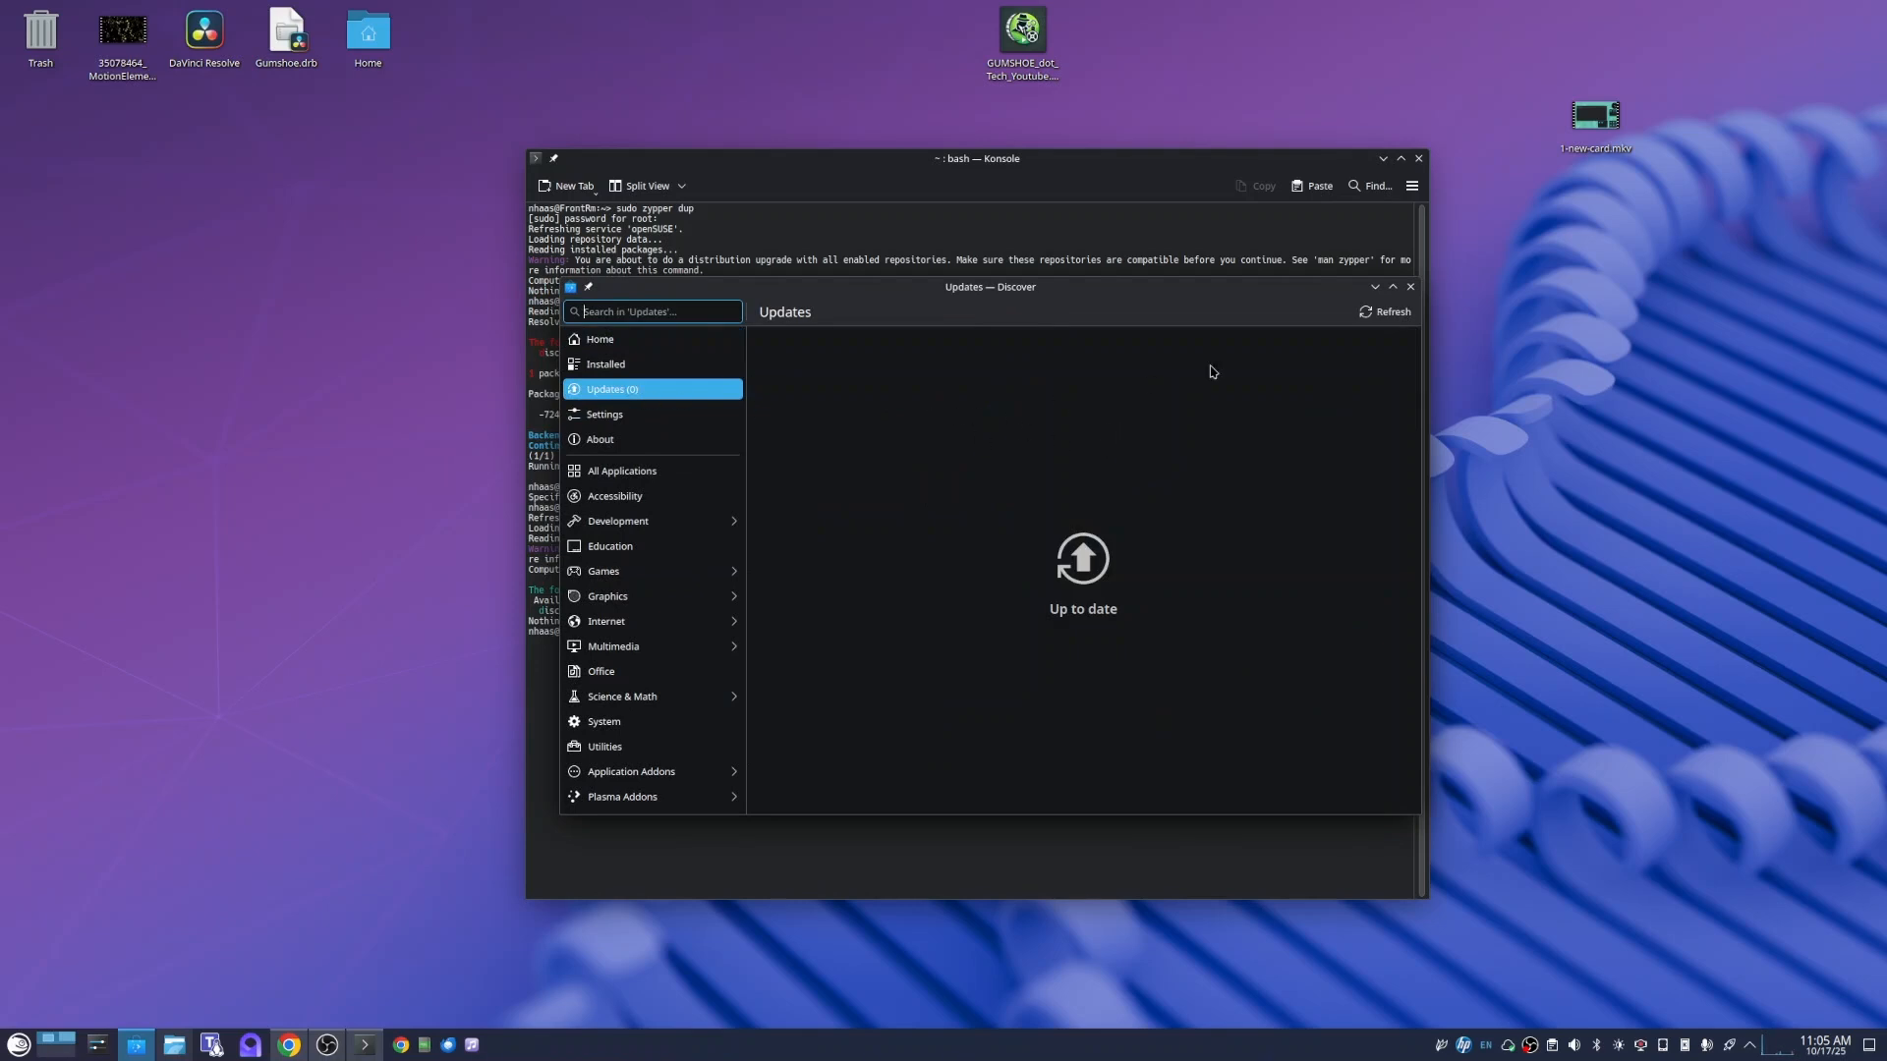
pyautogui.click(1387, 312)
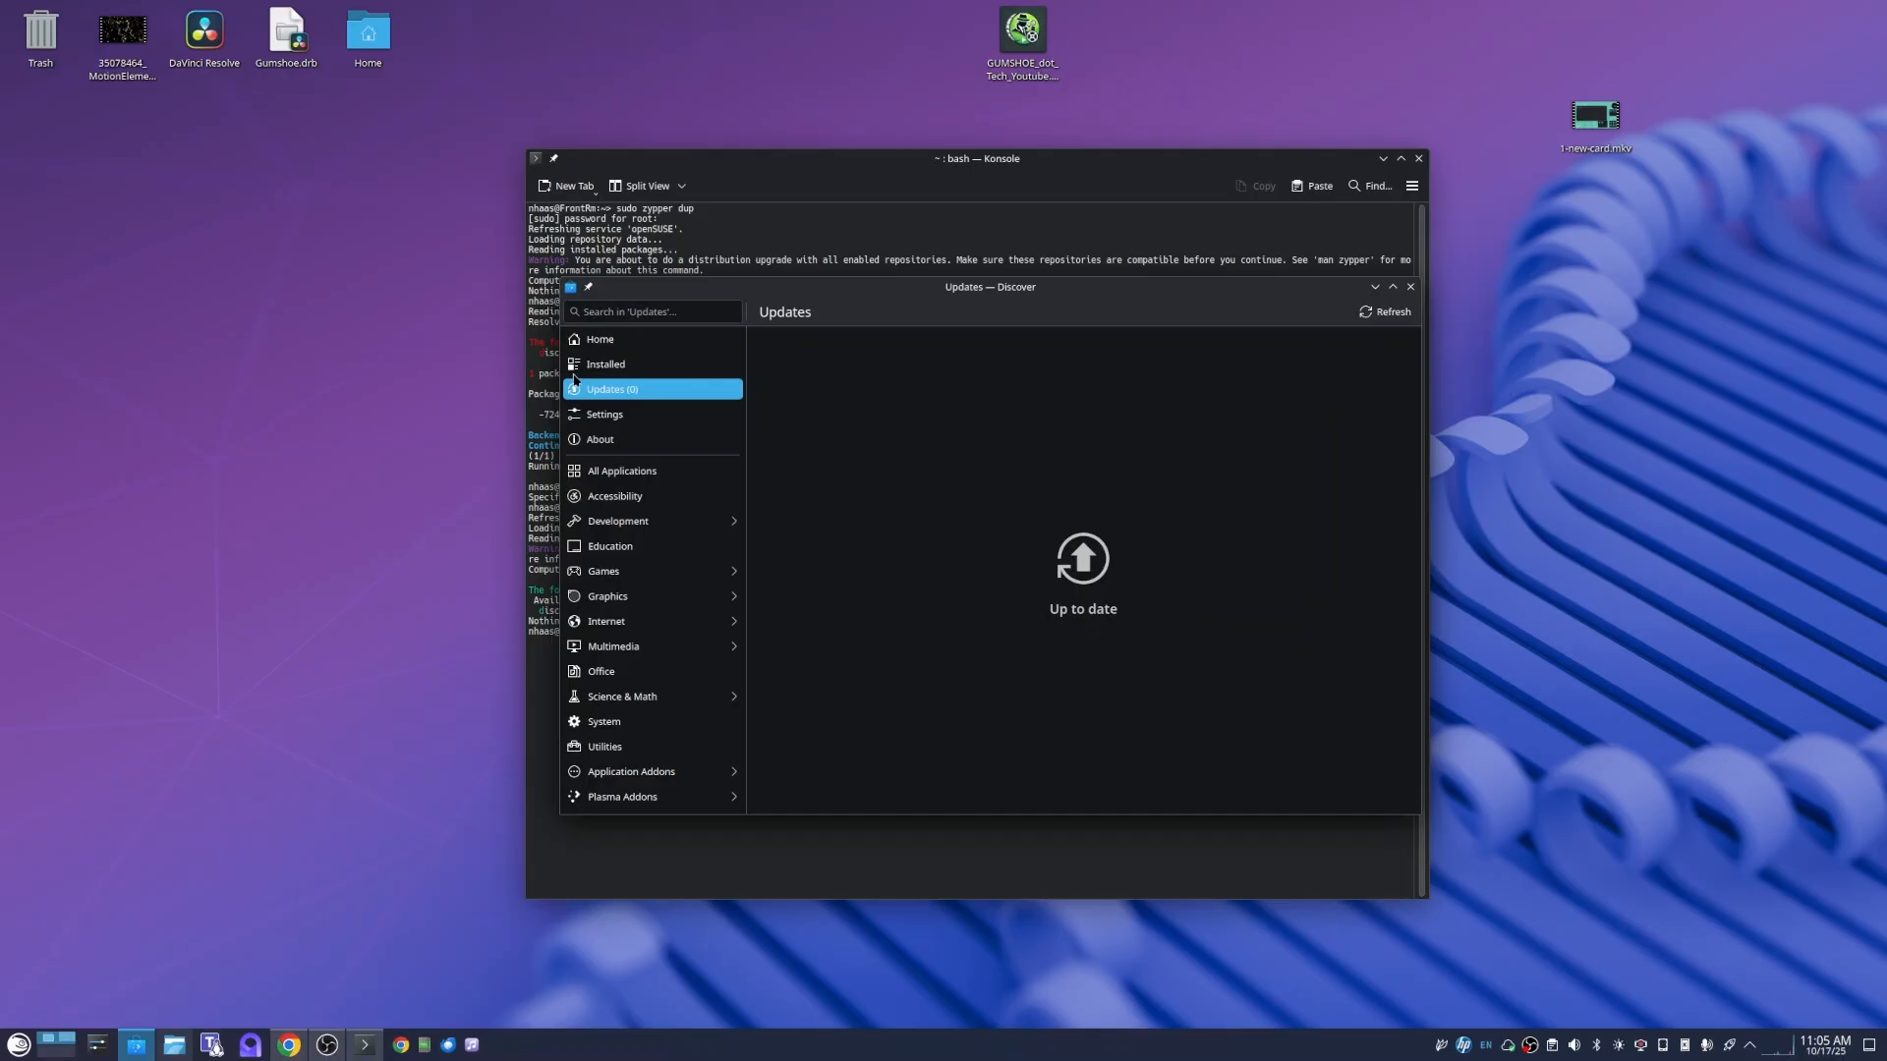
pyautogui.moveTo(1095, 531)
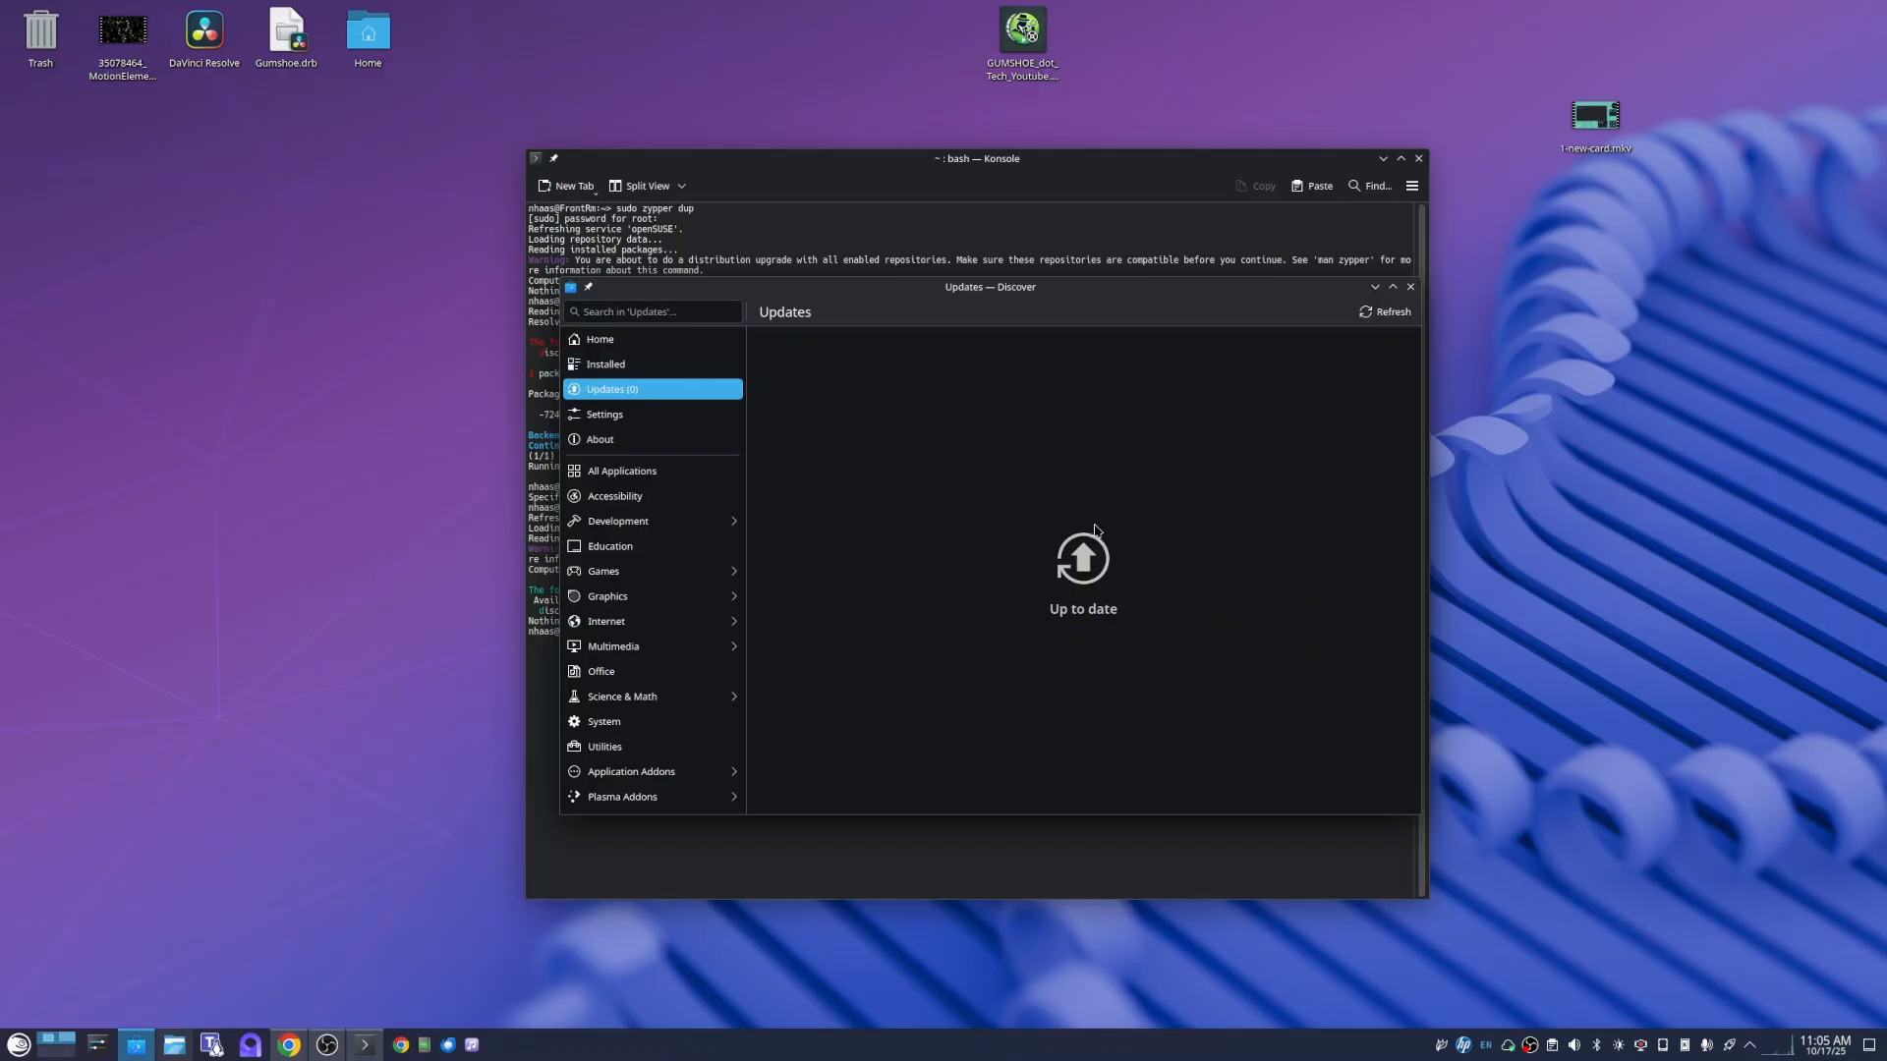
pyautogui.moveTo(599, 440)
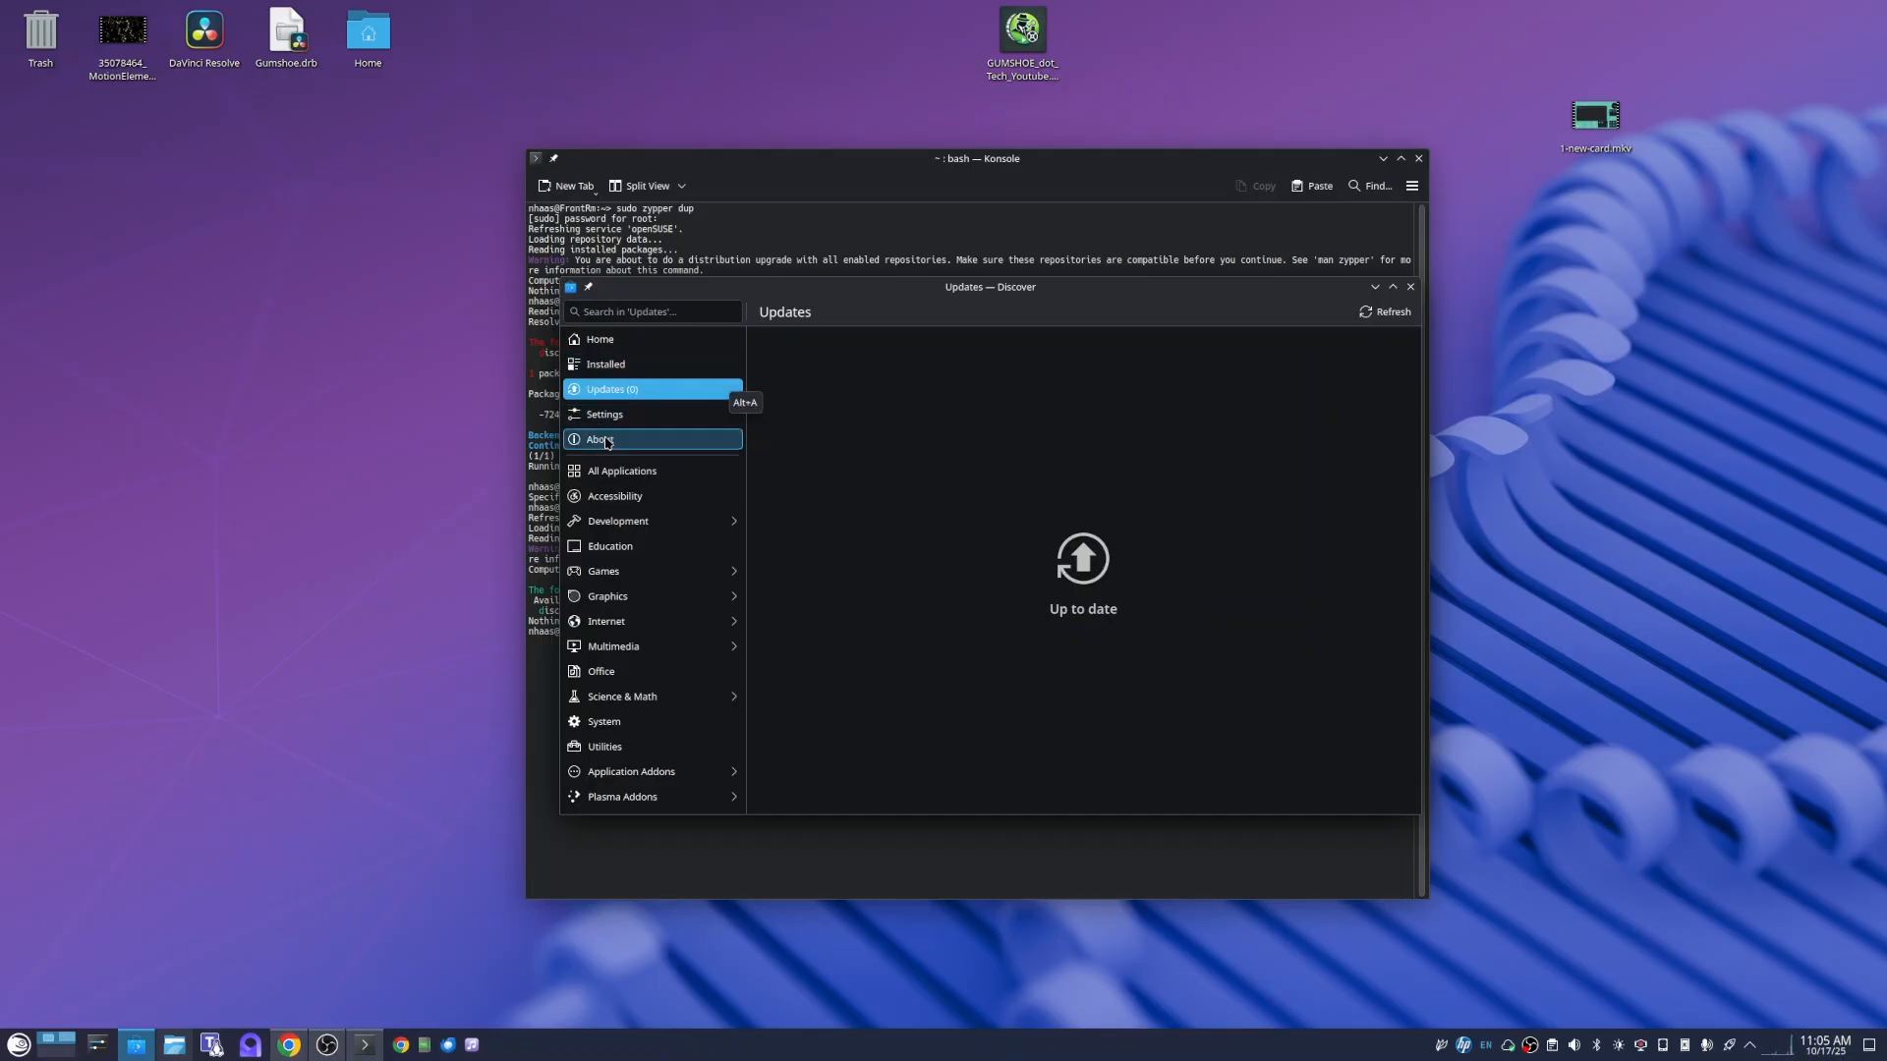
pyautogui.moveTo(1571, 393)
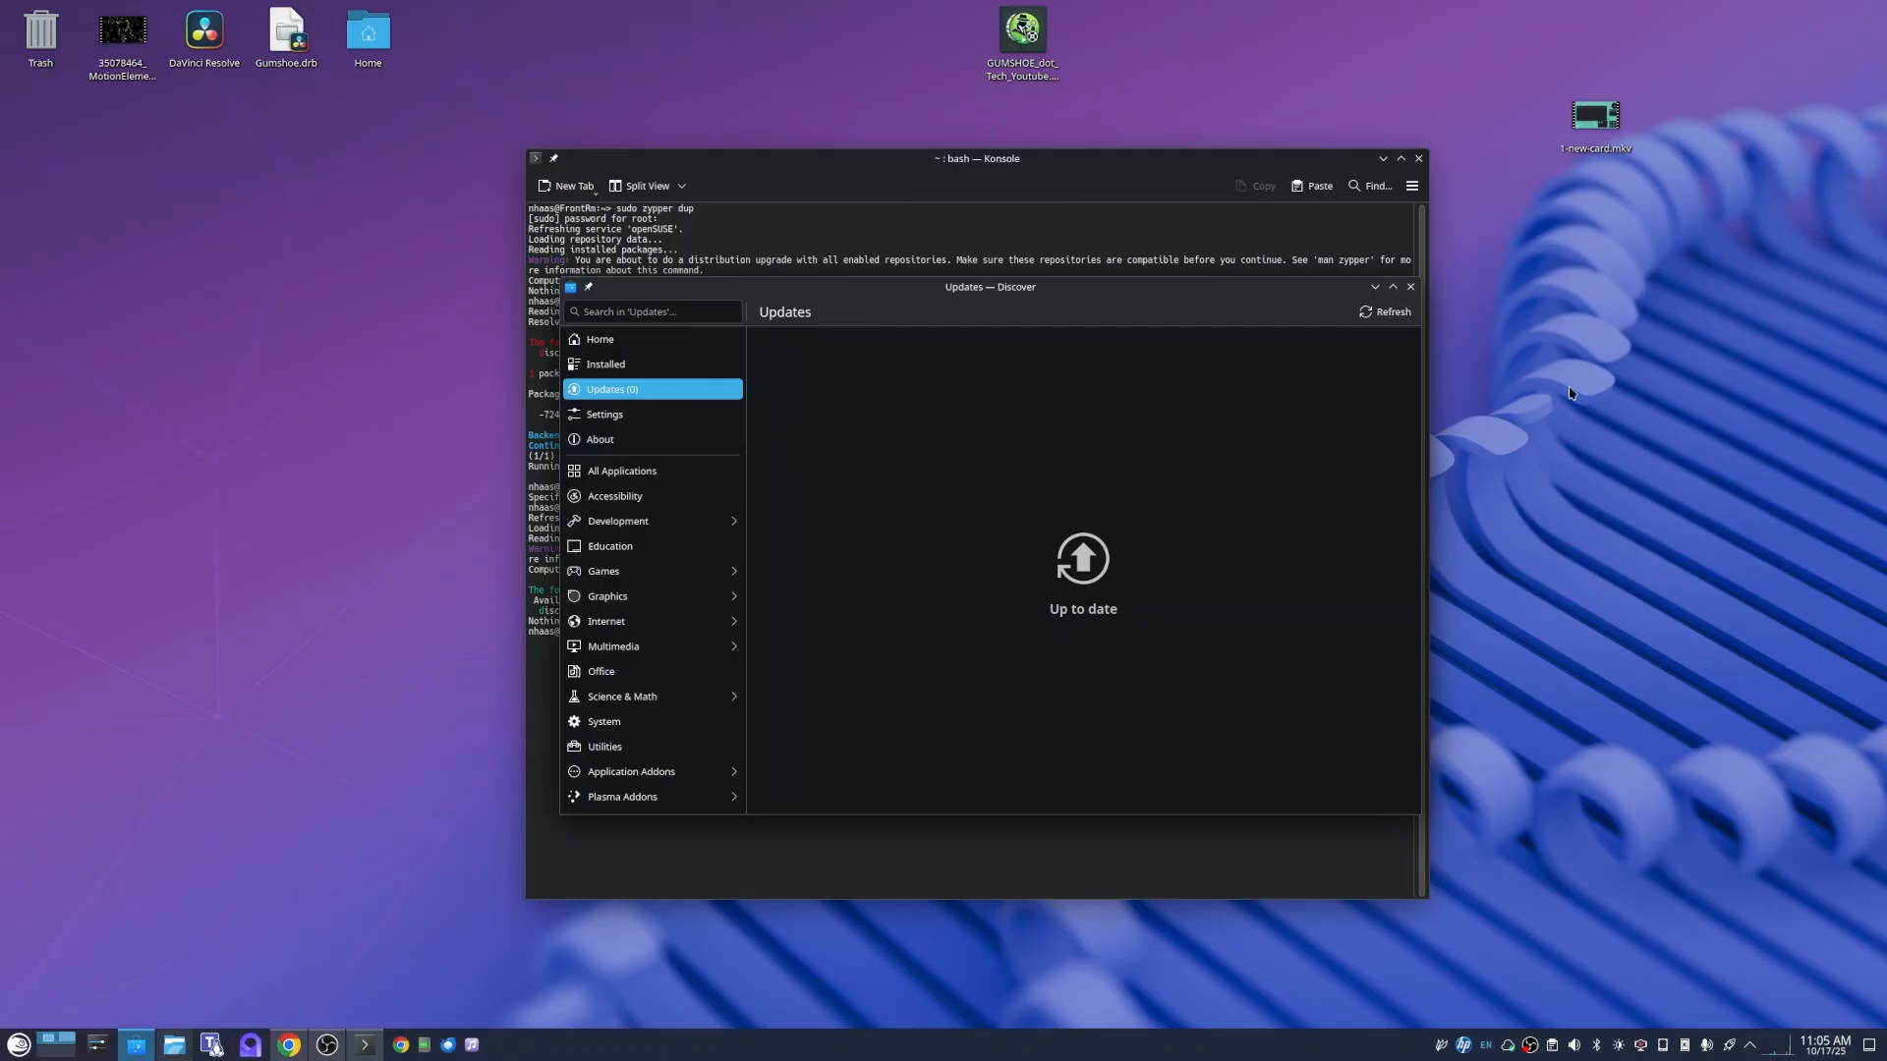
pyautogui.moveTo(1390, 311)
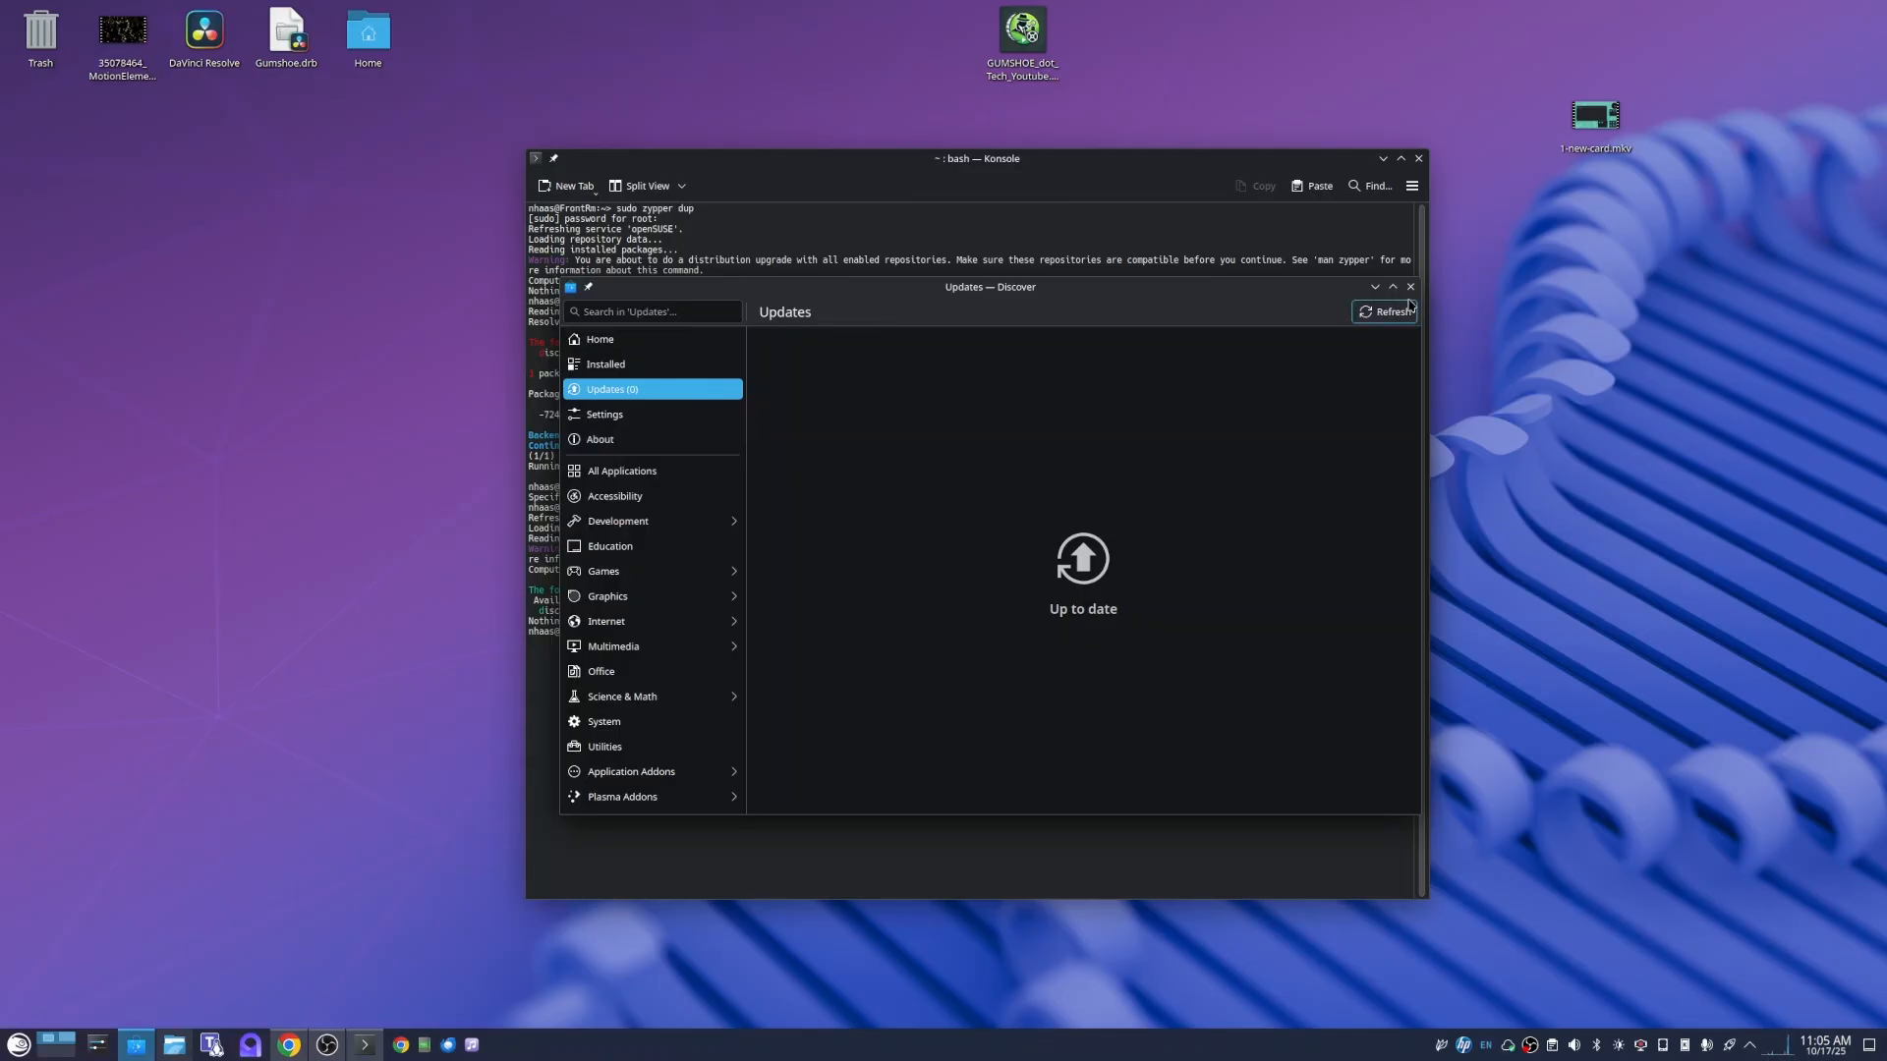
pyautogui.moveTo(1411, 286)
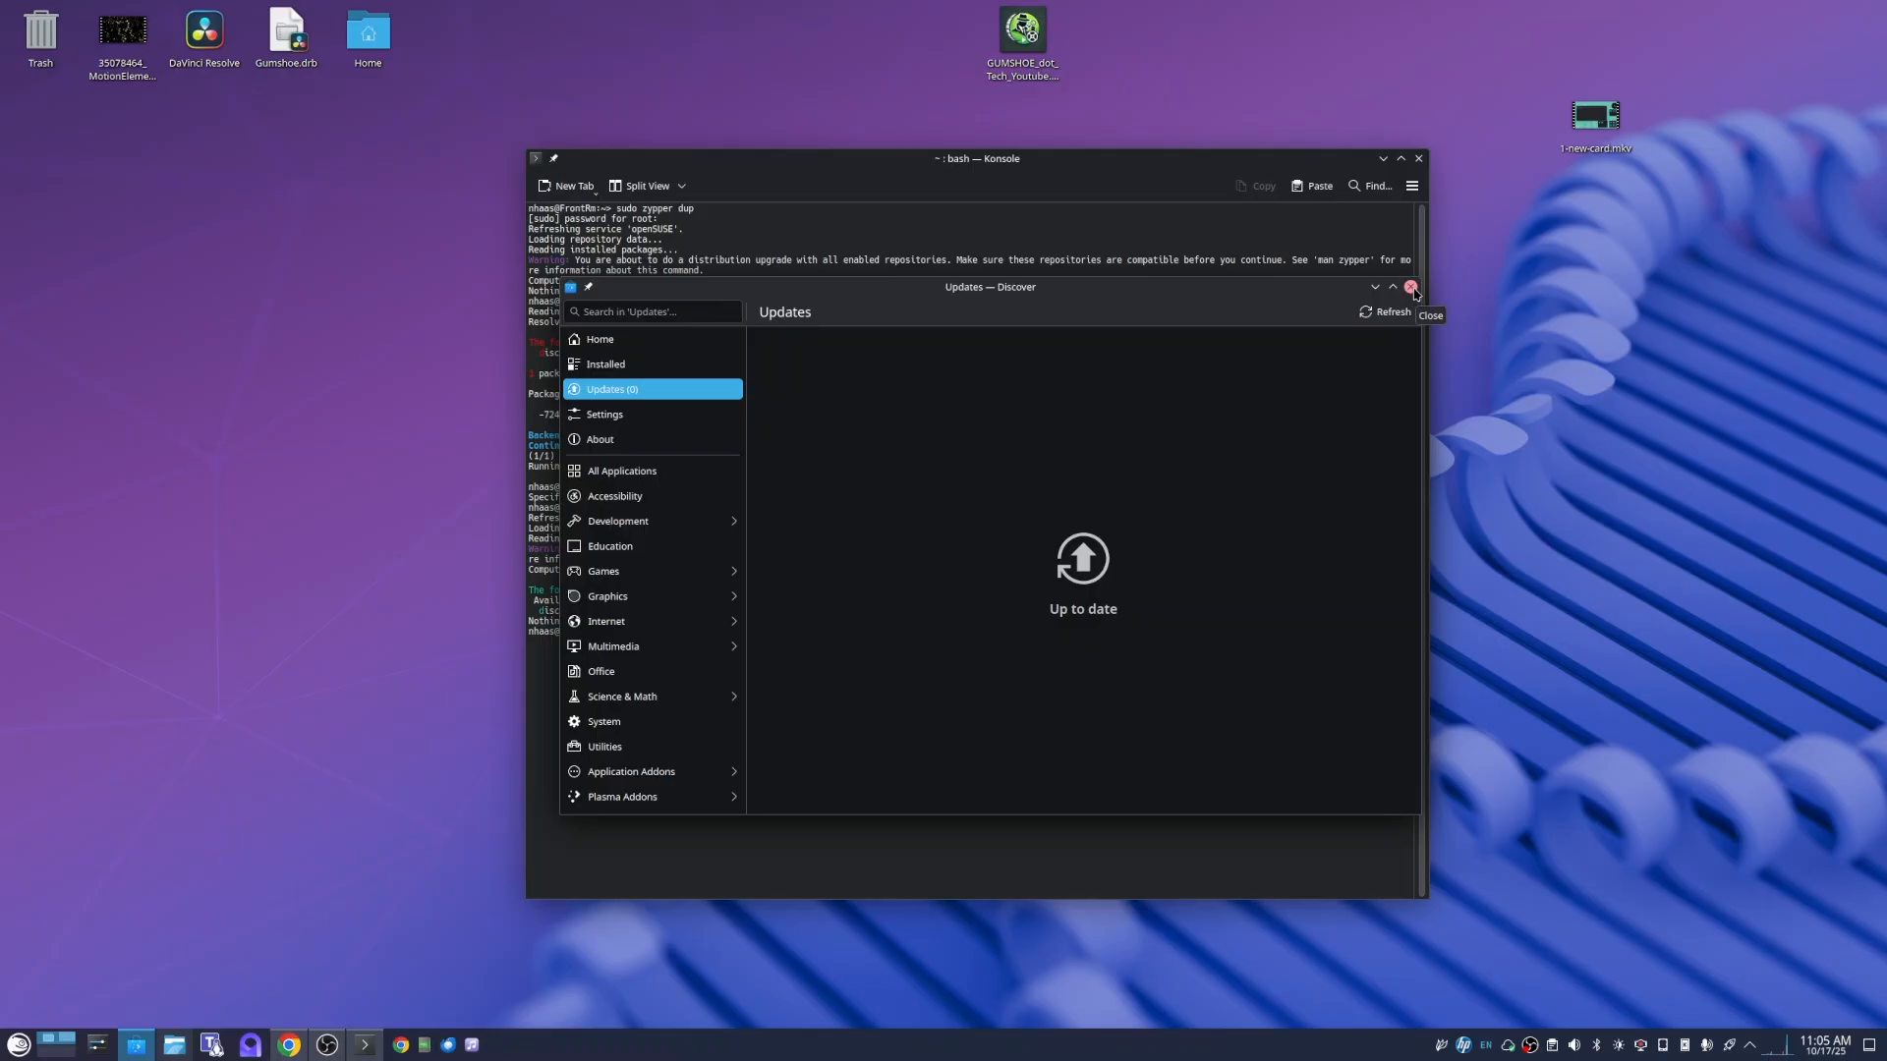
pyautogui.click(1414, 286)
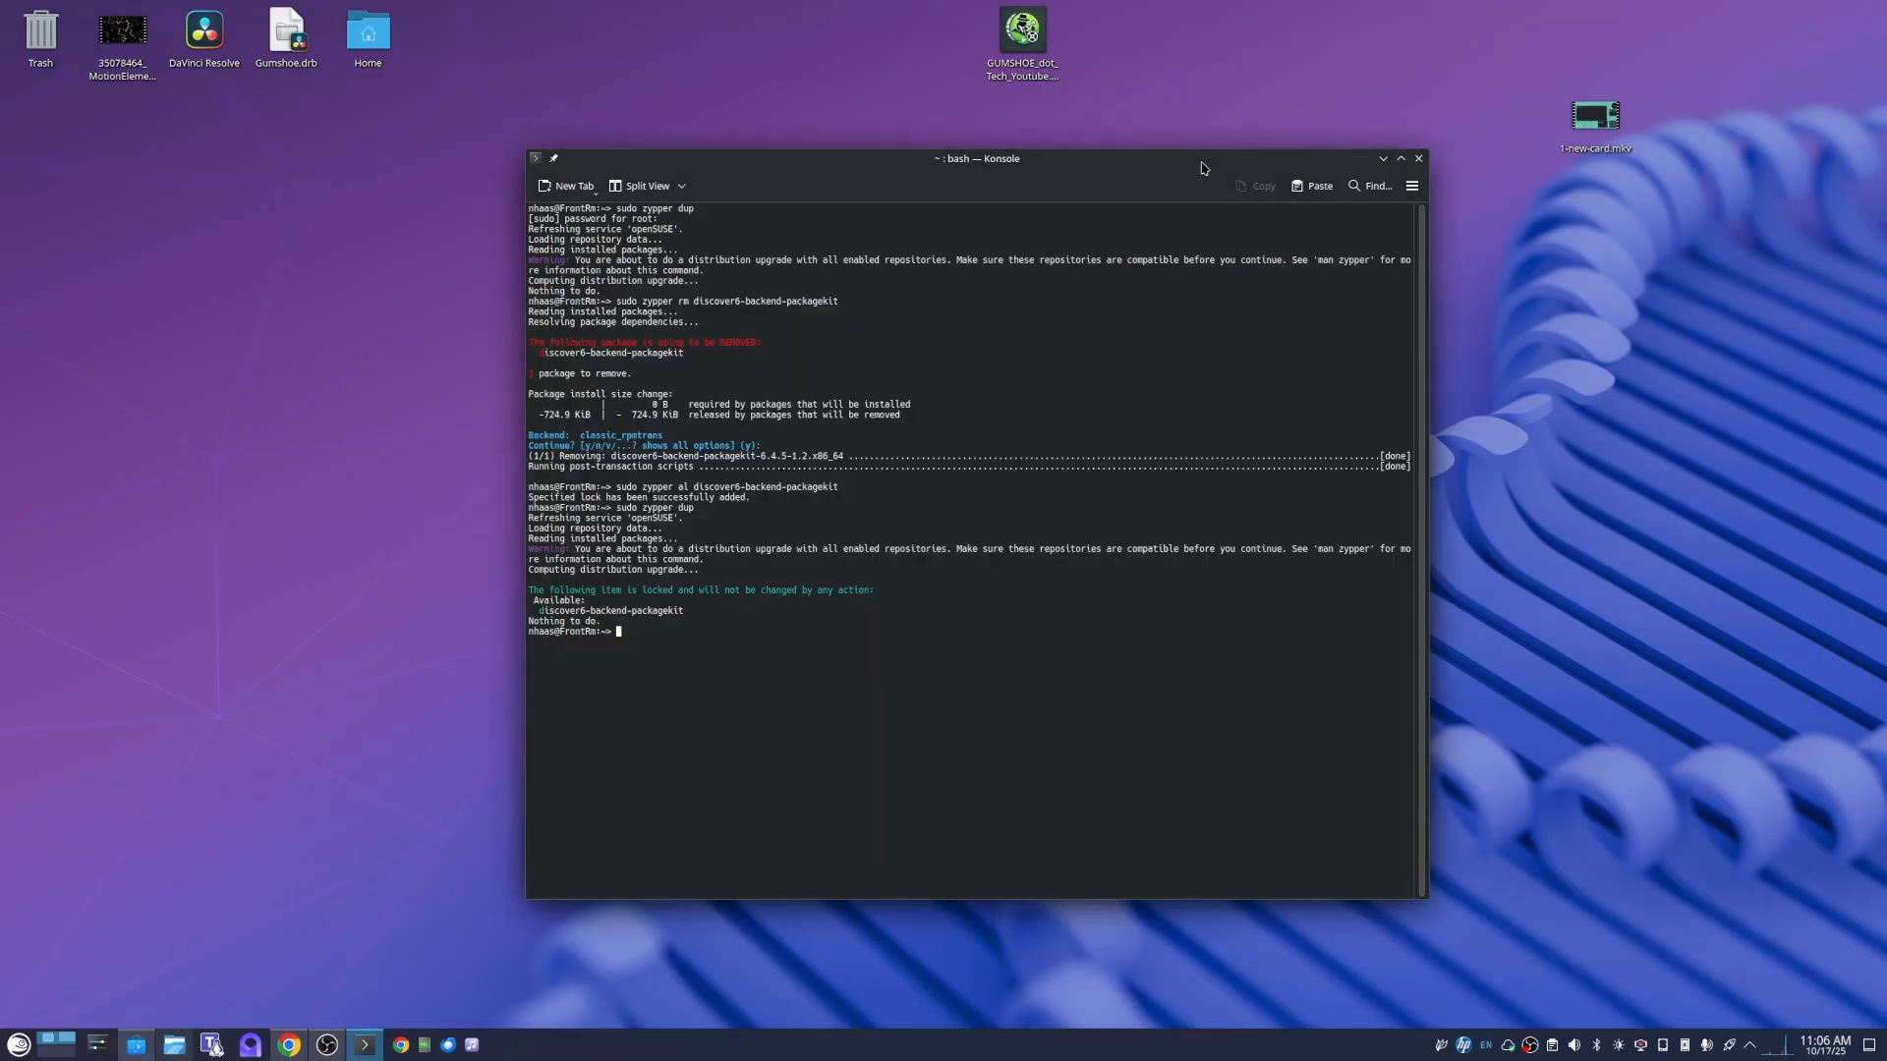
pyautogui.moveTo(1099, 438)
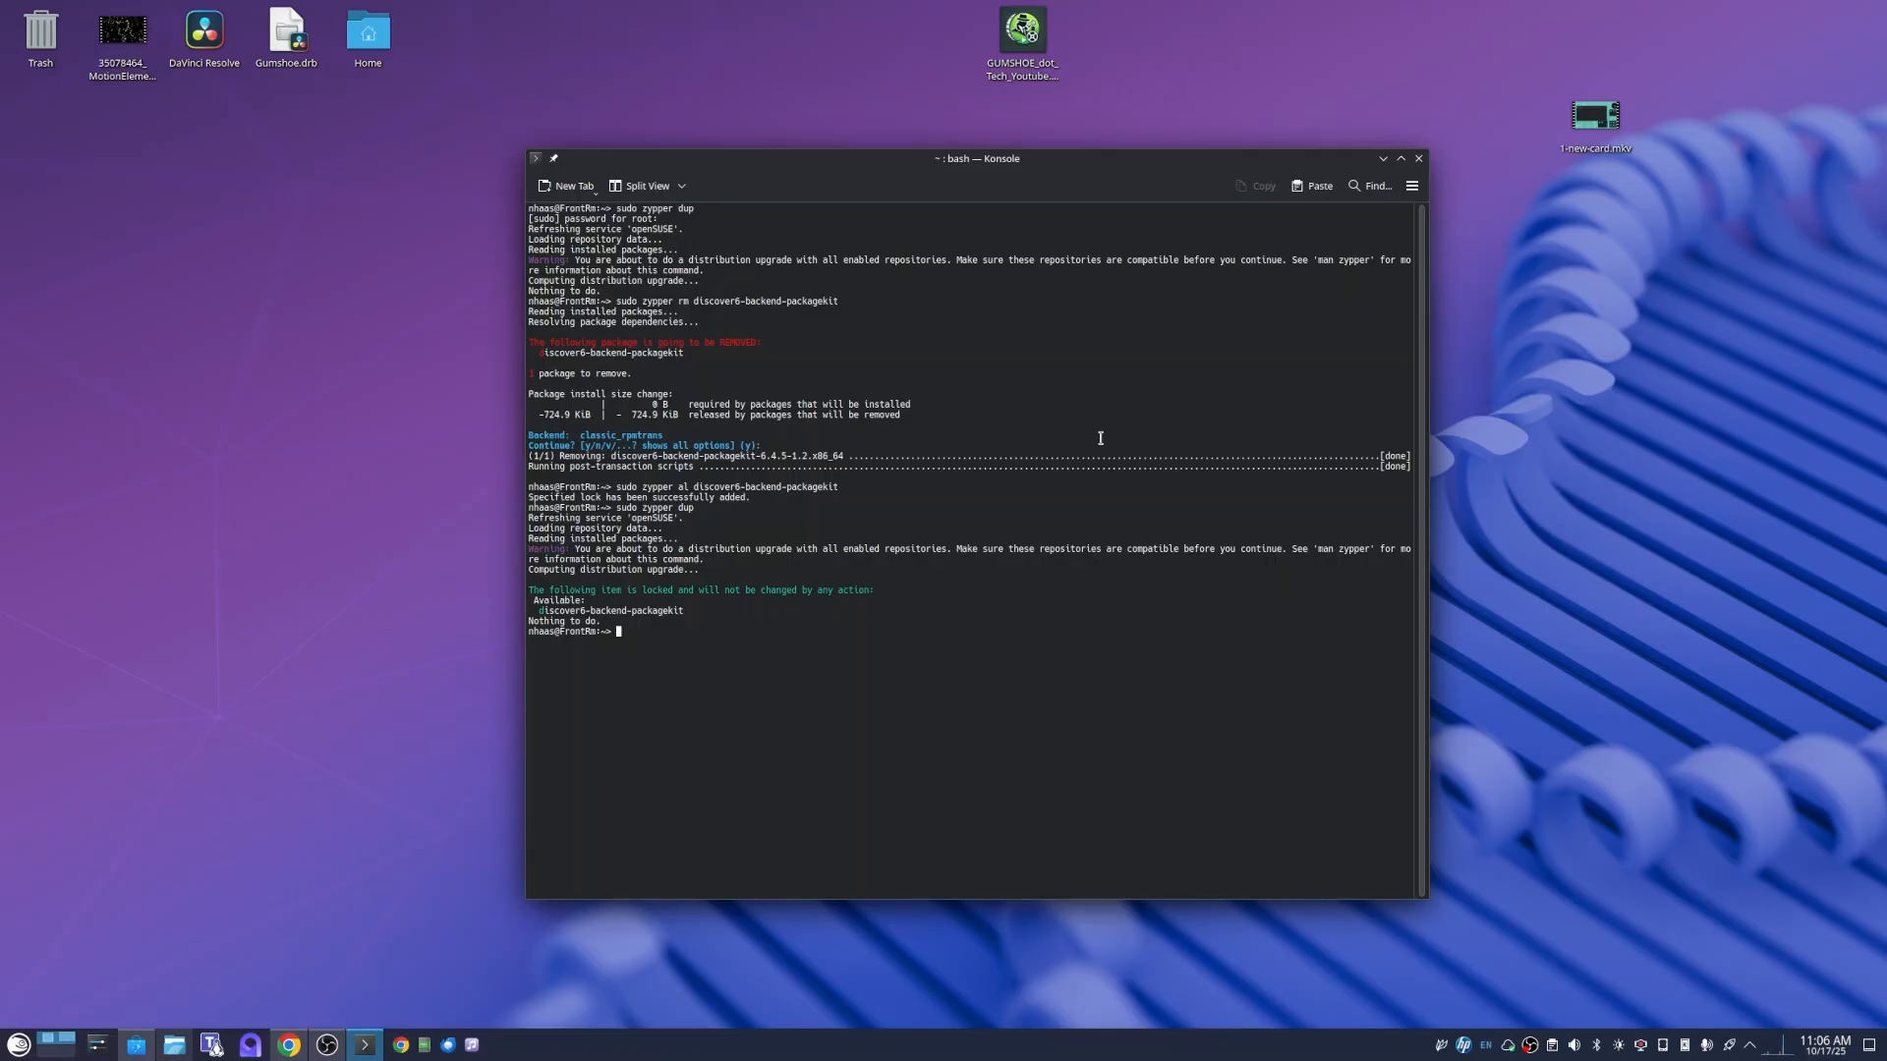
pyautogui.moveTo(1062, 431)
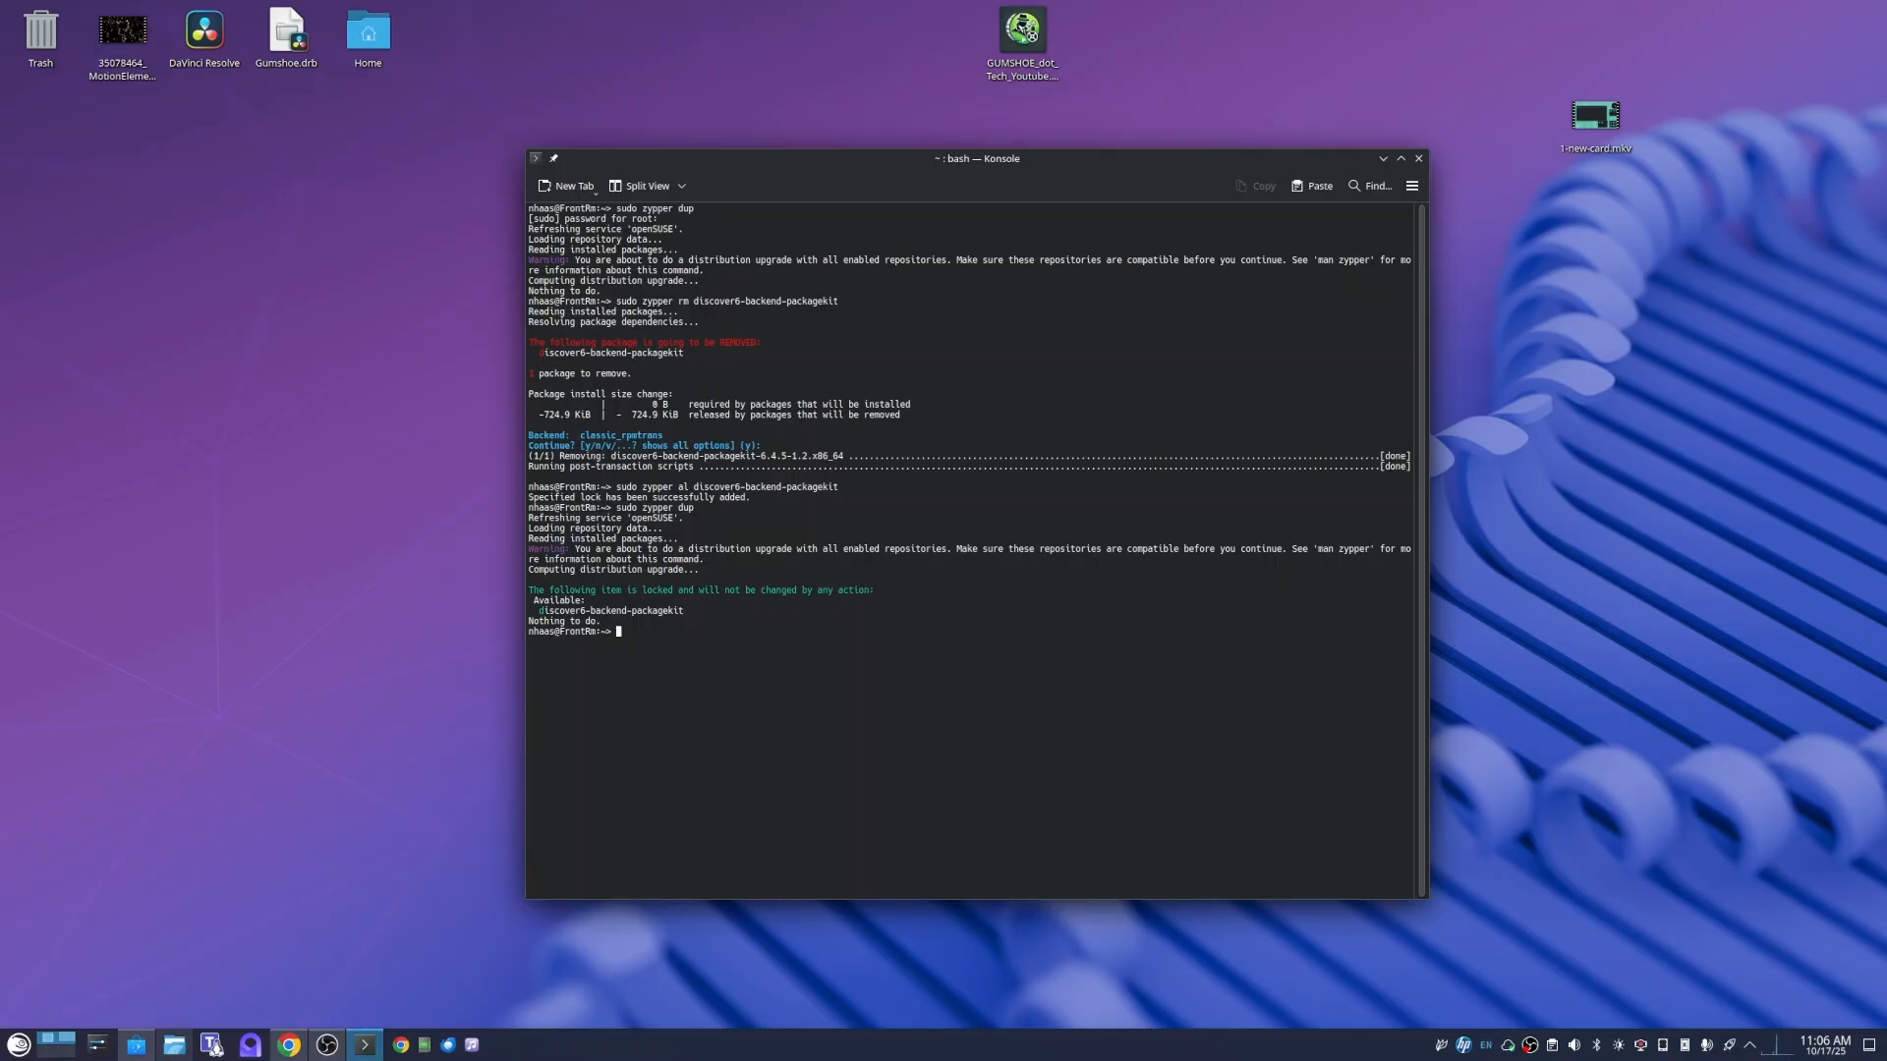
pyautogui.moveTo(1094, 397)
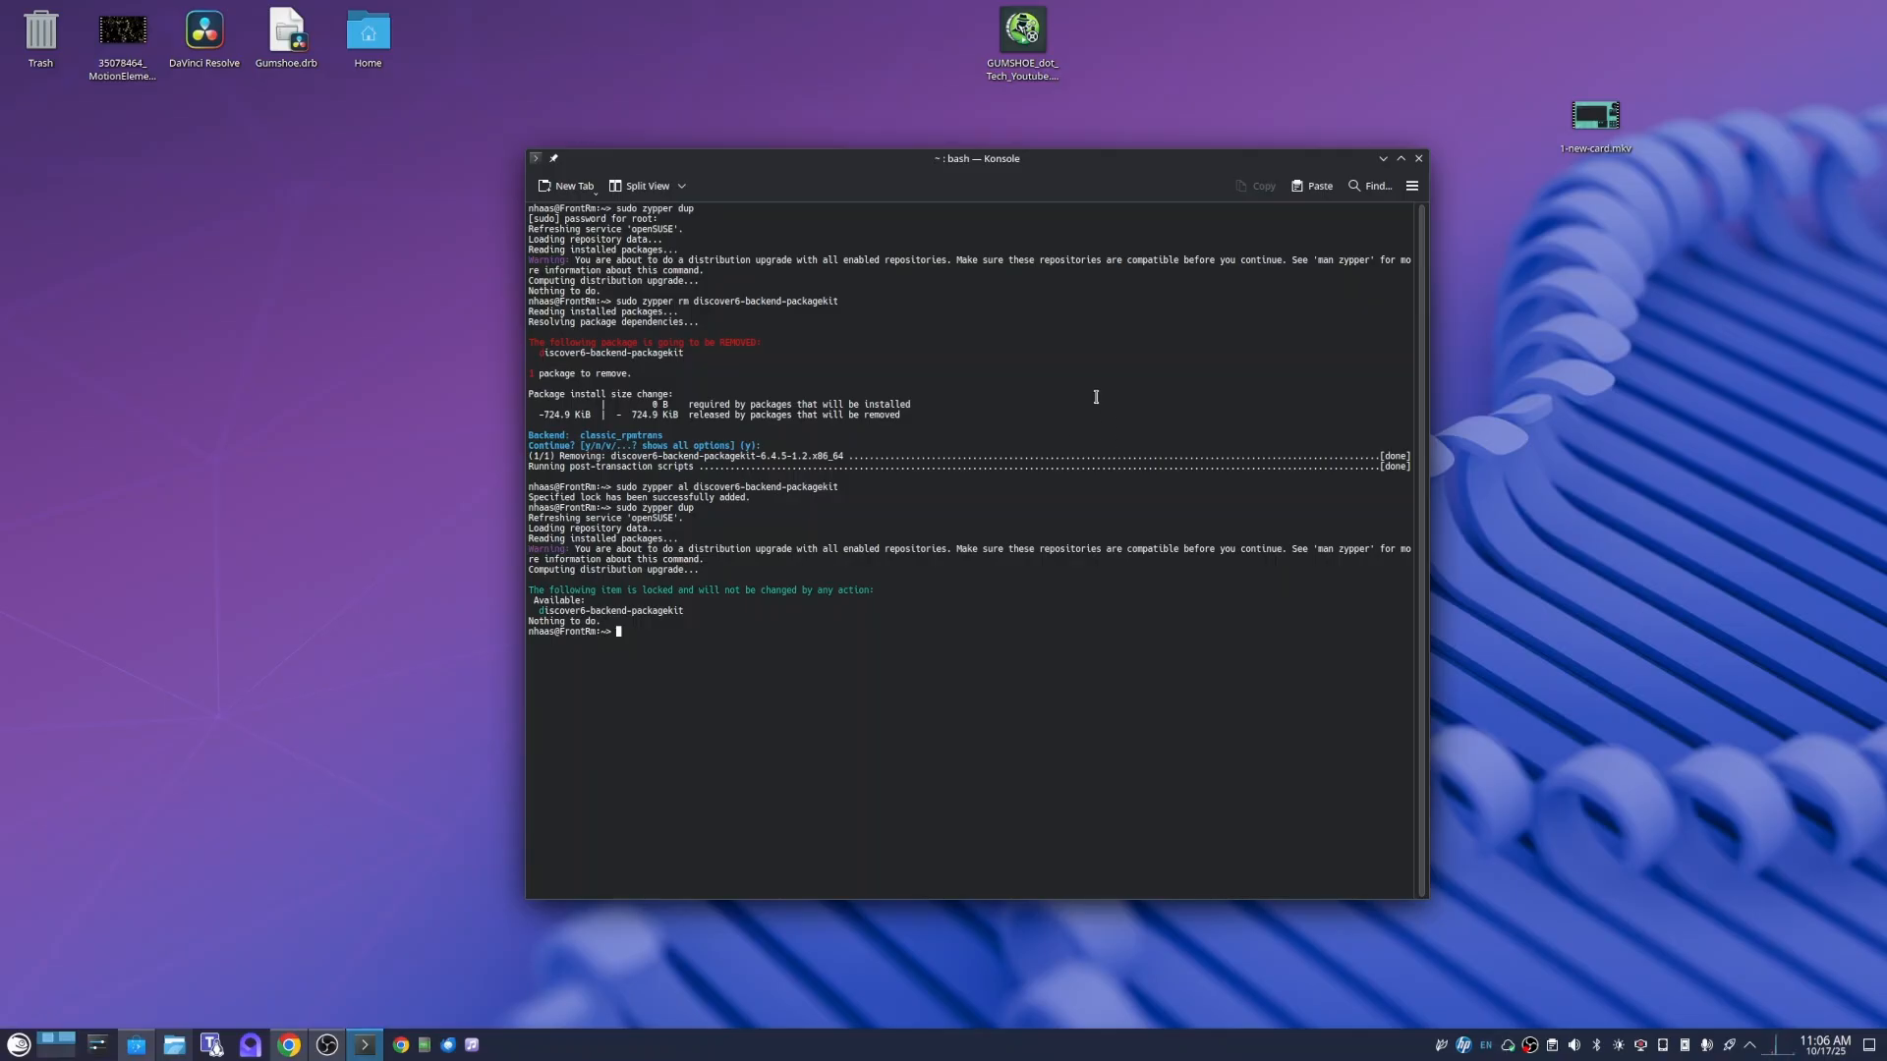
pyautogui.moveTo(1133, 177)
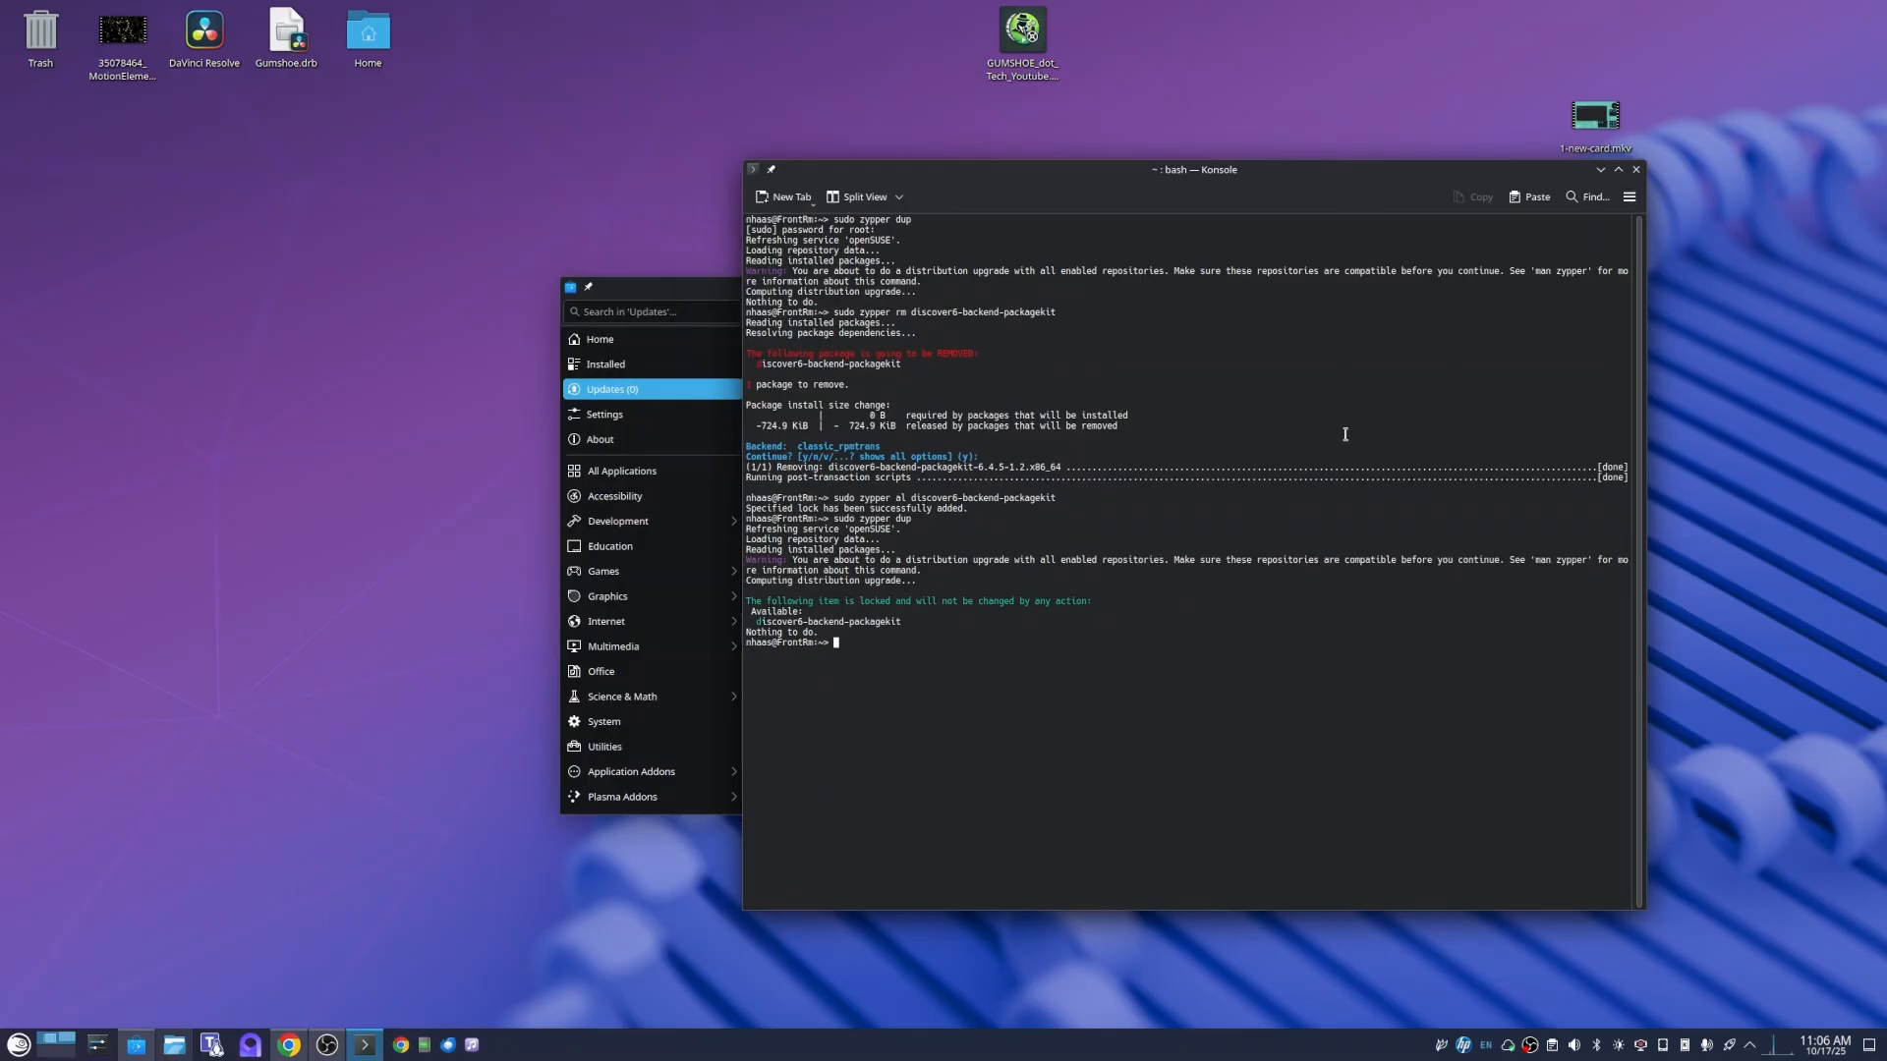
pyautogui.moveTo(1256, 474)
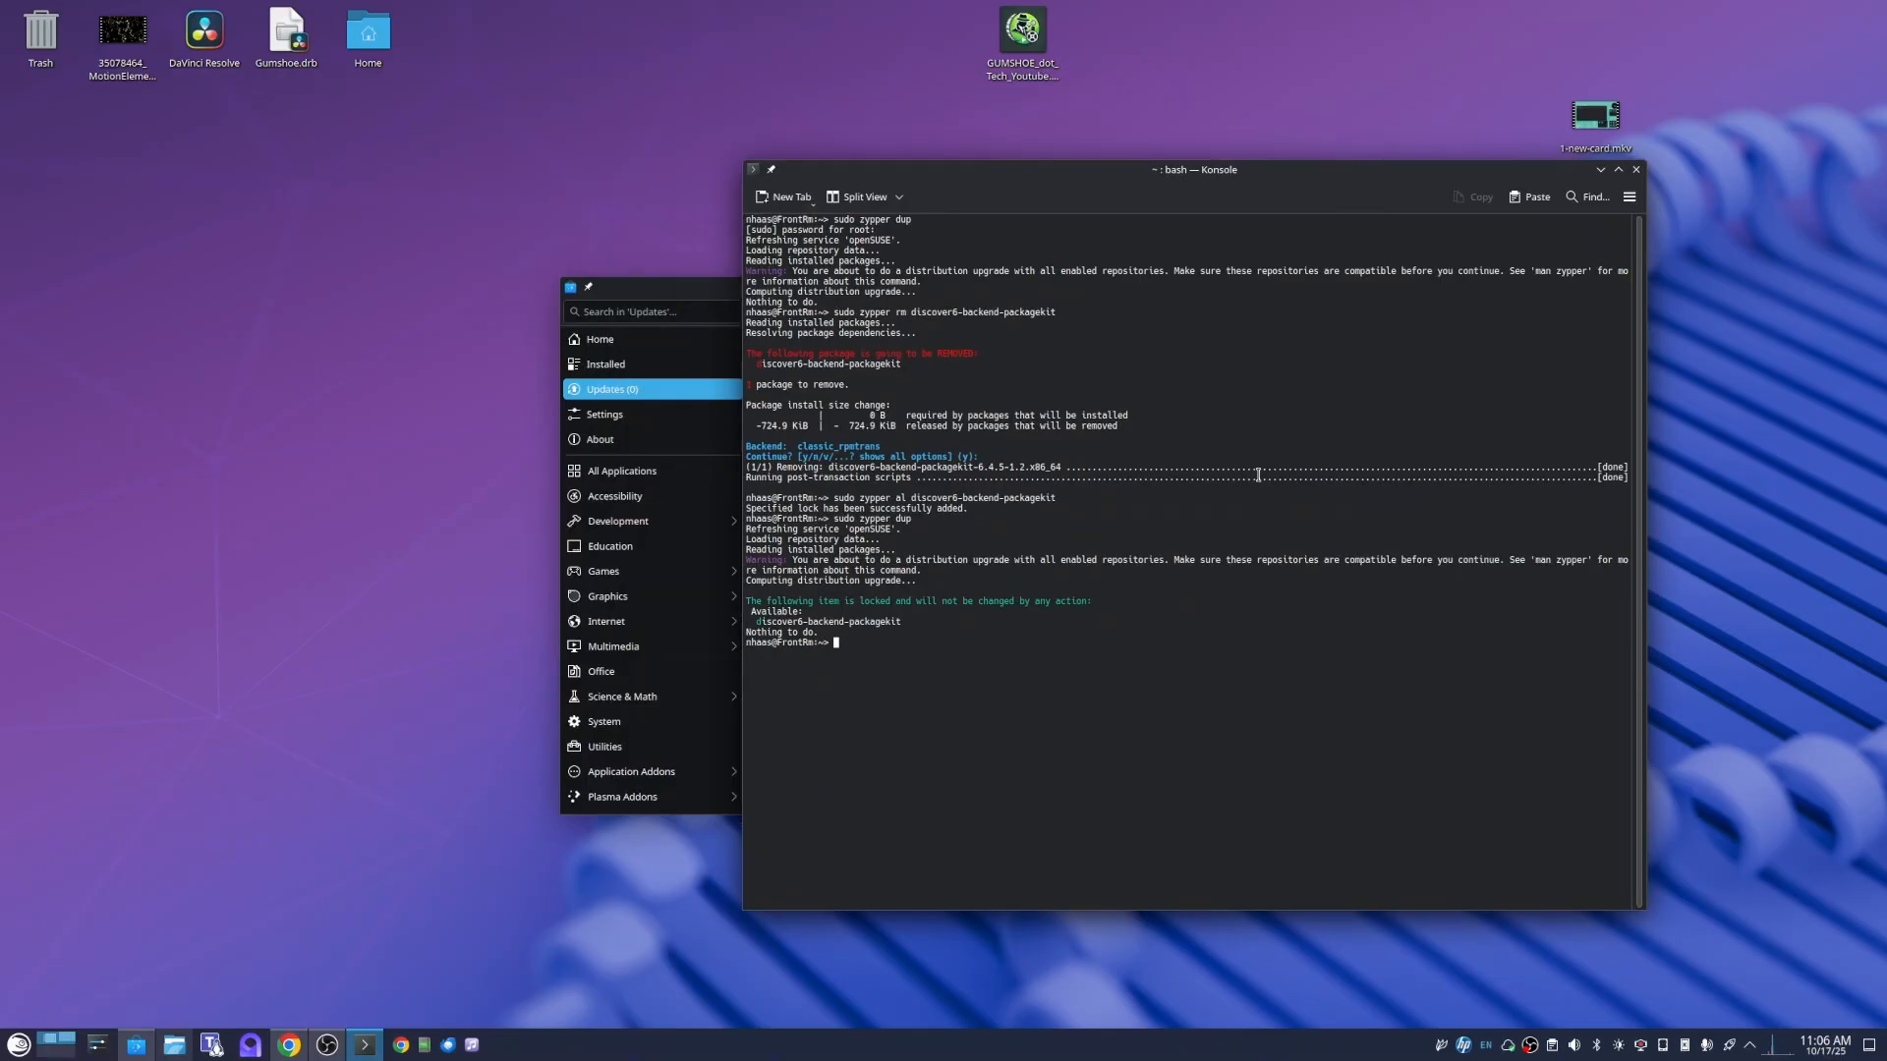
pyautogui.moveTo(676, 297)
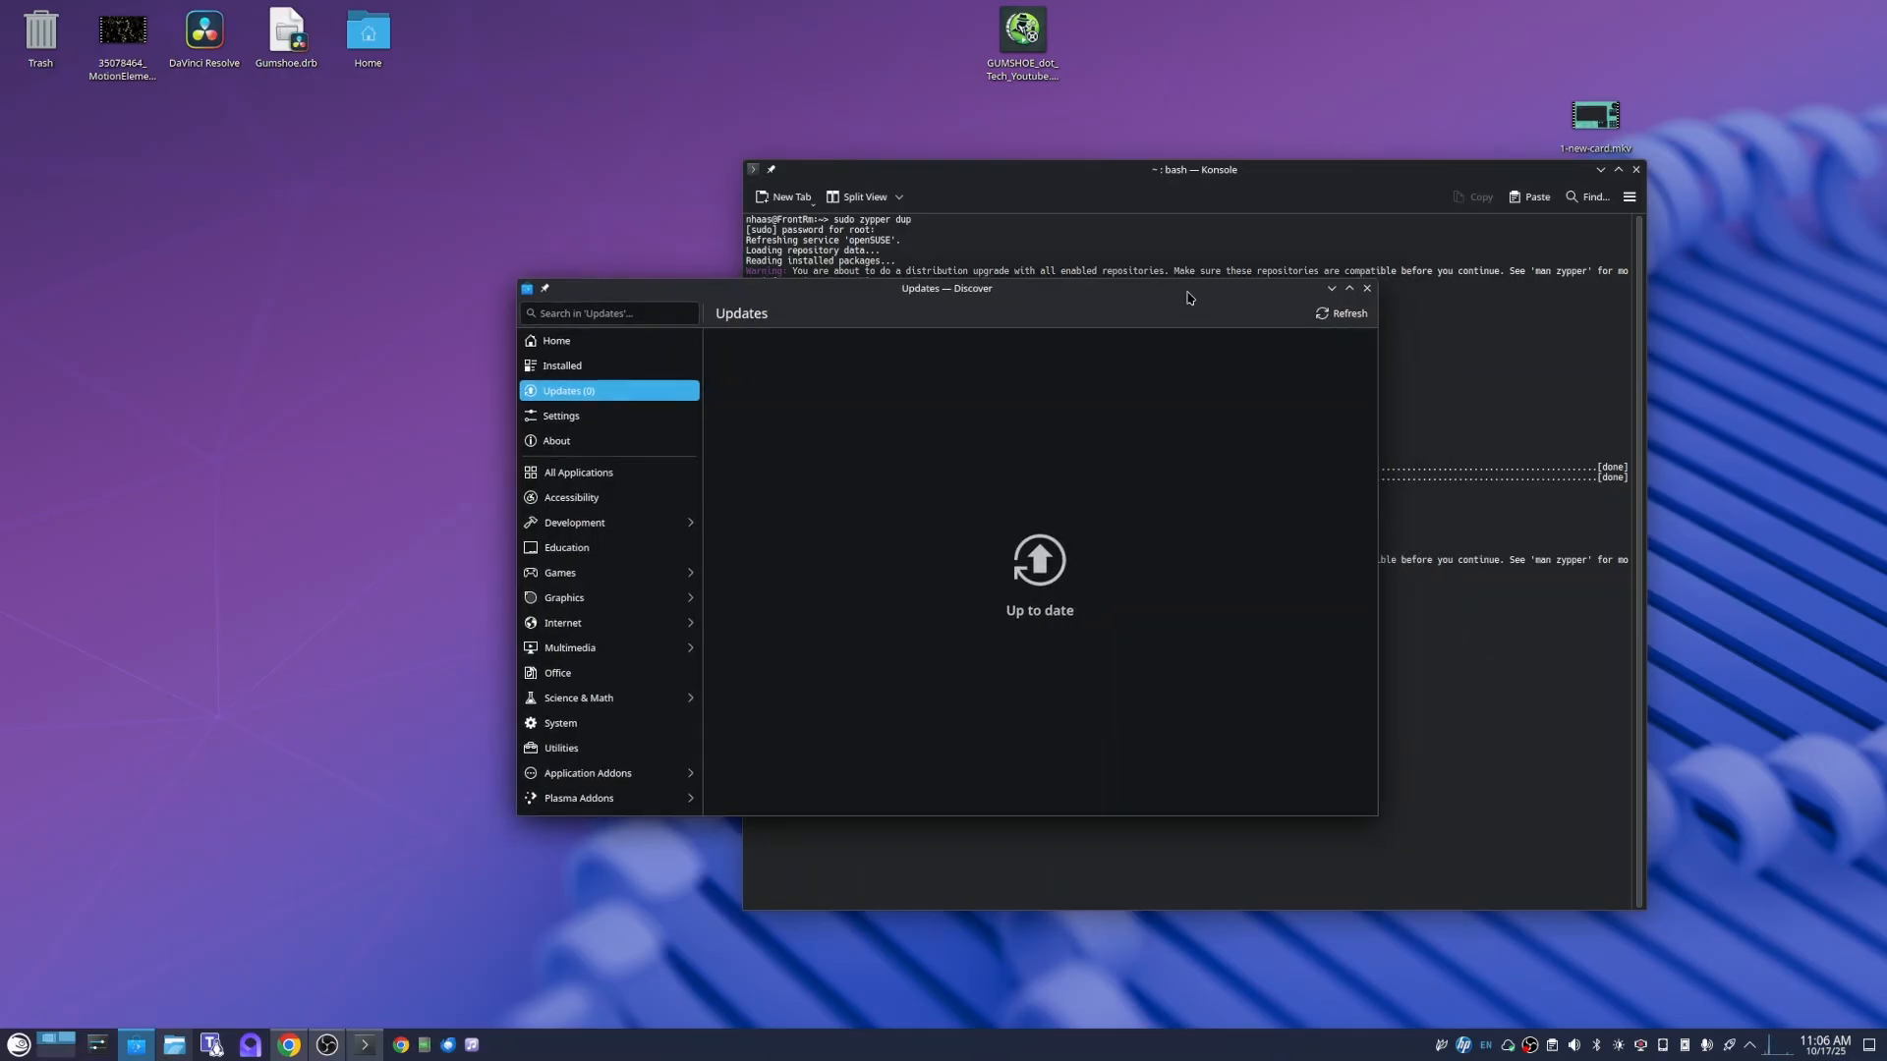
pyautogui.moveTo(915, 398)
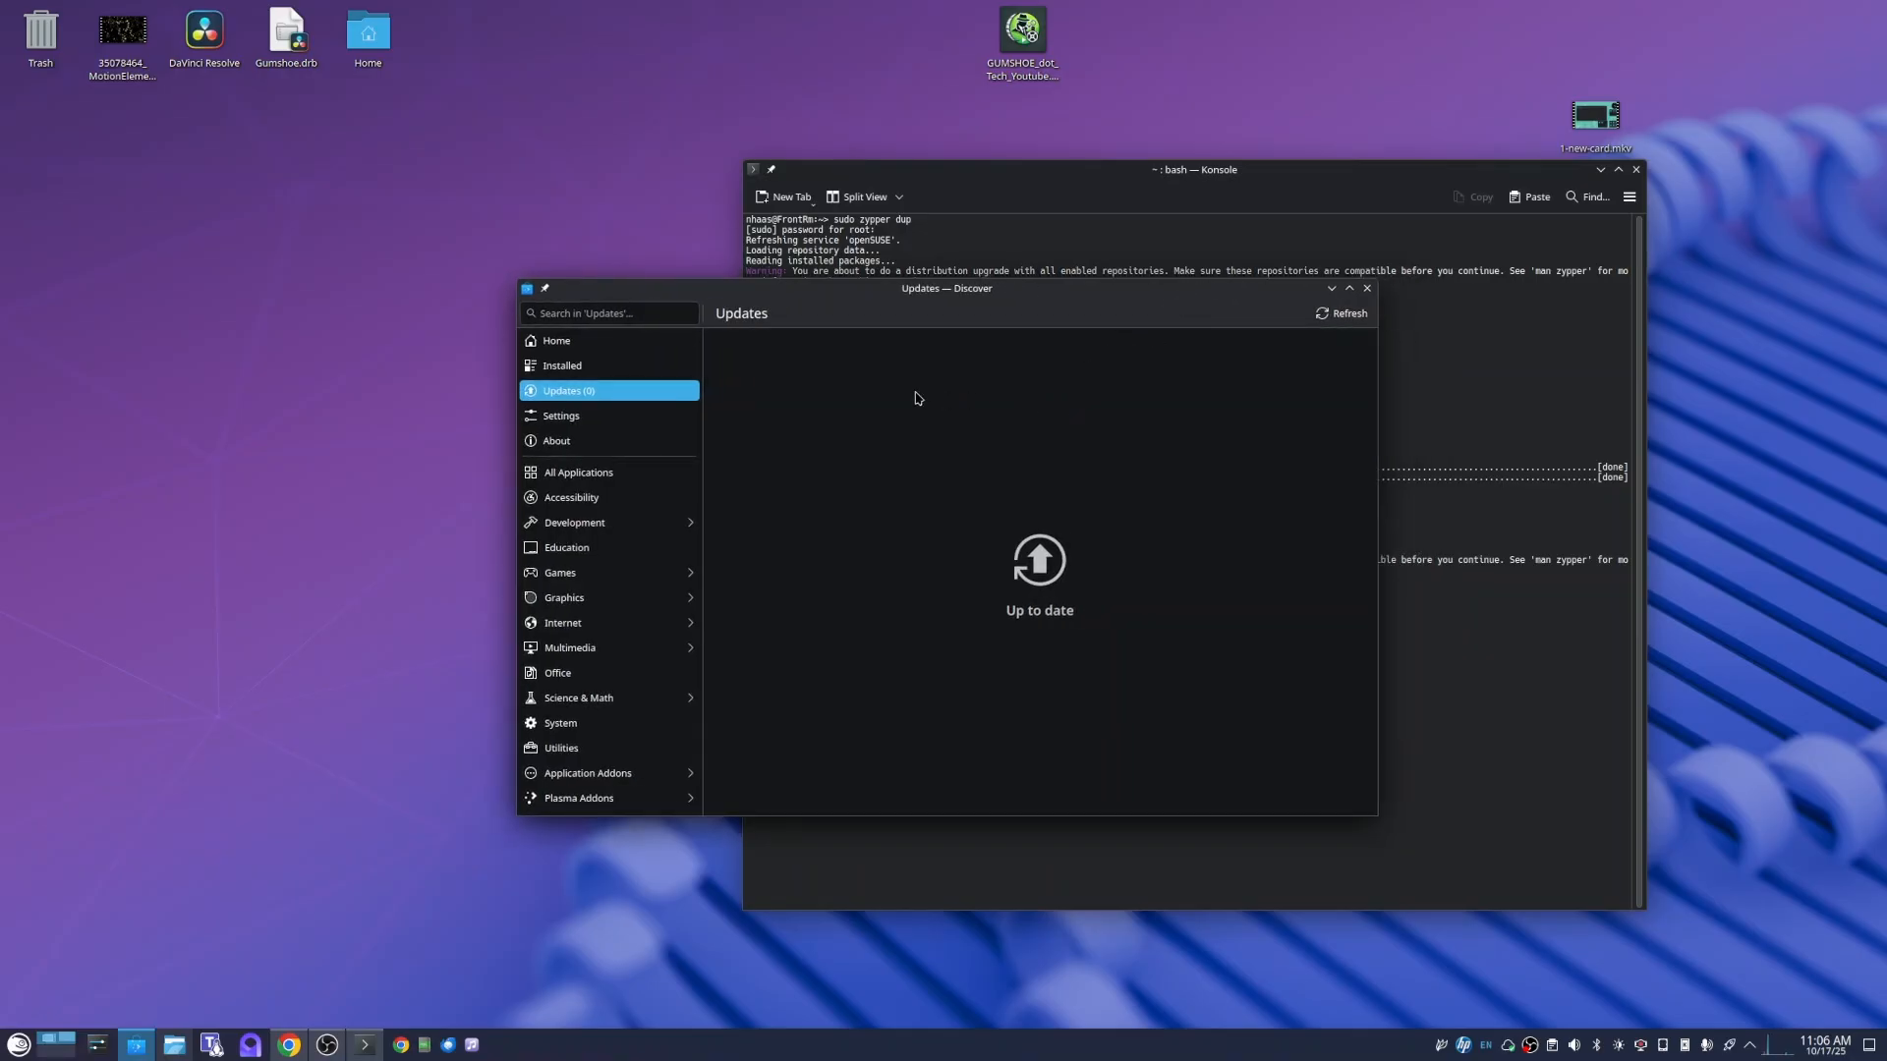
pyautogui.moveTo(659, 397)
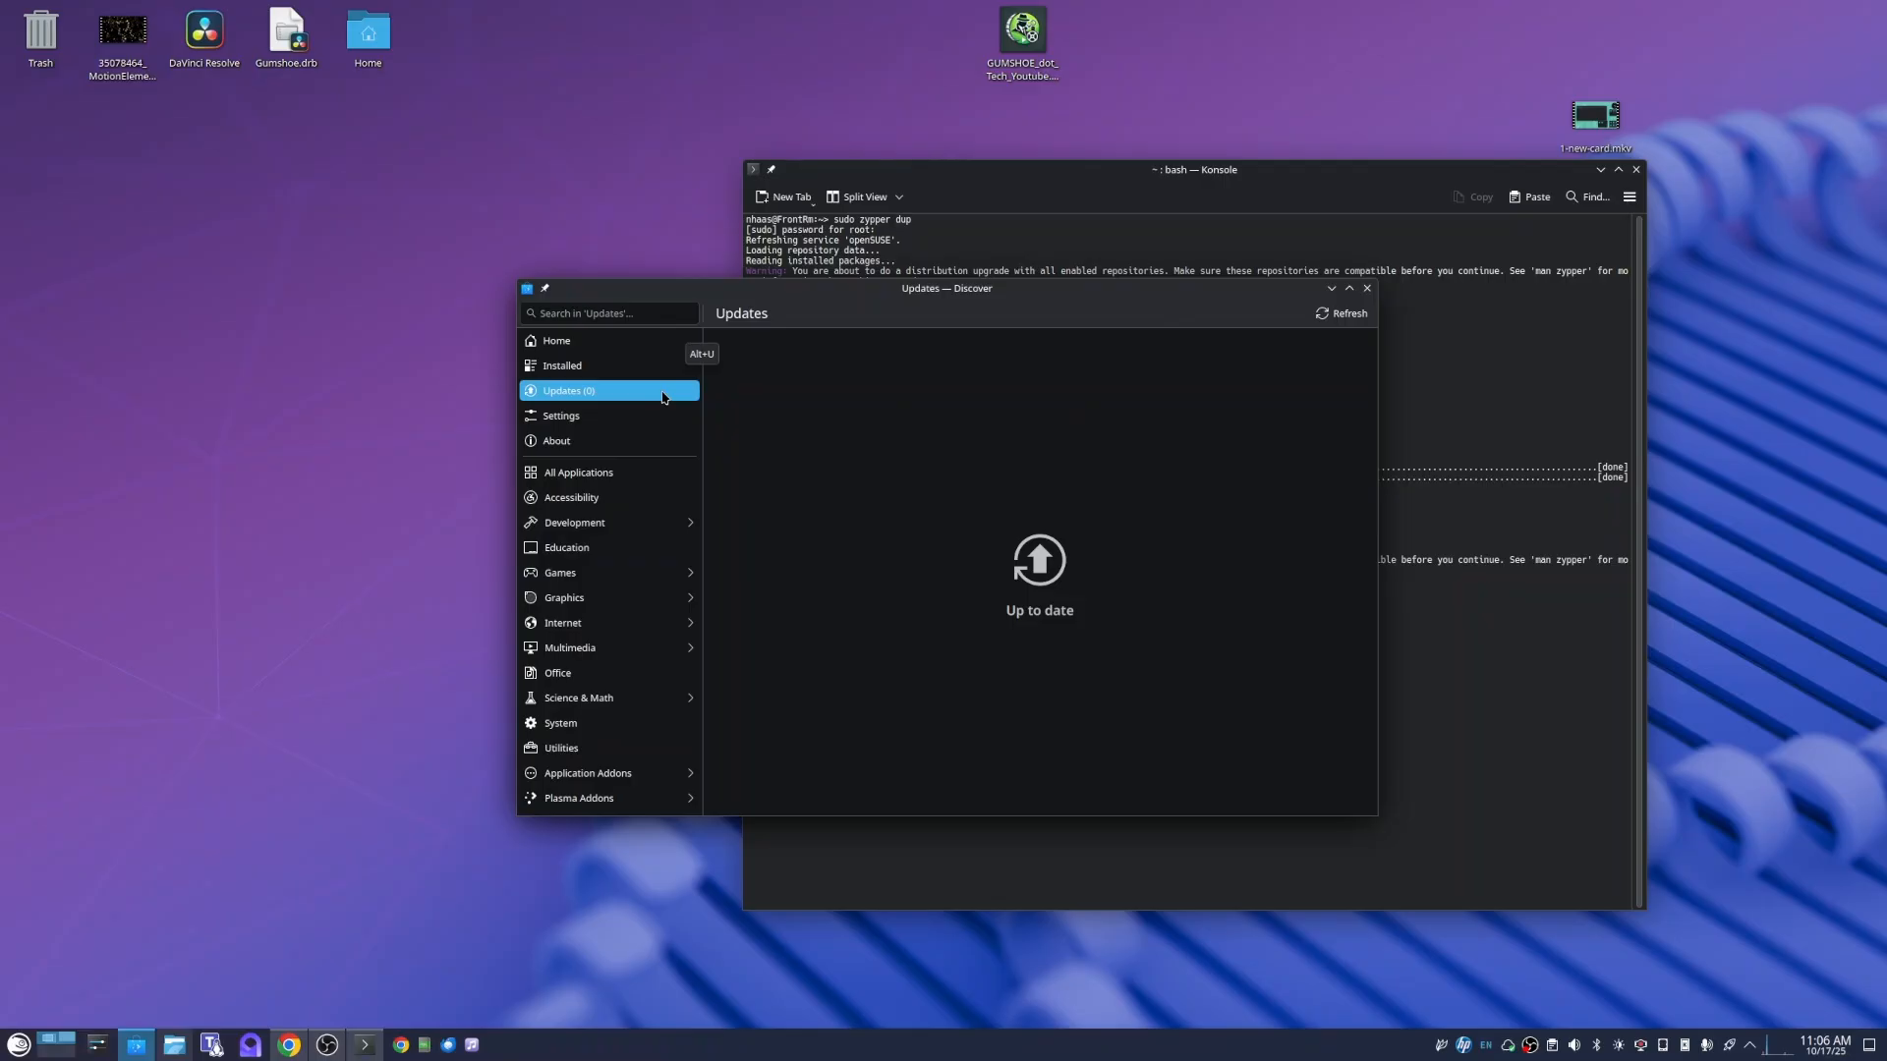
pyautogui.moveTo(820, 444)
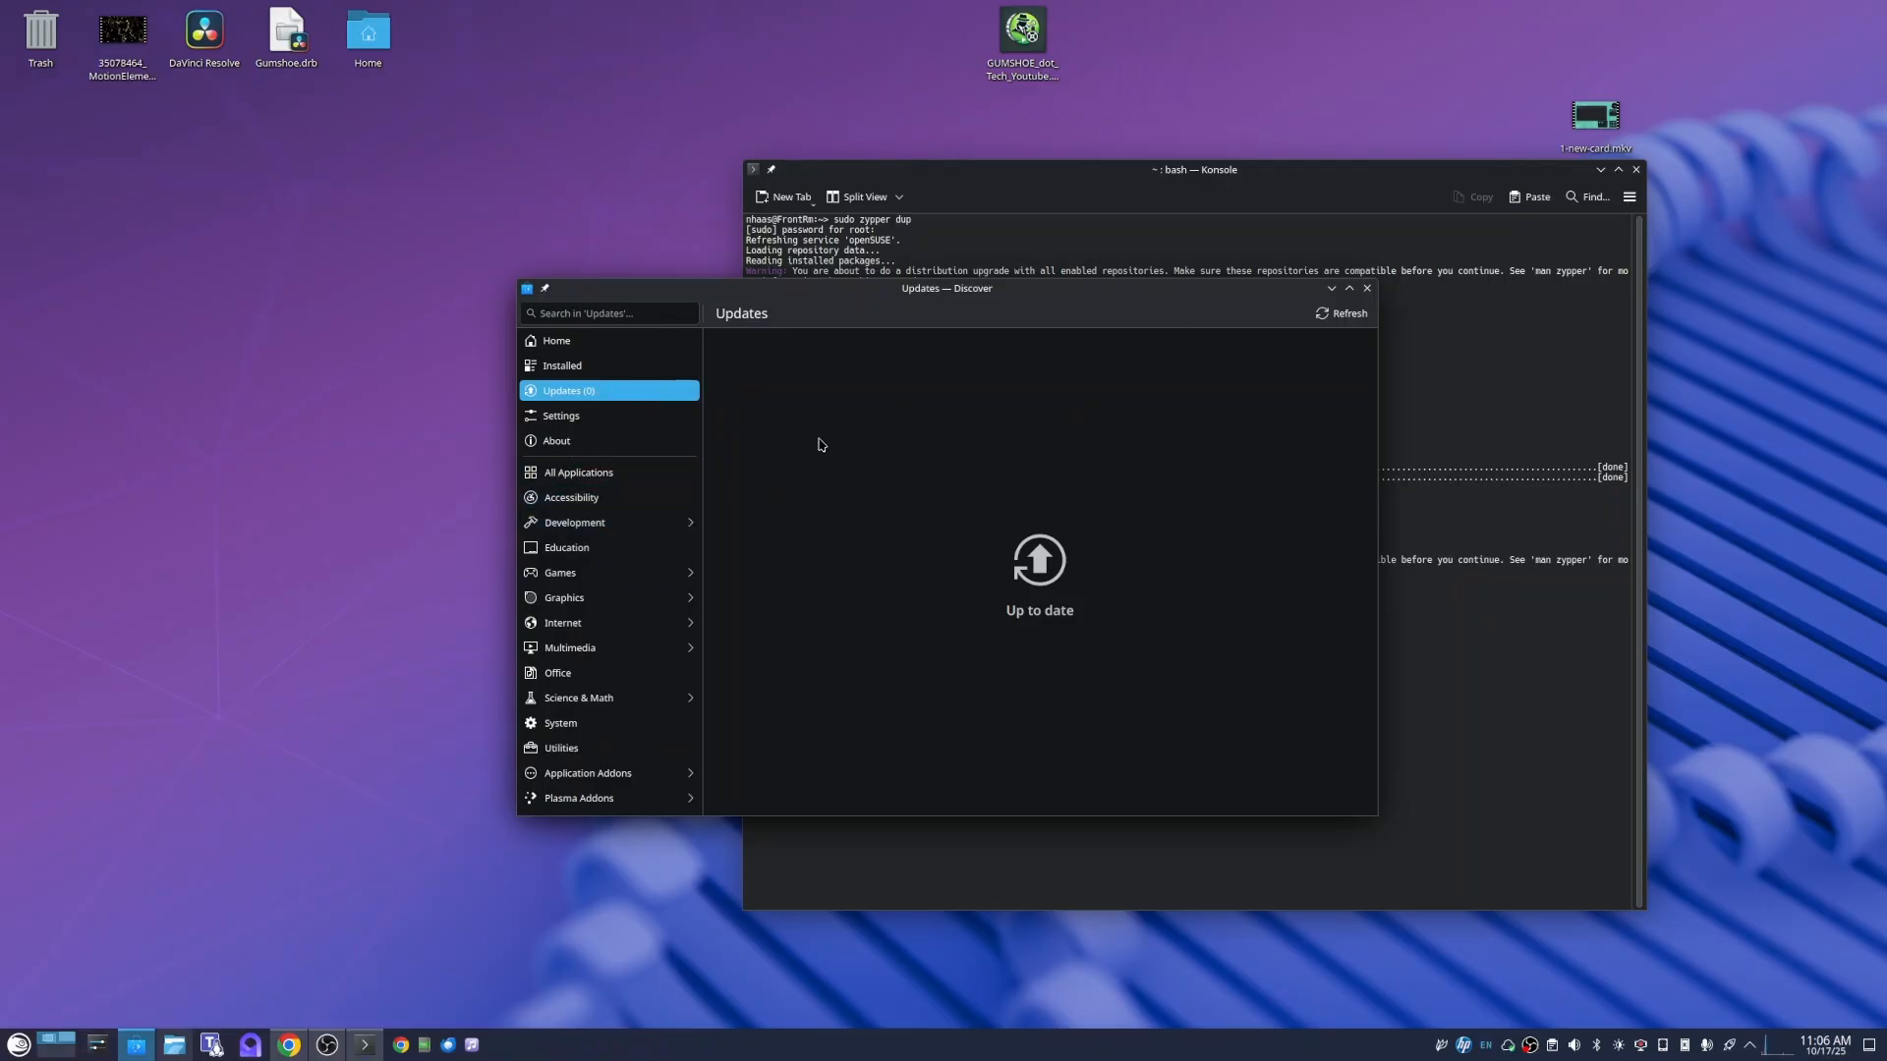
pyautogui.moveTo(1181, 297)
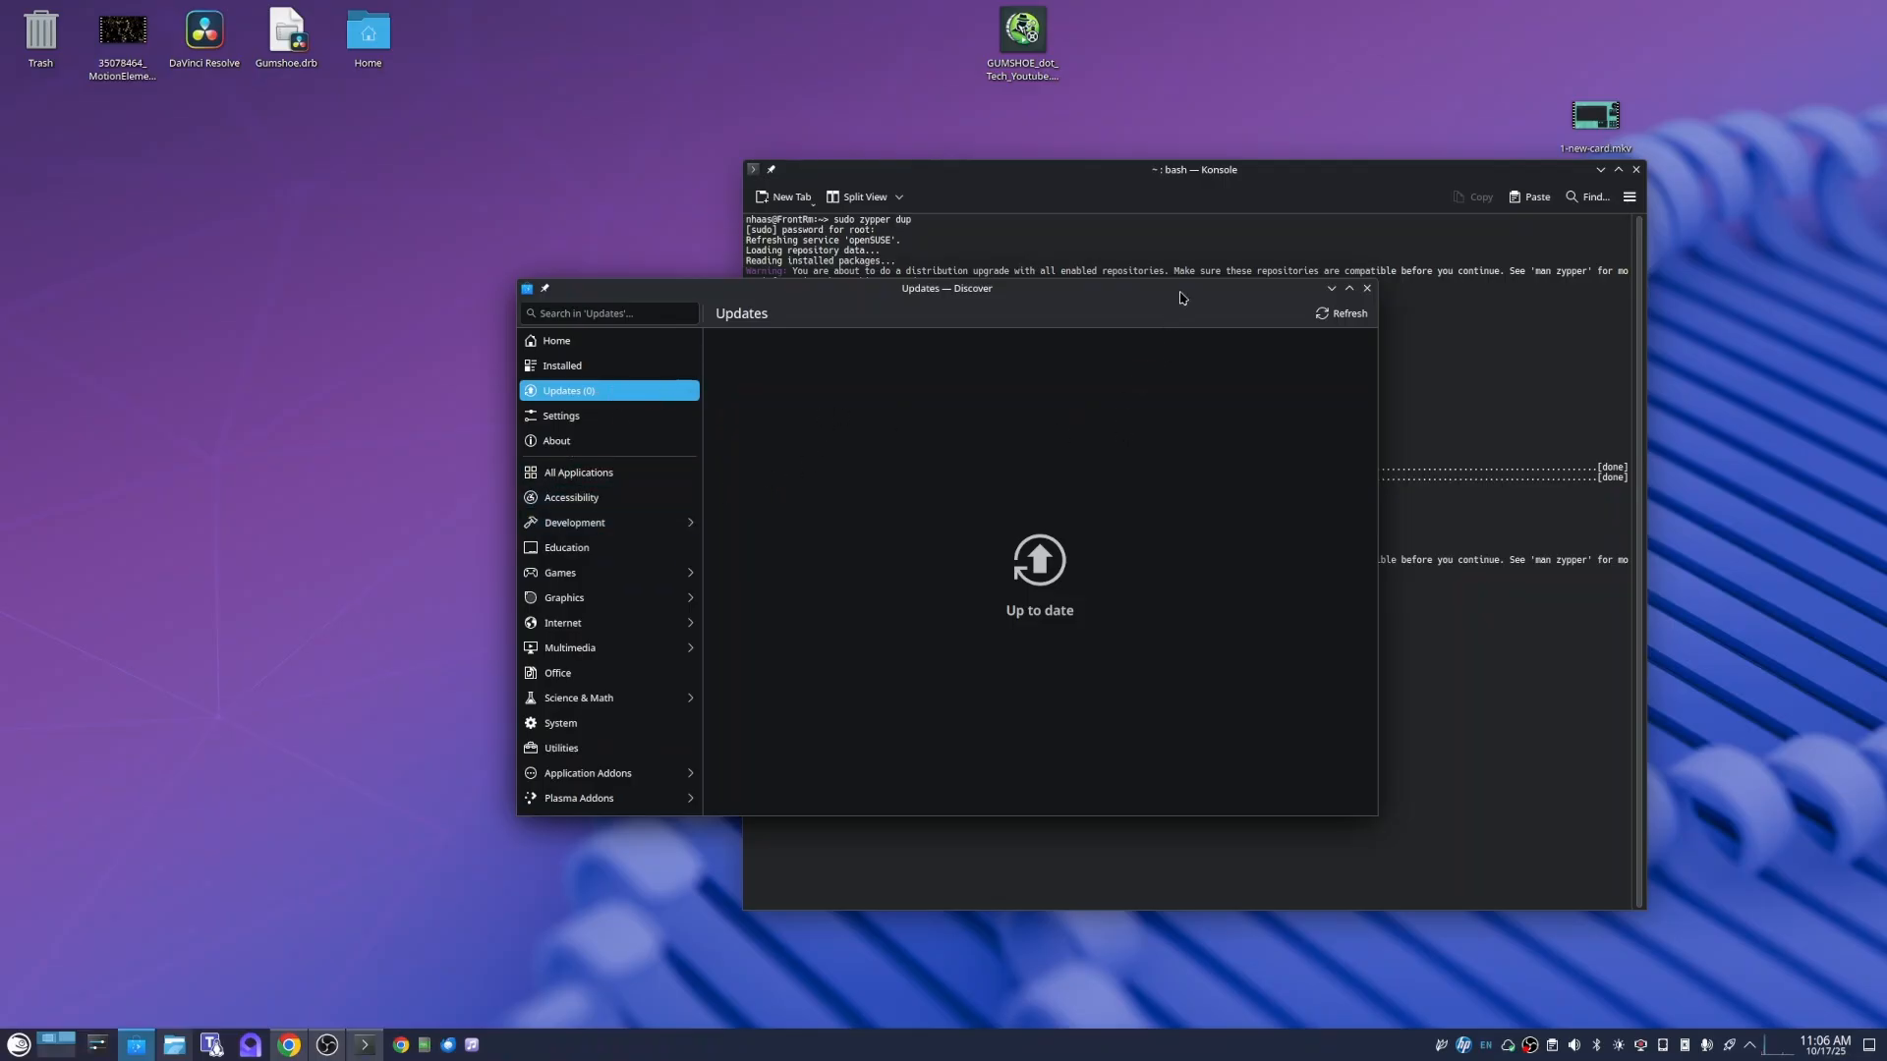